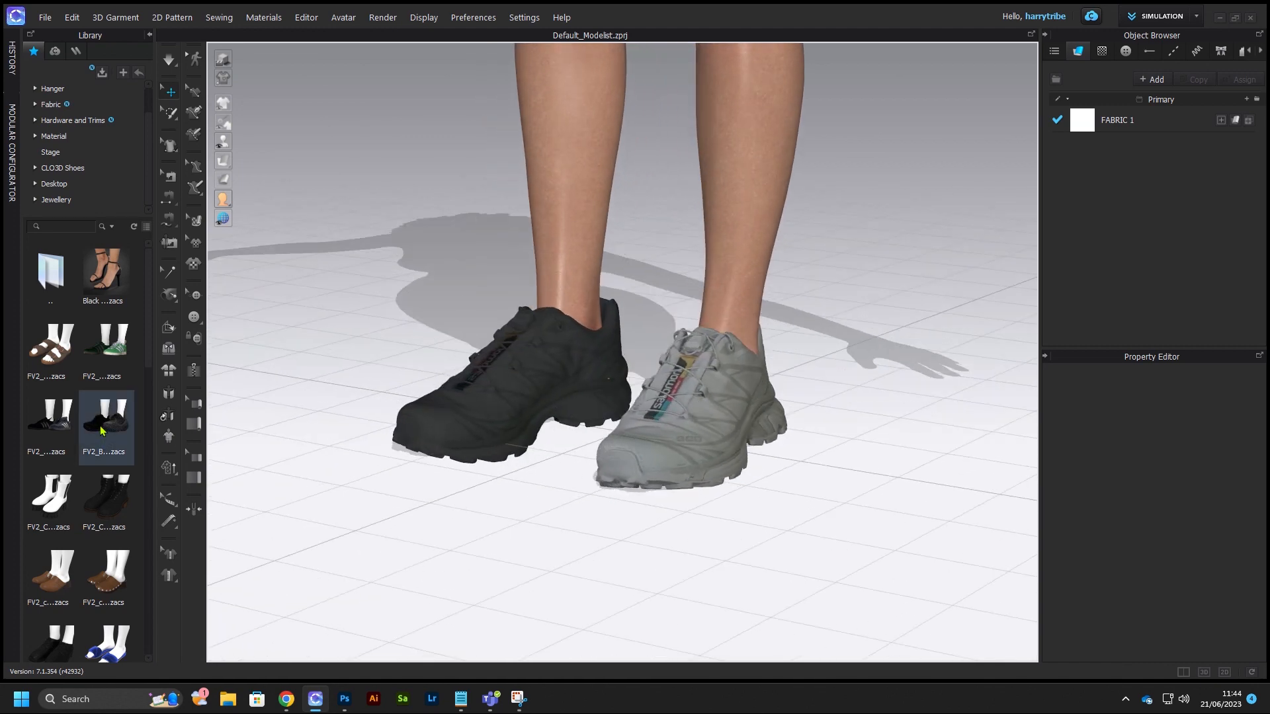
# - Try shoe models from the Library on the avatar and inspect the chunky lug-soled sneakers' tread
pyautogui.doubleClick(106, 346)
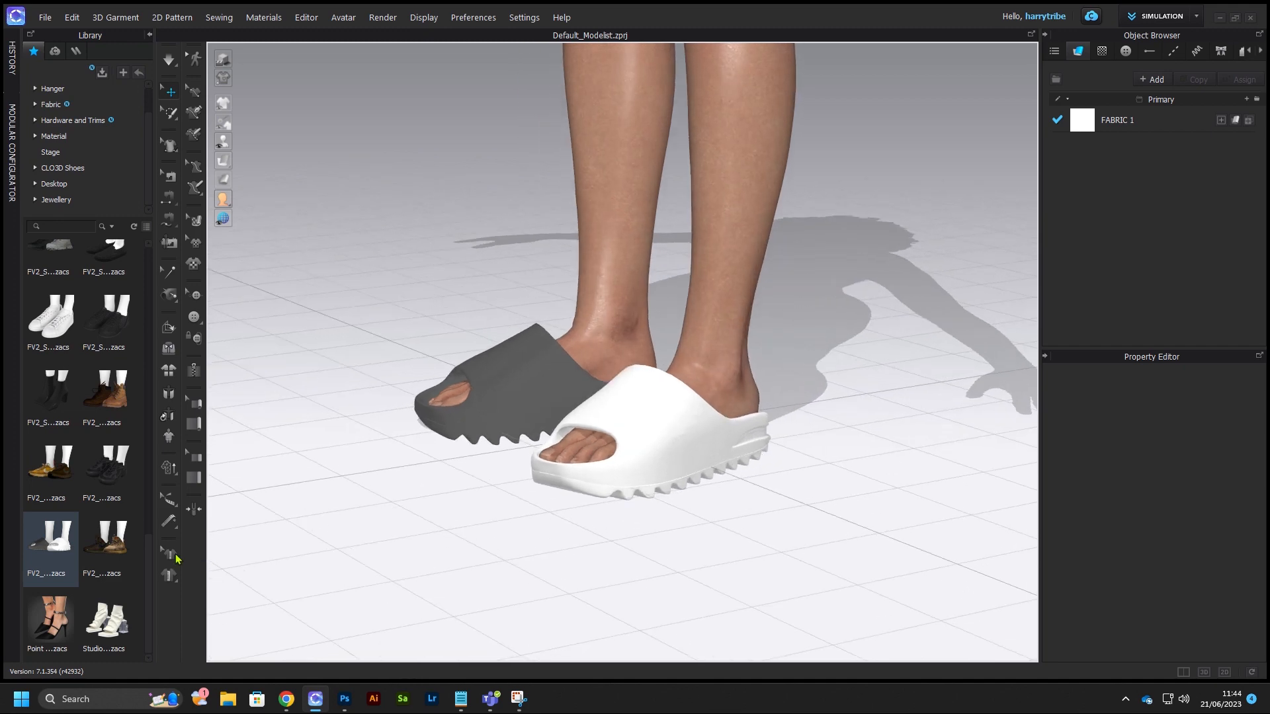
pyautogui.click(105, 546)
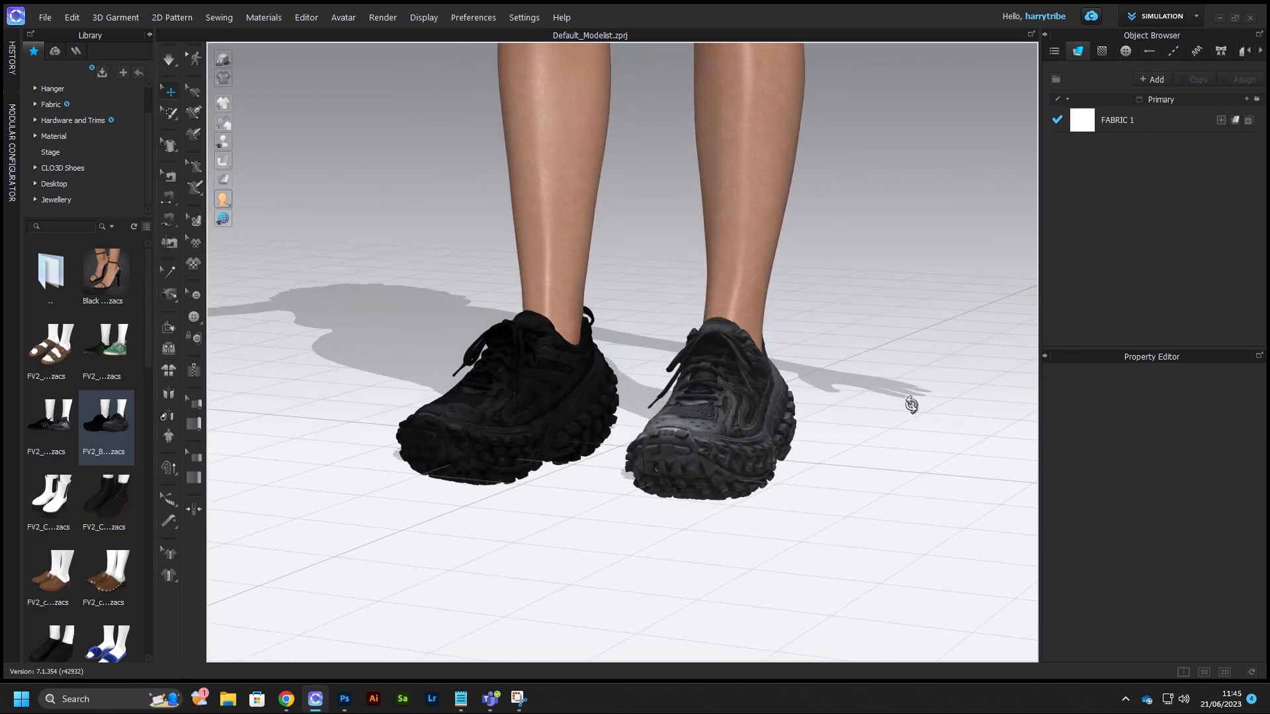
pyautogui.scroll(3)
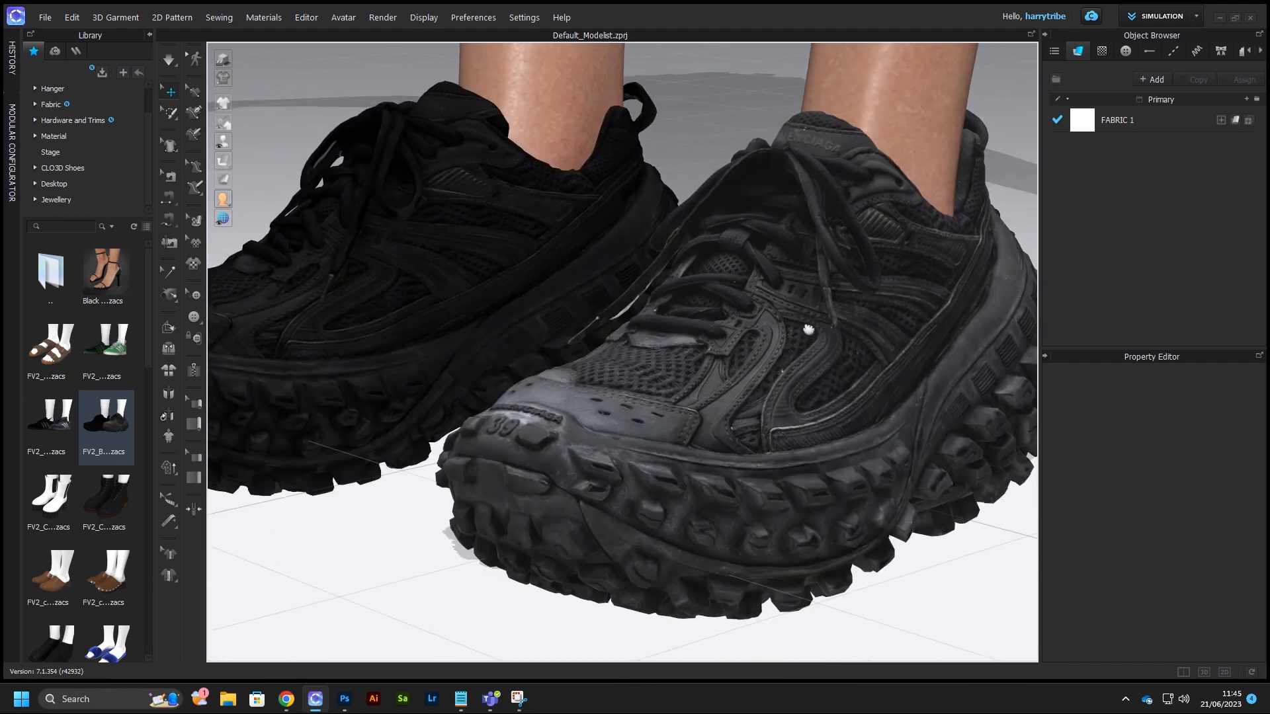
pyautogui.moveTo(808, 329); pyautogui.dragTo(663, 440)
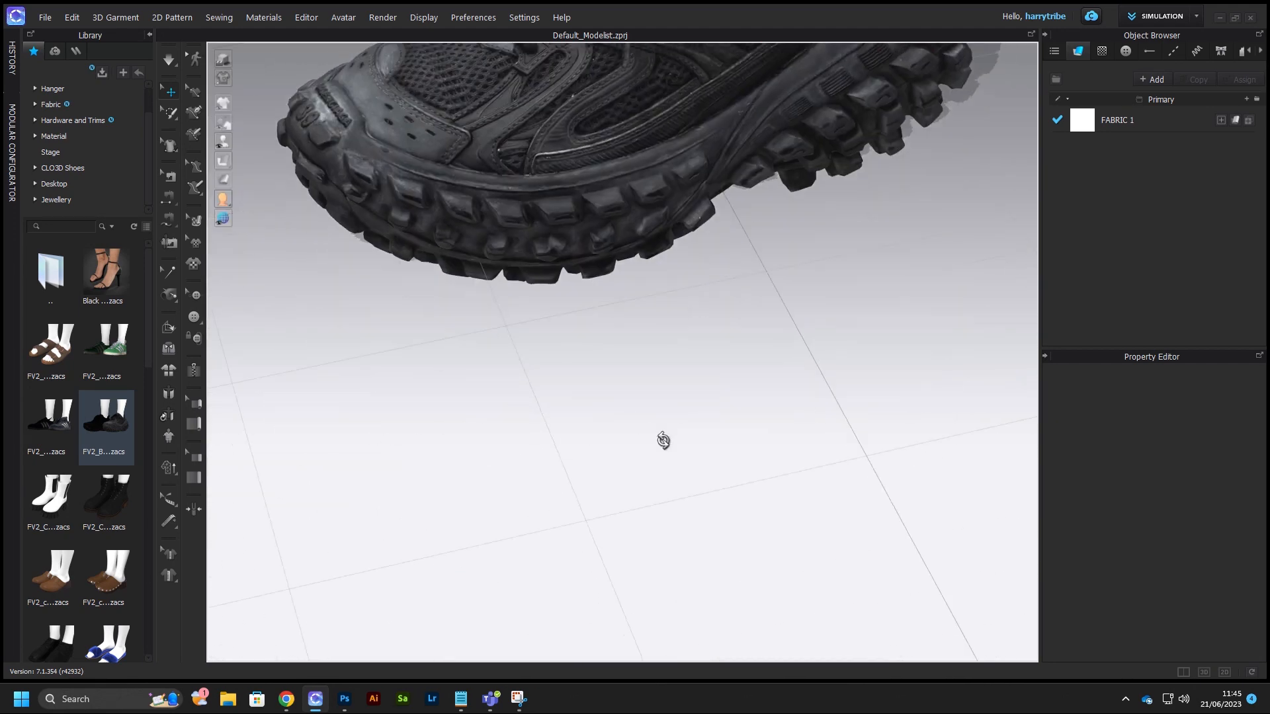
pyautogui.moveTo(662, 440); pyautogui.dragTo(381, 393)
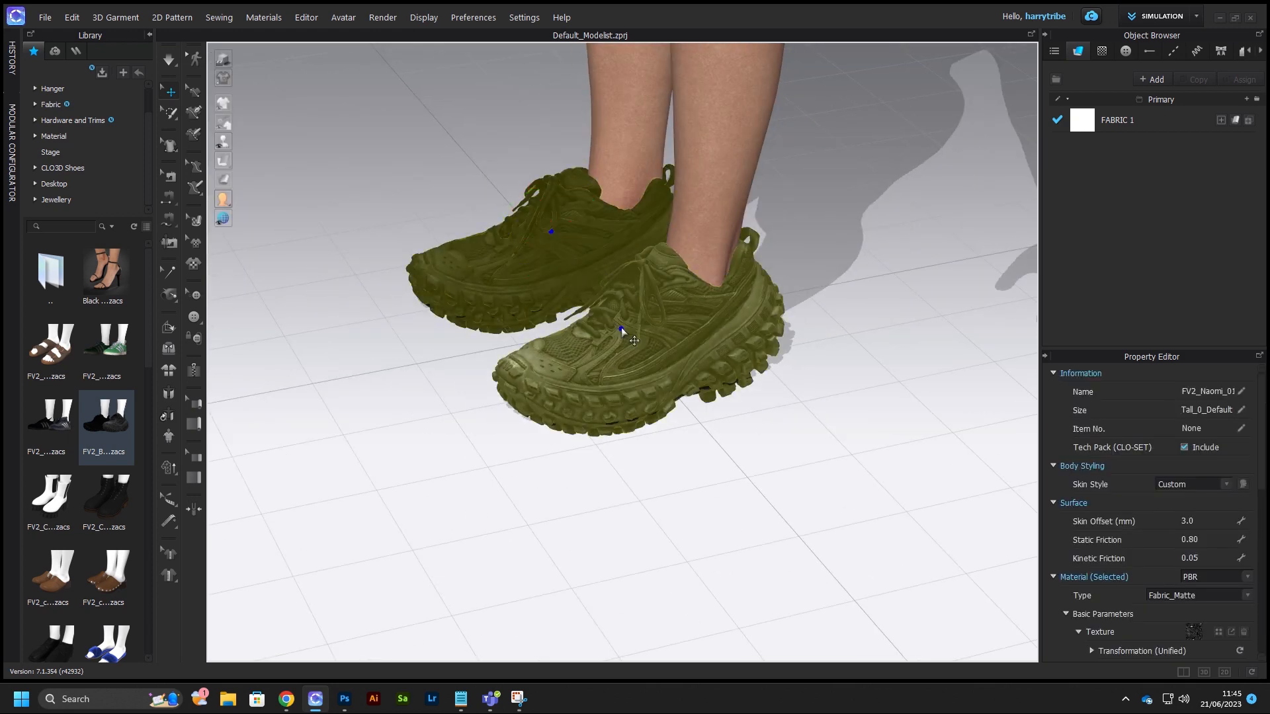
pyautogui.rightClick(624, 337)
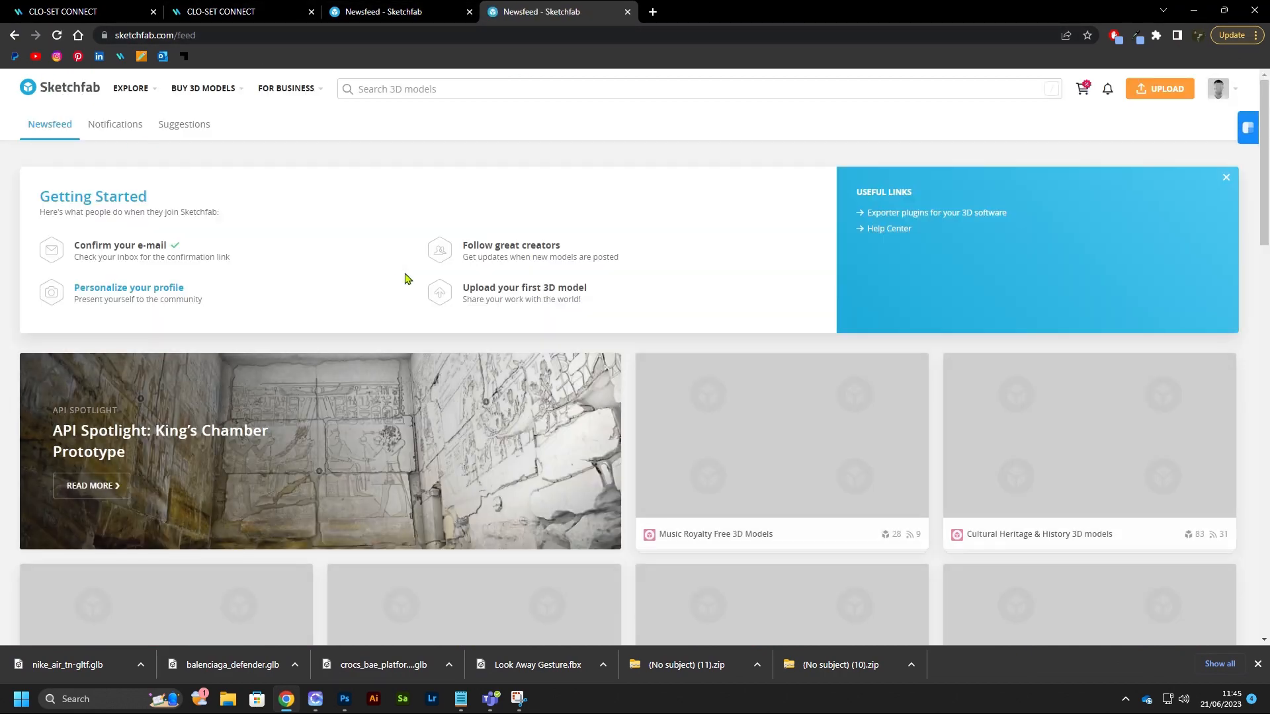
# - Search Sketchfab for 'BALENCIAGA' and open the Balenciaga Defender sneaker result
pyautogui.scroll(-3)
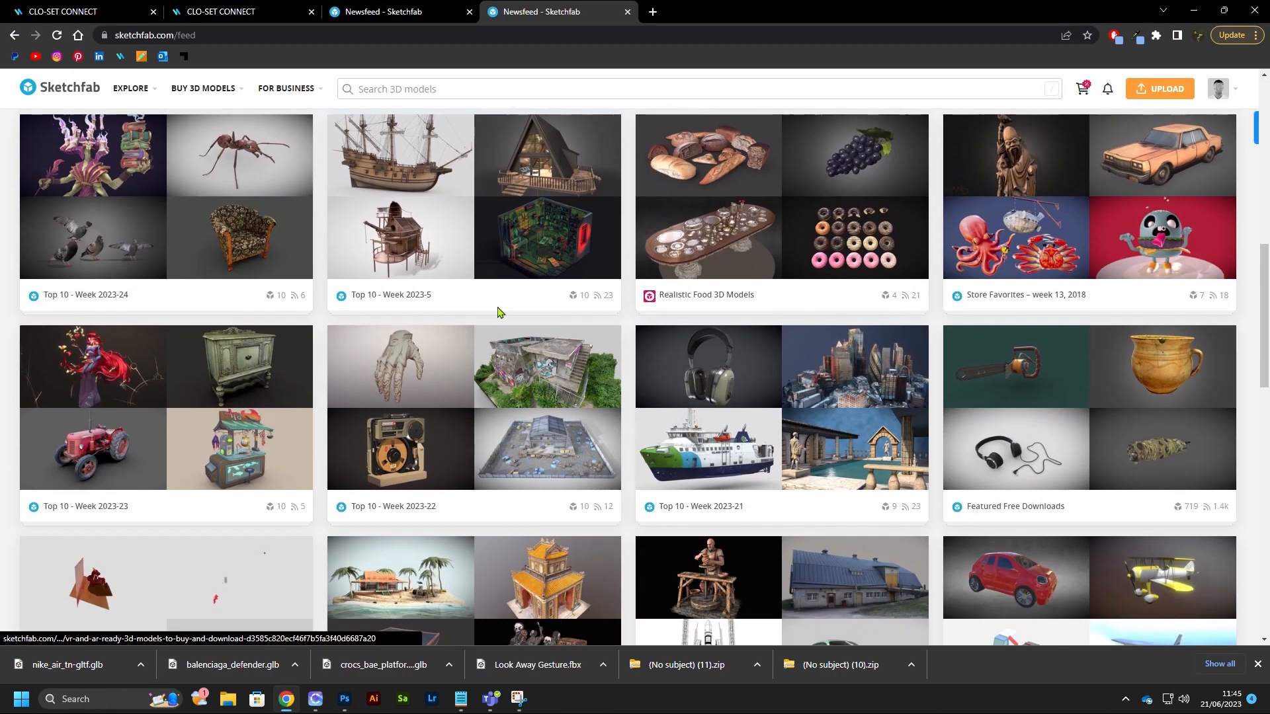
pyautogui.scroll(-3)
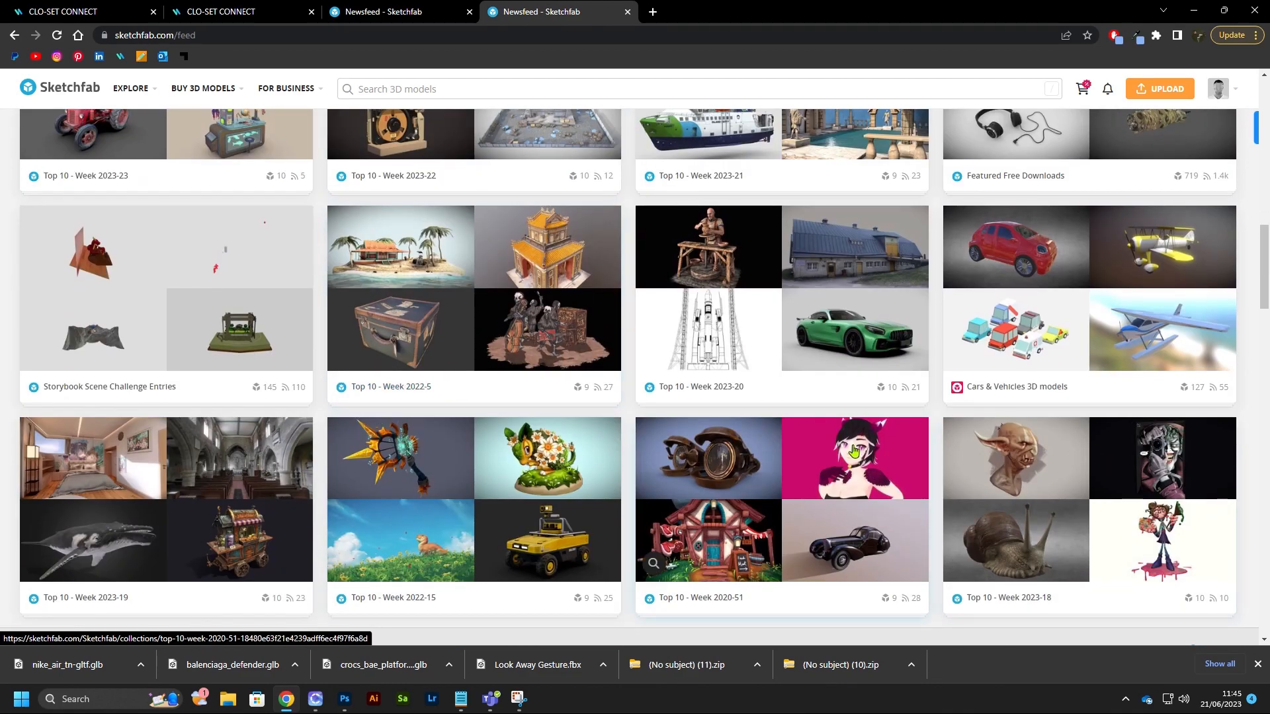
pyautogui.scroll(3)
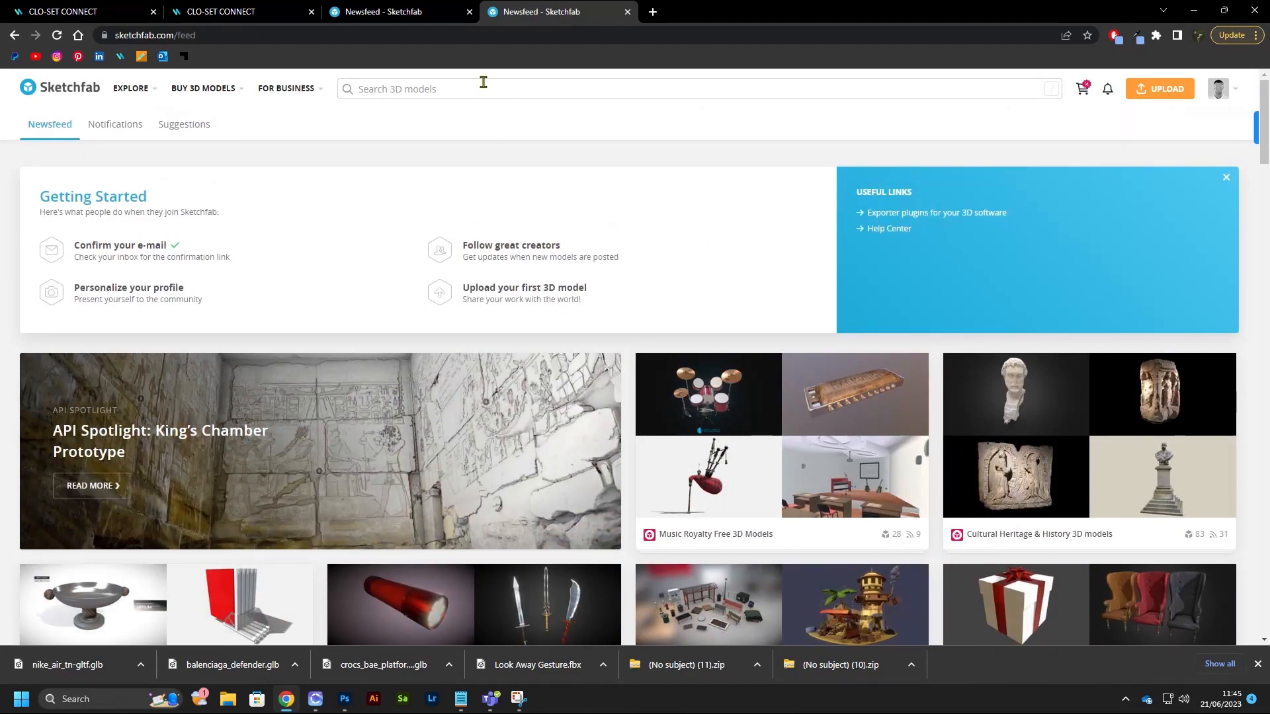
pyautogui.click(482, 88)
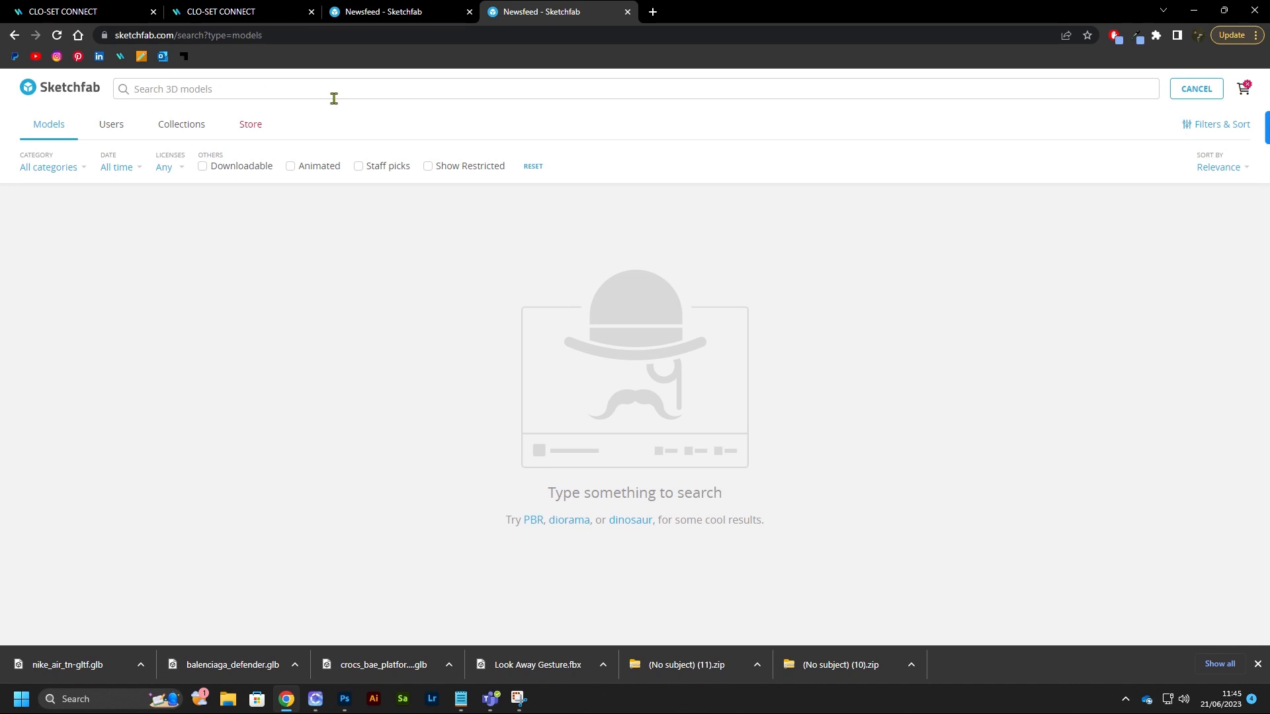
pyautogui.moveTo(358, 186)
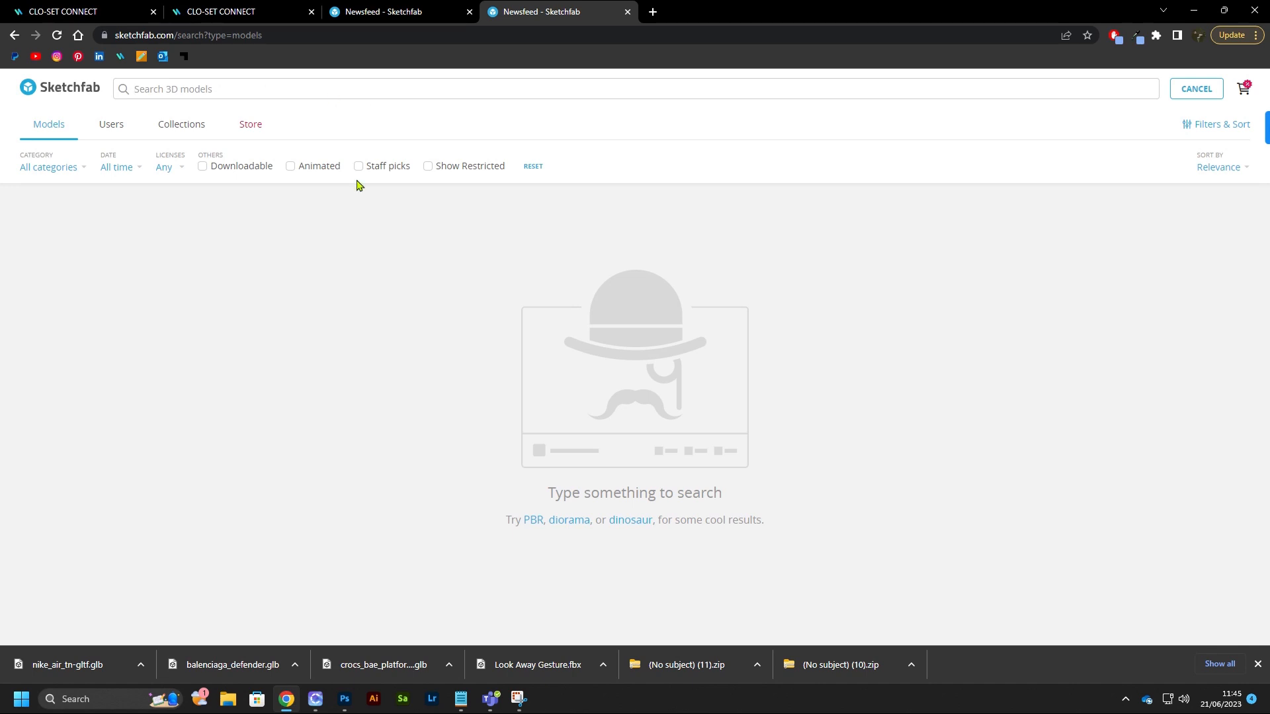
pyautogui.write('BALENI')
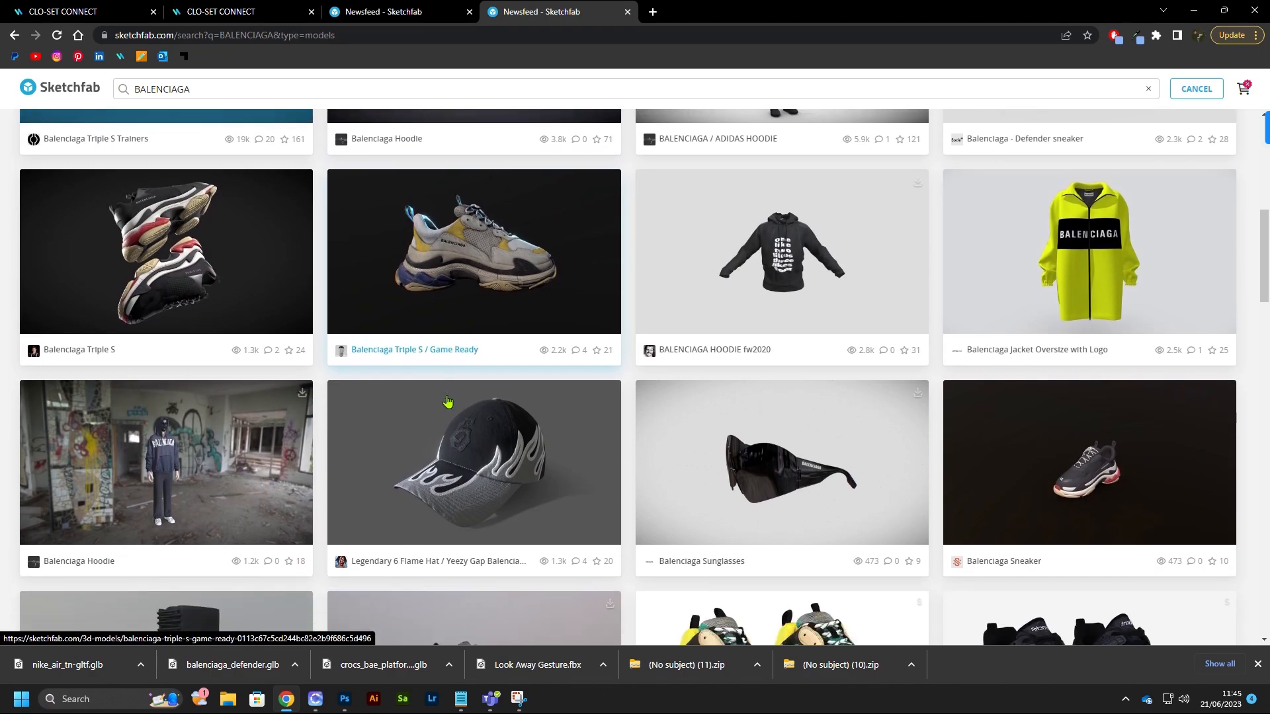
pyautogui.scroll(-3)
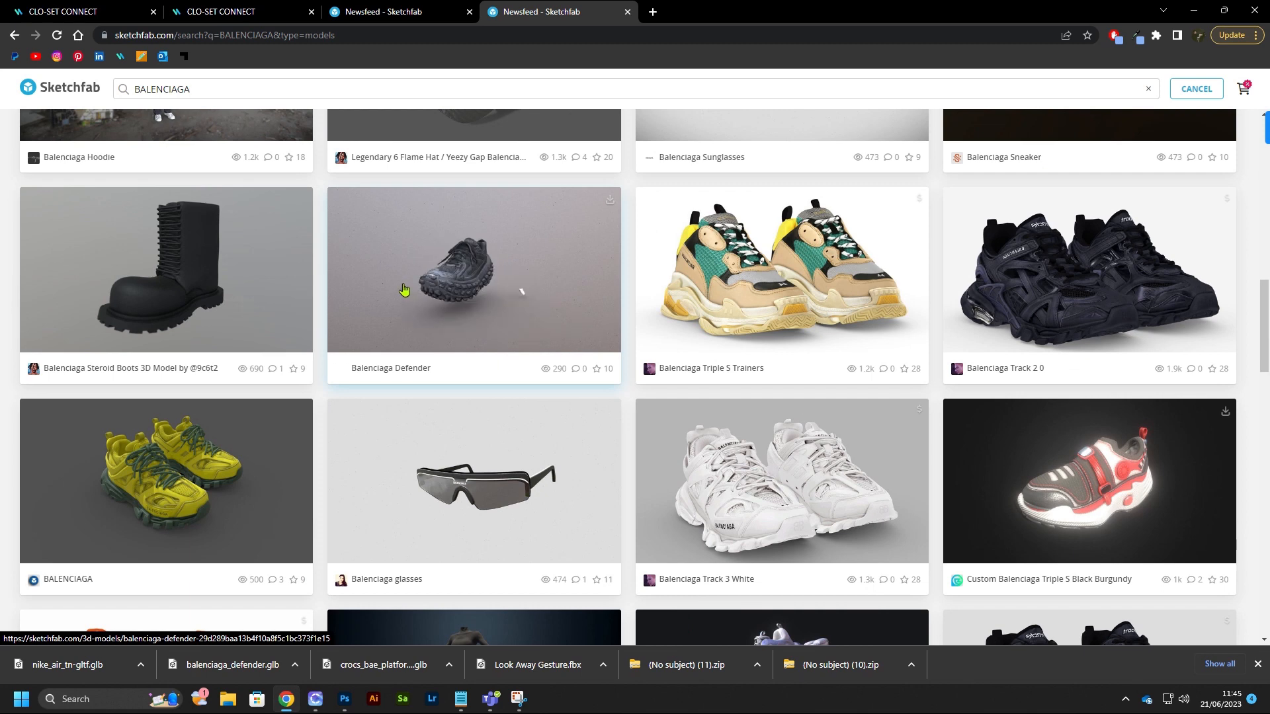
pyautogui.click(473, 289)
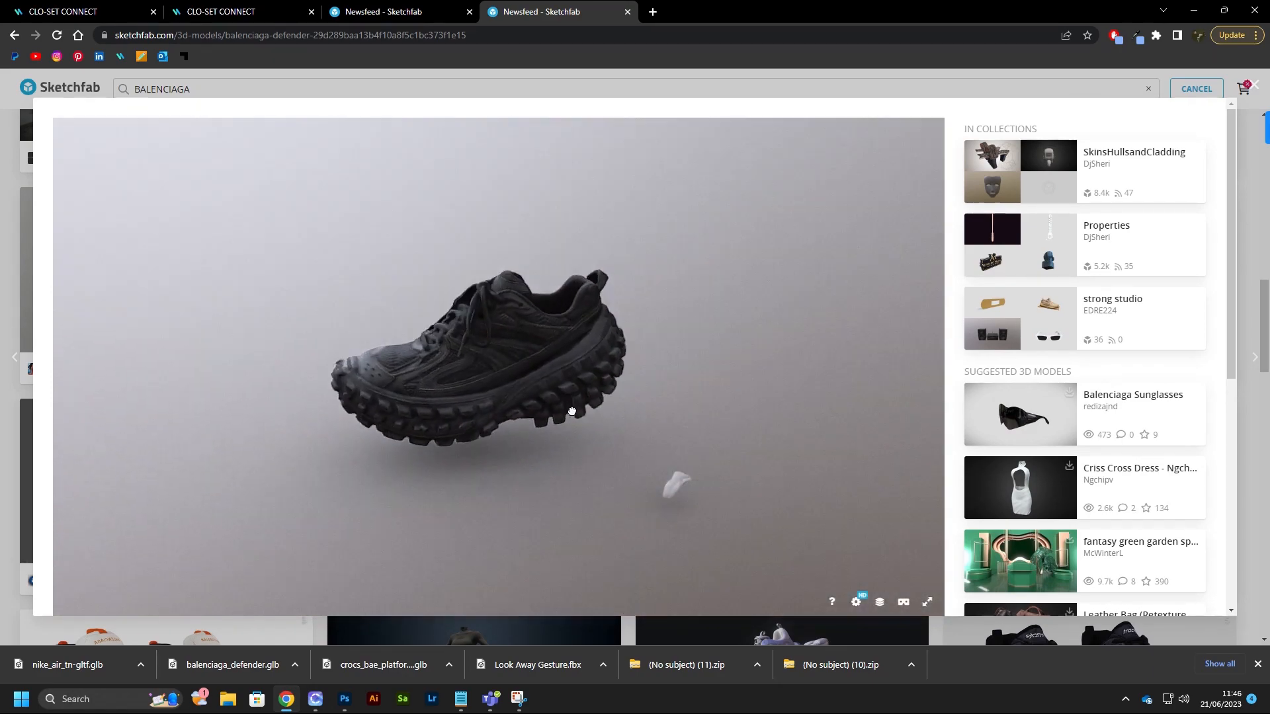
# - Orbit the Defender shoe to its front and scroll to its license and triangle count
pyautogui.moveTo(571, 411); pyautogui.dragTo(685, 446)
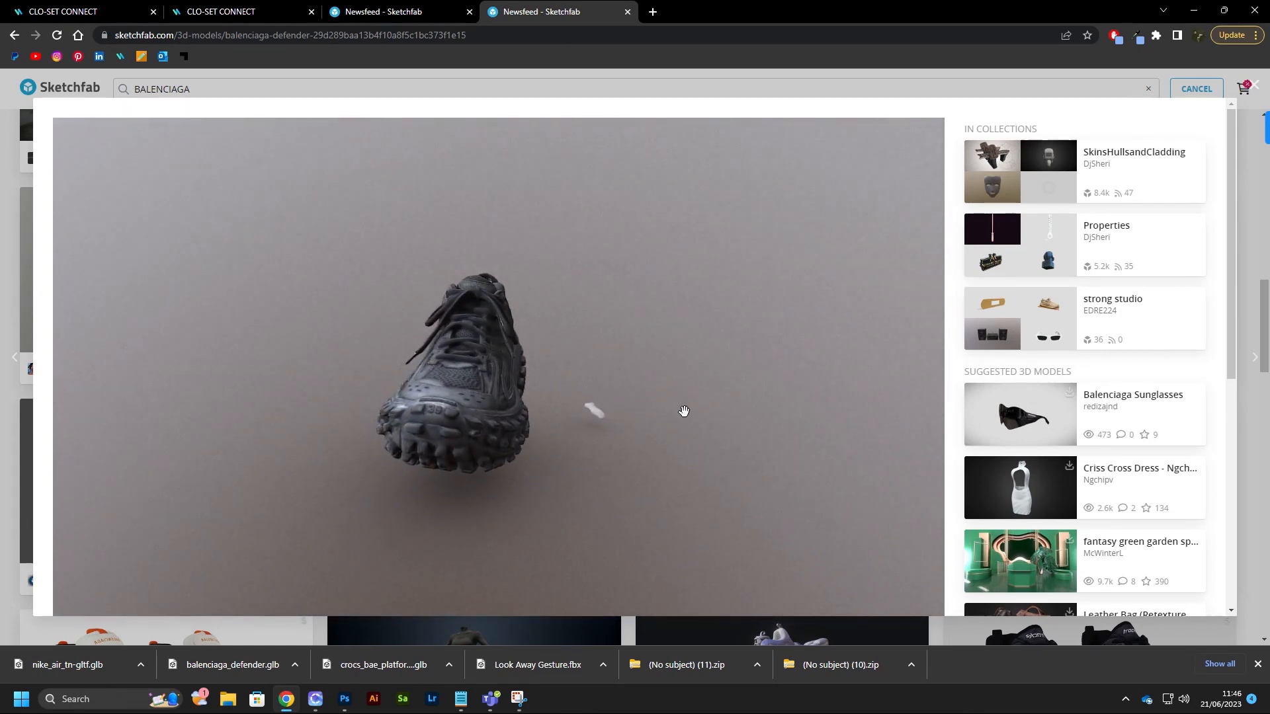
pyautogui.scroll(-3)
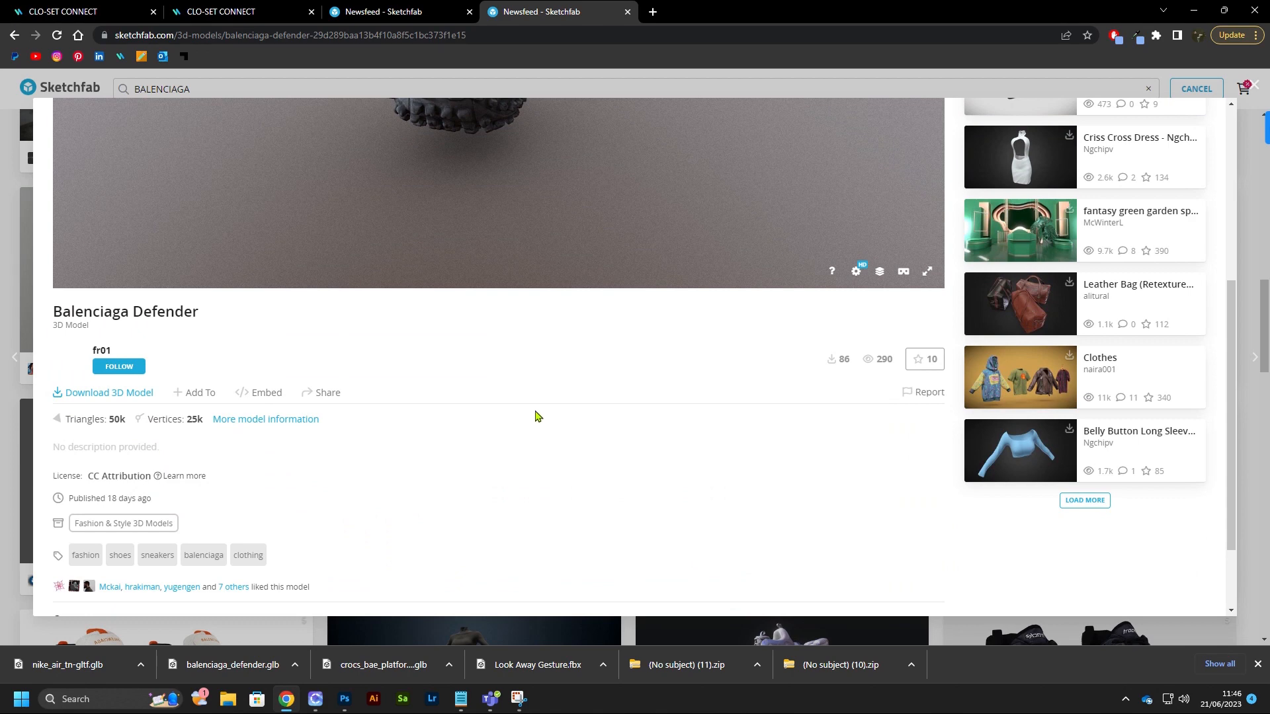
# - Open the Defender's download panel and review the free OBJ, USDZ, glTF and GLB formats
pyautogui.click(106, 393)
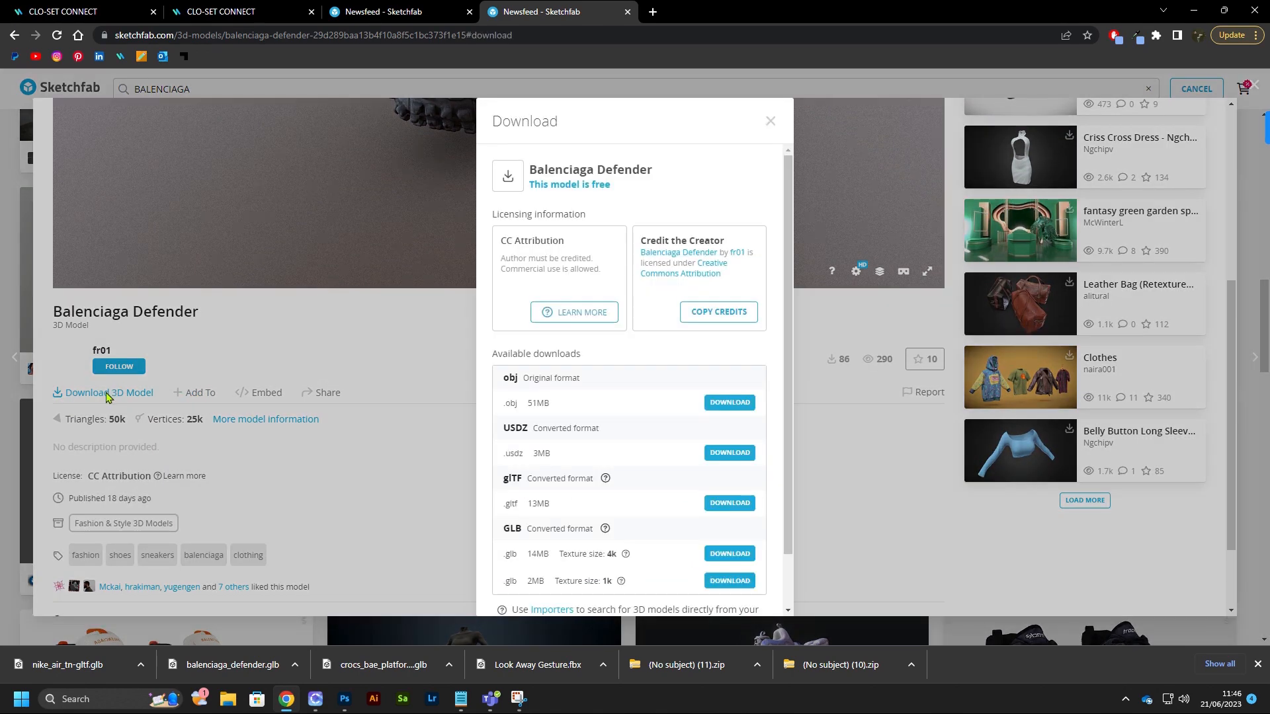
pyautogui.scroll(-3)
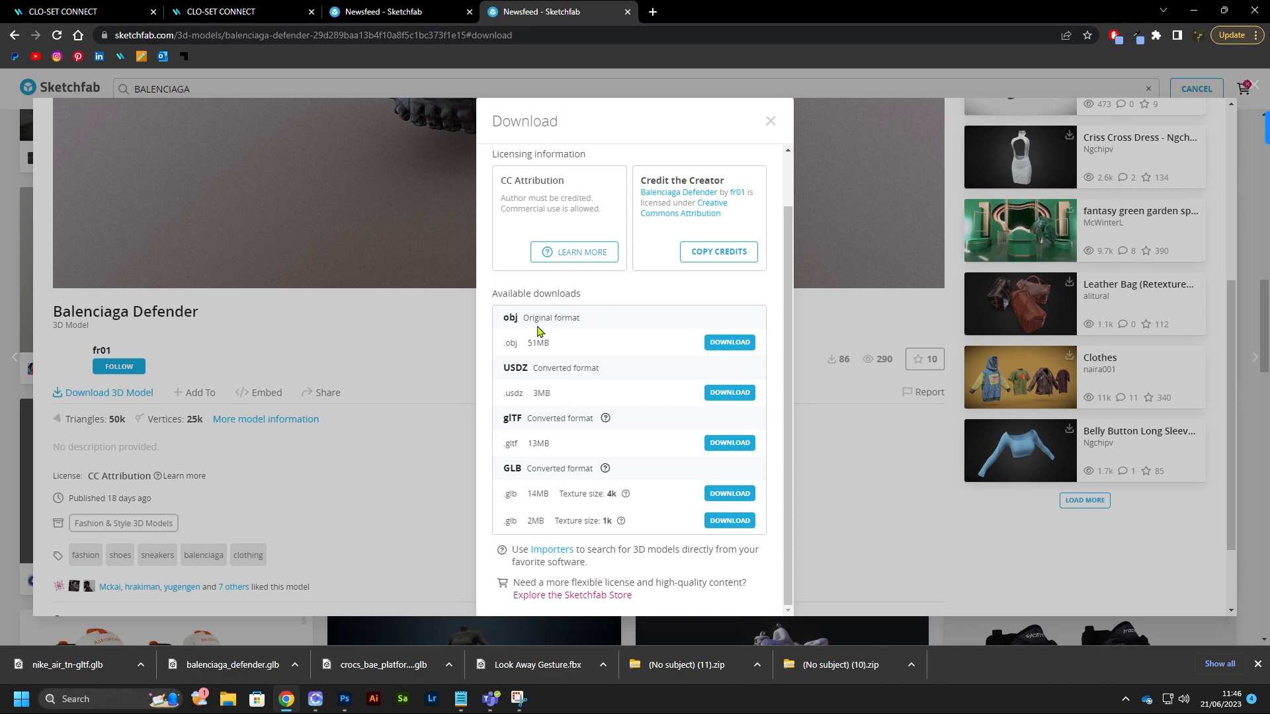
pyautogui.moveTo(541, 508)
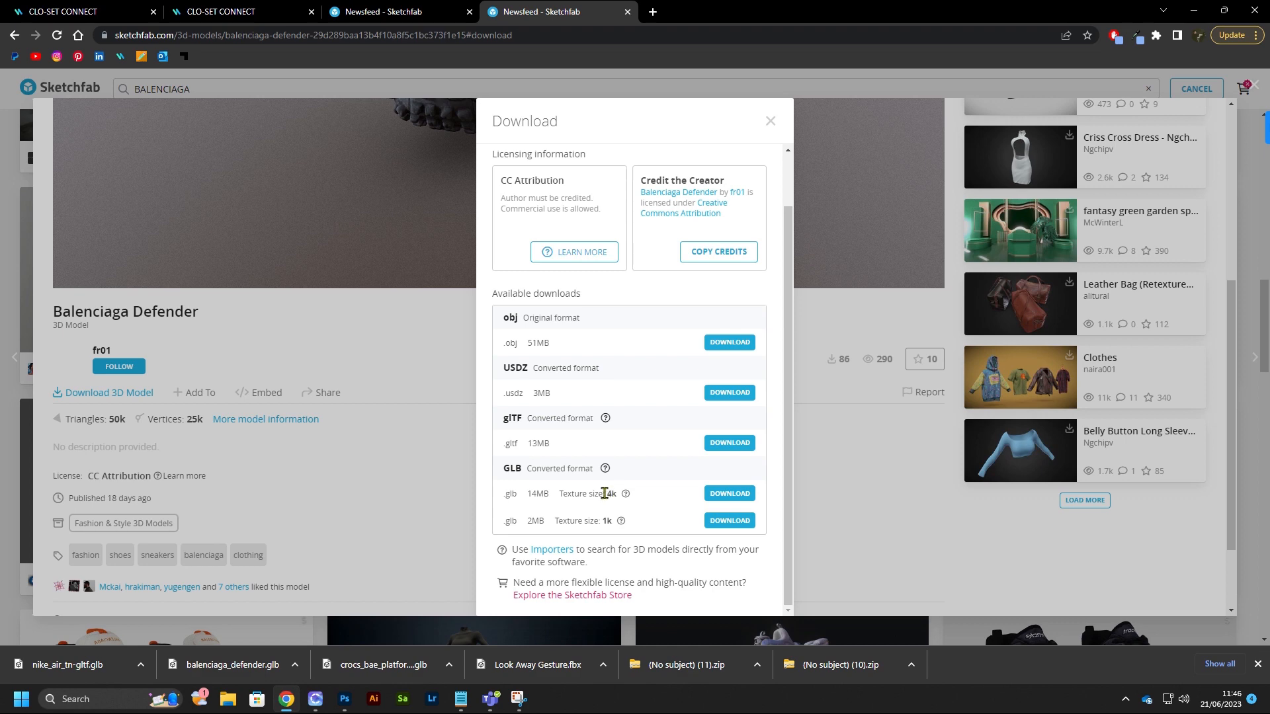
pyautogui.moveTo(630, 505)
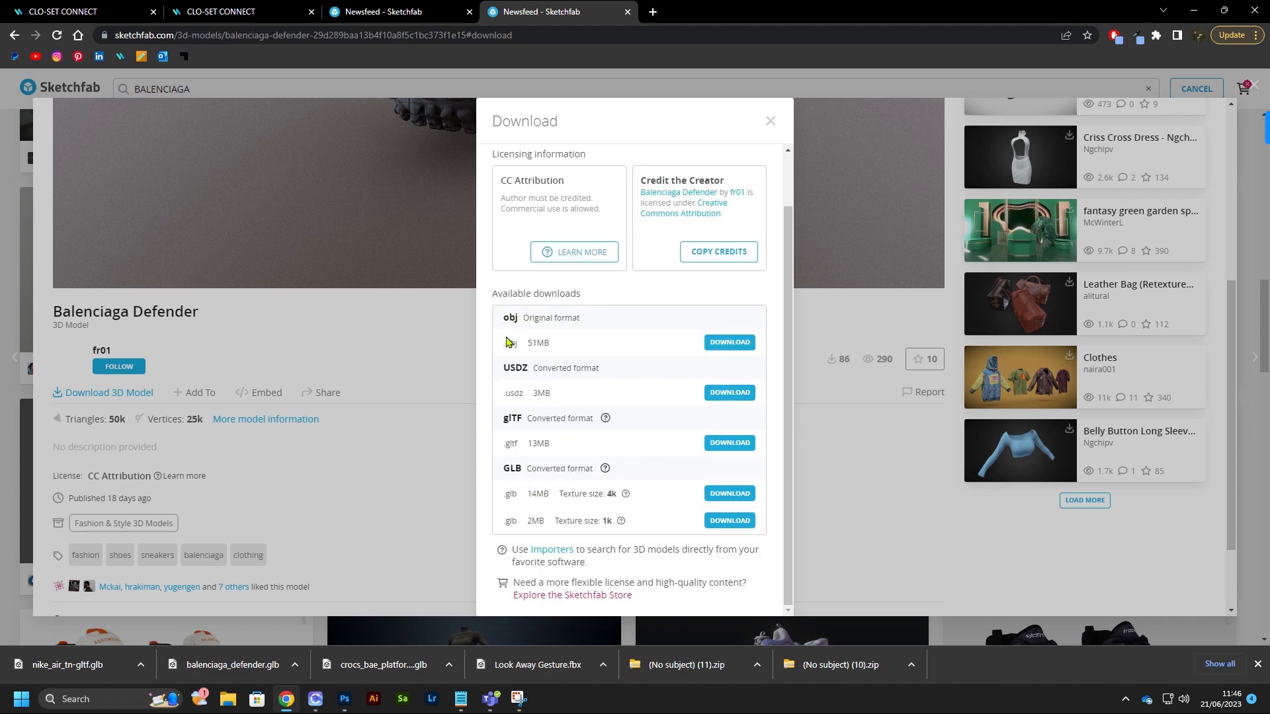
pyautogui.moveTo(498, 392)
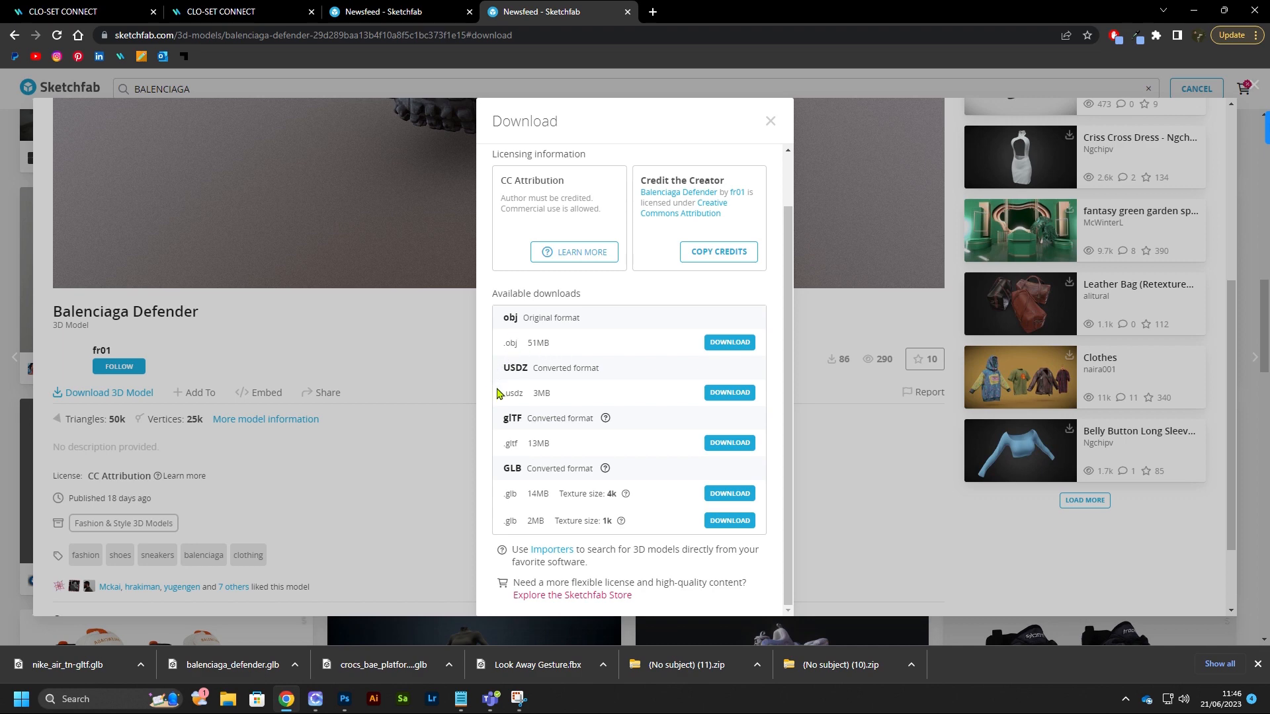
pyautogui.moveTo(581, 506)
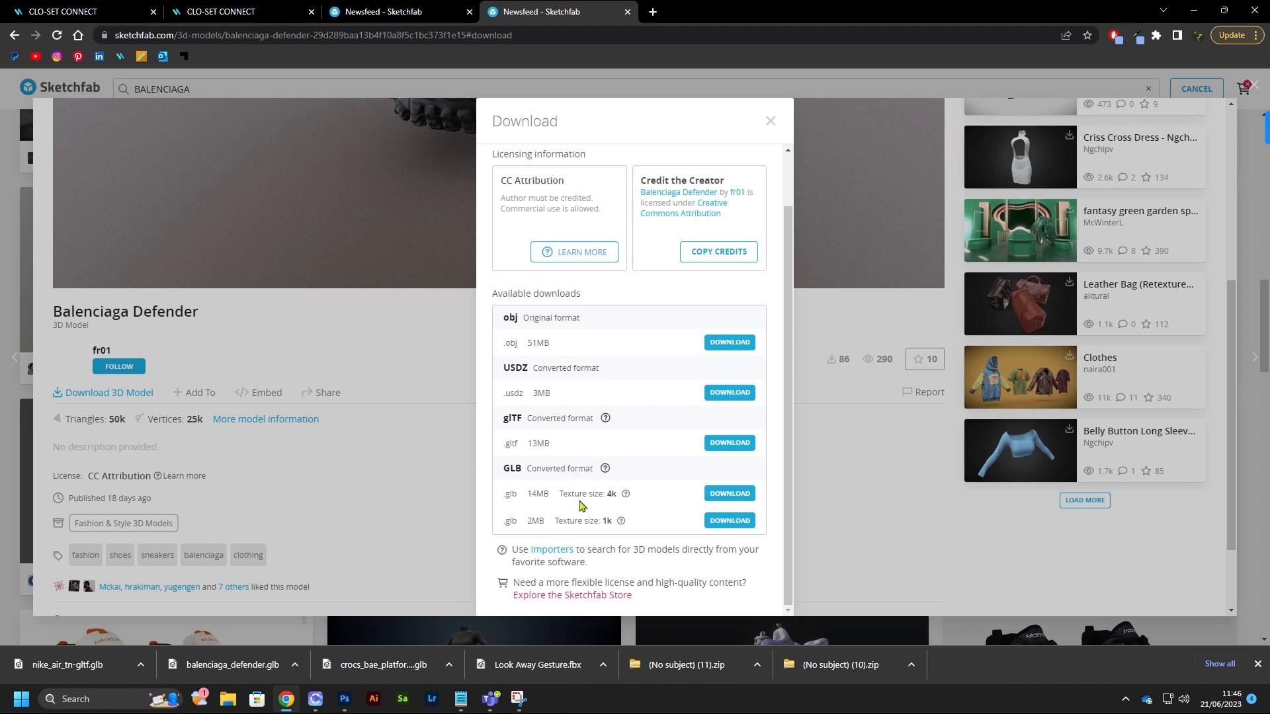
pyautogui.moveTo(667, 502)
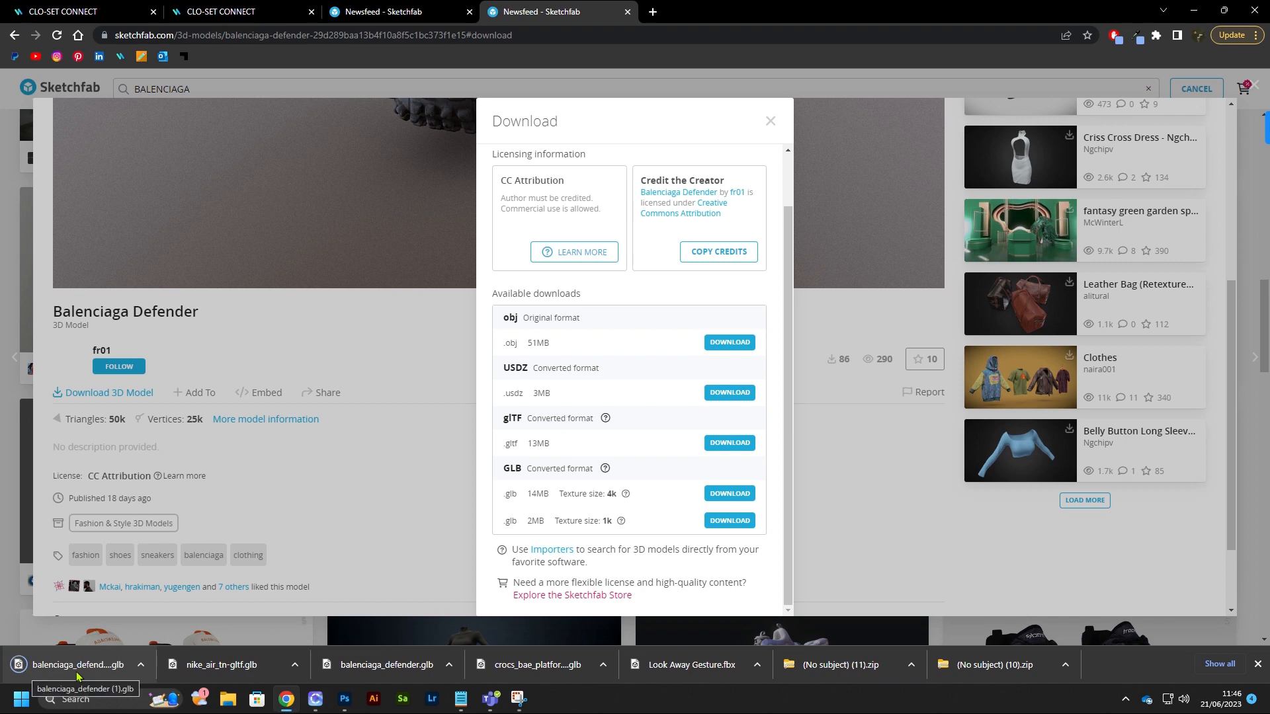
pyautogui.moveTo(1105, 610)
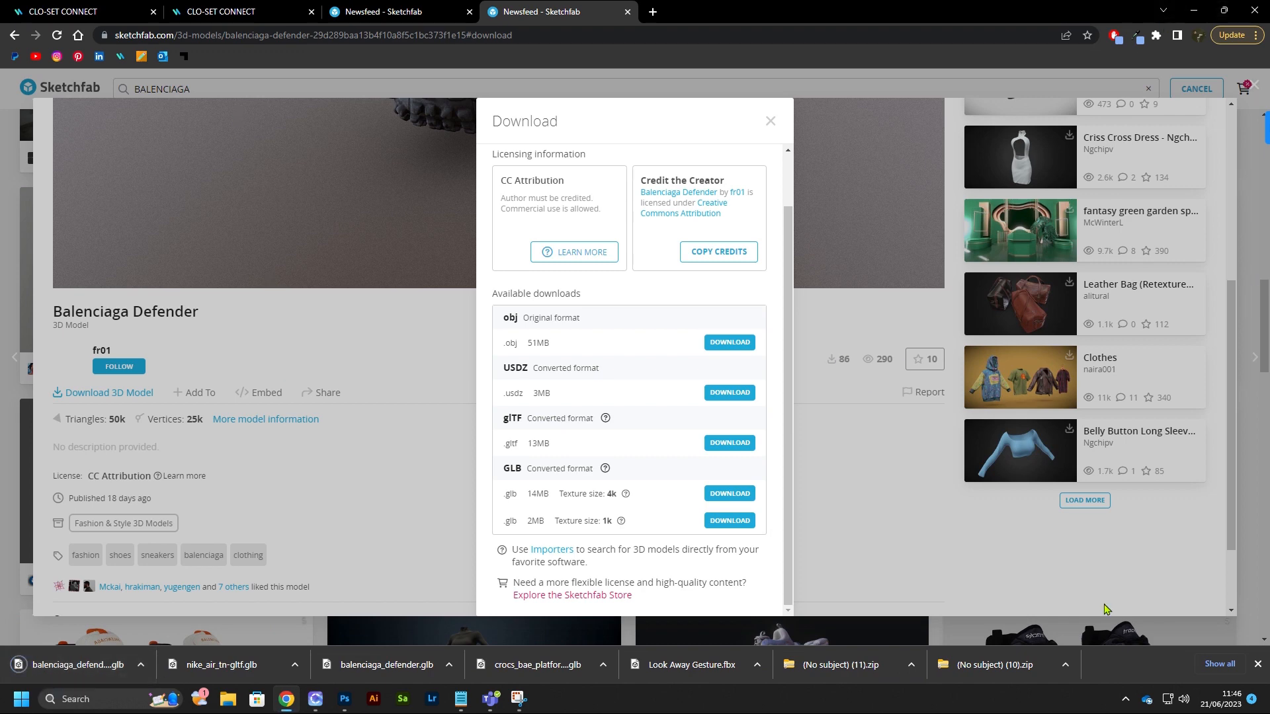
pyautogui.moveTo(799, 684)
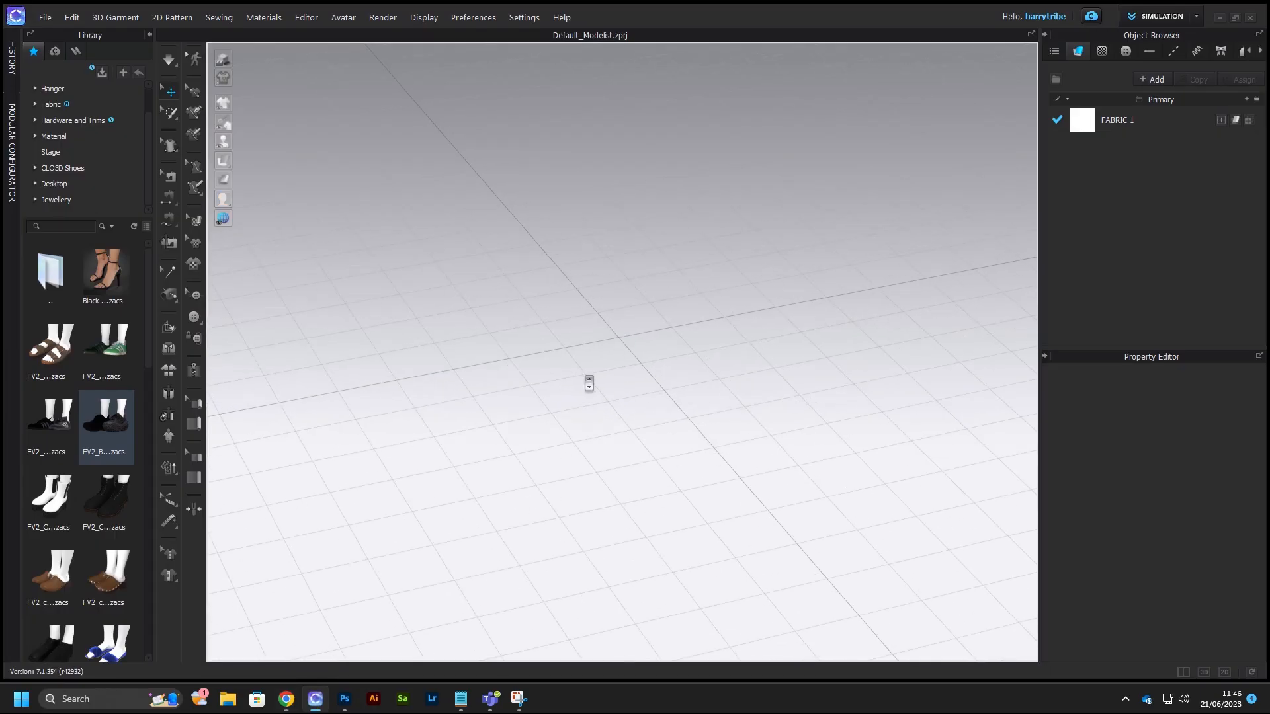
# - Load the FV2_Naomi_01 avatar from the Library's Avatar folder into the scene
pyautogui.moveTo(589, 383); pyautogui.dragTo(772, 346)
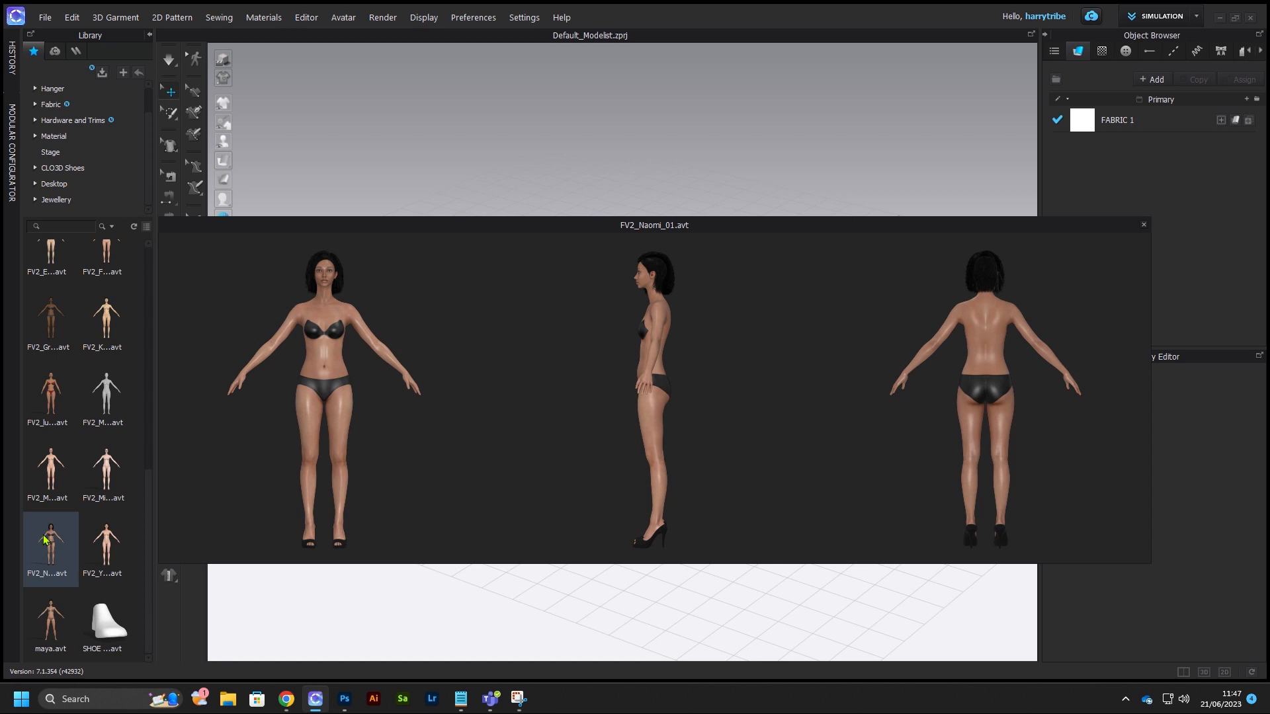
pyautogui.moveTo(48, 544)
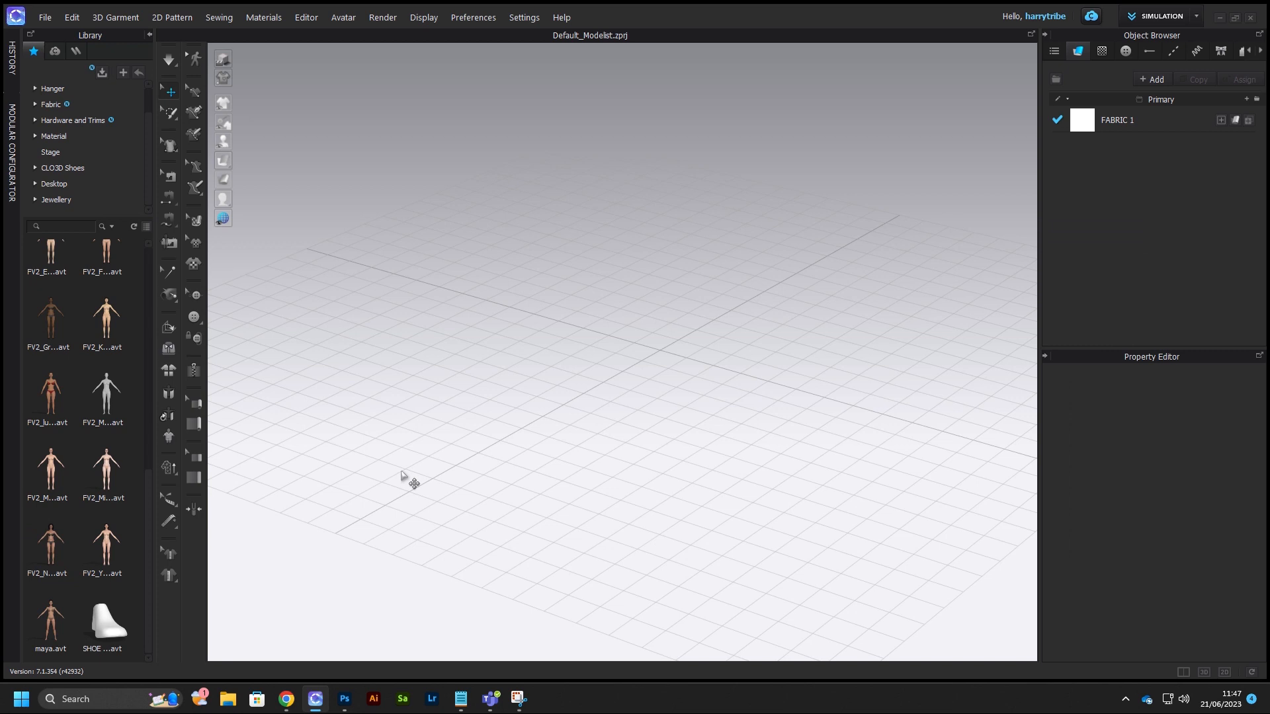
pyautogui.doubleClick(49, 545)
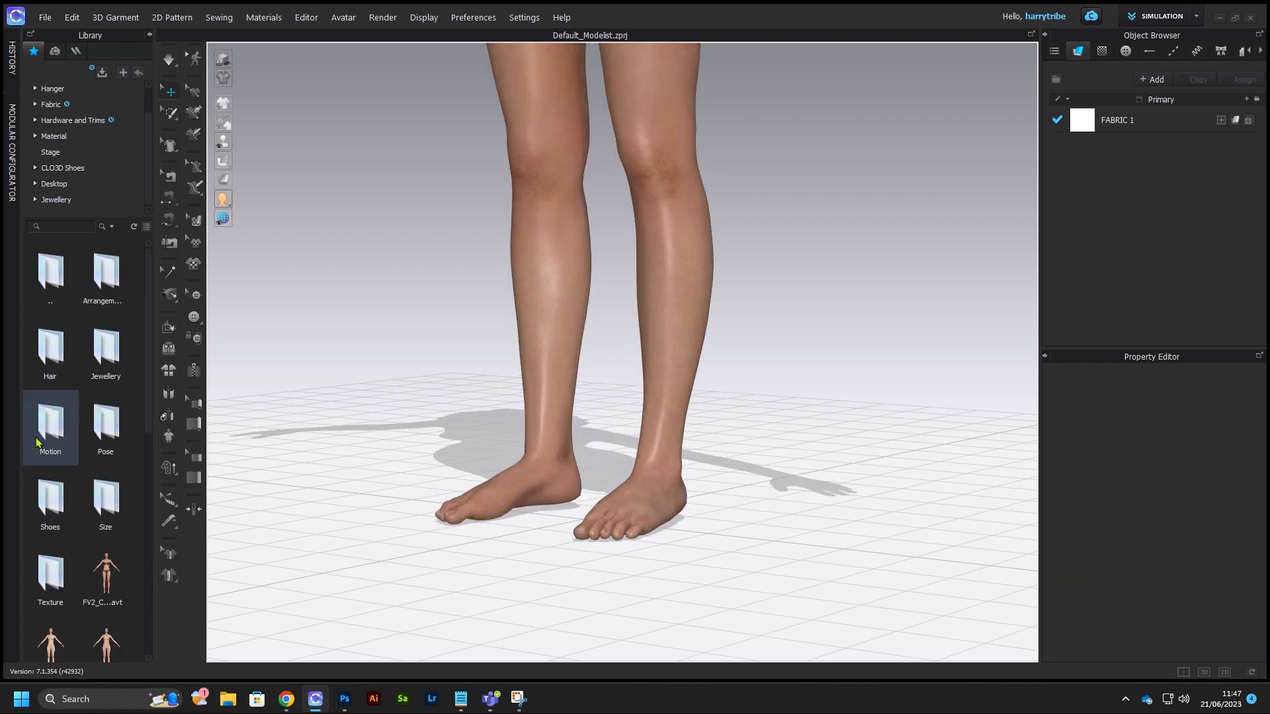
pyautogui.click(50, 503)
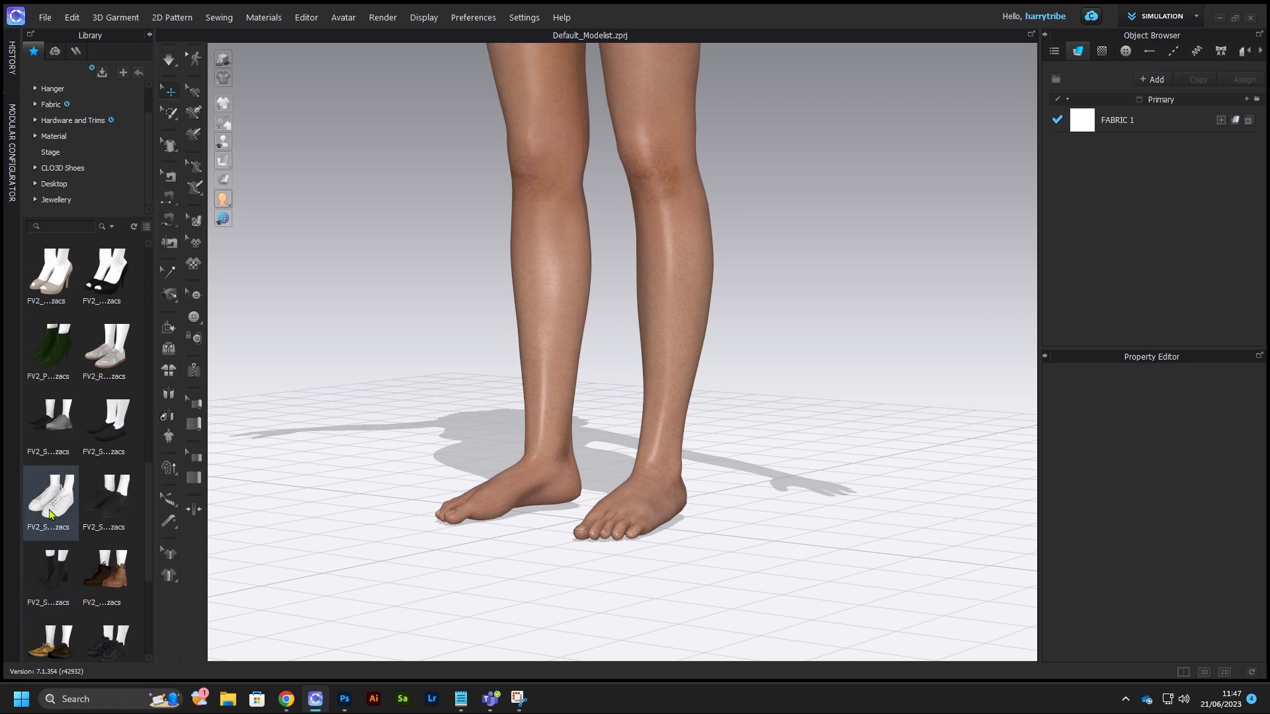
pyautogui.moveTo(53, 516)
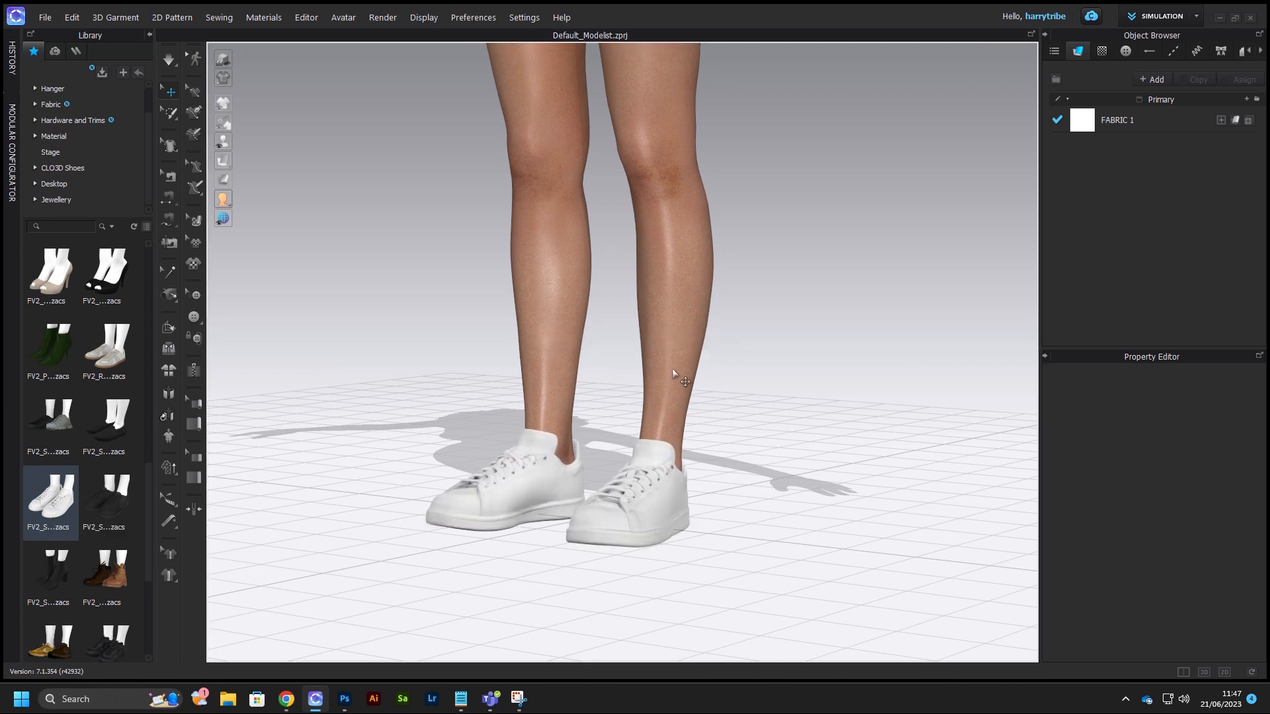
pyautogui.rightClick(674, 374)
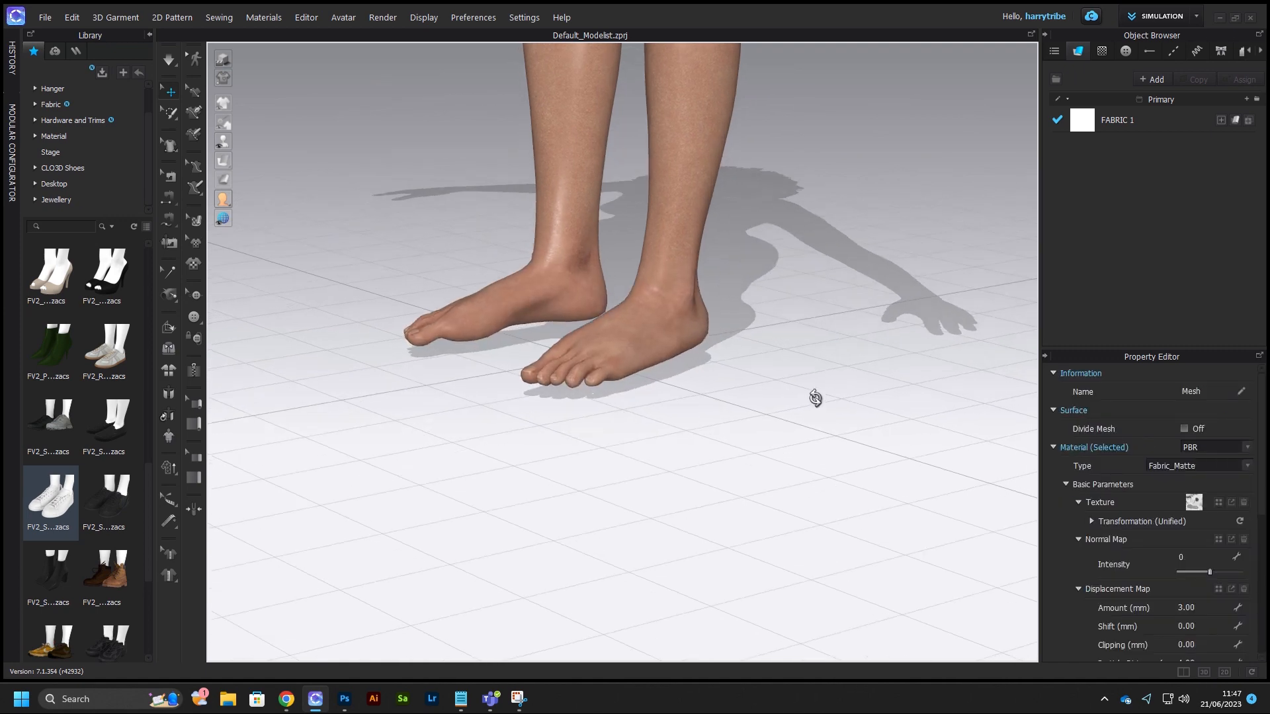
pyautogui.moveTo(814, 397); pyautogui.dragTo(756, 377)
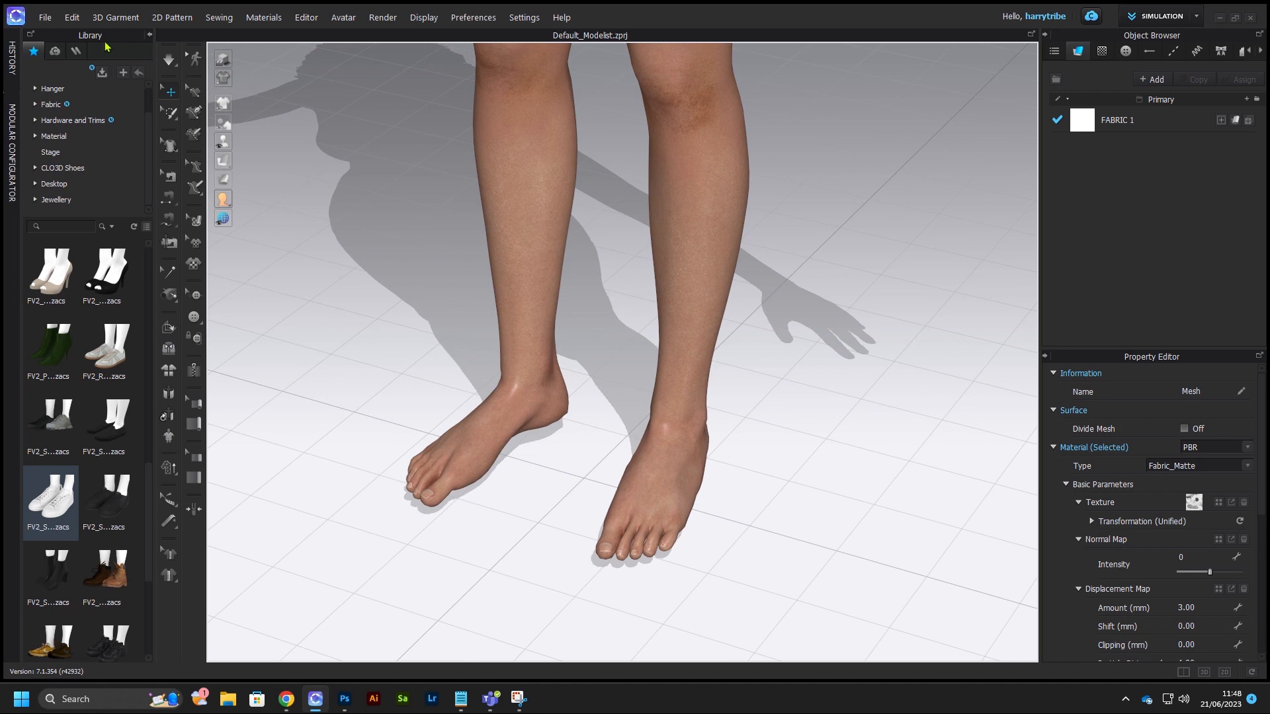
# - Export the avatar as FBX named FV2_CLOAVATAR2023 to the Desktop
pyautogui.click(48, 17)
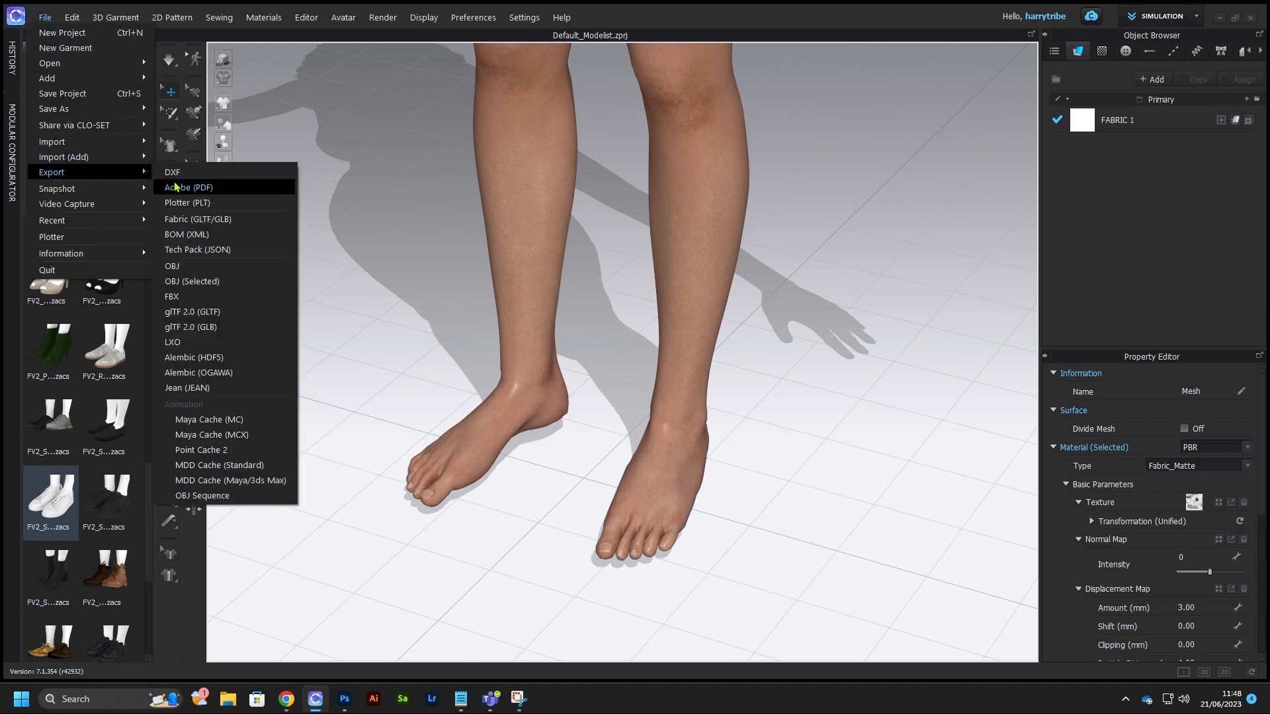
pyautogui.click(172, 296)
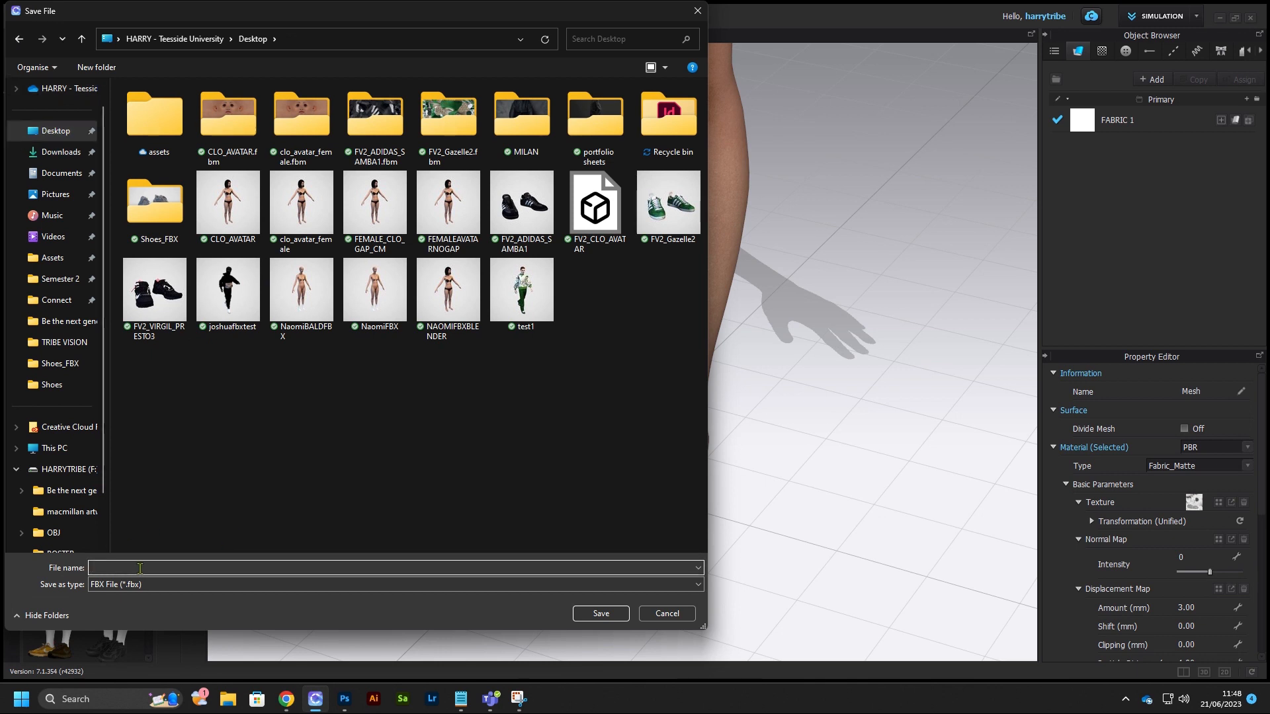
pyautogui.write('FV2_CLOAVATAR')
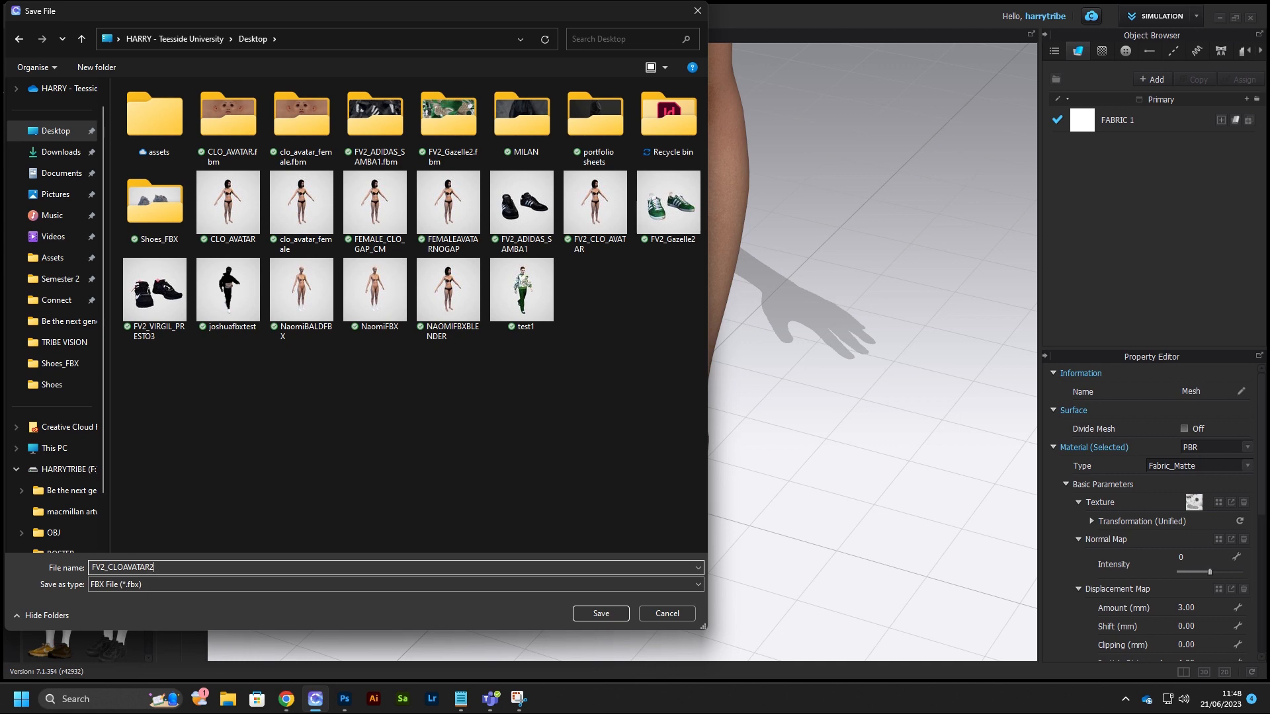
pyautogui.write('2023')
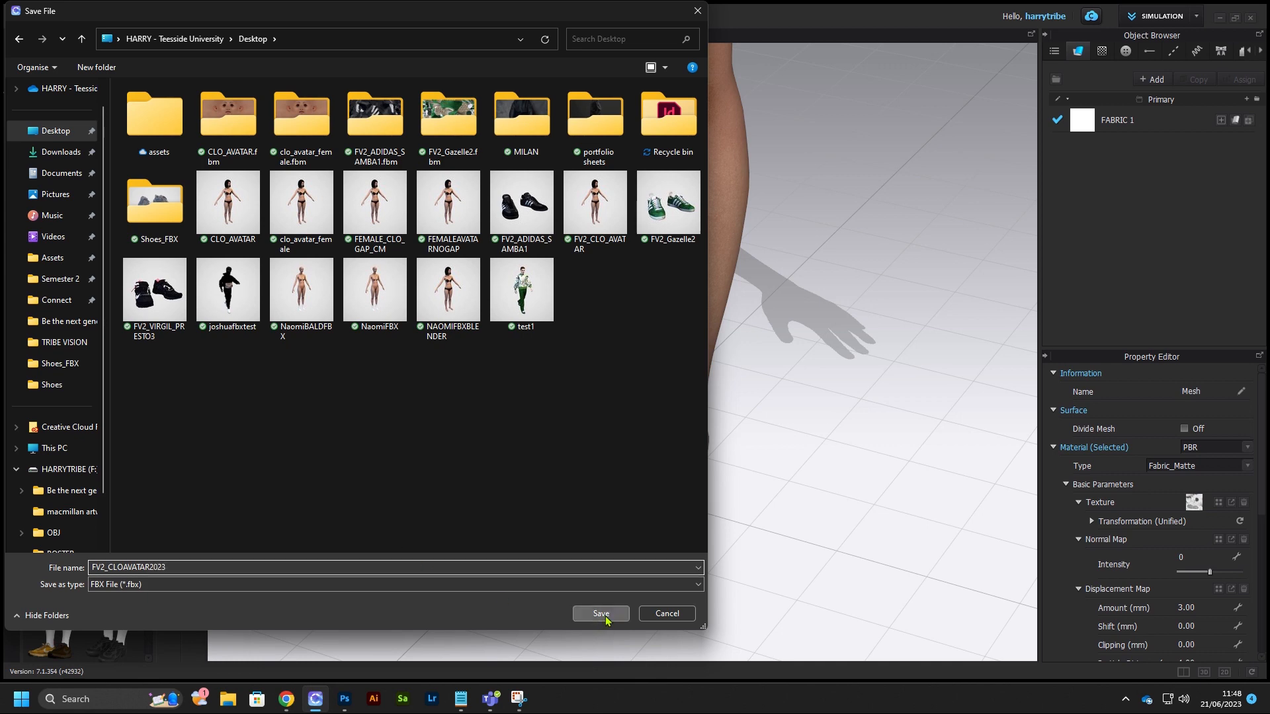
pyautogui.click(600, 613)
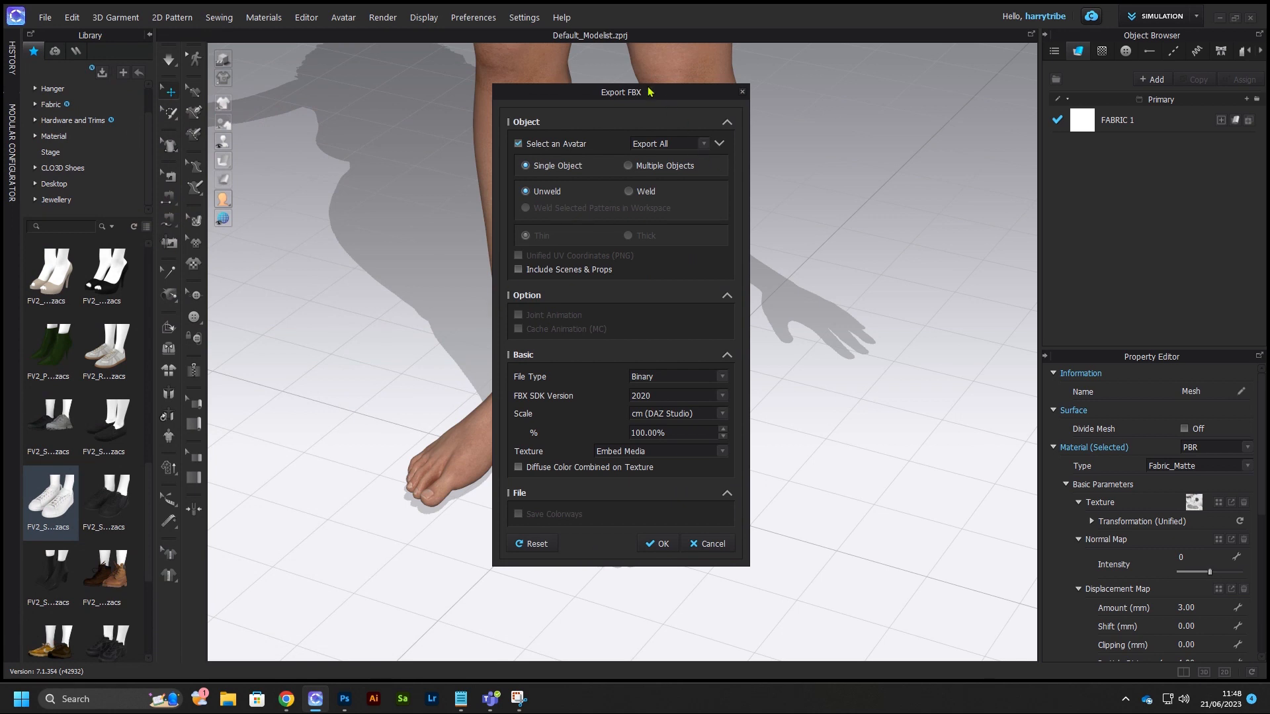
# - Confirm the FBX export with scale kept at cm (DAZ Studio), then launch Blender 3.4
pyautogui.moveTo(624, 91); pyautogui.dragTo(823, 94)
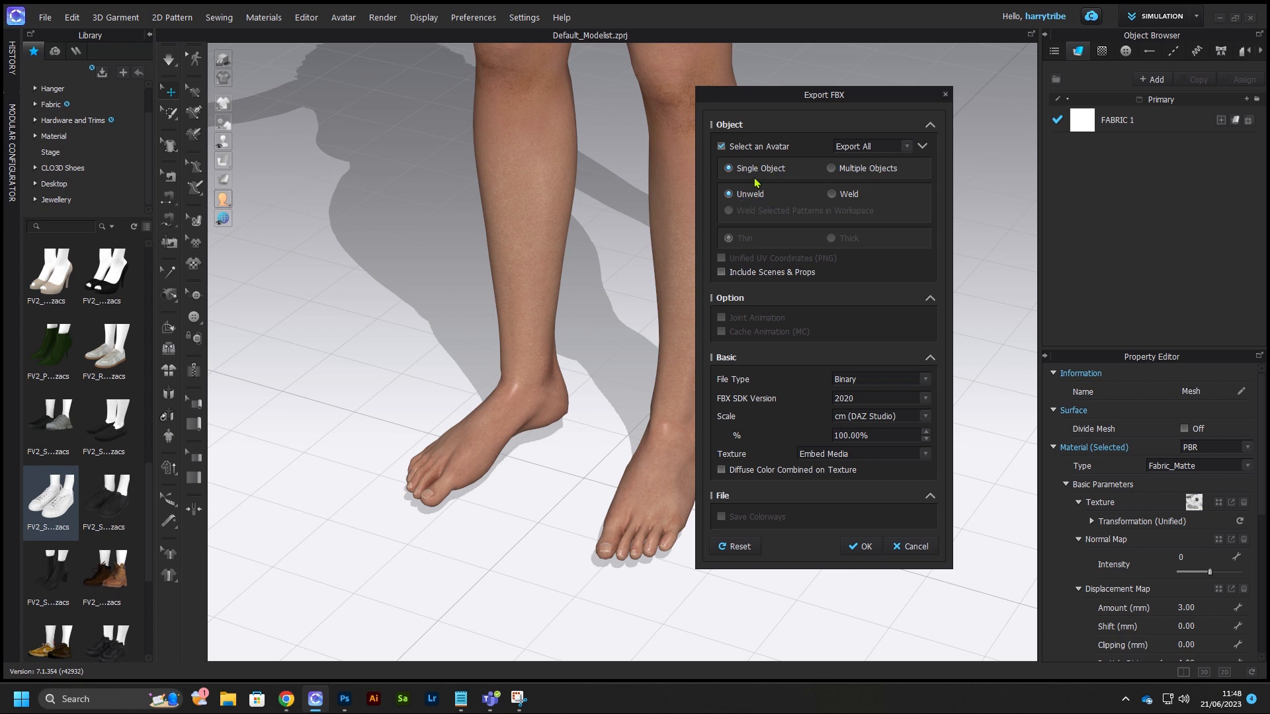
pyautogui.moveTo(856, 390)
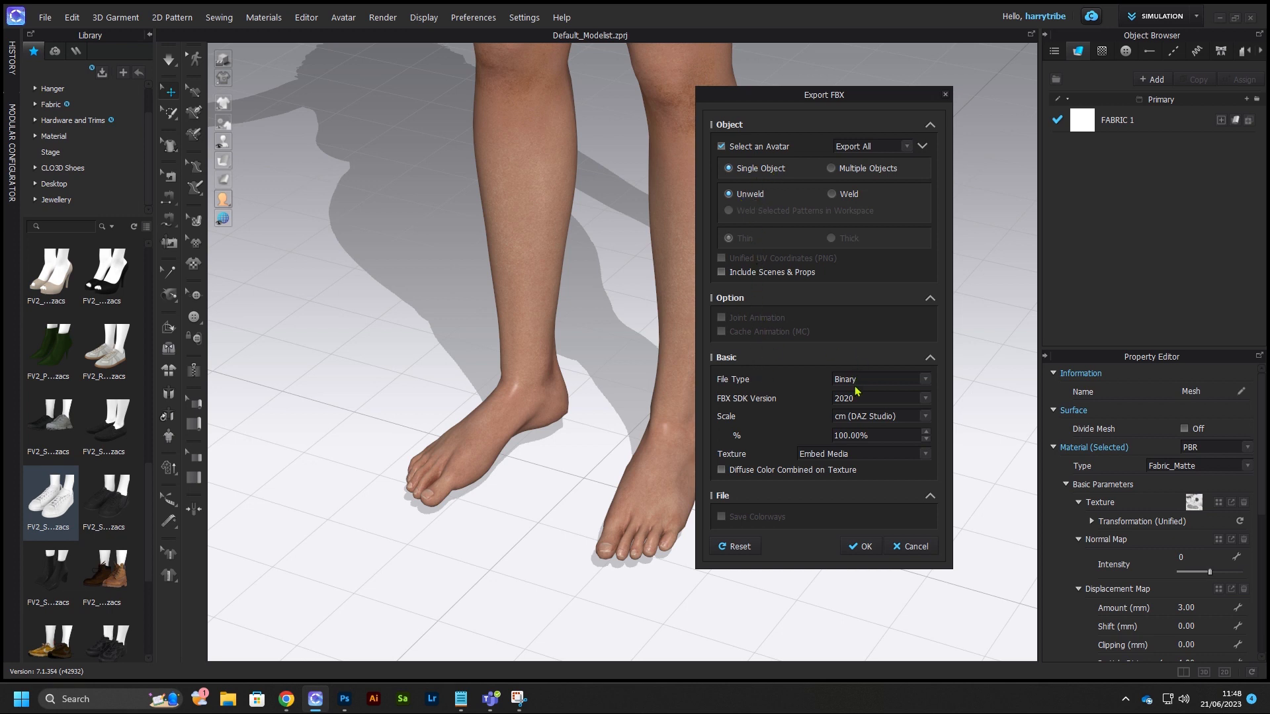
pyautogui.moveTo(842, 388)
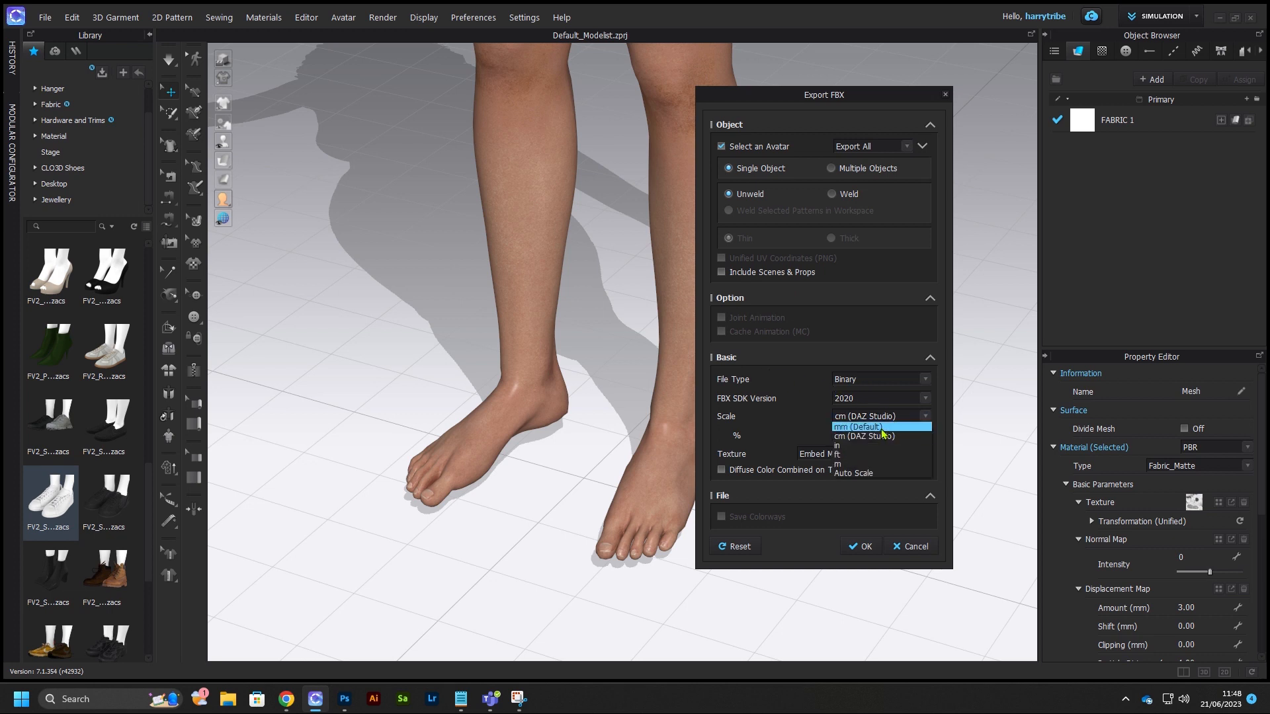
pyautogui.click(857, 426)
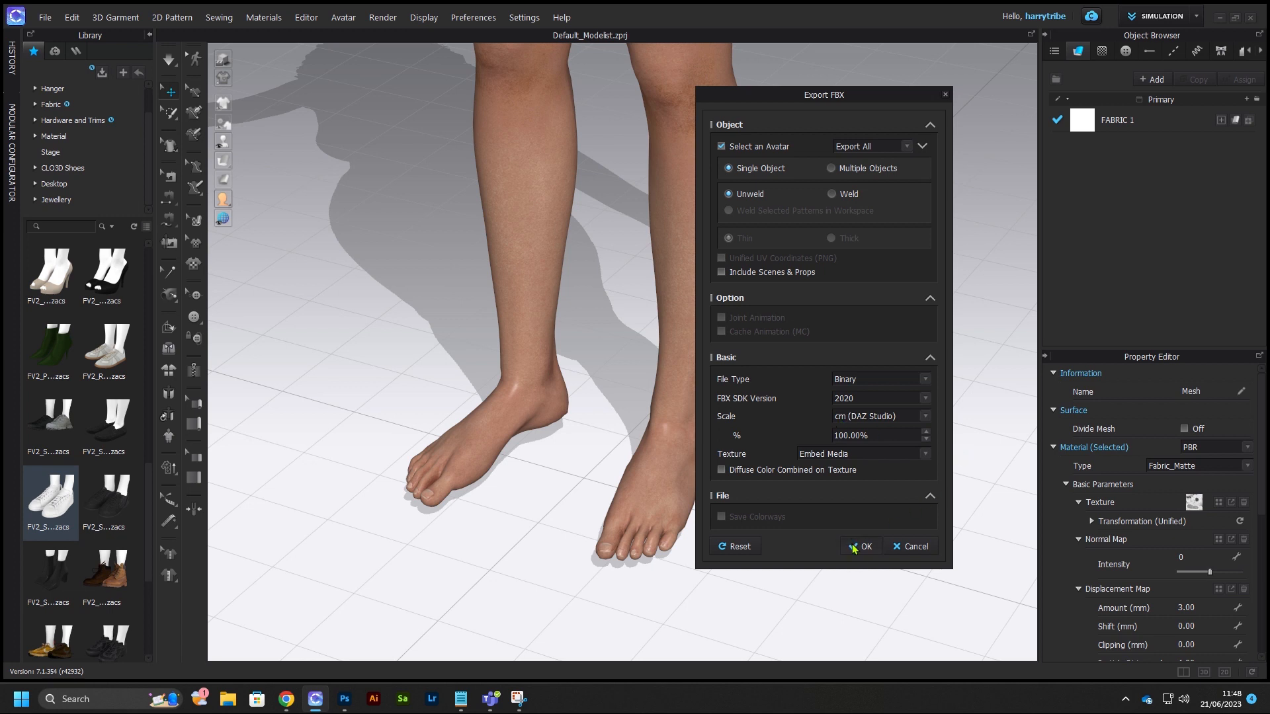
pyautogui.click(864, 546)
pyautogui.write('BLENDER')
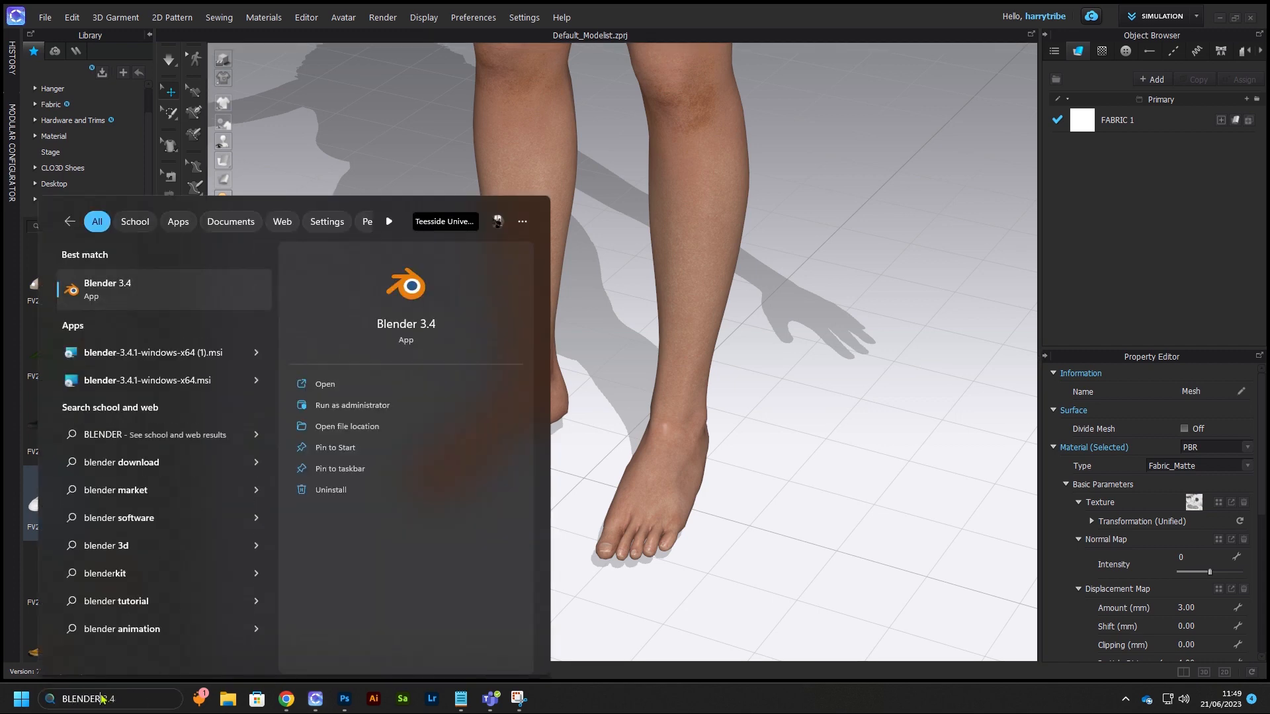
pyautogui.click(106, 289)
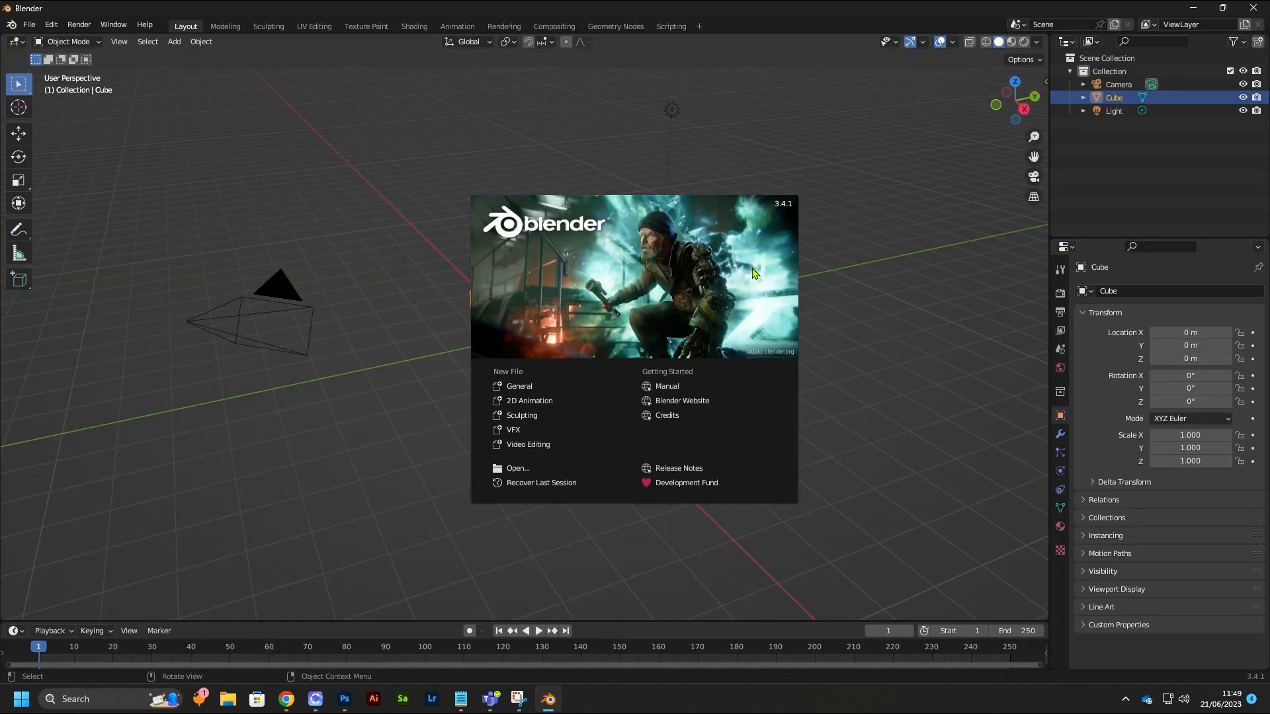
# - Dismiss the Blender 3.4 splash screen
pyautogui.click(806, 244)
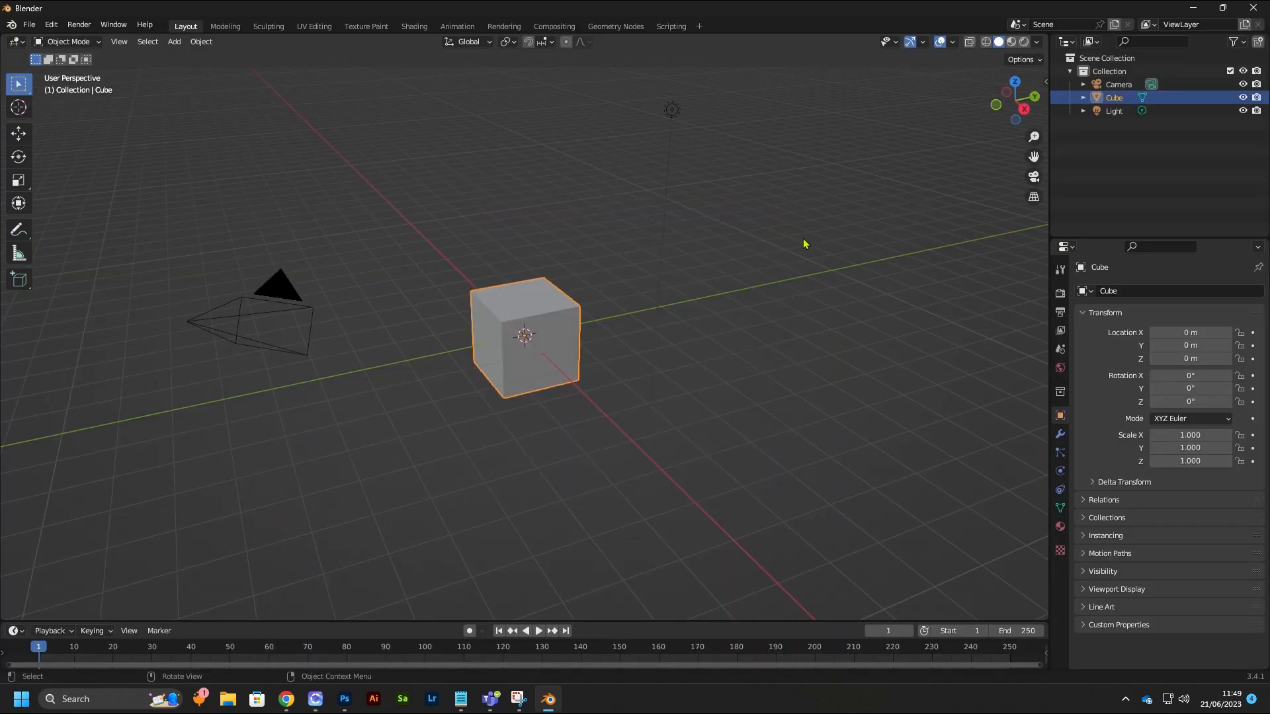
pyautogui.moveTo(493, 299)
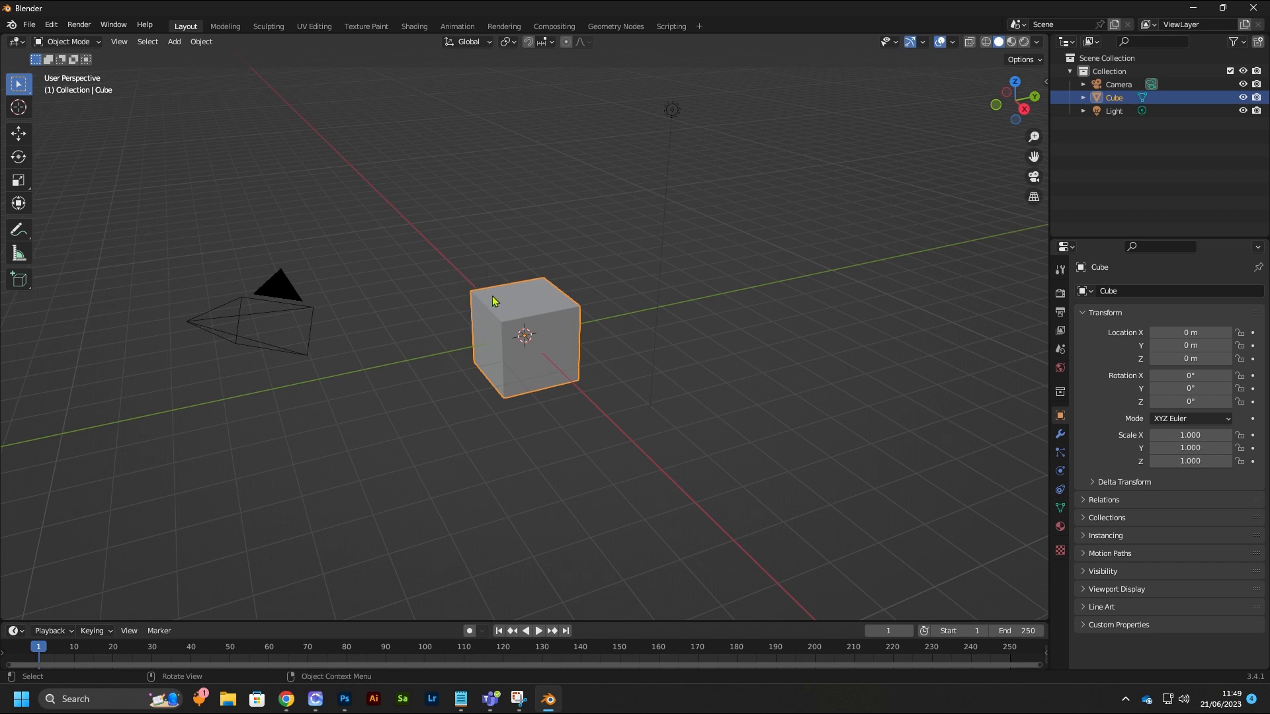
pyautogui.moveTo(533, 297)
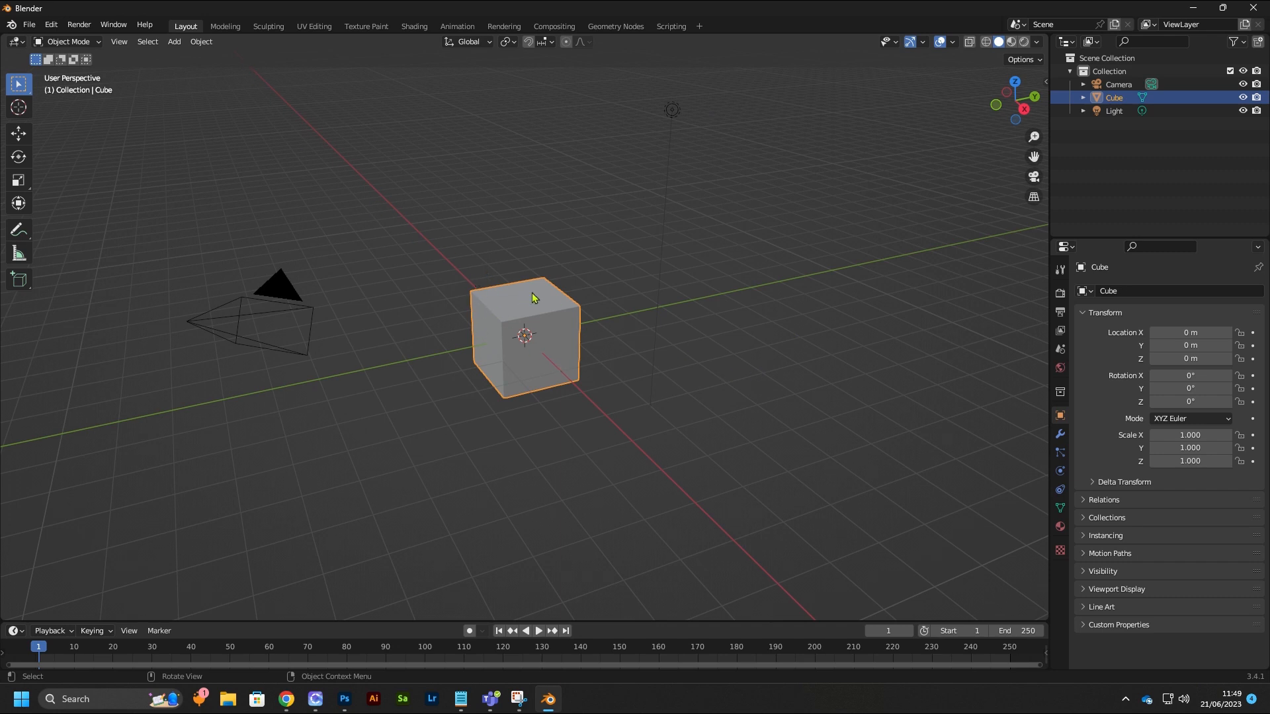
pyautogui.moveTo(692, 371)
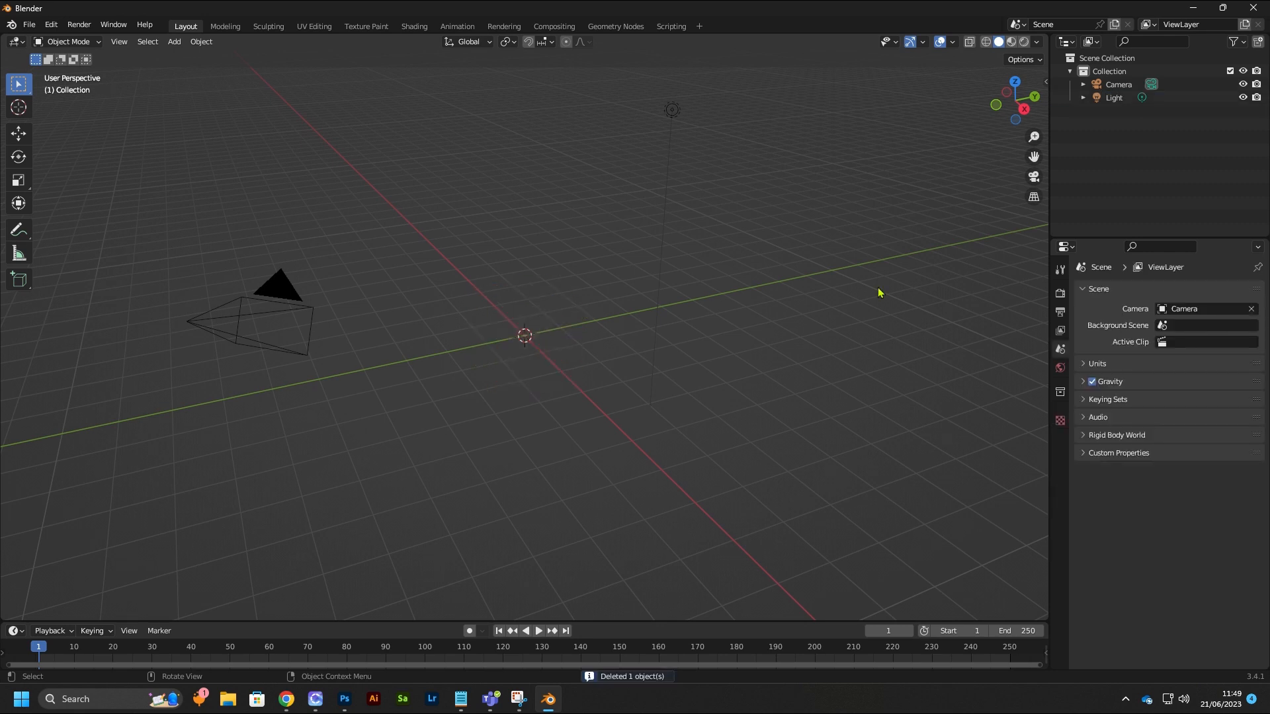
pyautogui.moveTo(35, 24)
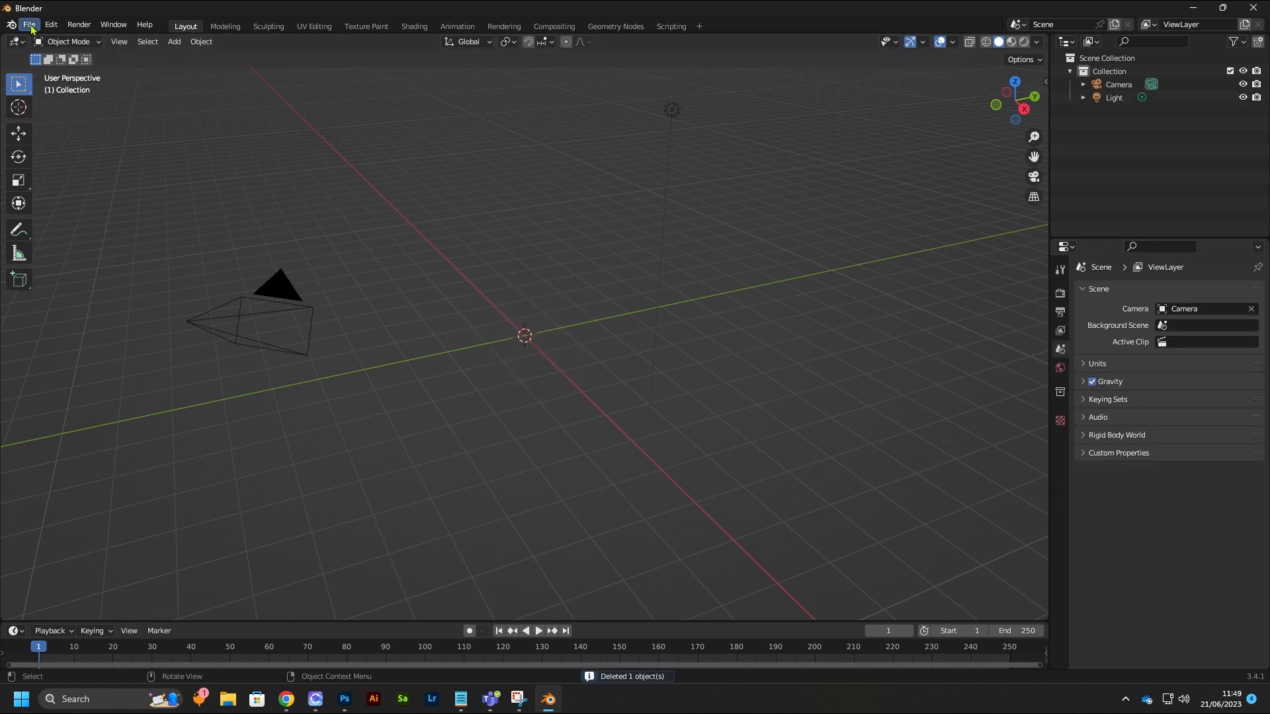
pyautogui.moveTo(46, 123)
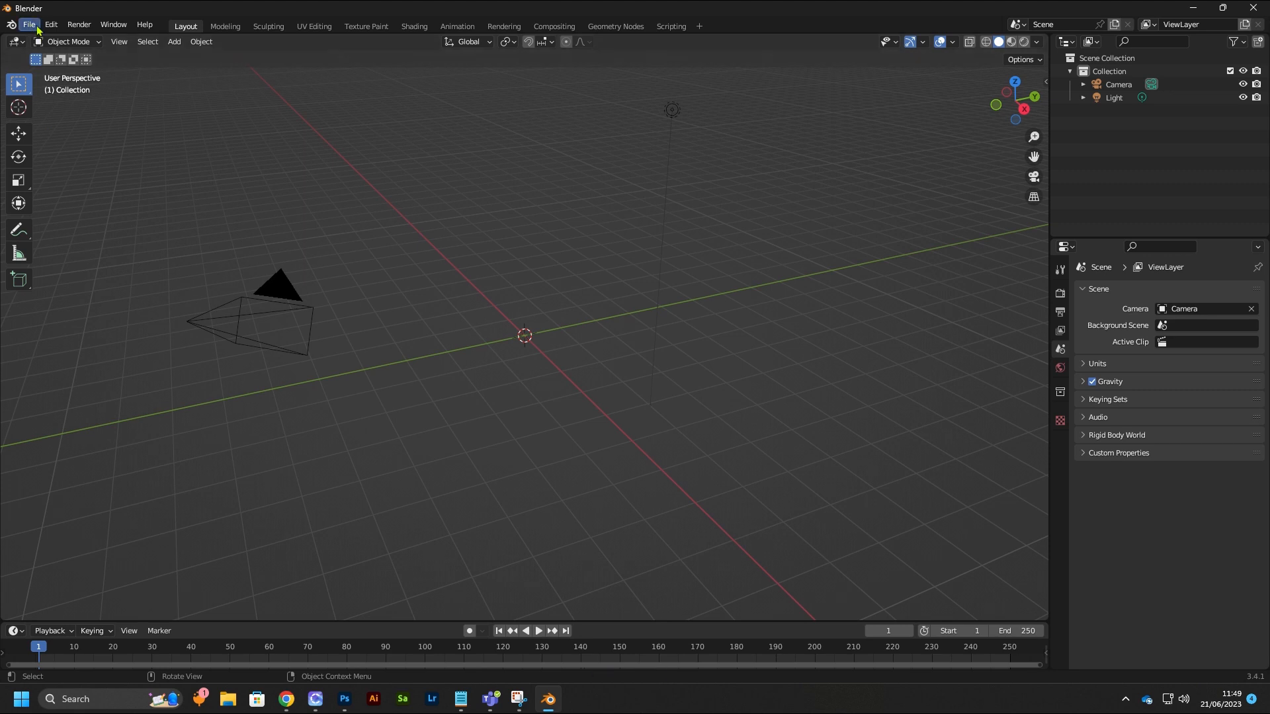
# - Import FV2_CLOAVATAR2023.fbx from the Desktop as an FBX
pyautogui.click(49, 202)
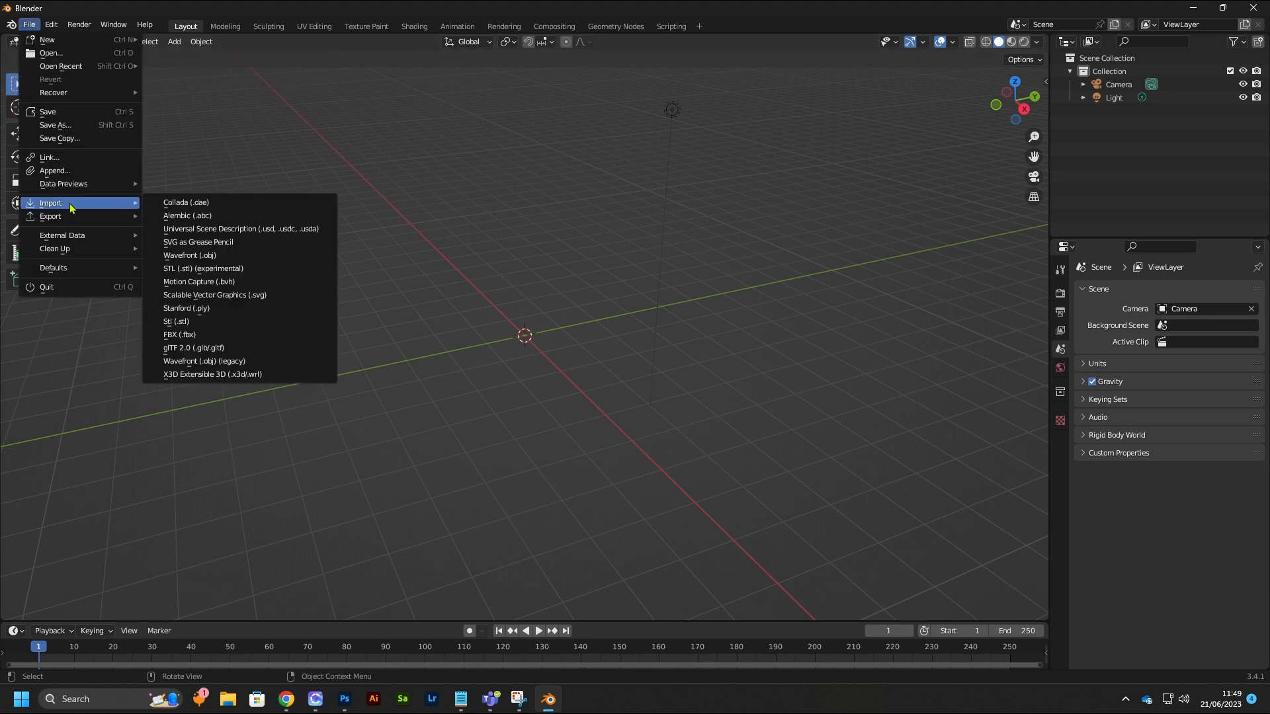
pyautogui.click(180, 334)
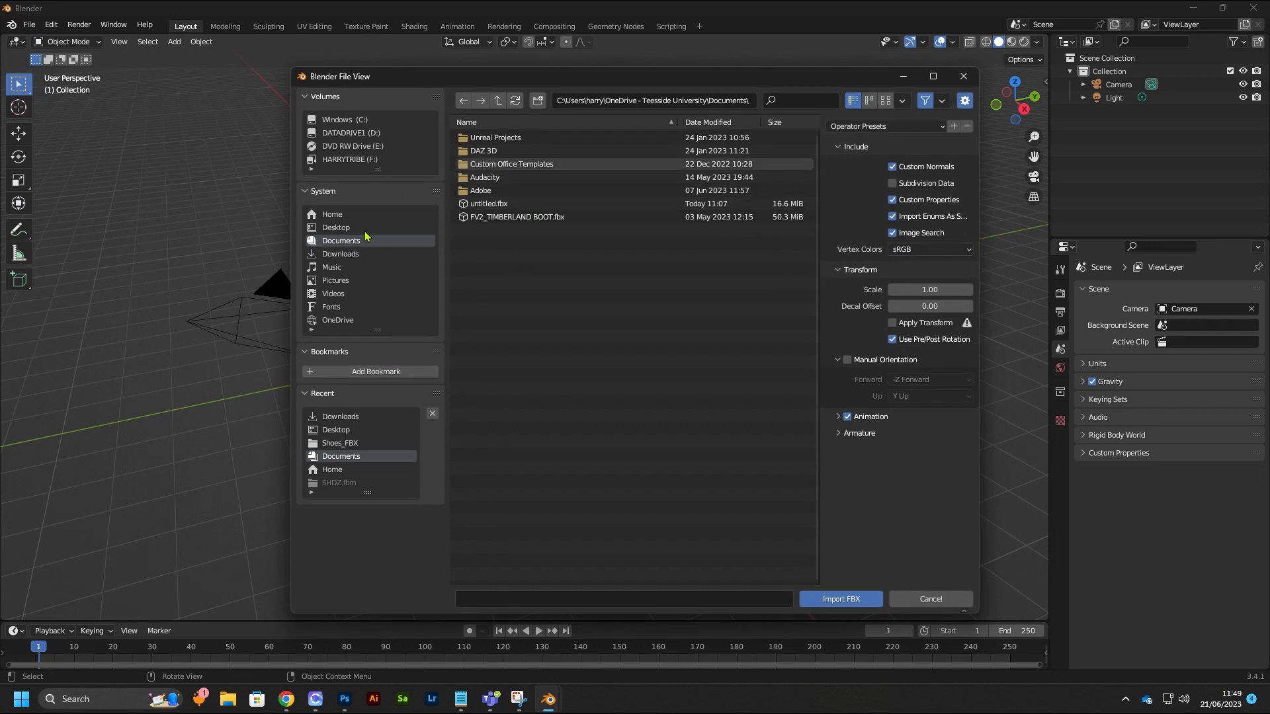
pyautogui.click(336, 227)
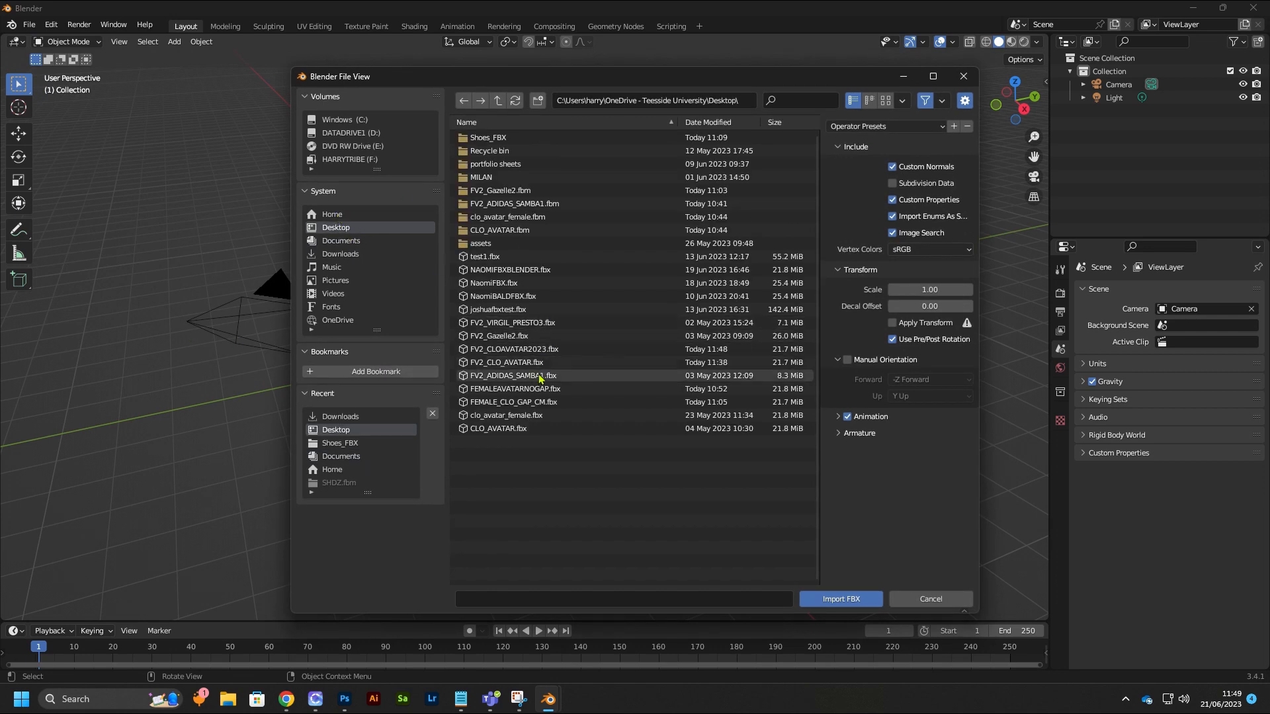
pyautogui.click(515, 350)
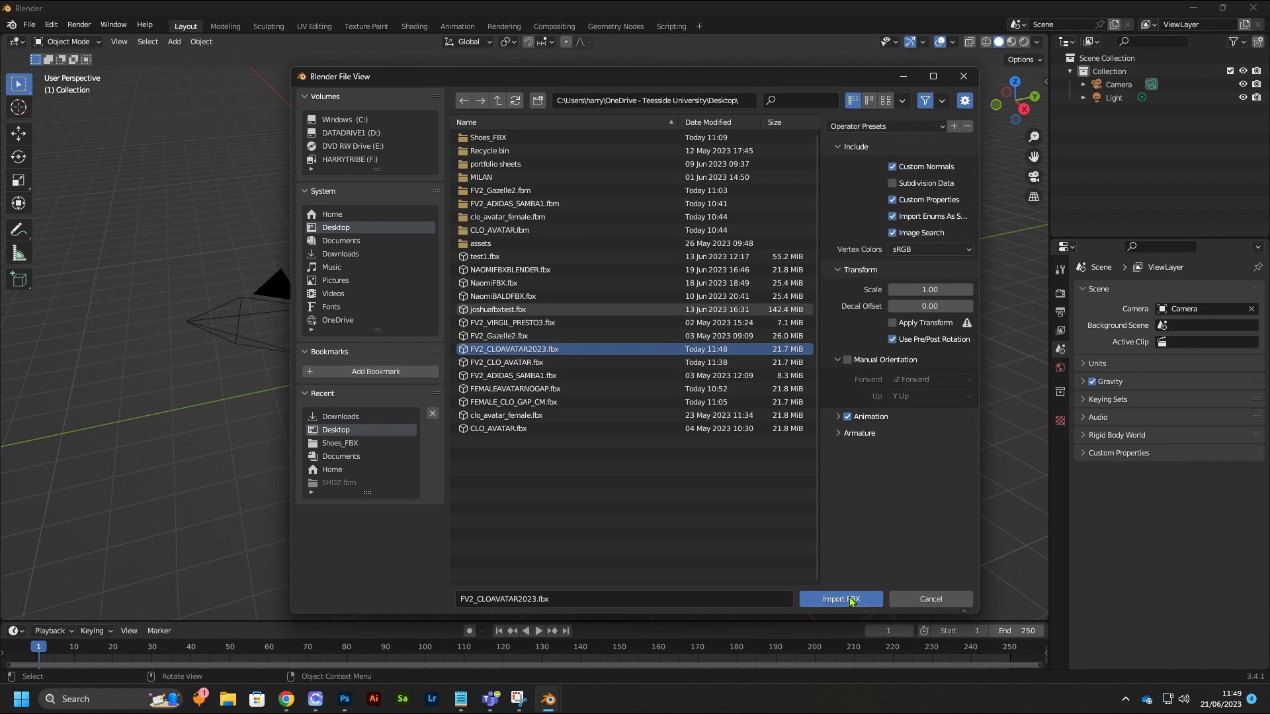
pyautogui.click(841, 599)
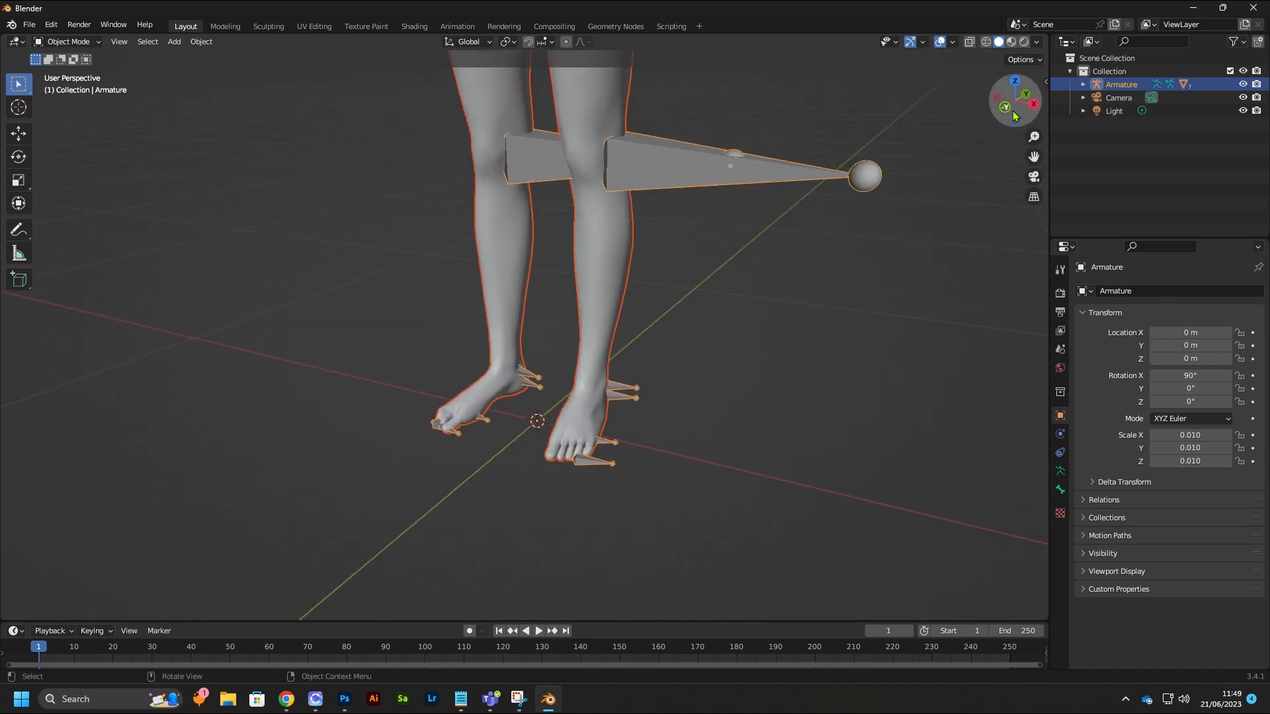
pyautogui.moveTo(1012, 110)
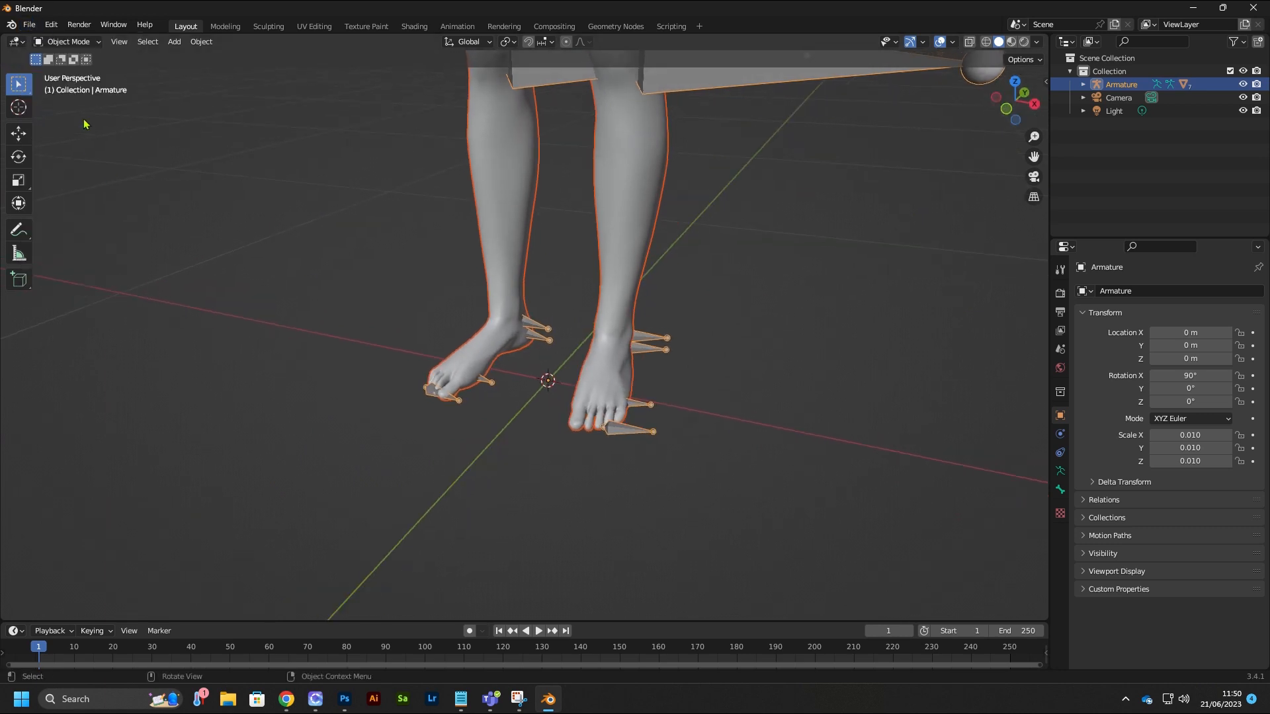
# - Import balenciaga_defender (1).glb as a glTF 2.0 model
pyautogui.click(28, 25)
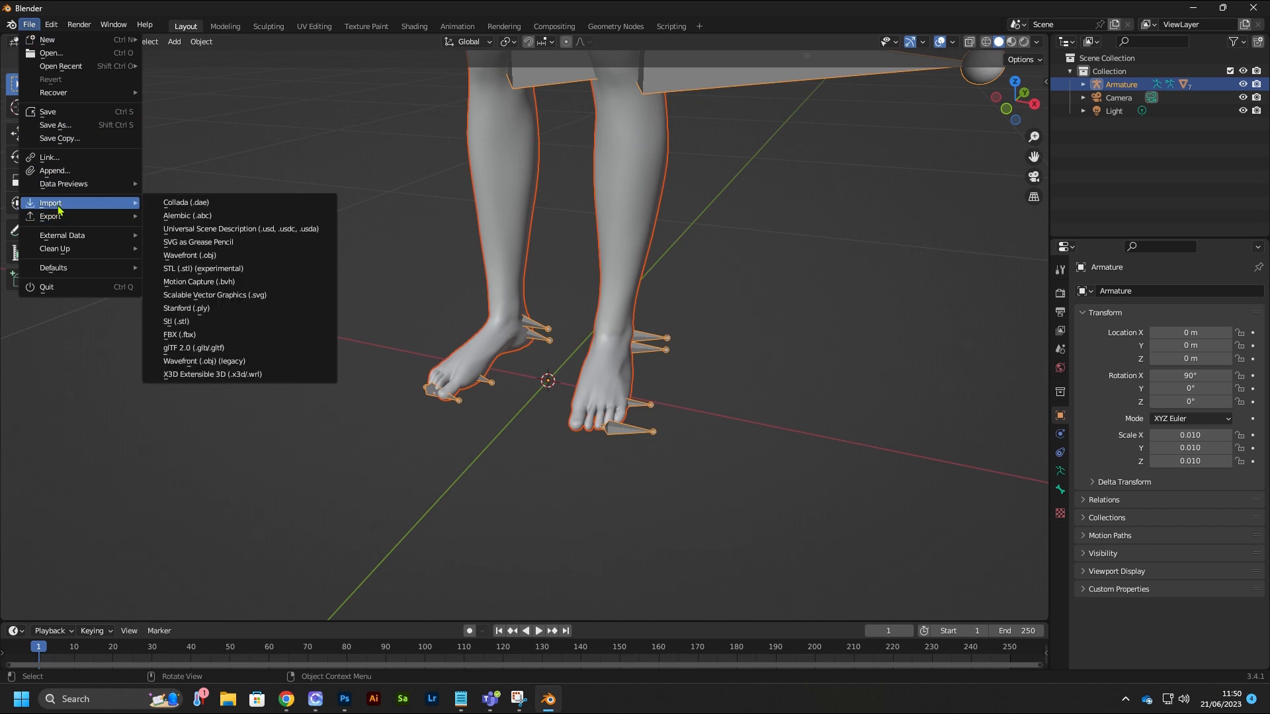
pyautogui.moveTo(187, 355)
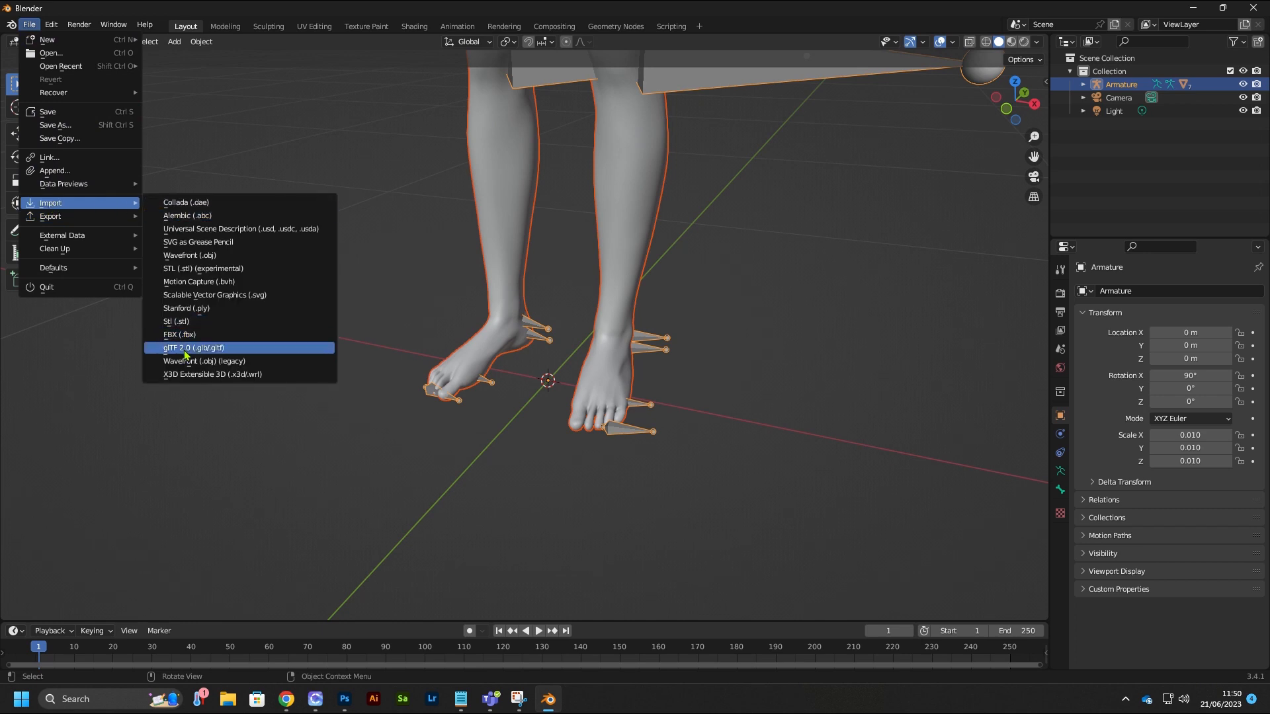
pyautogui.moveTo(208, 358)
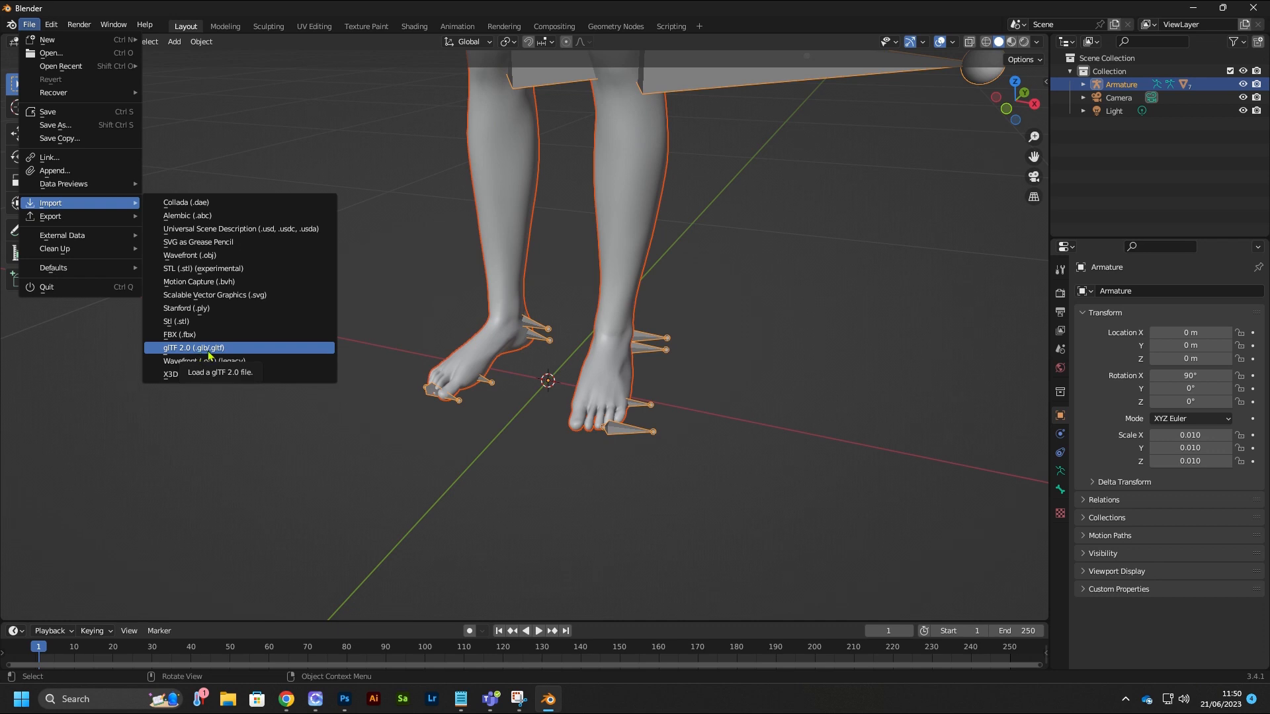
pyautogui.click(193, 347)
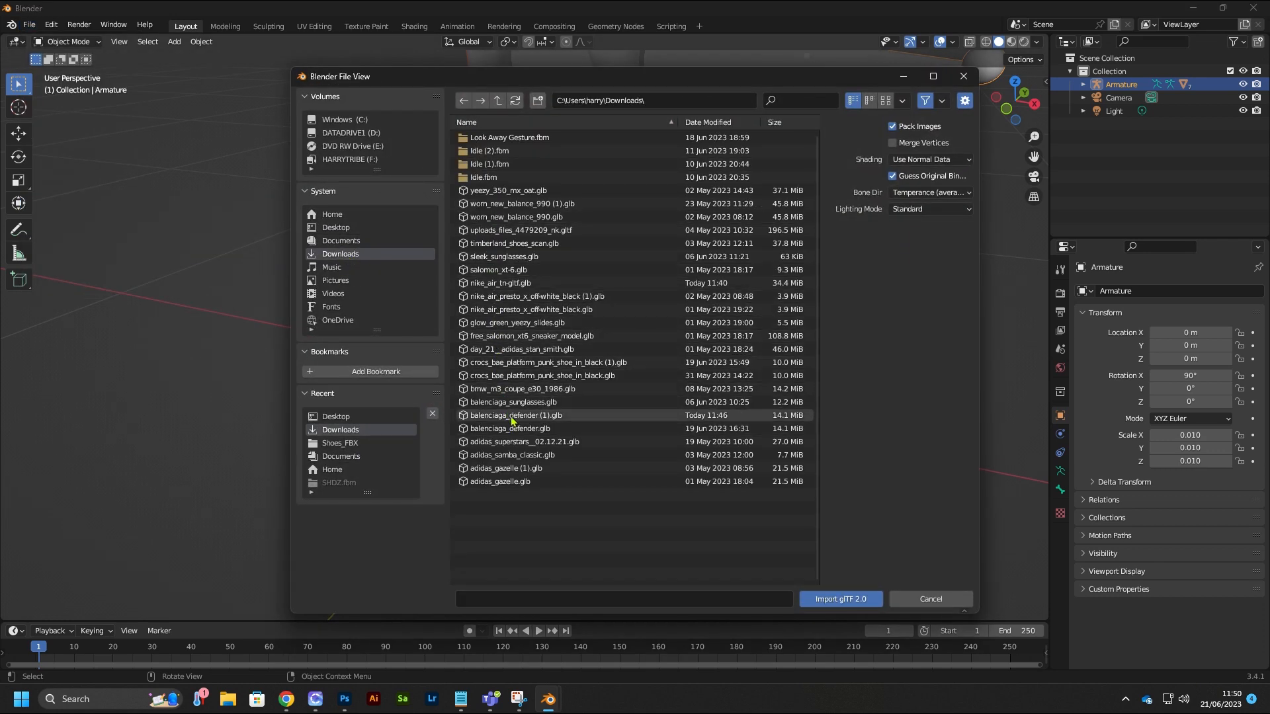
pyautogui.click(516, 415)
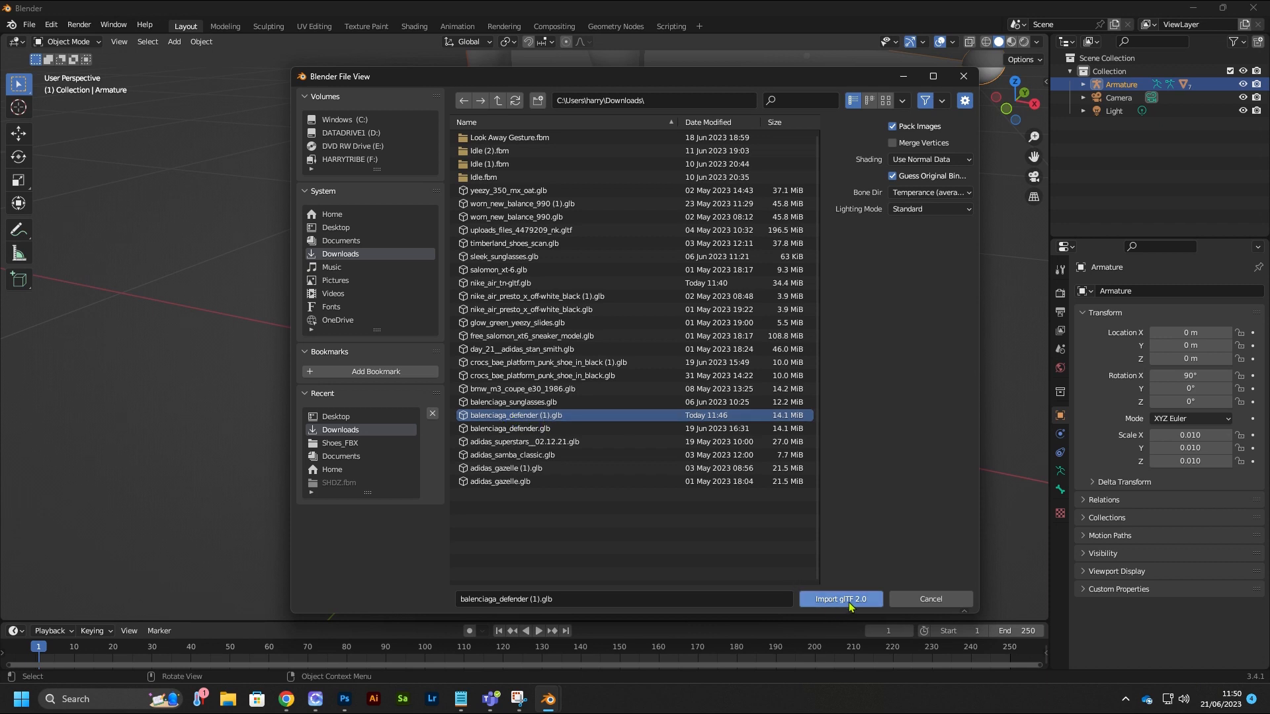
pyautogui.click(841, 599)
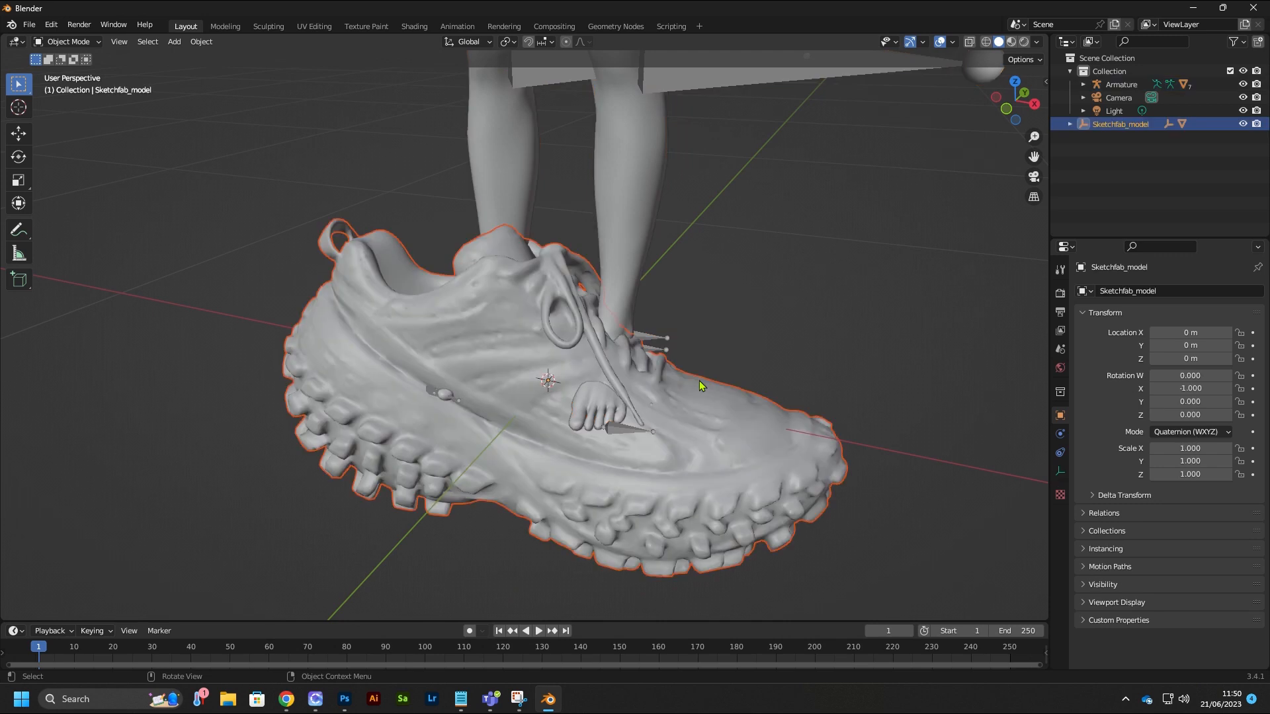
pyautogui.moveTo(663, 413)
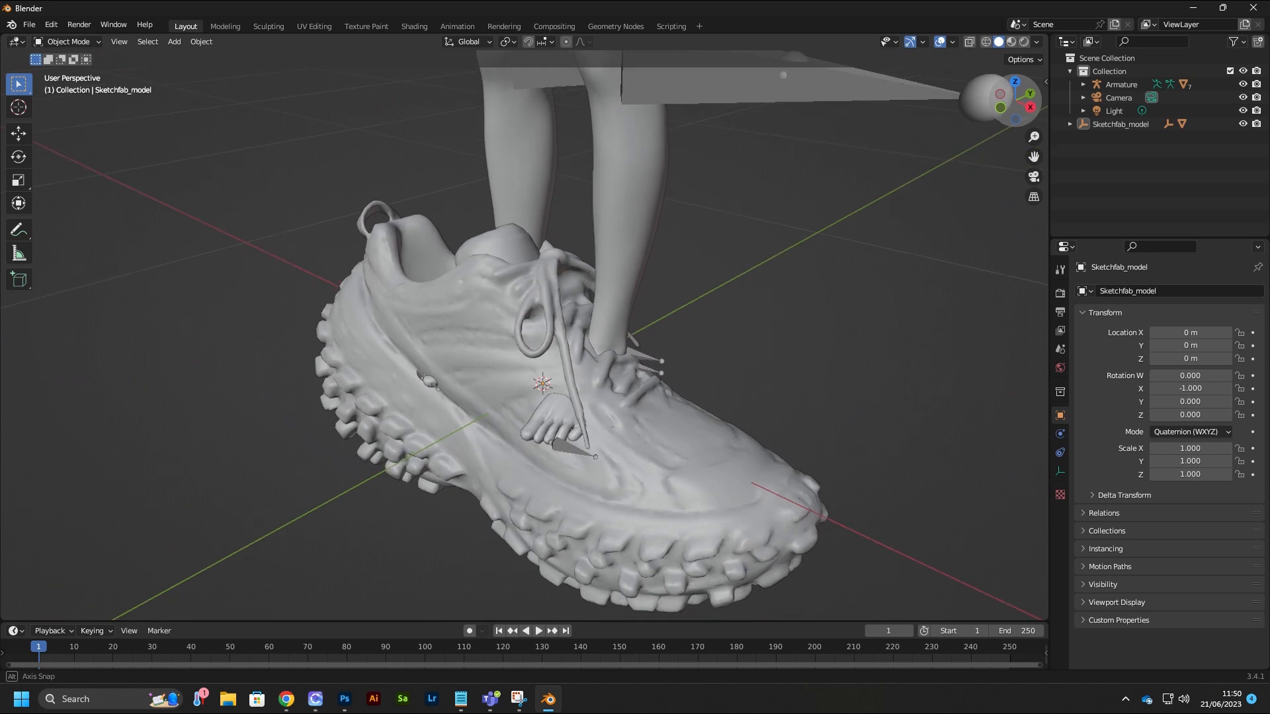
# - Expand Sketchfab_model's nested groups in the Outliner and select the Object_2 shoe mesh
pyautogui.click(1121, 84)
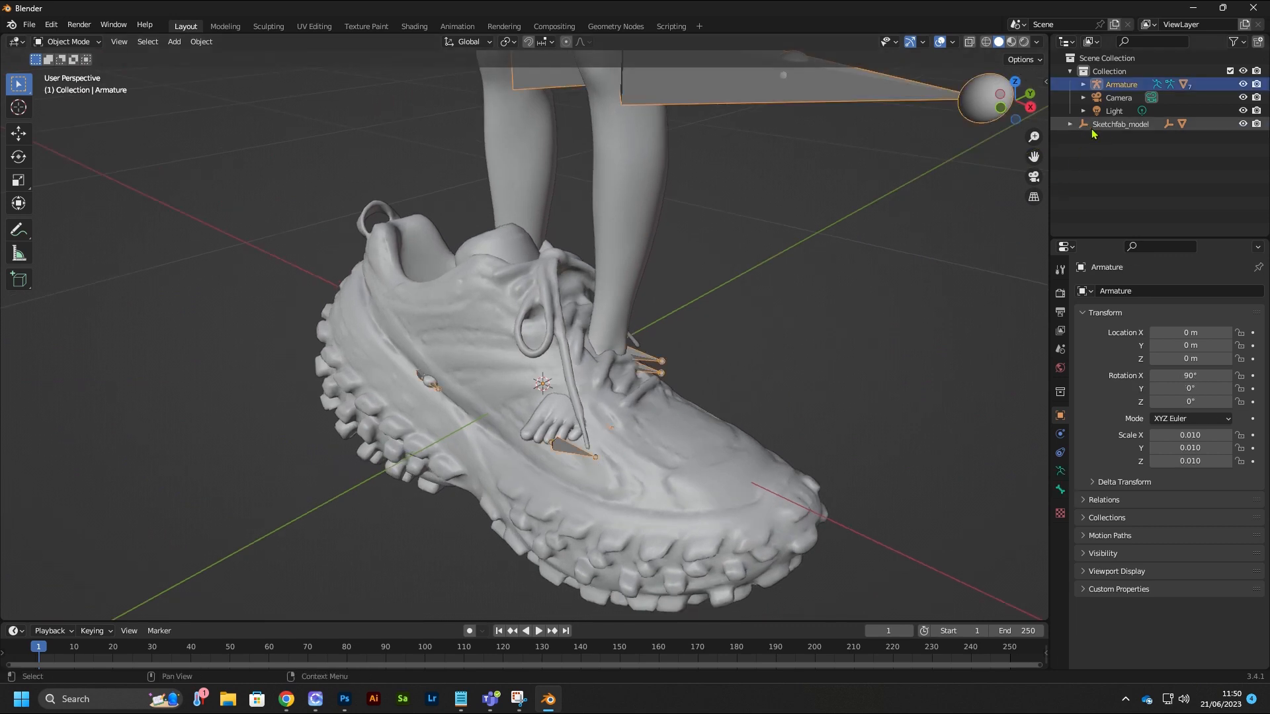
pyautogui.click(1069, 124)
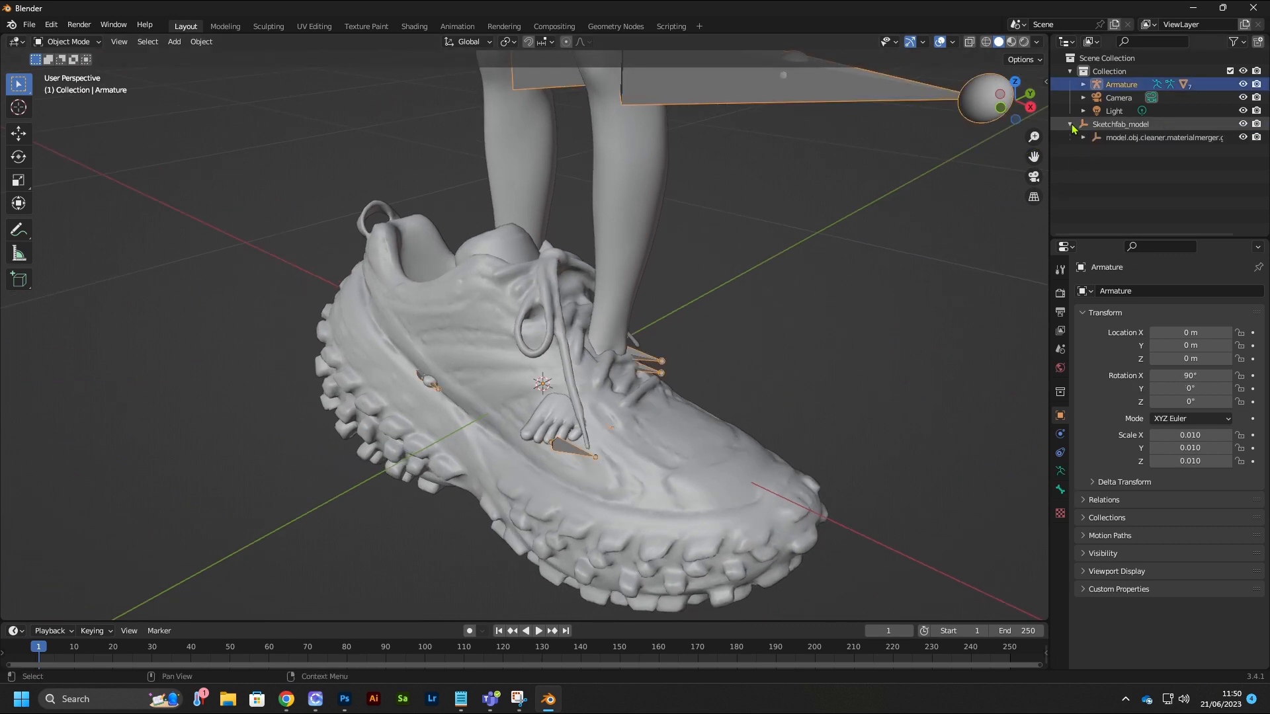
pyautogui.click(1083, 138)
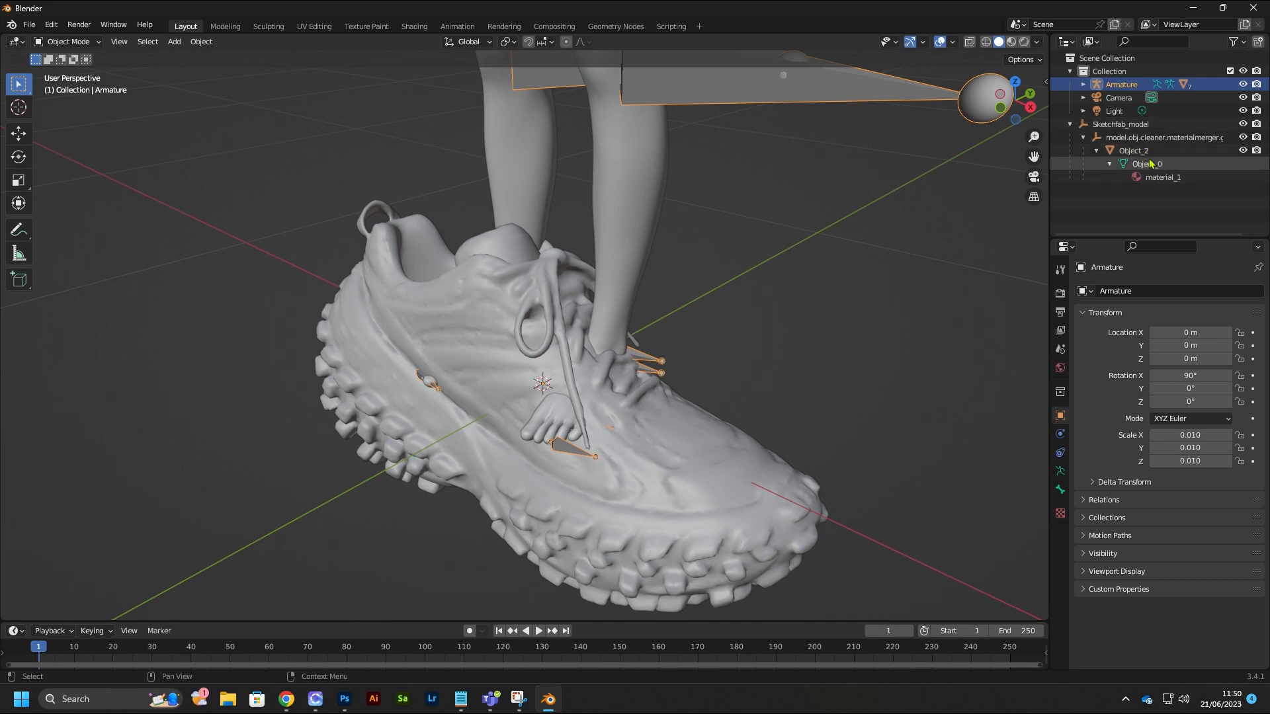
pyautogui.click(1143, 150)
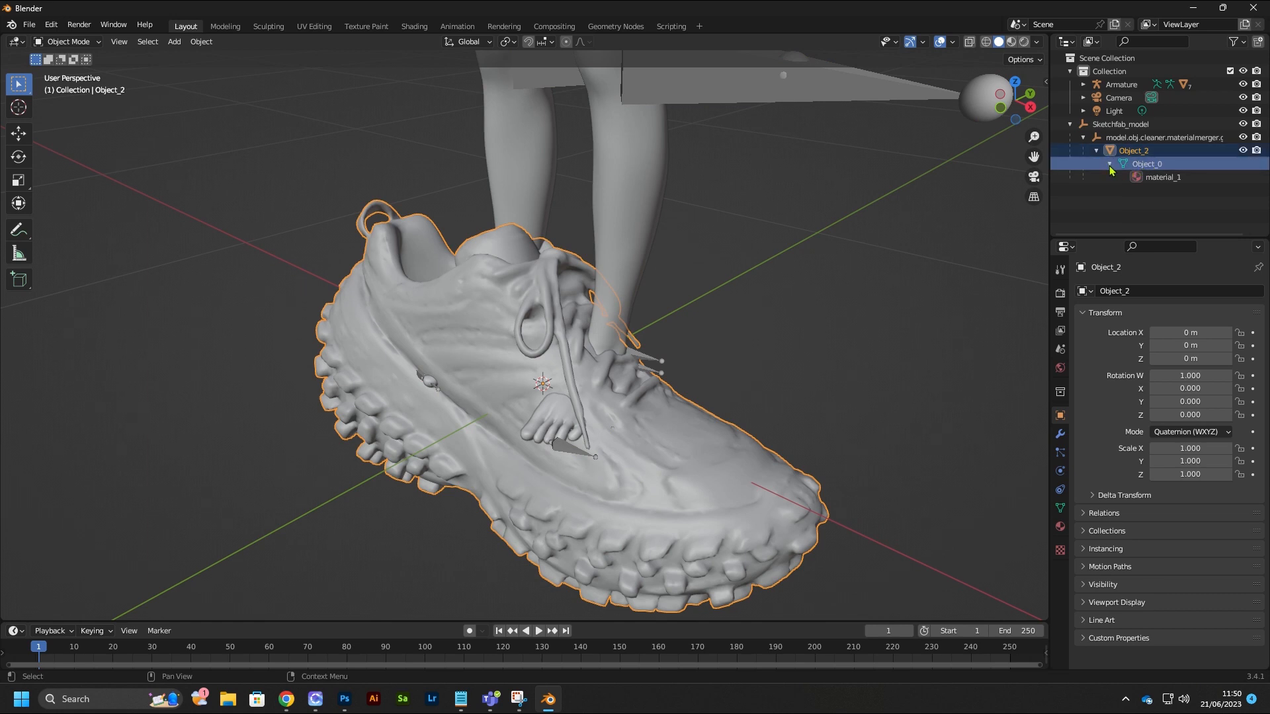
pyautogui.click(1164, 136)
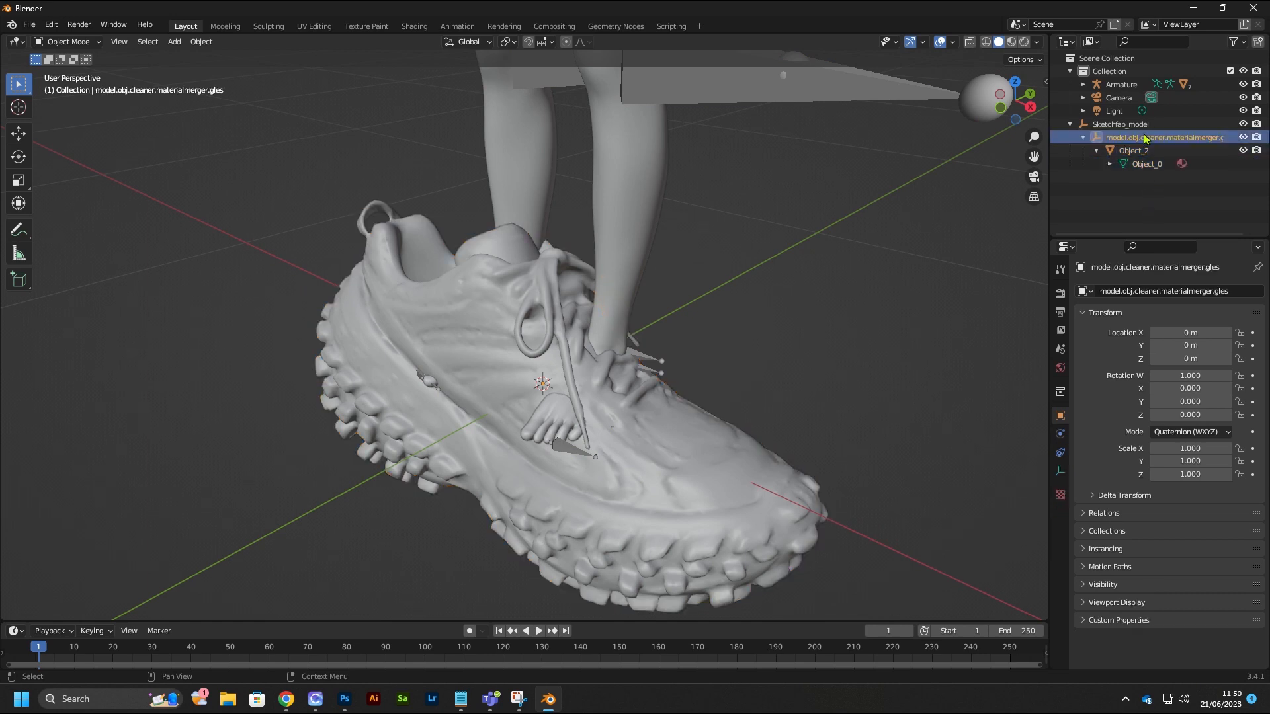
pyautogui.click(1133, 150)
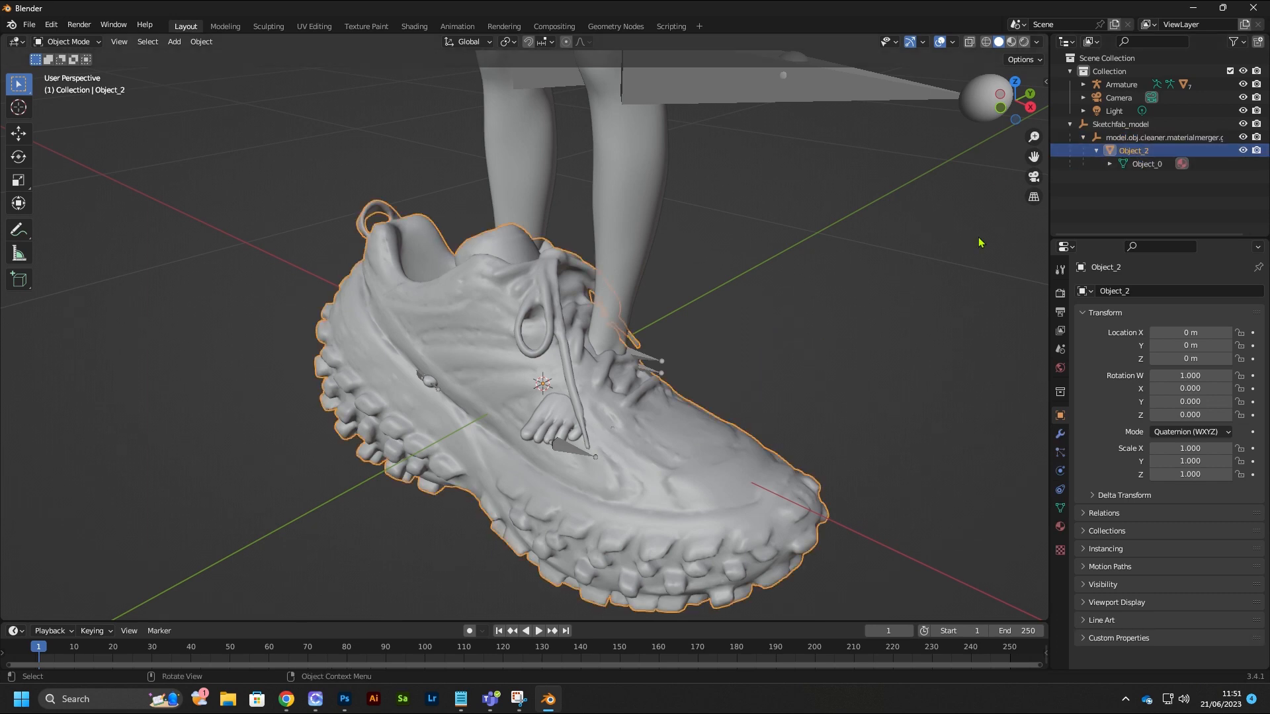
pyautogui.click(1162, 137)
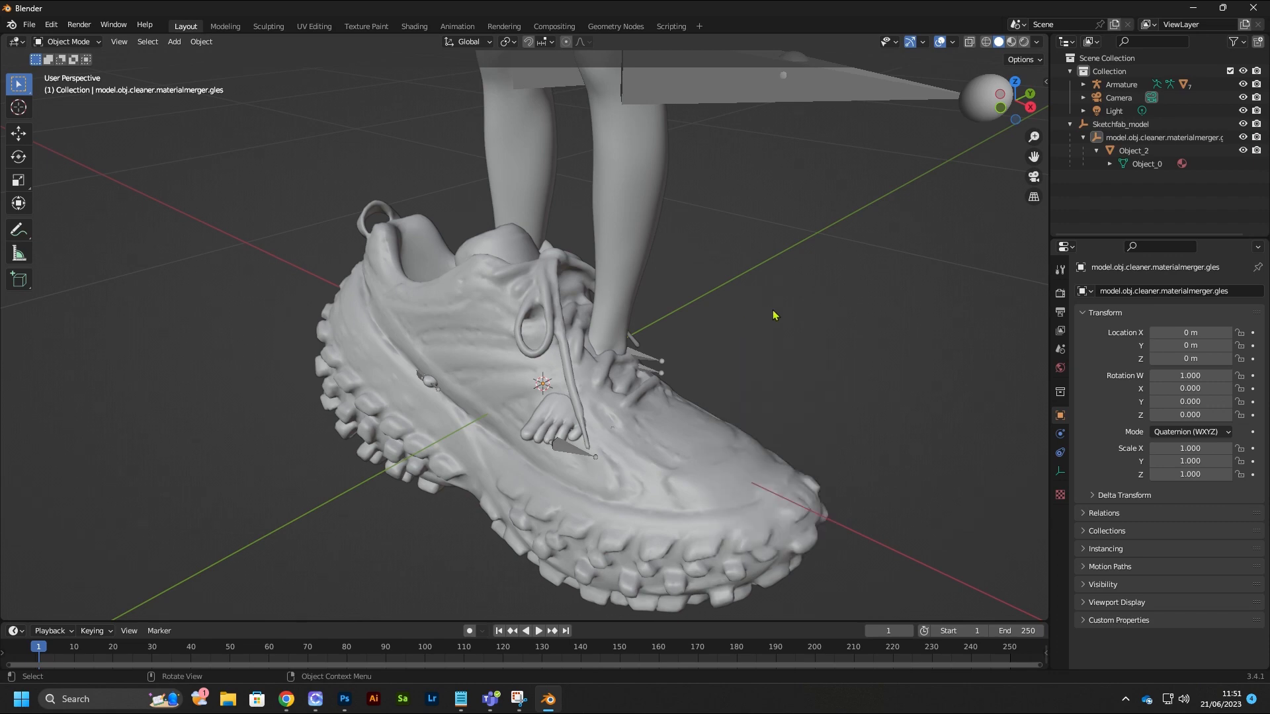
pyautogui.click(1132, 150)
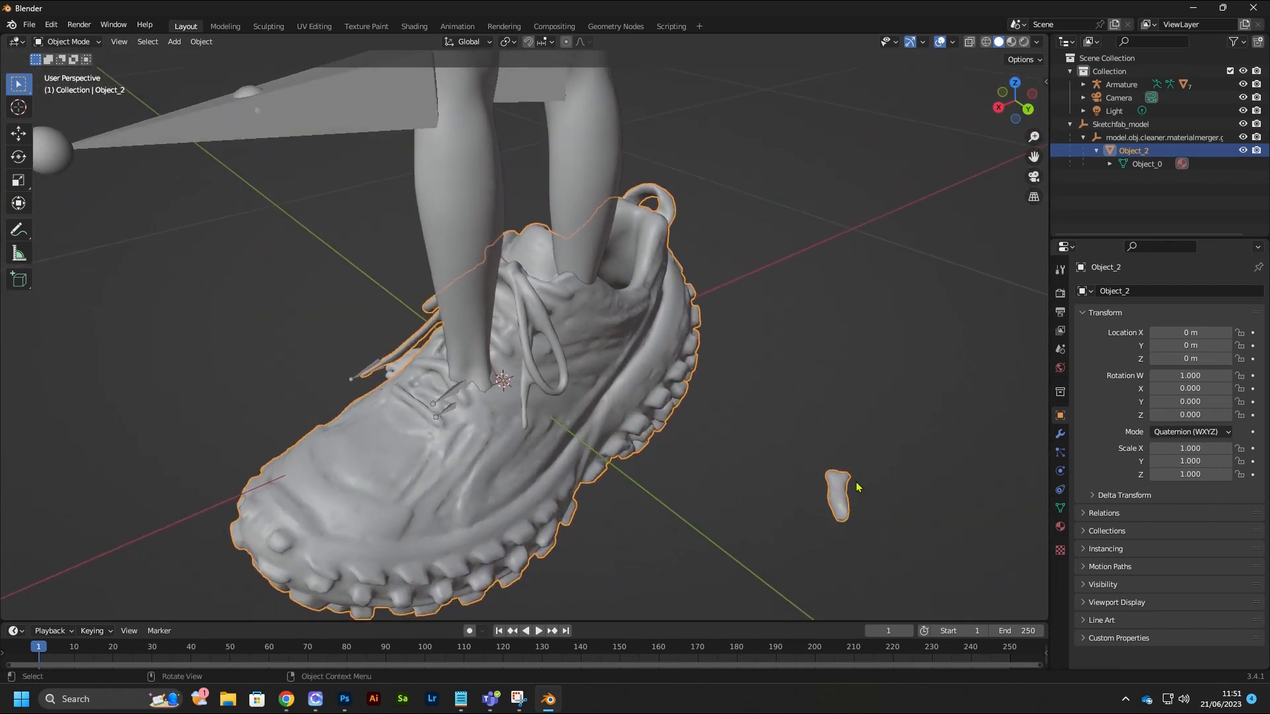
# - In Edit Mode, delete the vertices of the stray fragment floating beside the shoe
pyautogui.click(71, 41)
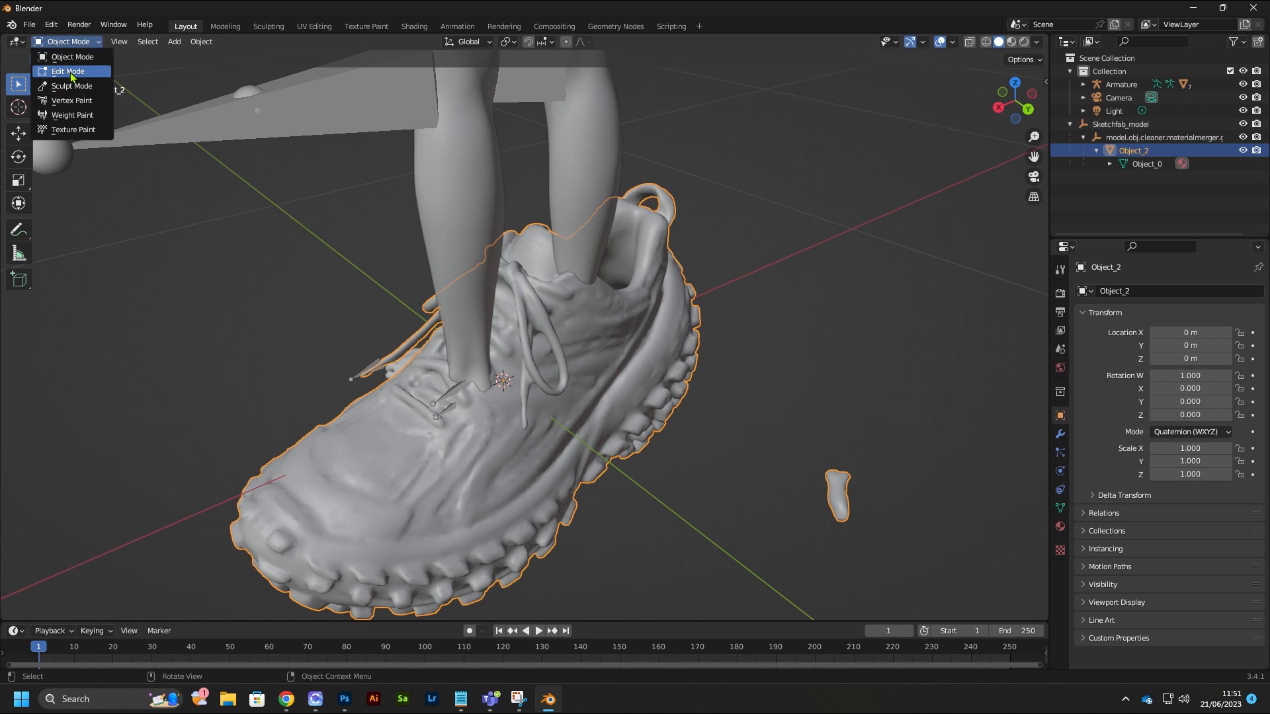
pyautogui.click(66, 71)
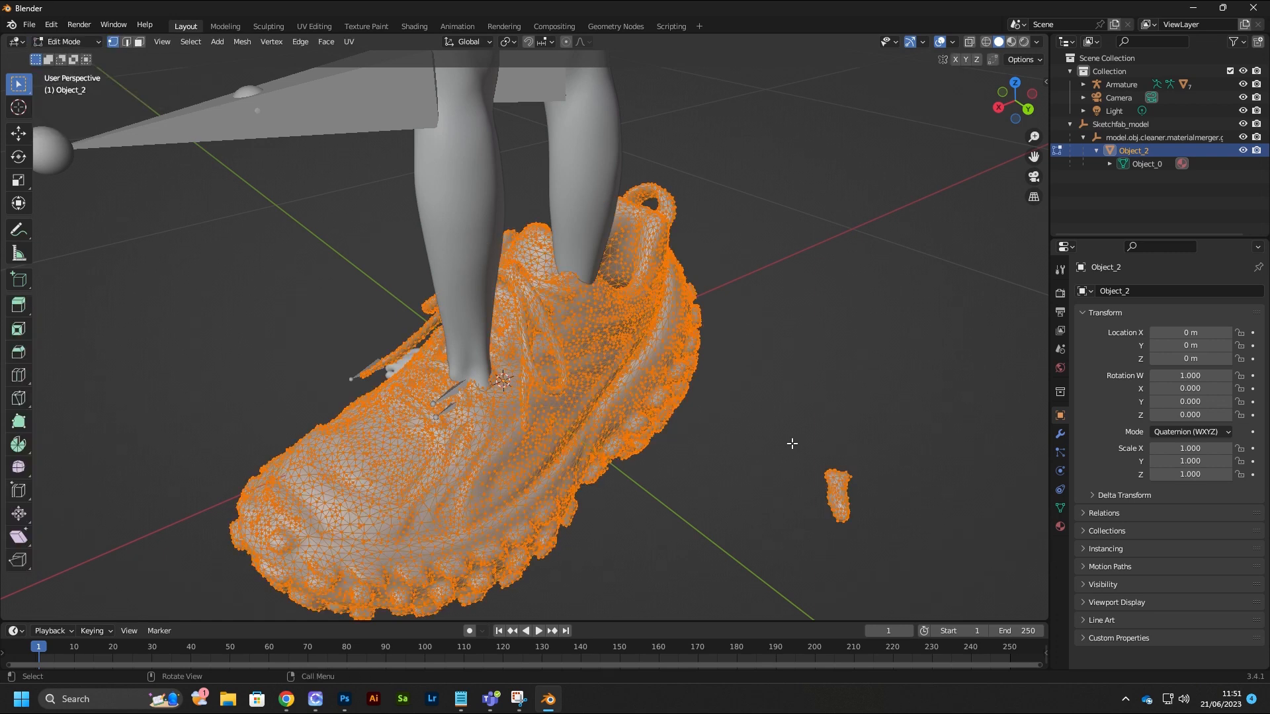
pyautogui.press('X')
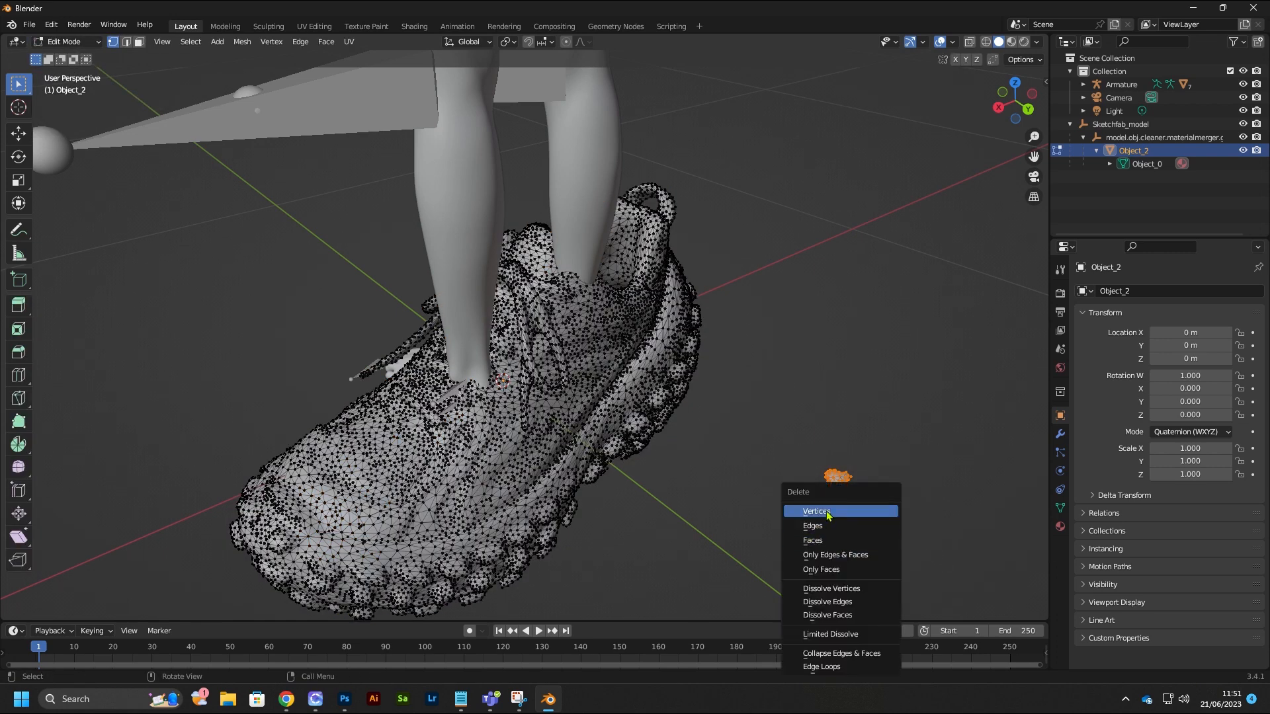
pyautogui.click(816, 511)
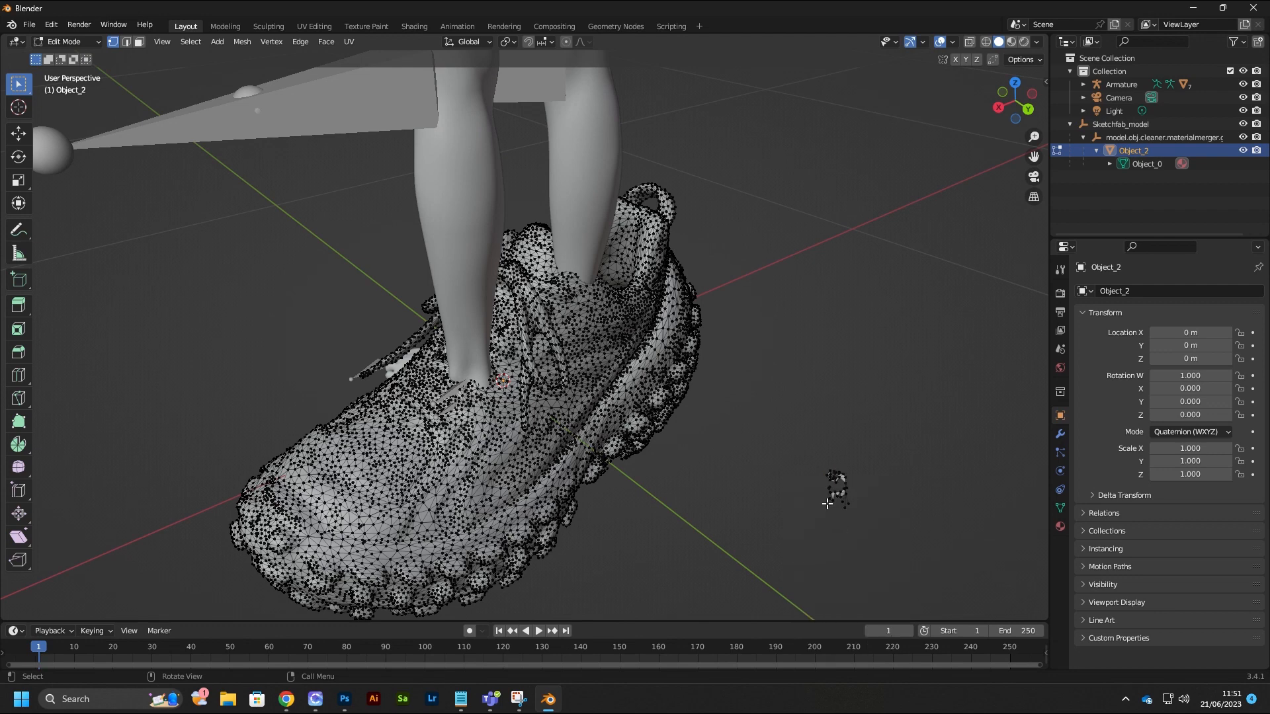
pyautogui.press('X')
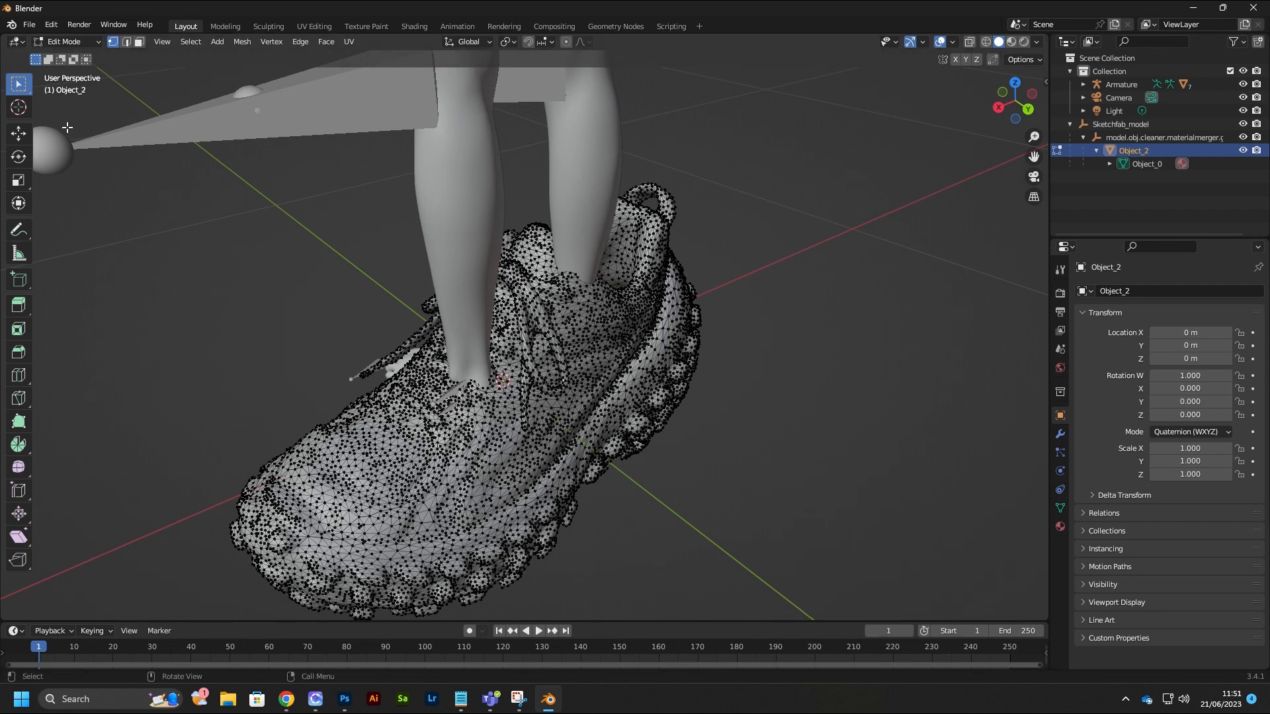
pyautogui.press('Tab')
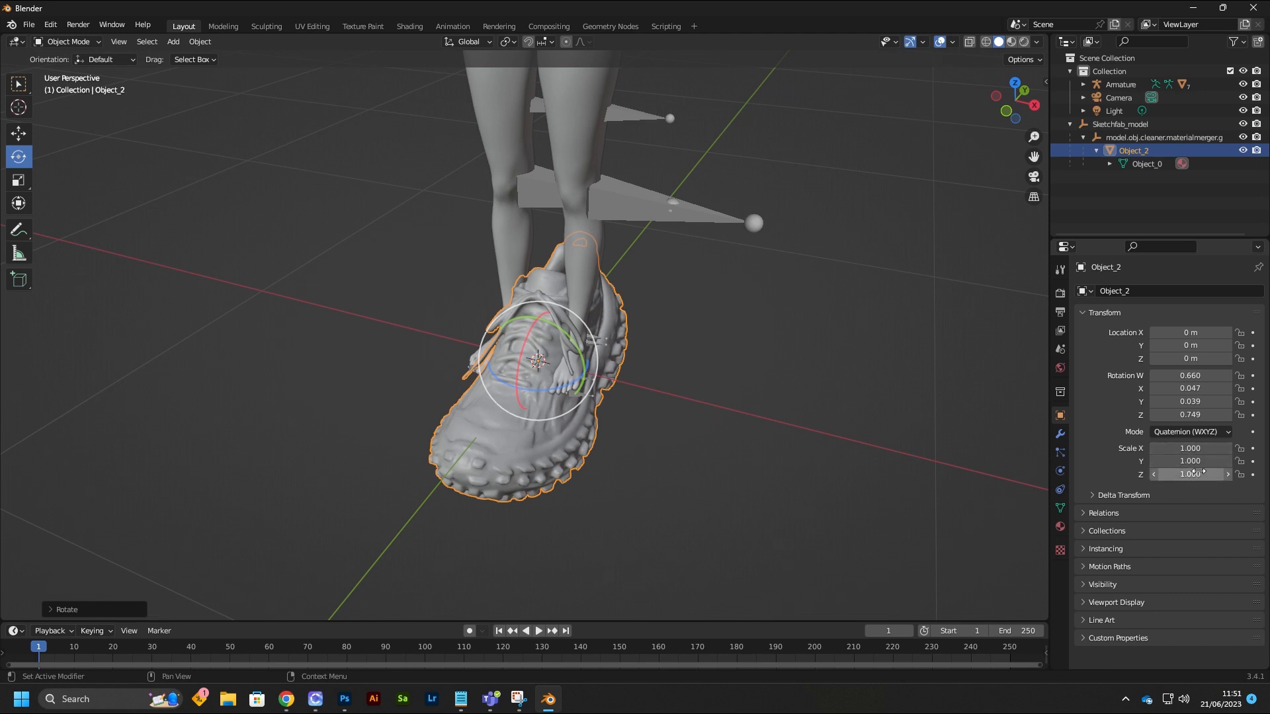
# - Enter scale values in the Transform panel until the shoe sits at a uniform 0.4
pyautogui.doubleClick(1190, 447)
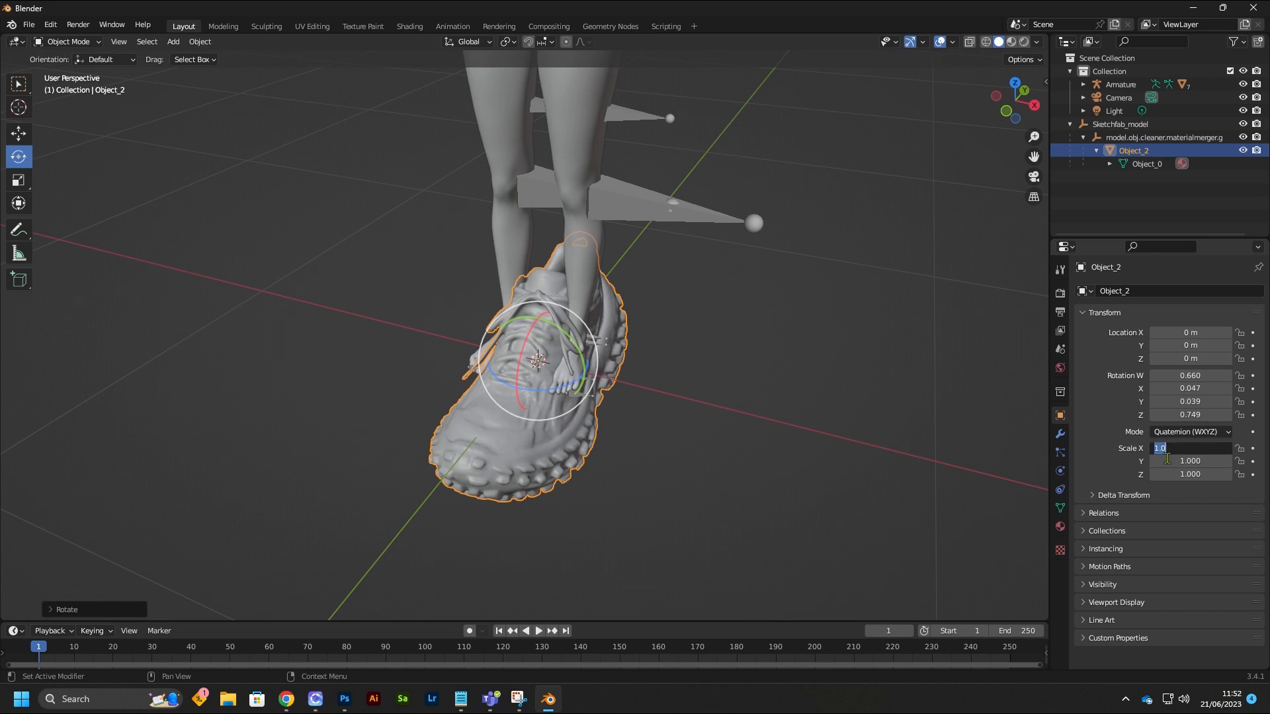
pyautogui.write('0.500')
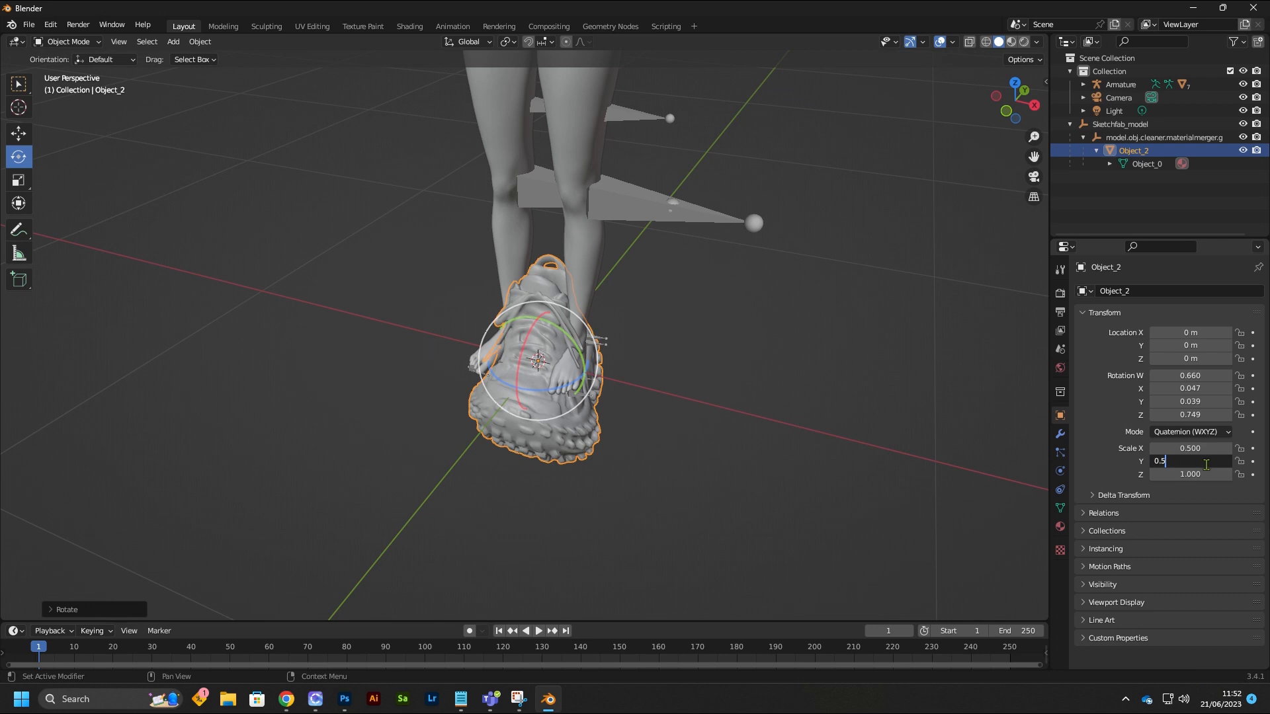
pyautogui.press('Tab')
pyautogui.write('0')
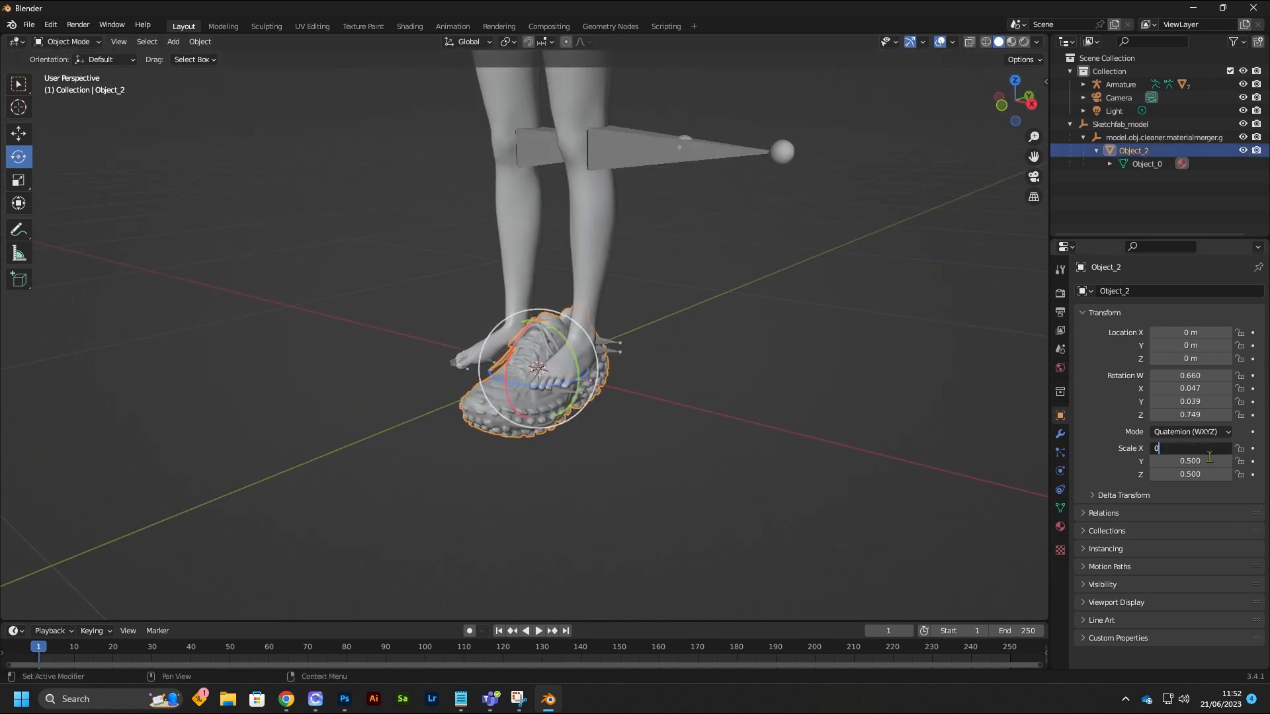
pyautogui.write('.2')
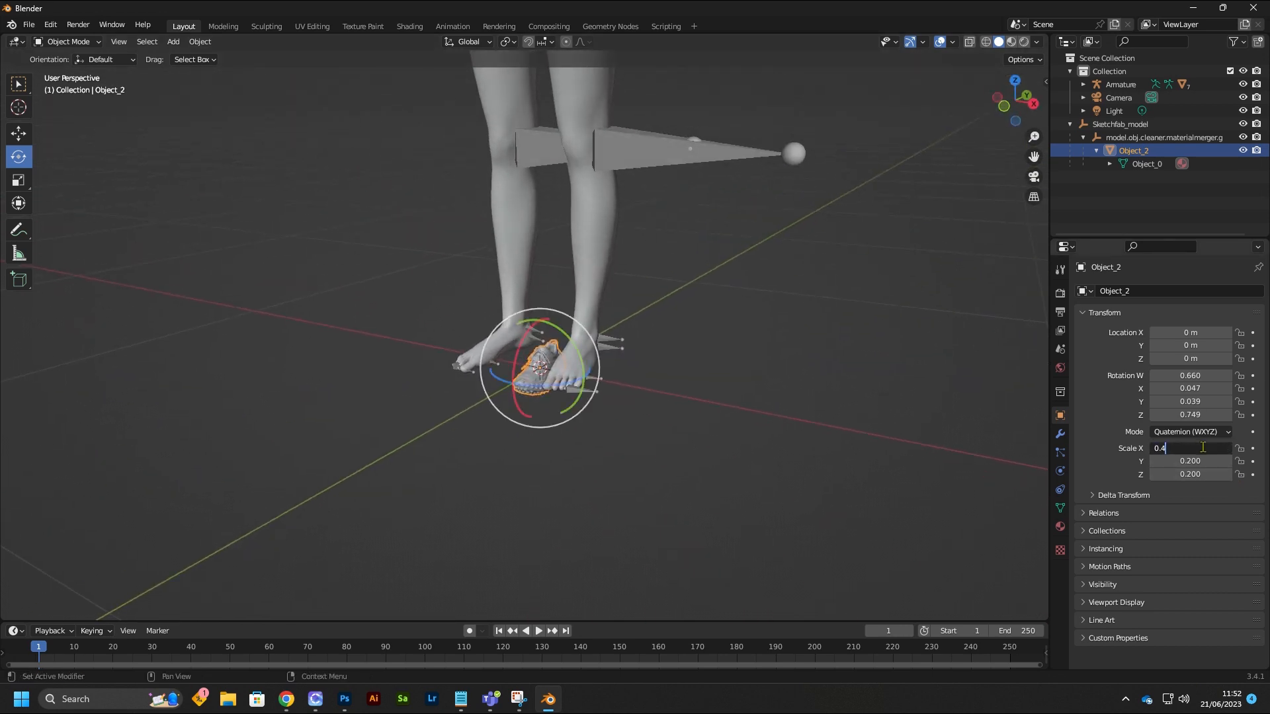
pyautogui.press('Tab')
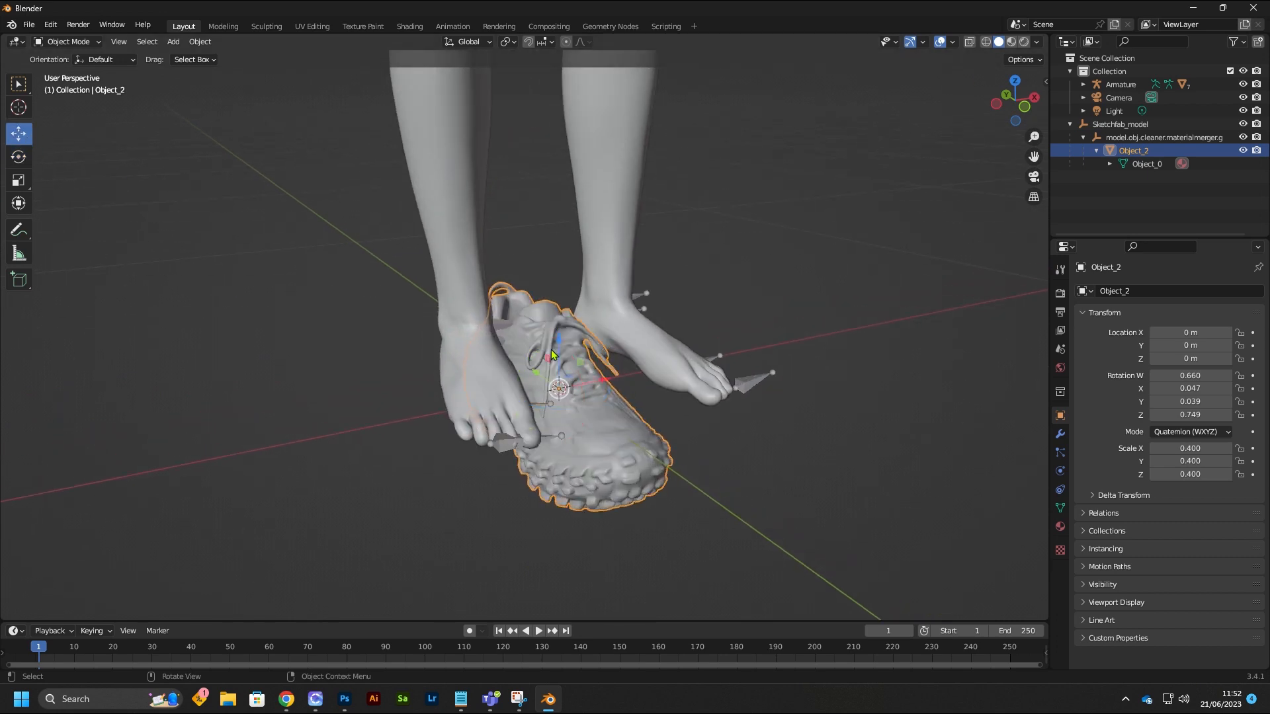
pyautogui.moveTo(516, 379)
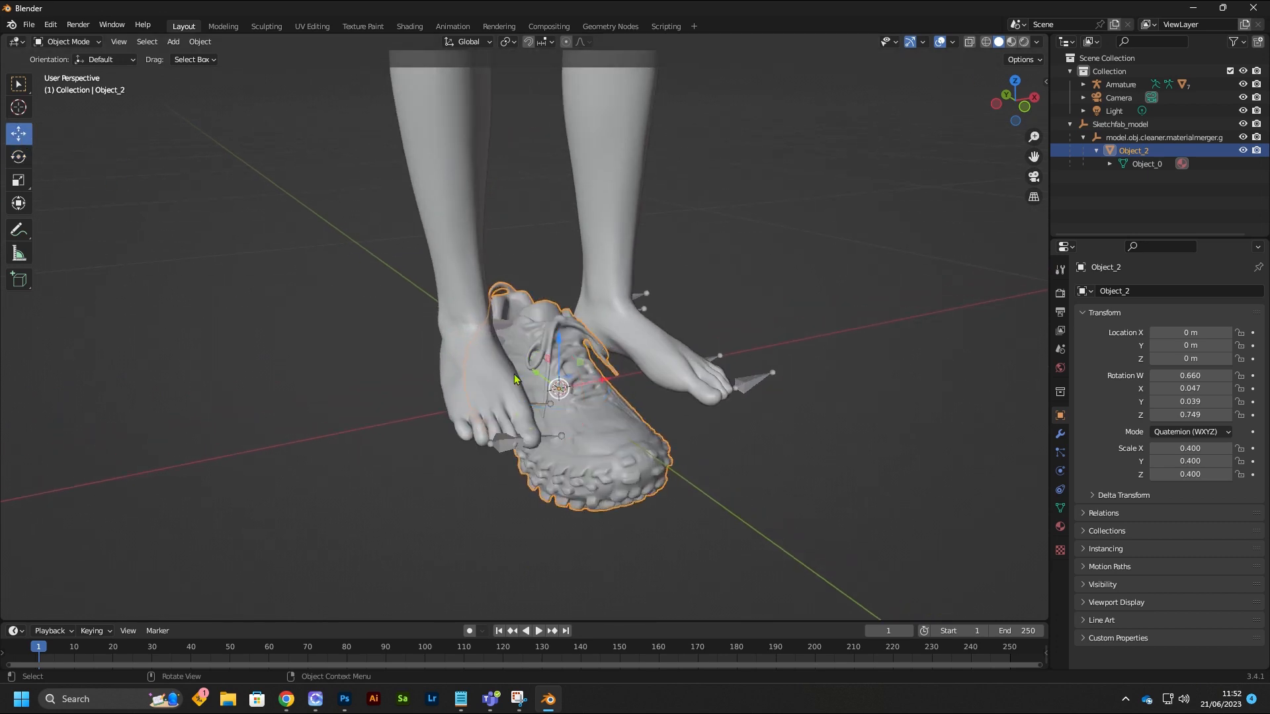
# - Drag the shoe onto the avatar's foot, checking its position from the front view
pyautogui.moveTo(559, 388); pyautogui.dragTo(656, 340)
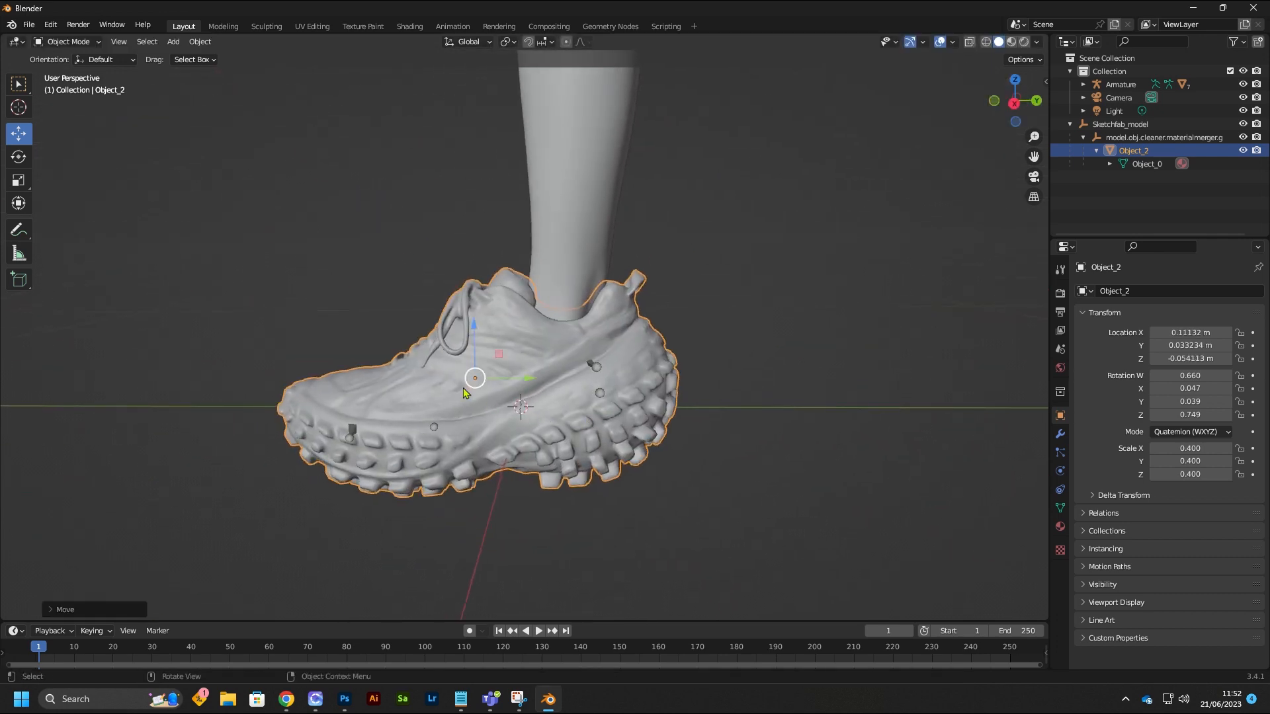
pyautogui.moveTo(475, 378); pyautogui.dragTo(472, 347)
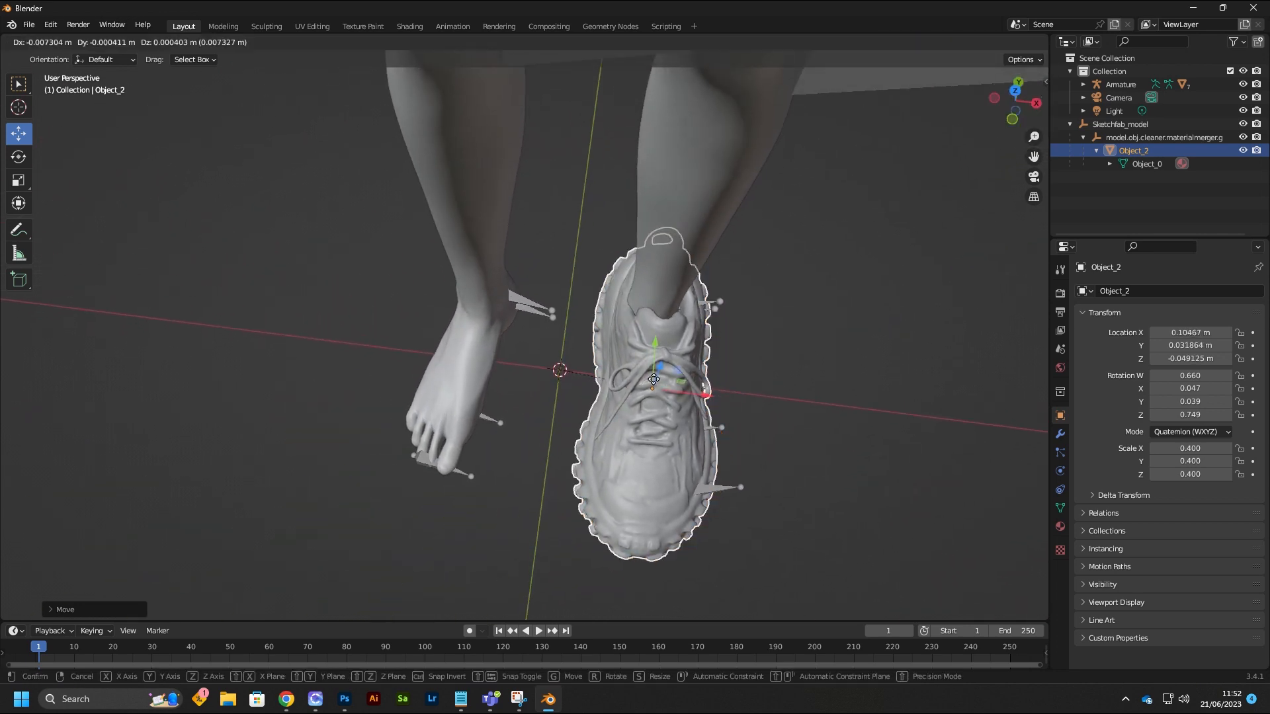
pyautogui.click(644, 392)
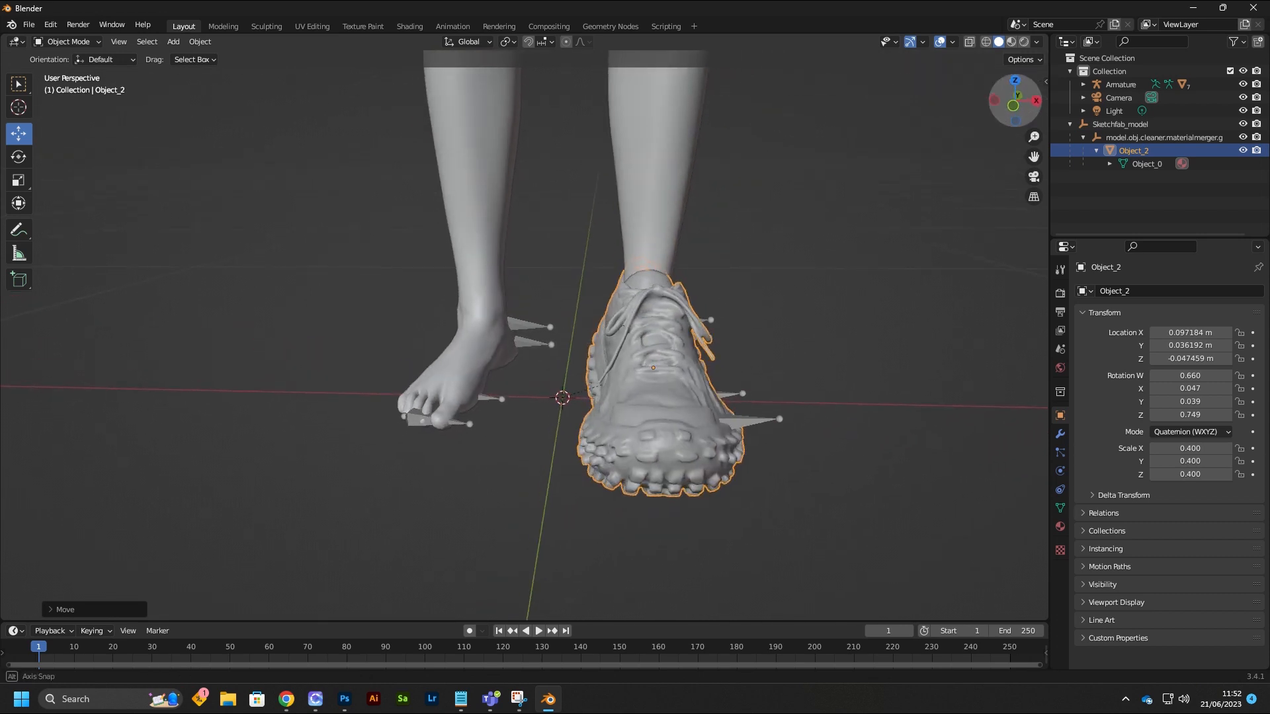
pyautogui.click(19, 157)
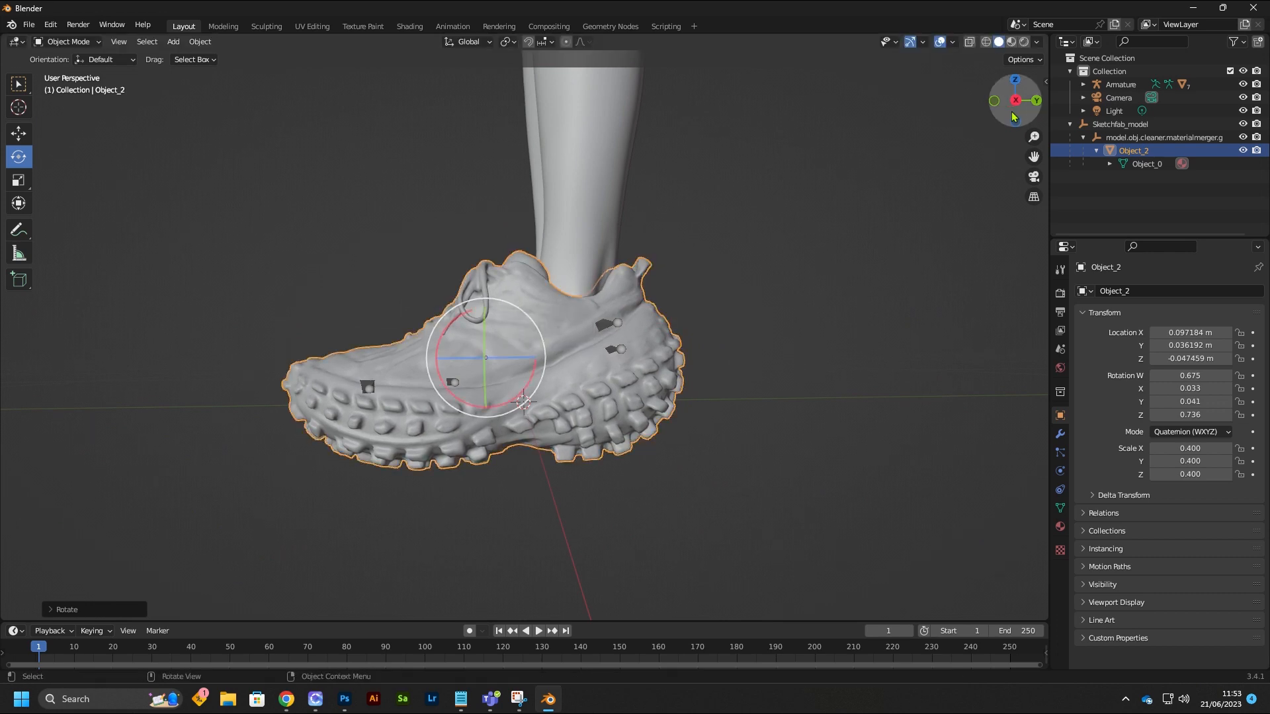
# - Tilt the shoe to the foot's angle and confirm its 0.35 scale
pyautogui.moveTo(486, 357); pyautogui.dragTo(559, 405)
pyautogui.write('0')
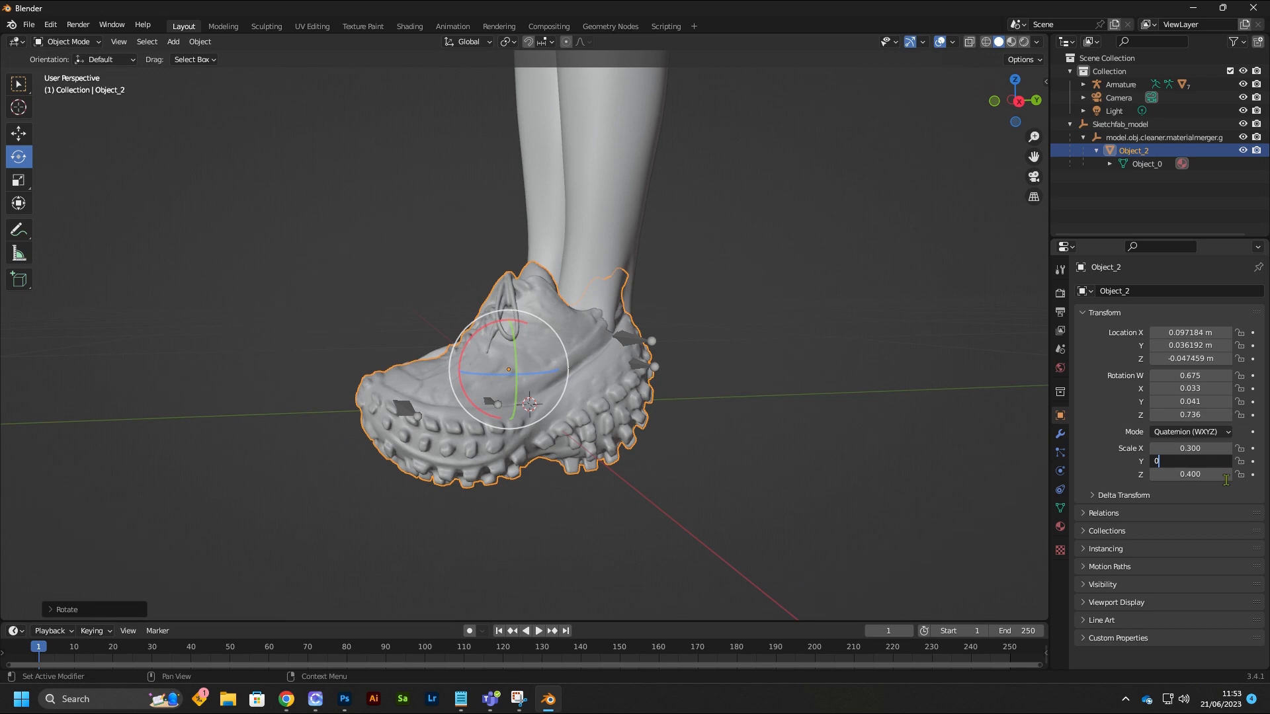
pyautogui.press('Tab')
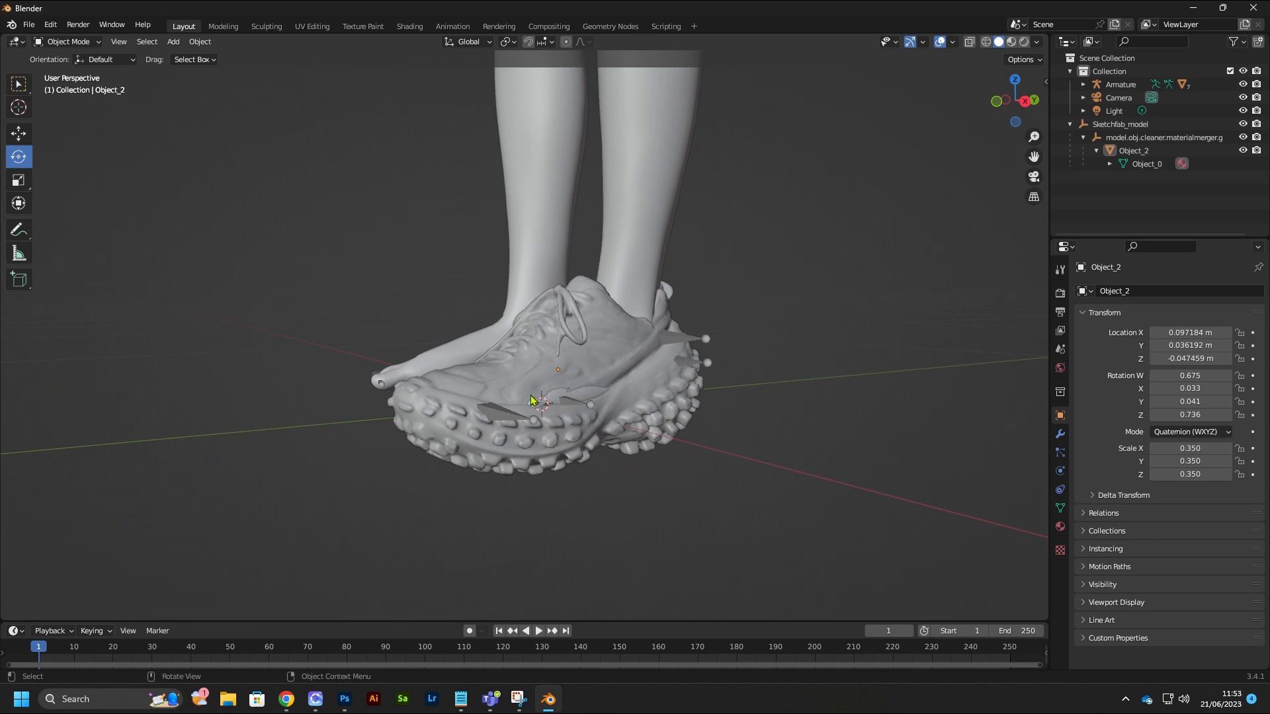
pyautogui.moveTo(667, 252)
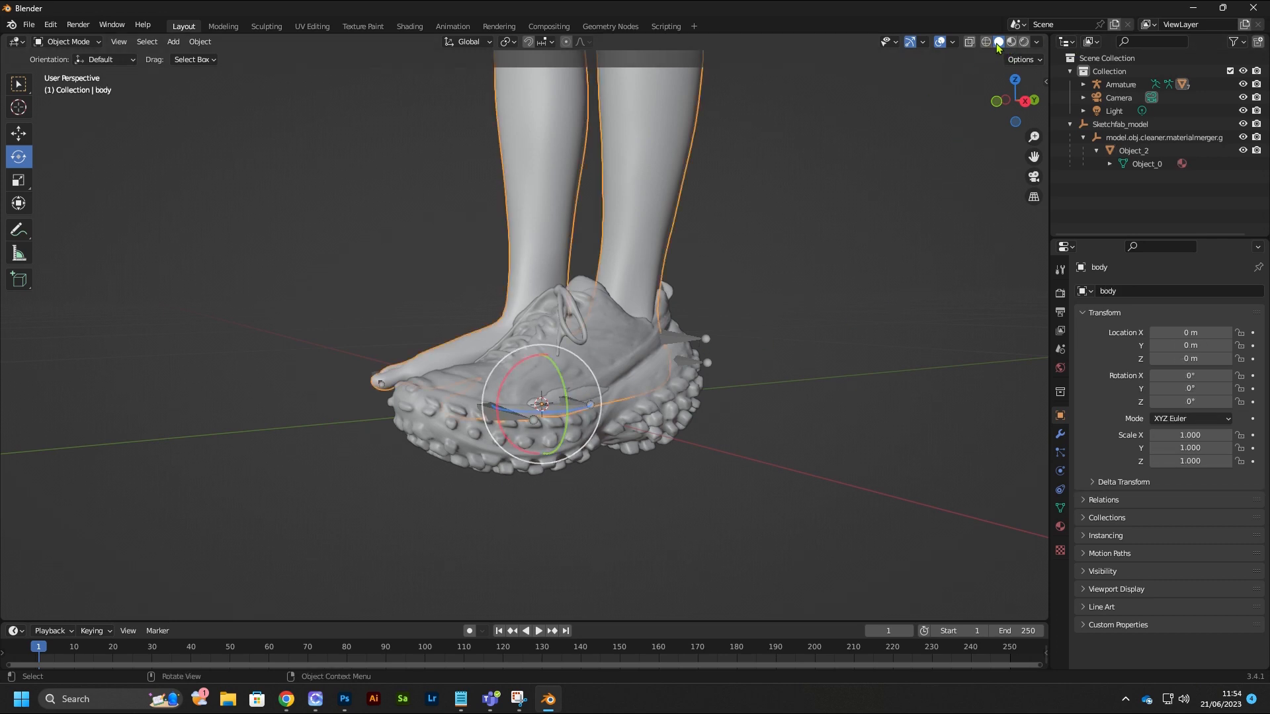
pyautogui.moveTo(997, 42)
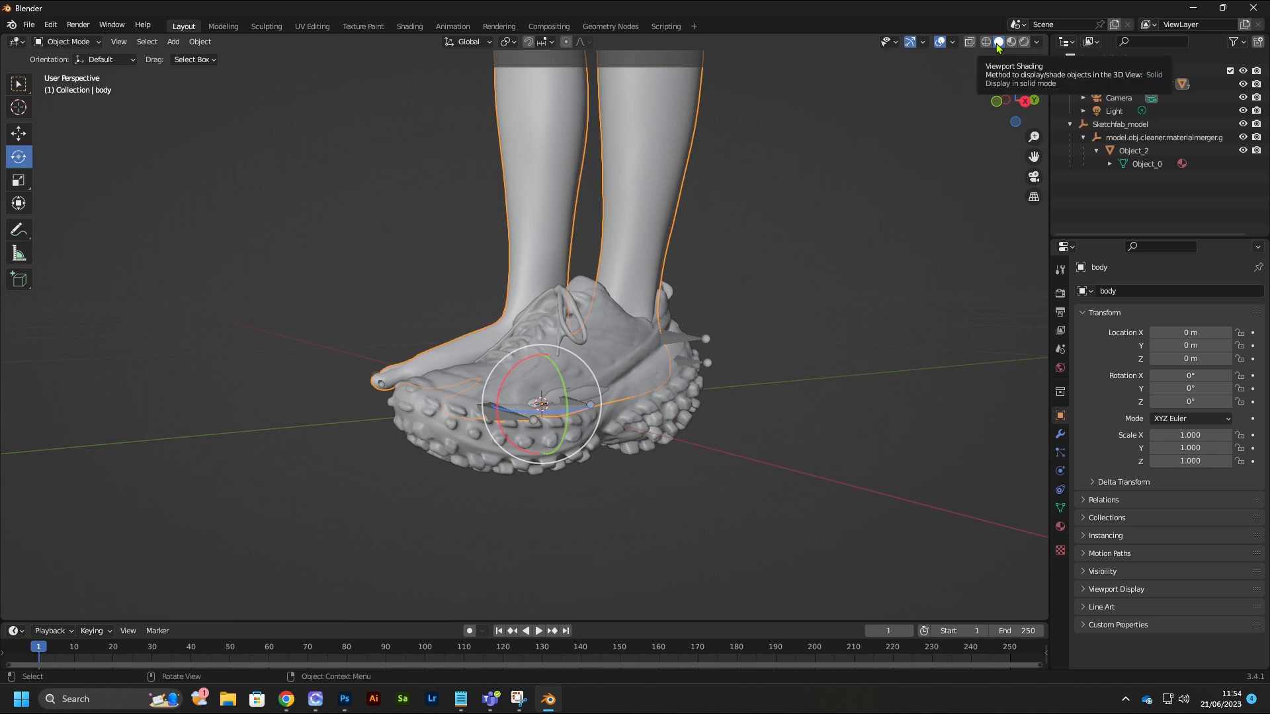
pyautogui.moveTo(1013, 42)
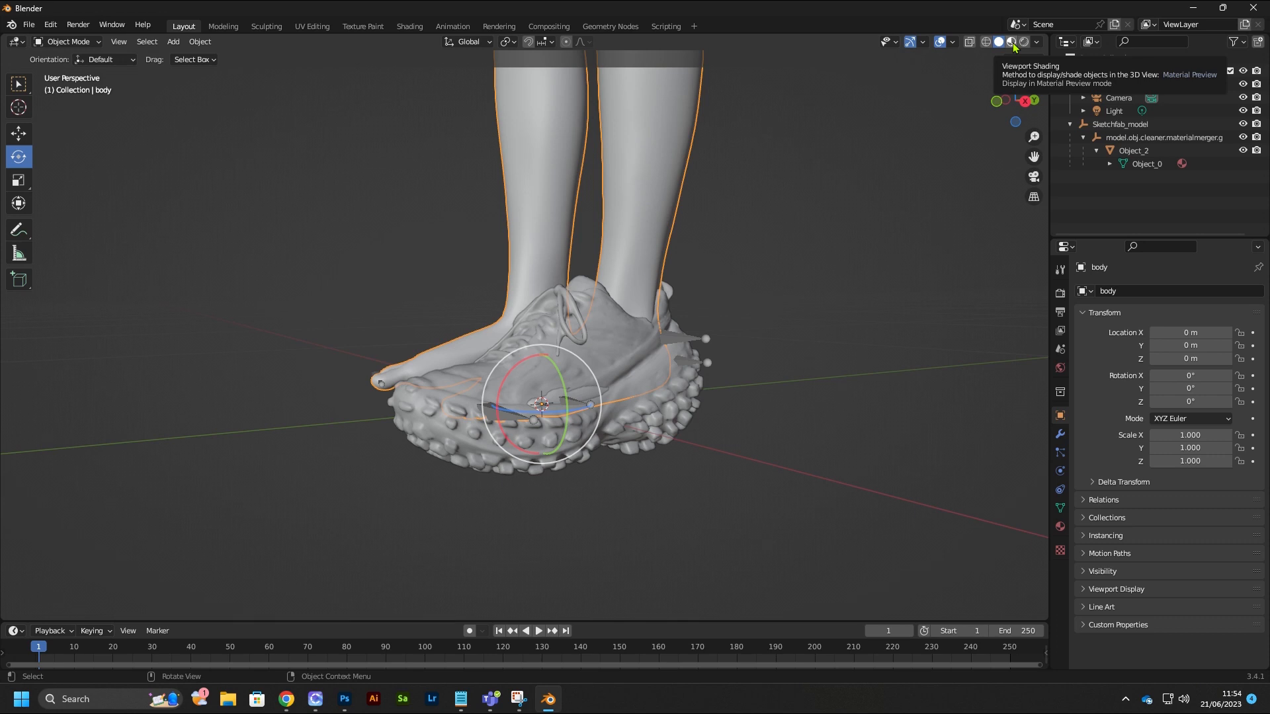
# - Switch the viewport shading to Material Preview to see the textured shoe
pyautogui.click(1010, 42)
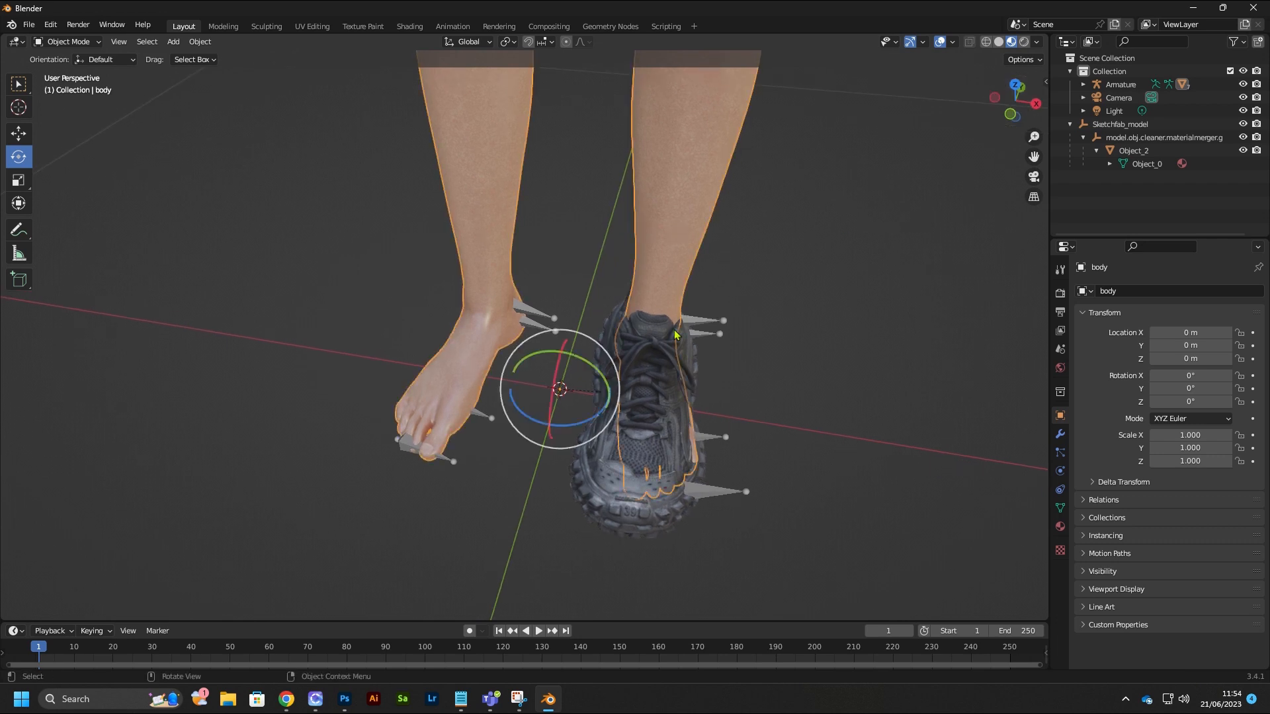
pyautogui.moveTo(693, 398)
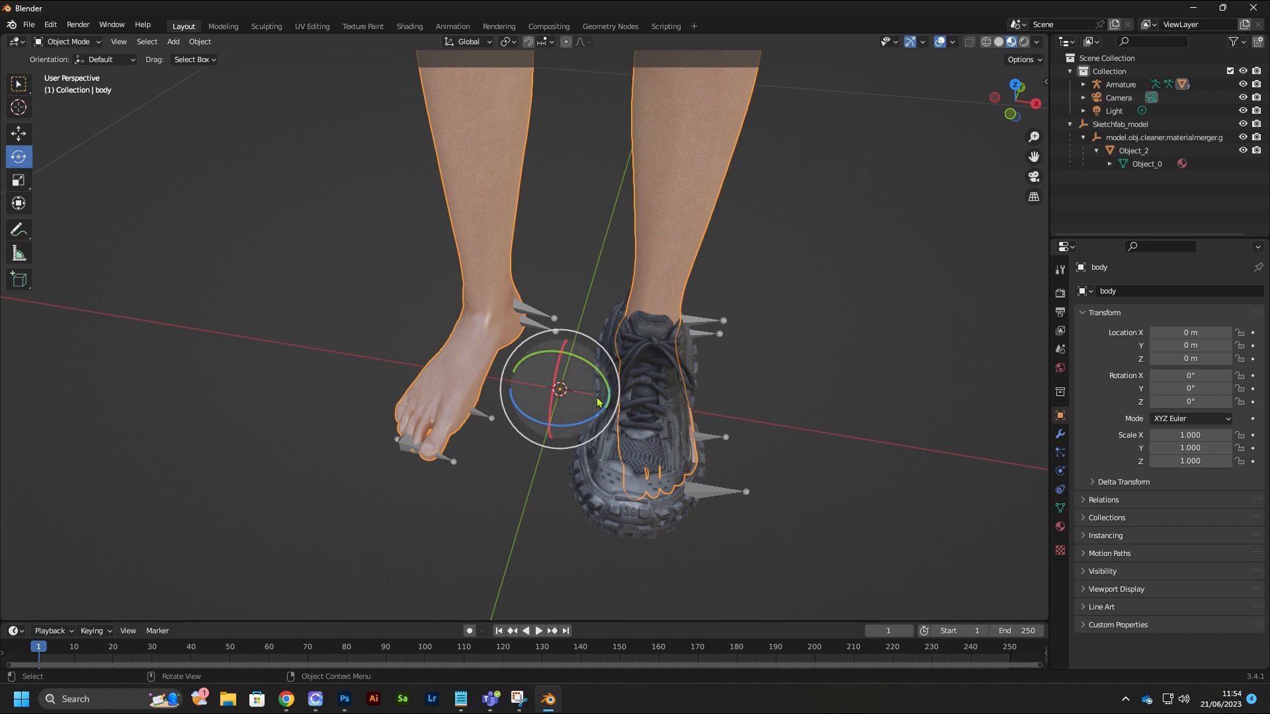
pyautogui.moveTo(699, 409)
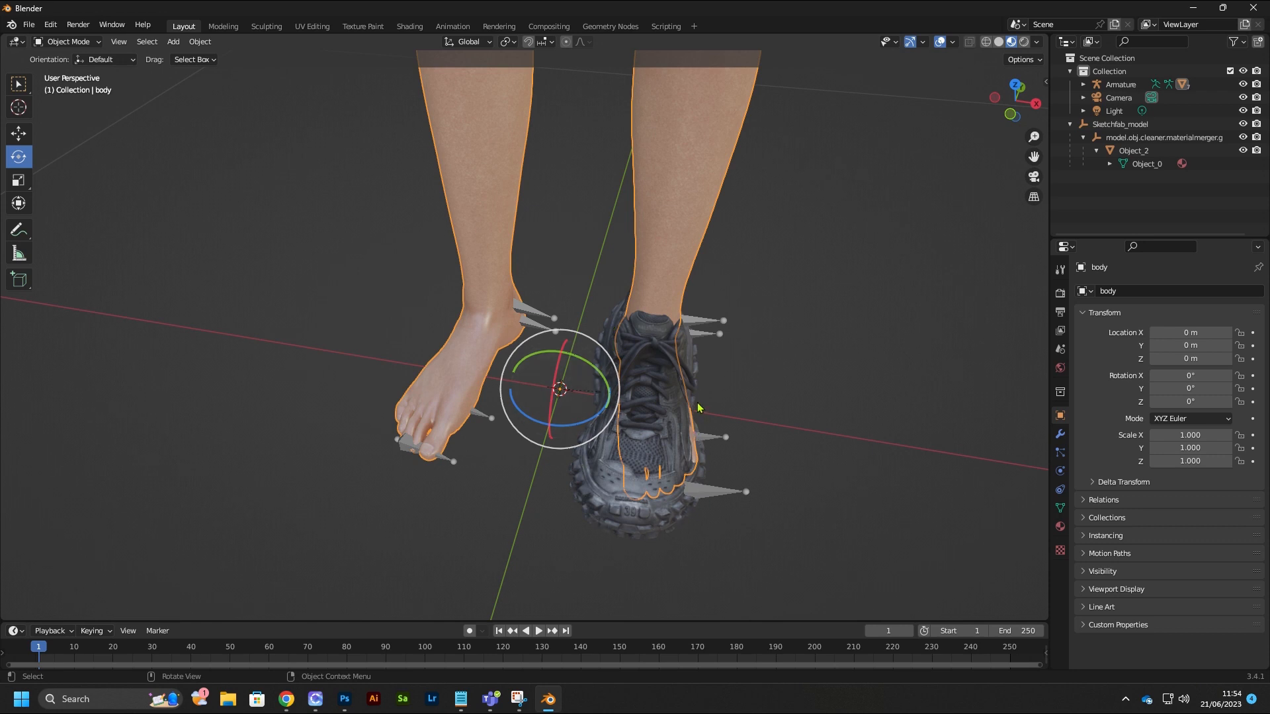
pyautogui.moveTo(679, 391)
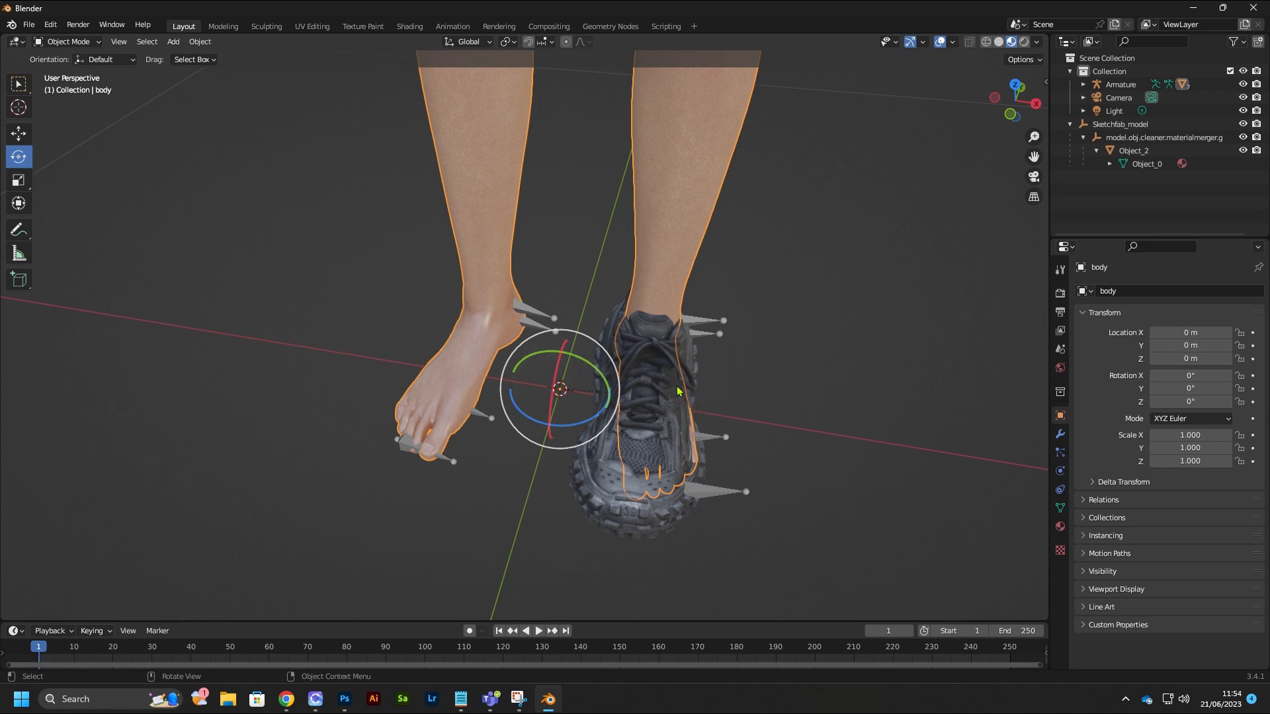
pyautogui.moveTo(623, 535)
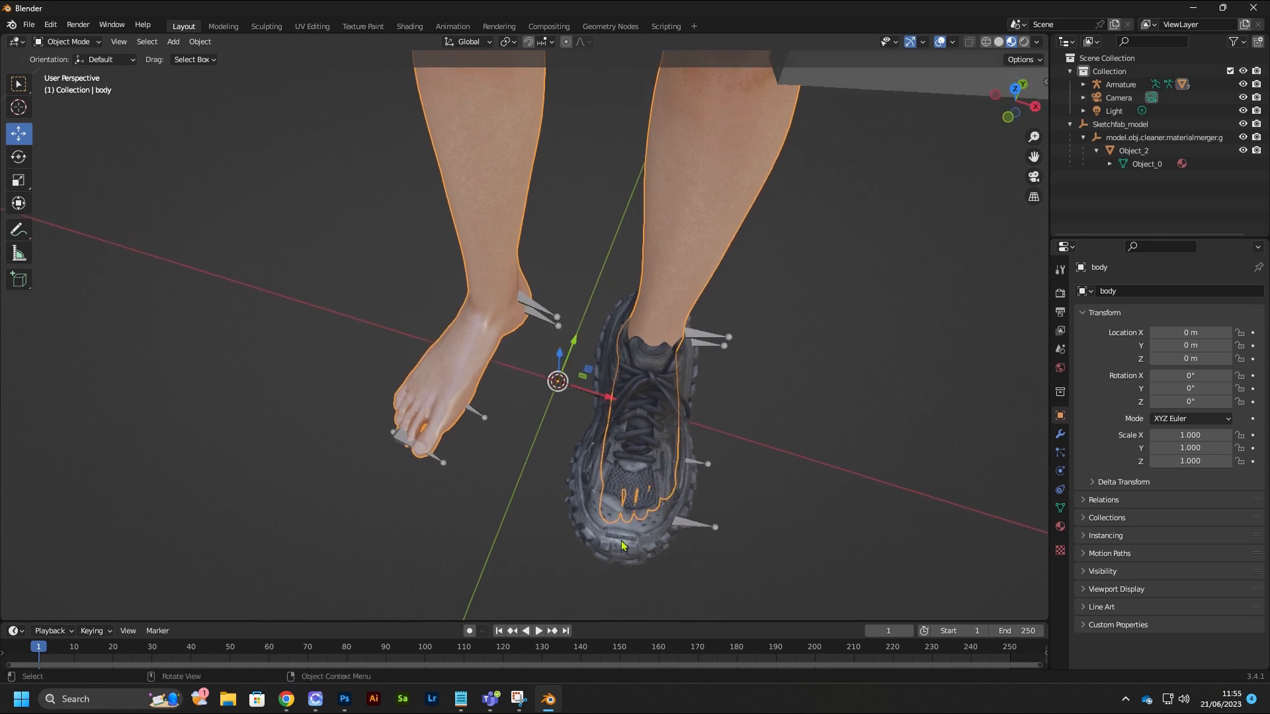
pyautogui.moveTo(626, 529)
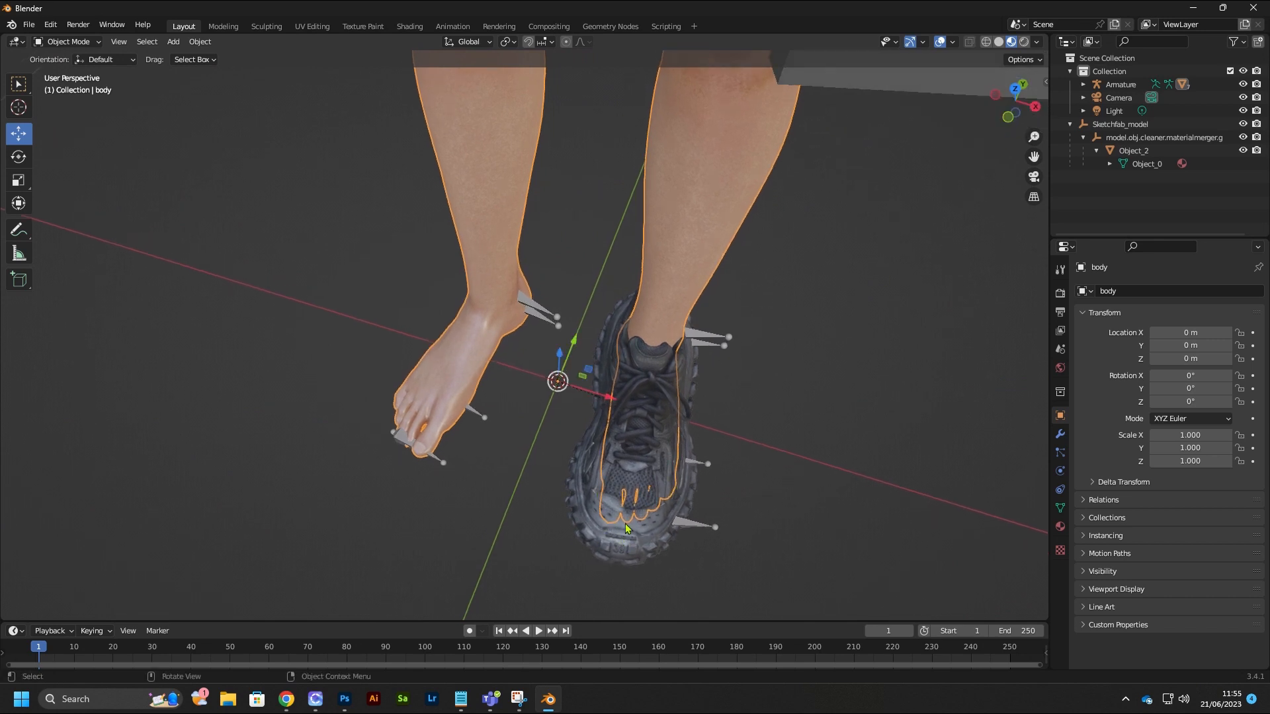
pyautogui.moveTo(611, 553)
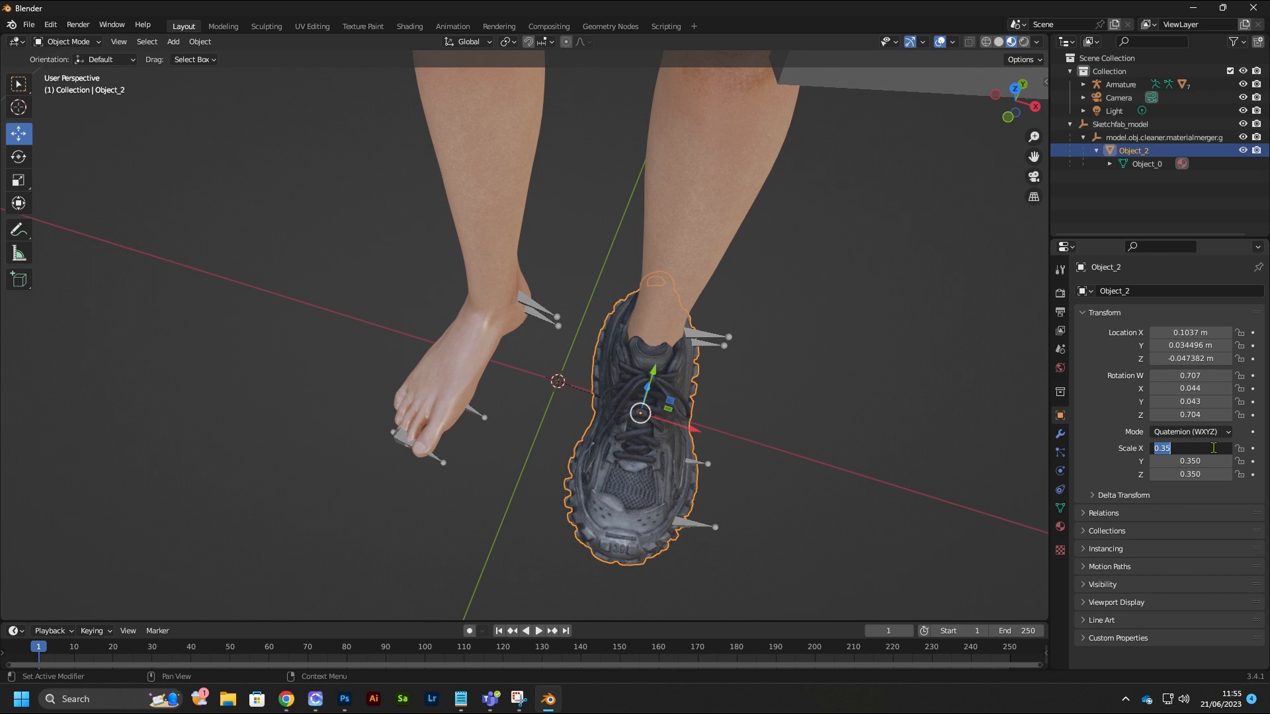
# - Enter 0.32 for Object_2's Scale X, Y and Z
pyautogui.write('0.320')
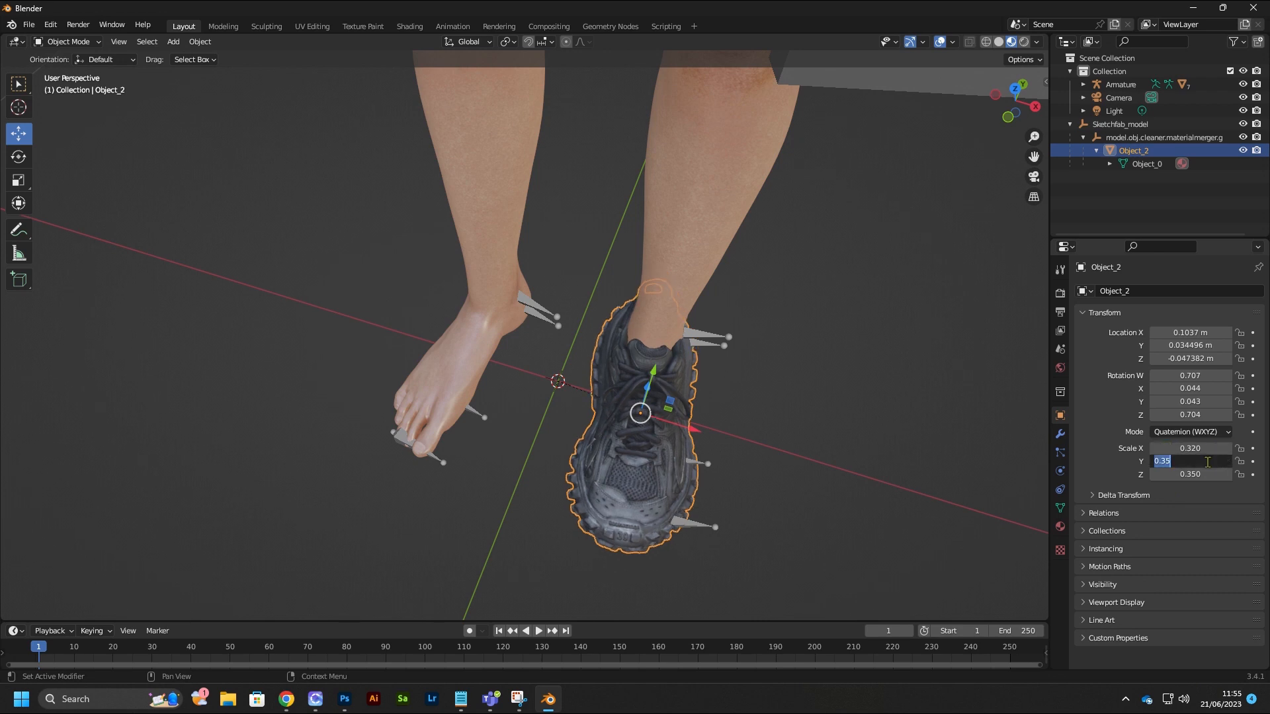
pyautogui.press('Return')
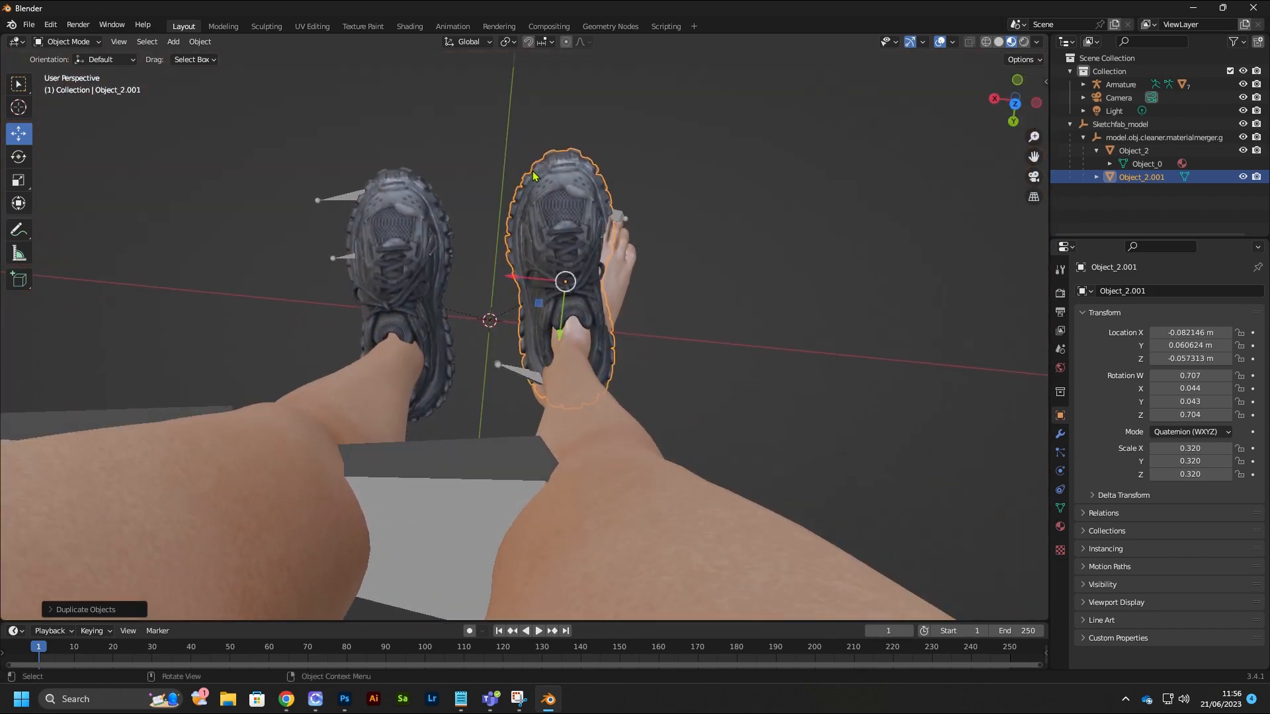
# - Mirror the duplicated shoe on global X and drag it onto the other foot
pyautogui.rightClick(564, 281)
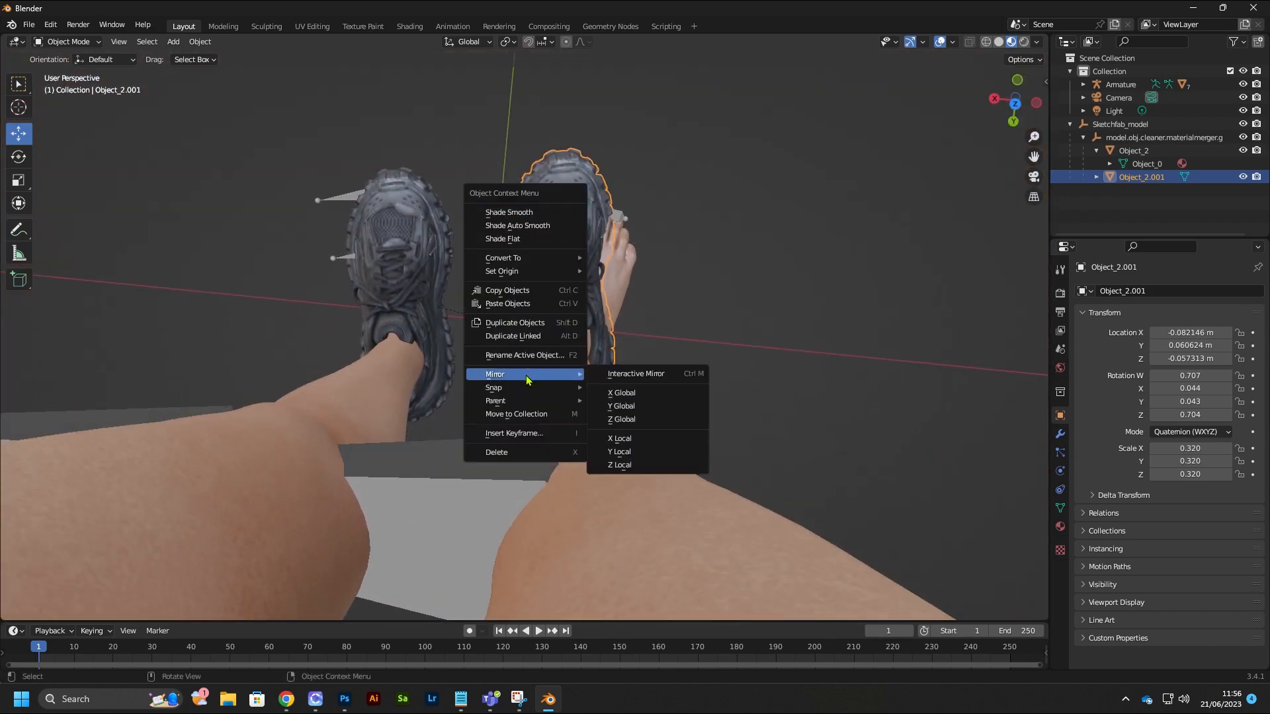
pyautogui.click(621, 393)
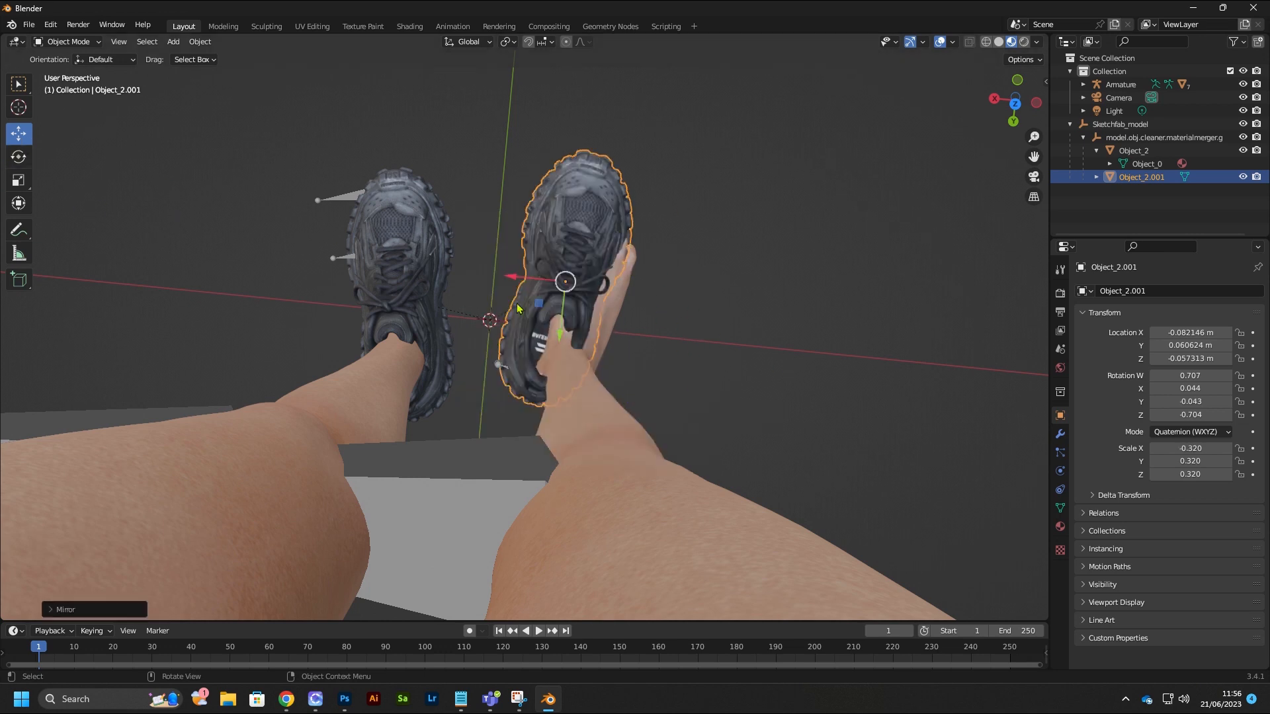
pyautogui.moveTo(564, 282); pyautogui.dragTo(583, 314)
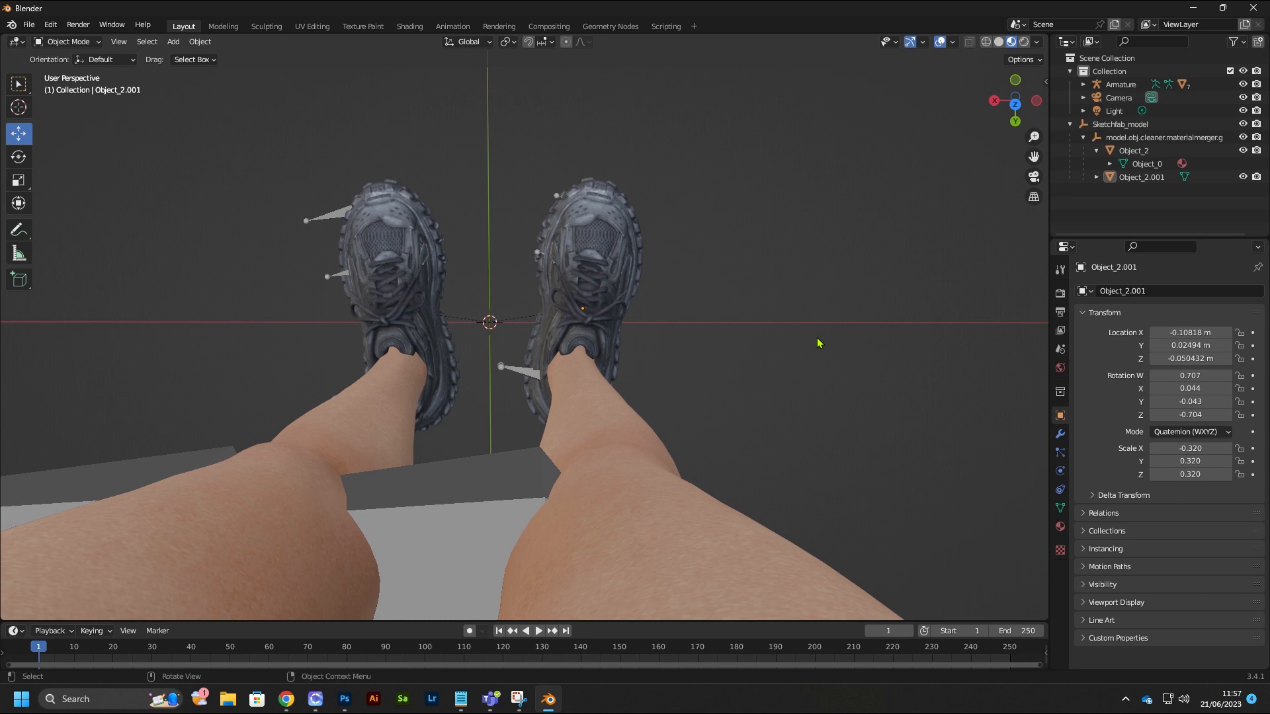
pyautogui.moveTo(392, 257)
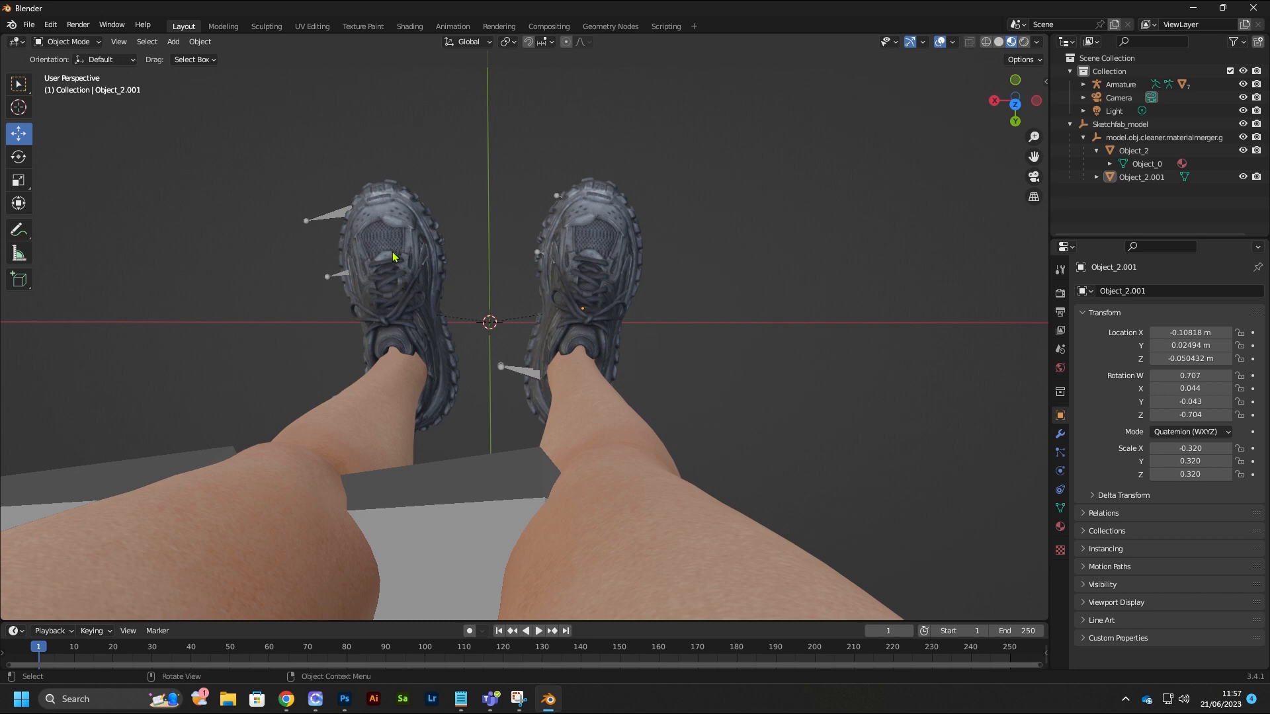
pyautogui.moveTo(394, 250)
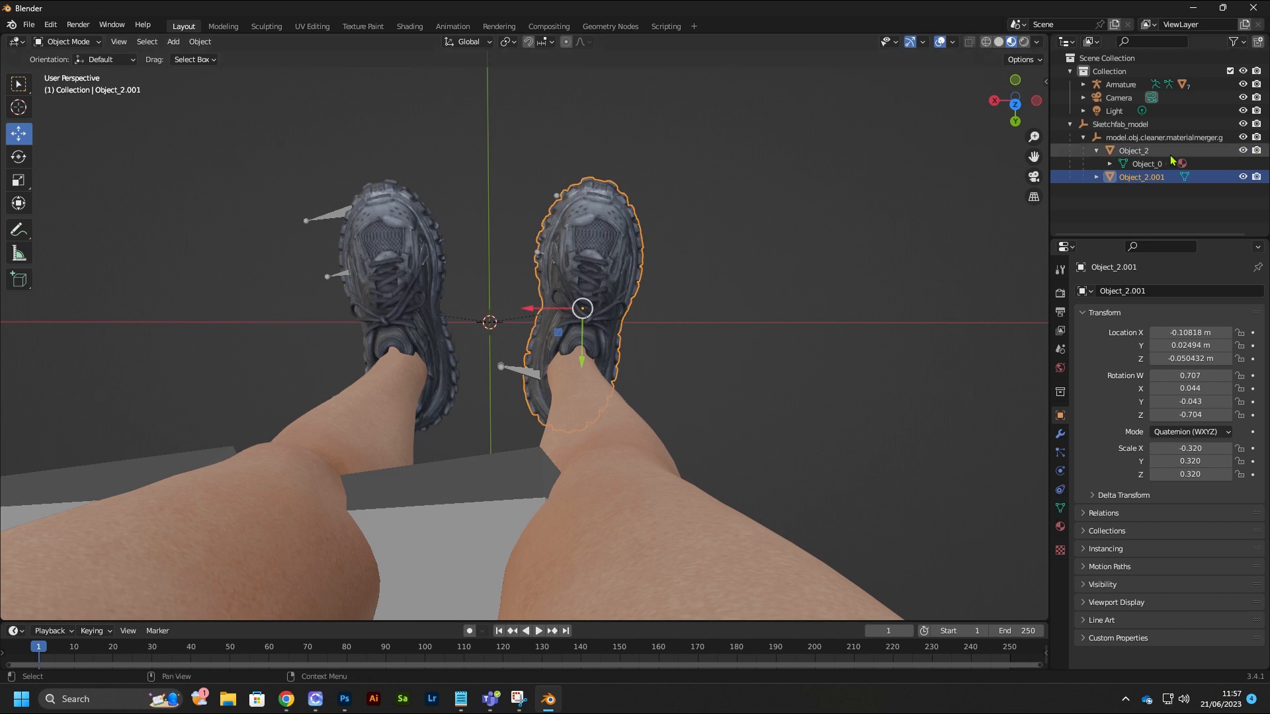
# - Rename Object_2 to shoes_l and Object_2.001 to shoes_r in the Outliner
pyautogui.click(1095, 150)
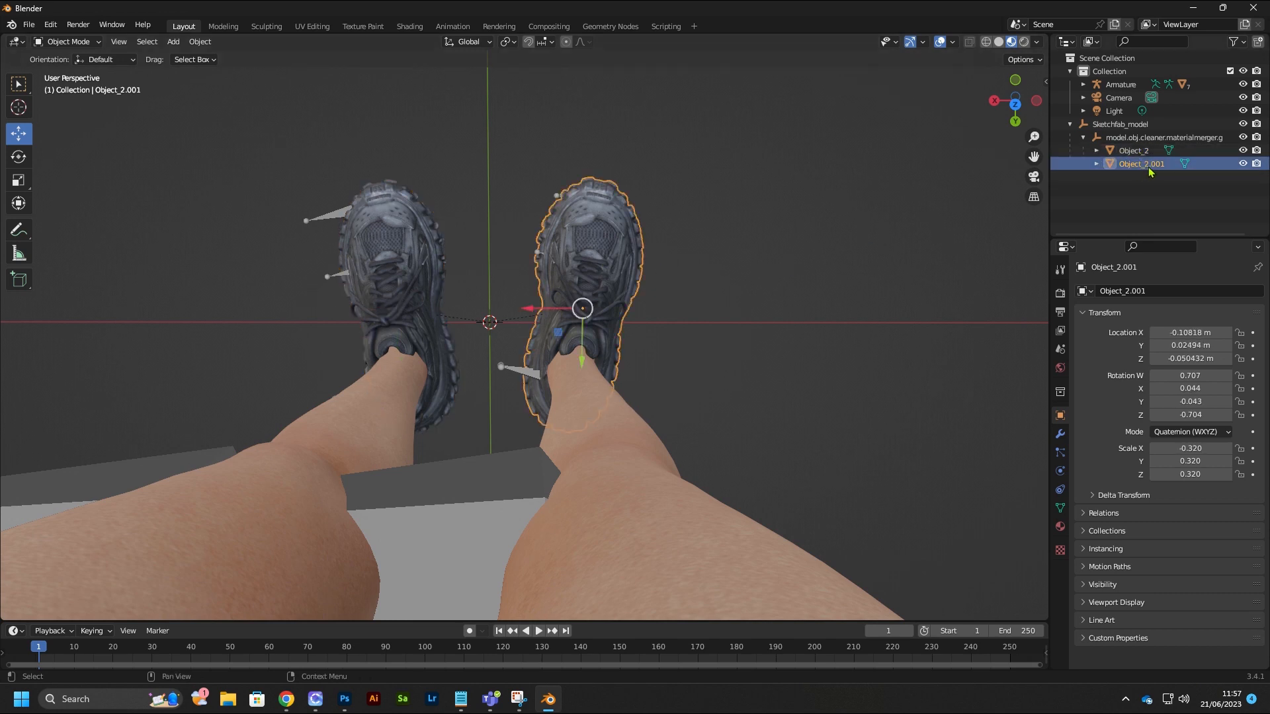
pyautogui.click(1141, 150)
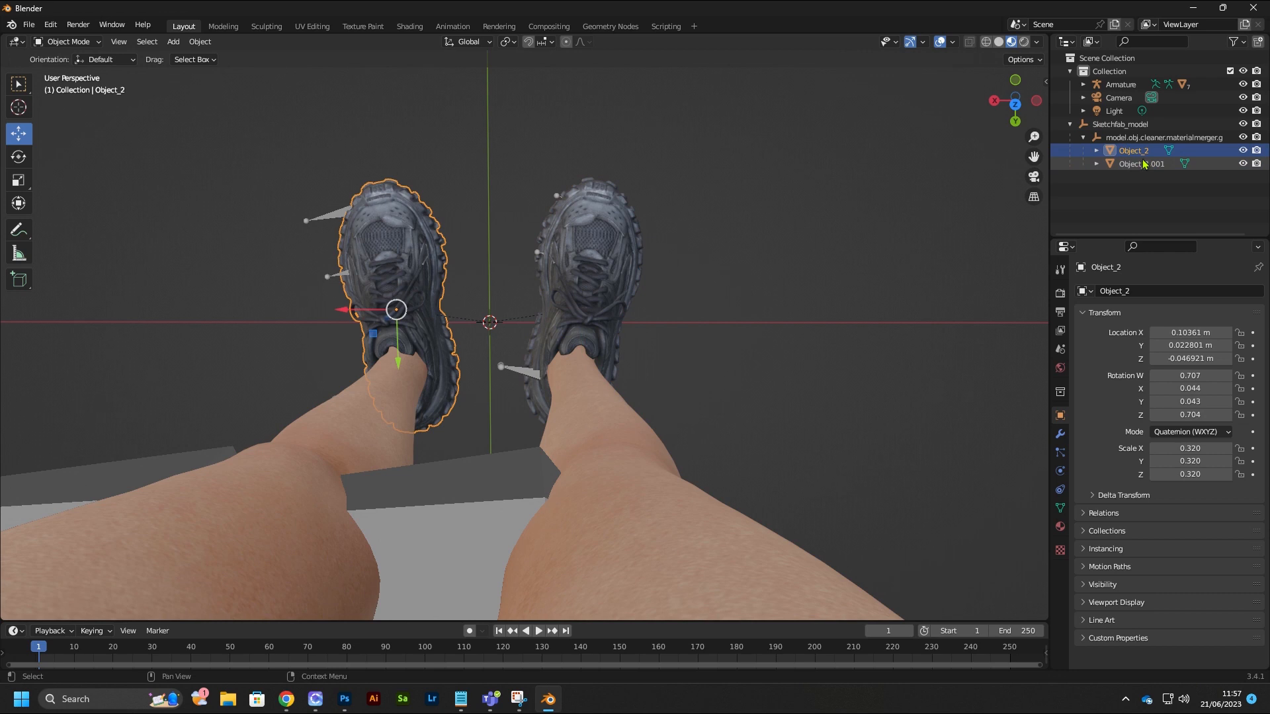
pyautogui.click(1141, 164)
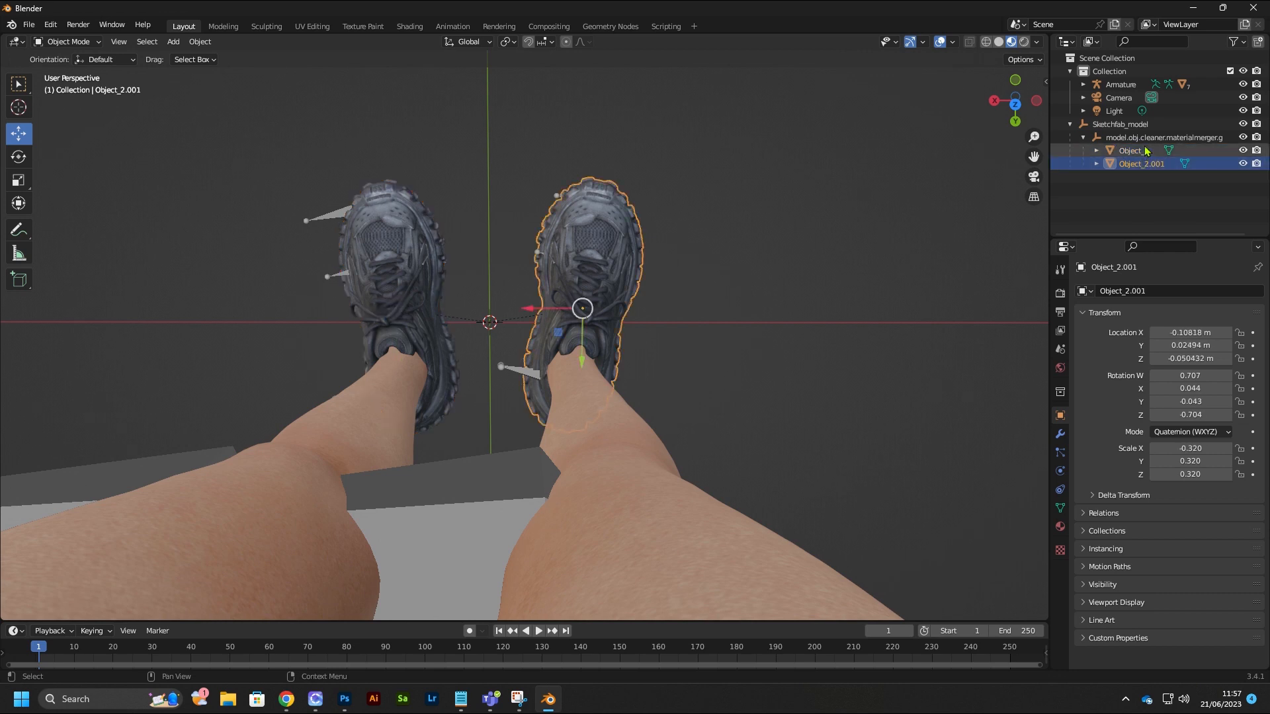
pyautogui.click(1137, 150)
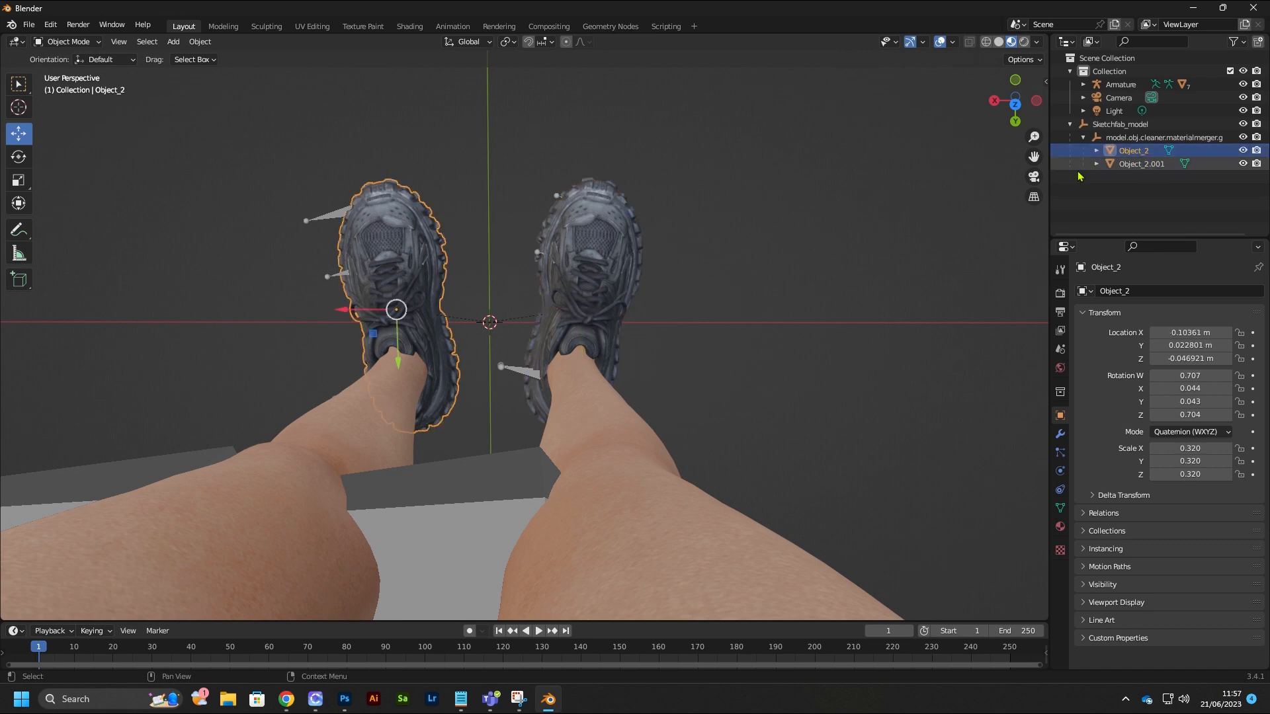
pyautogui.doubleClick(1133, 150)
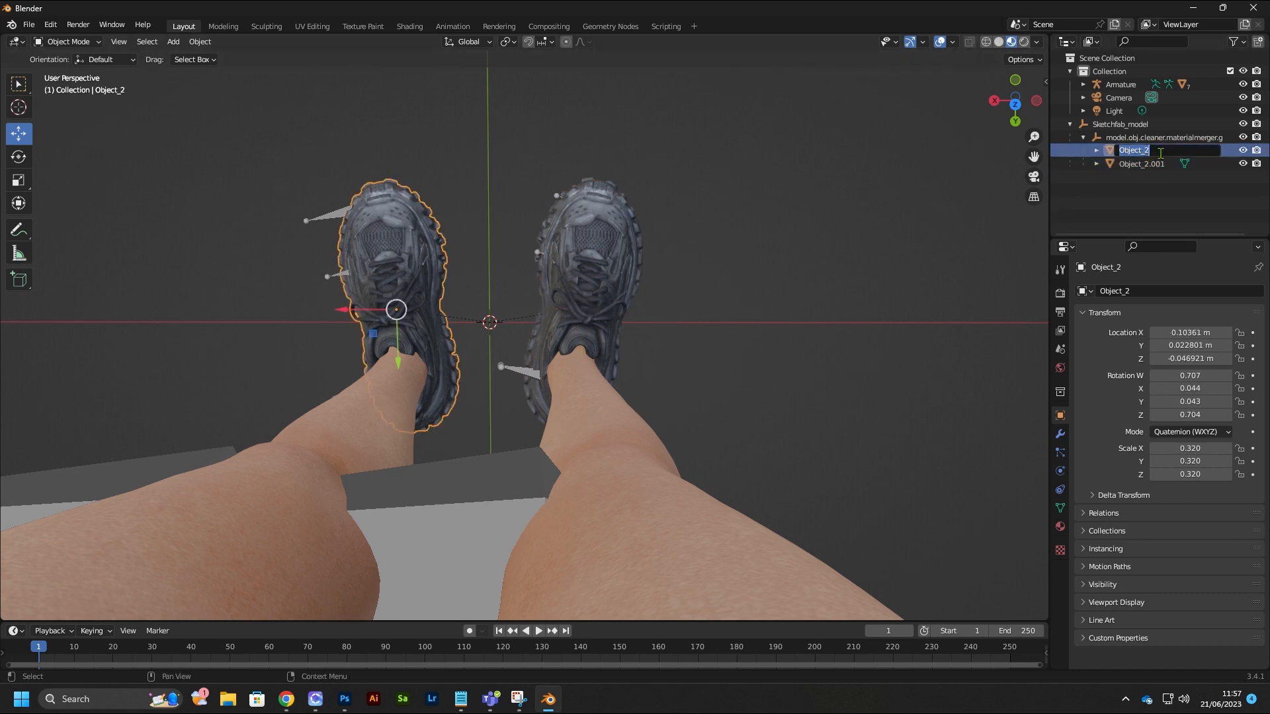
pyautogui.write('shoes_')
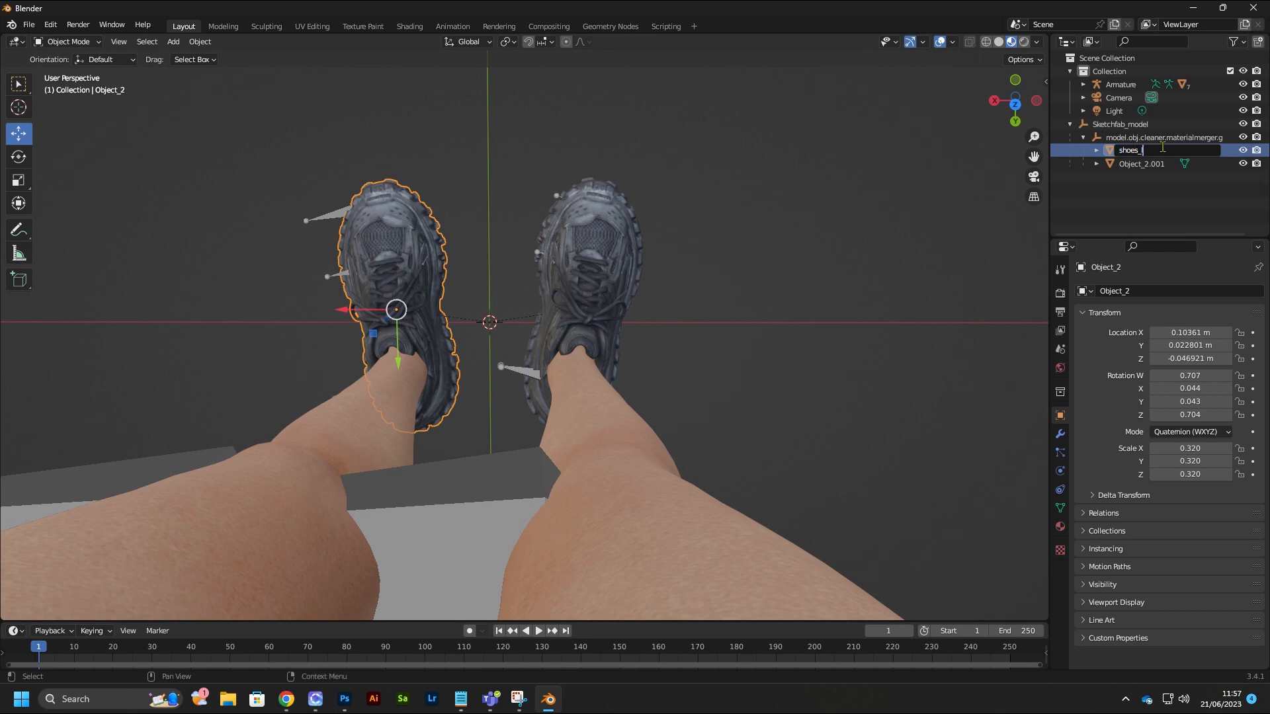
pyautogui.click(1141, 150)
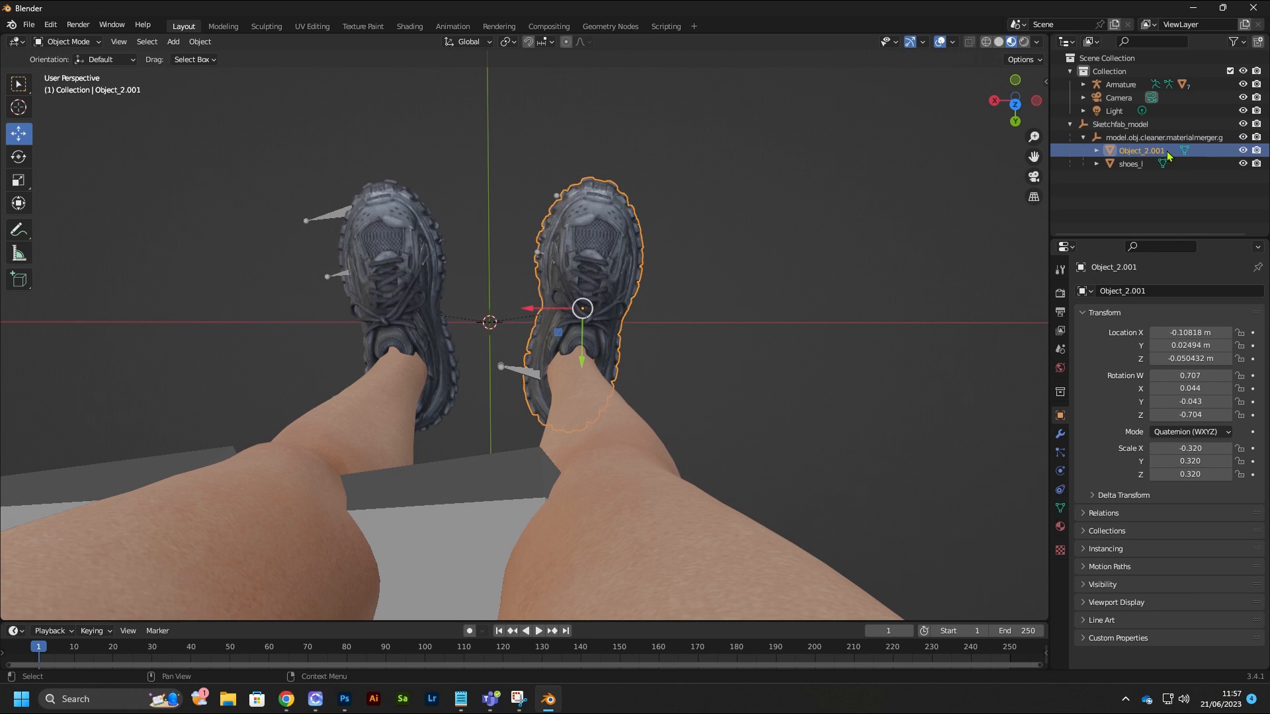
pyautogui.doubleClick(1141, 150)
pyautogui.write('shoes_r')
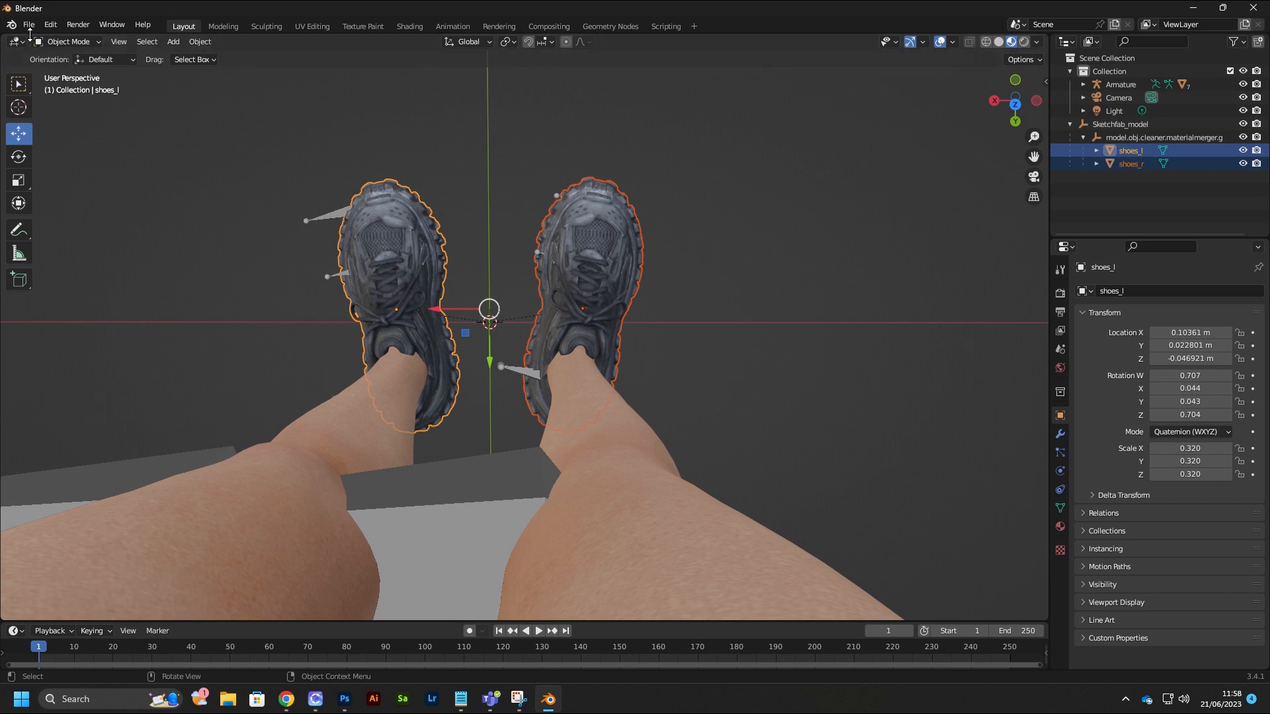
# - Start an FBX export and enter the filename FV2_BALENCIAGADEFENDER
pyautogui.click(38, 25)
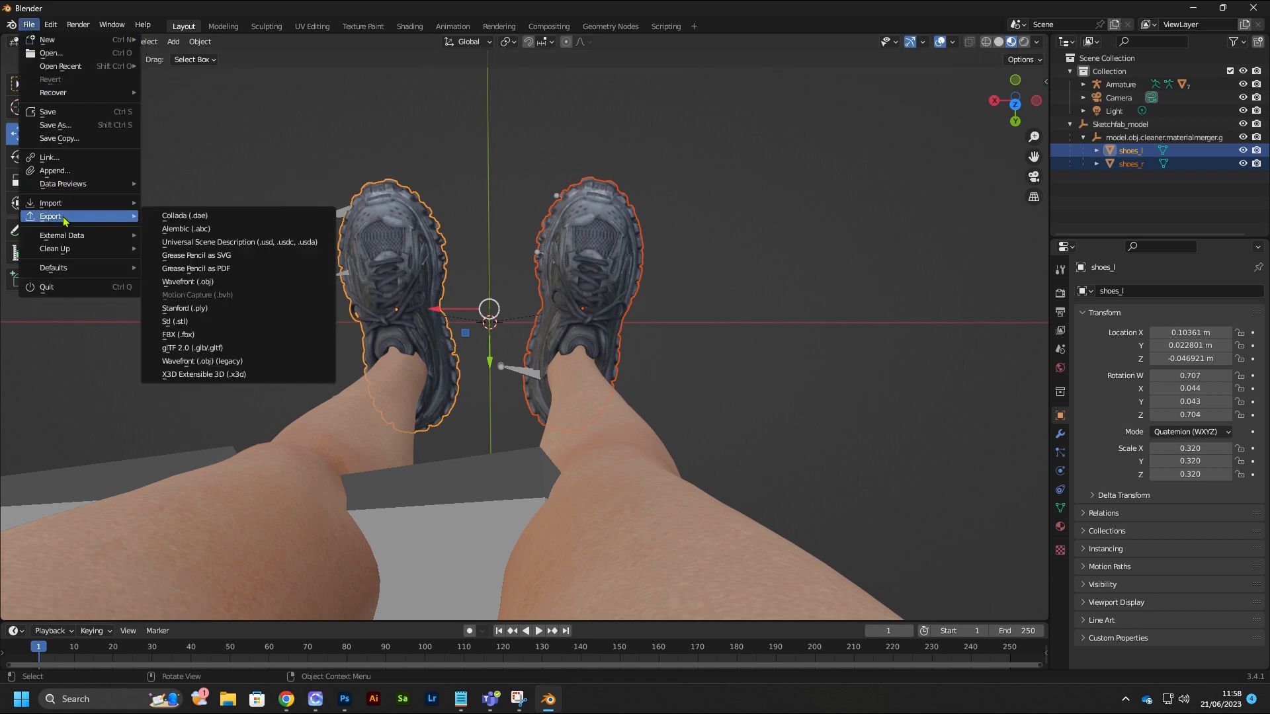
pyautogui.moveTo(199, 337)
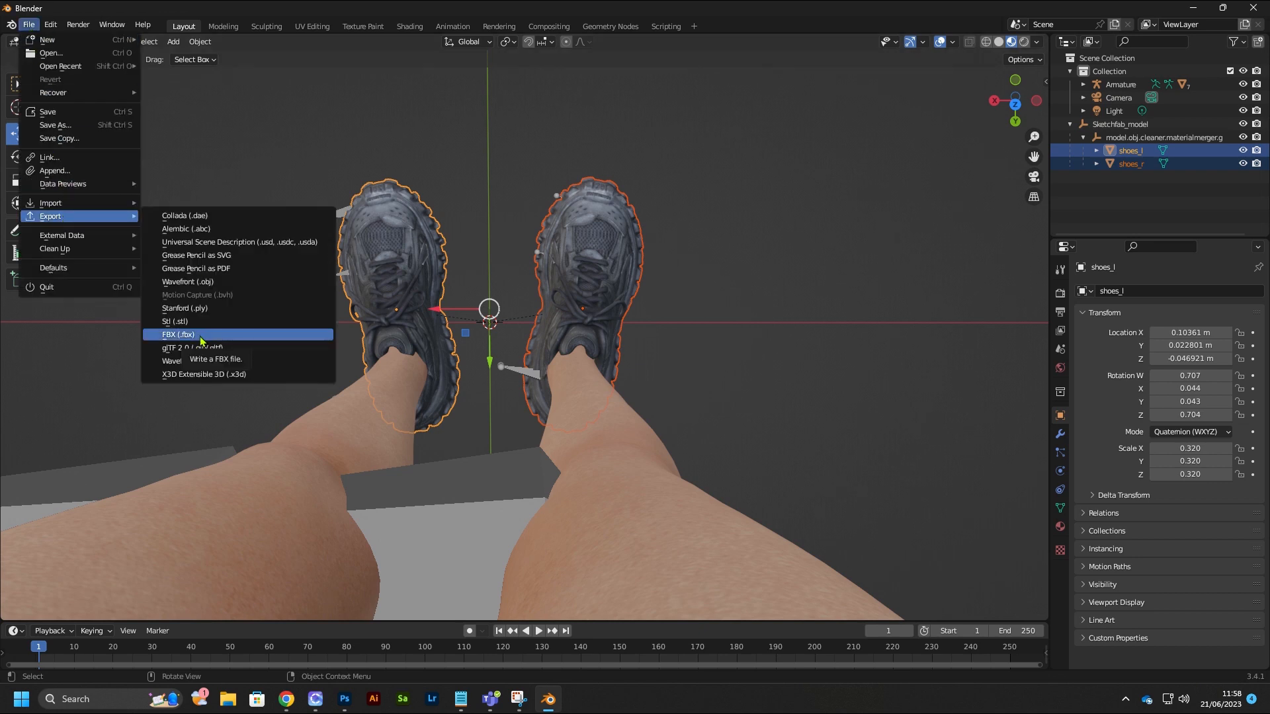
pyautogui.click(178, 335)
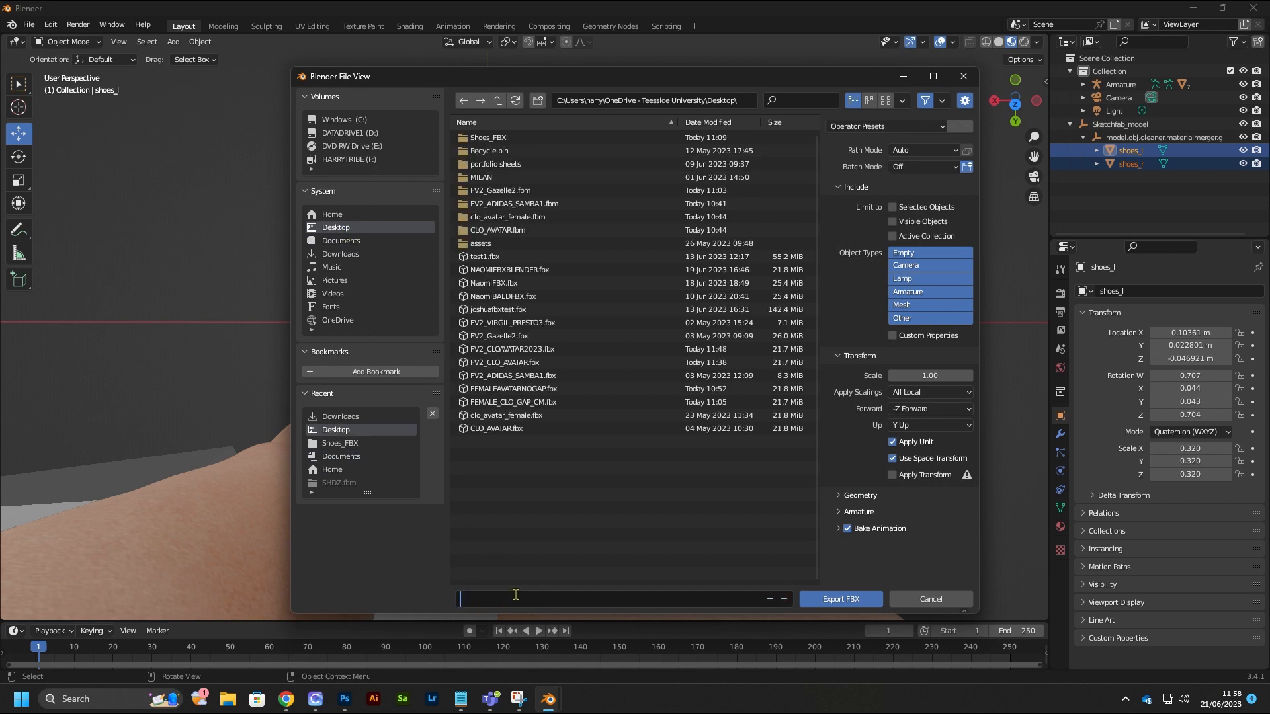
pyautogui.write('FV2_BALENCIAG')
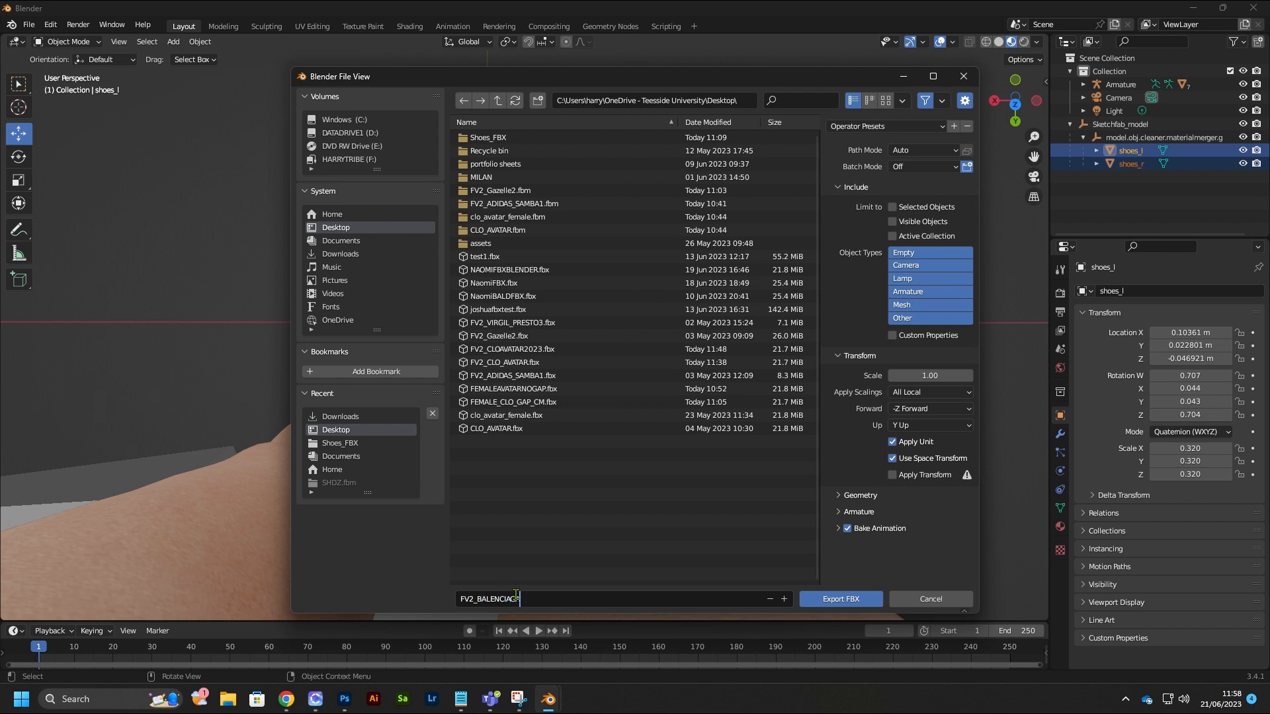
pyautogui.write('DEFENDER')
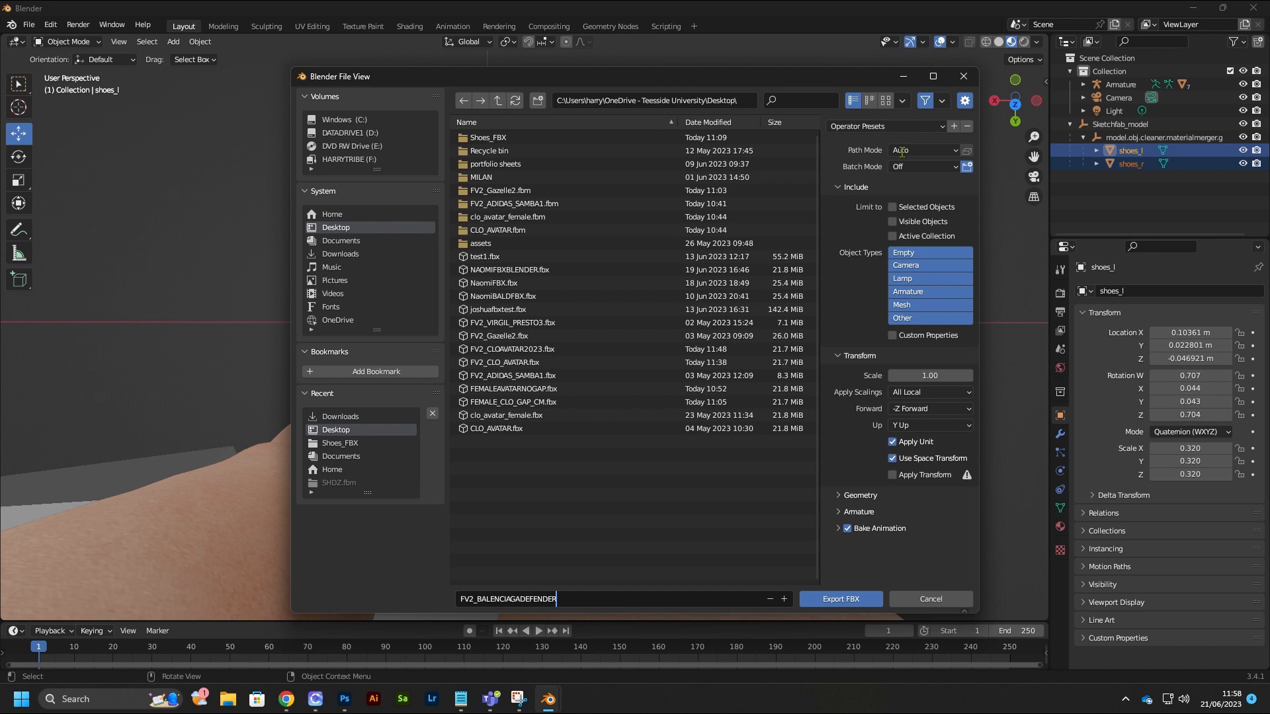
# - Export selected shoe meshes as FBX with copied textures, Y forward, Z up, no unit scaling
pyautogui.click(923, 150)
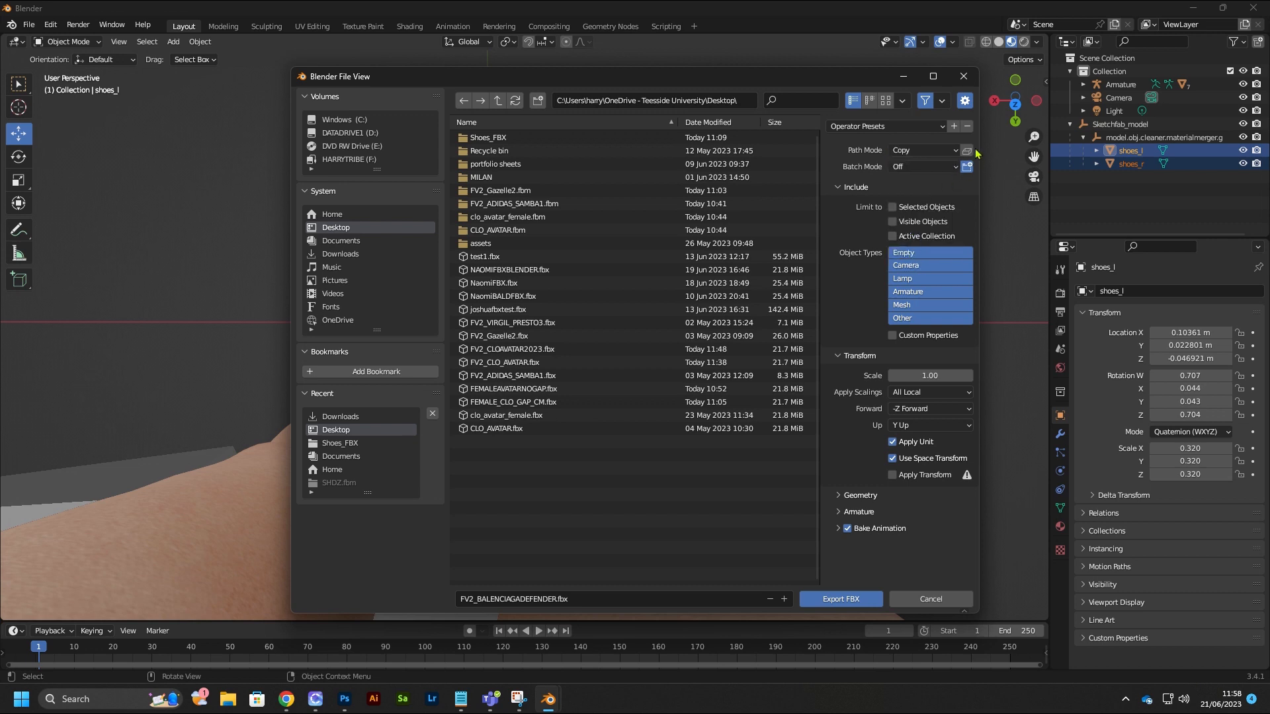
pyautogui.moveTo(967, 152)
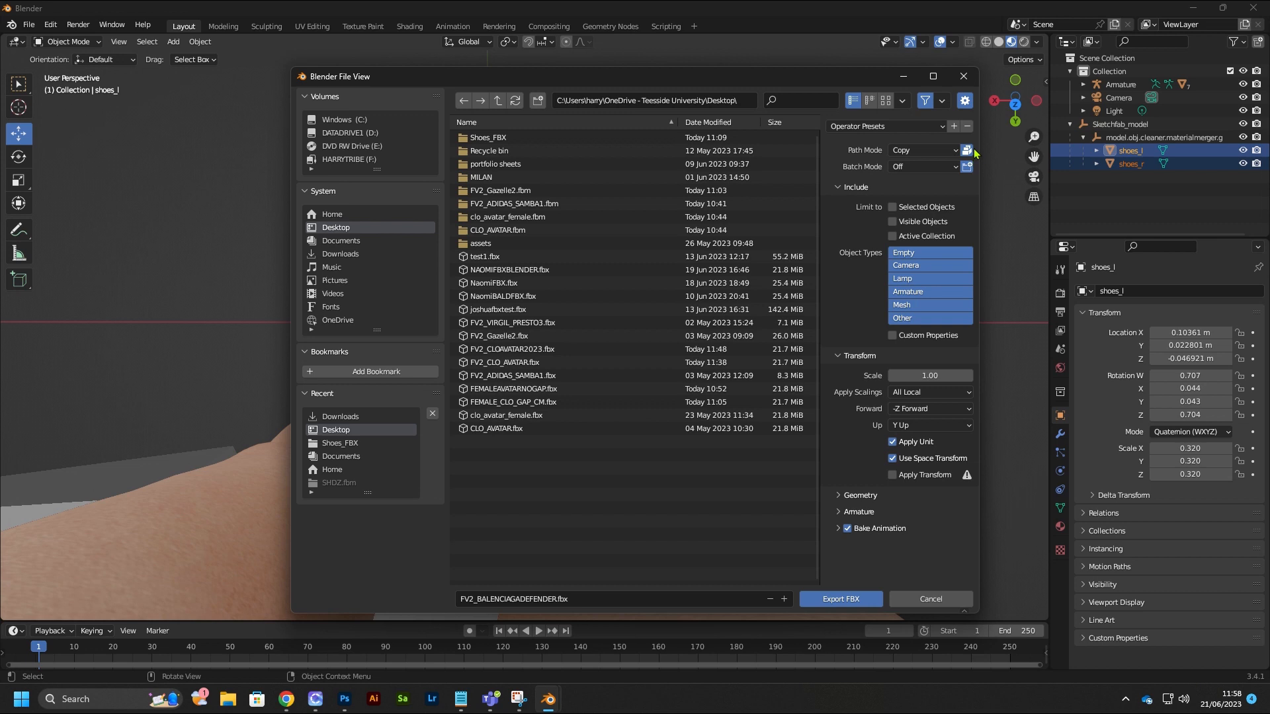
pyautogui.moveTo(898, 217)
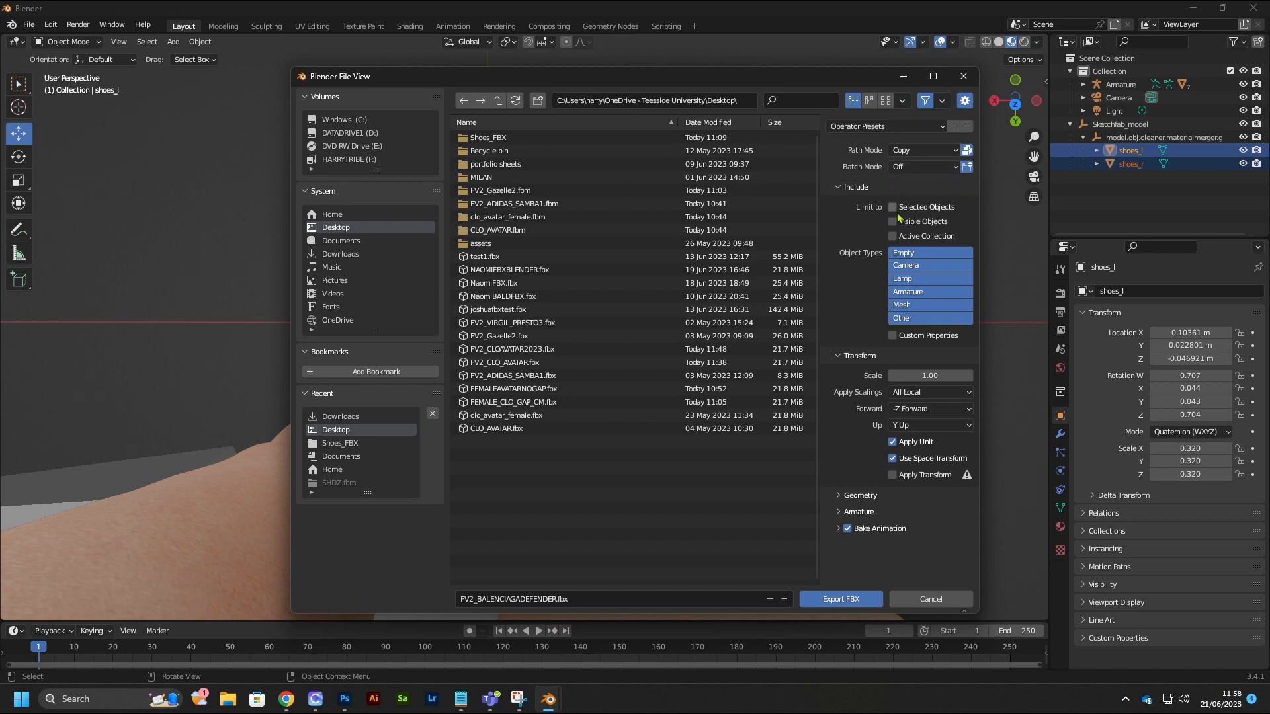
pyautogui.moveTo(929, 211)
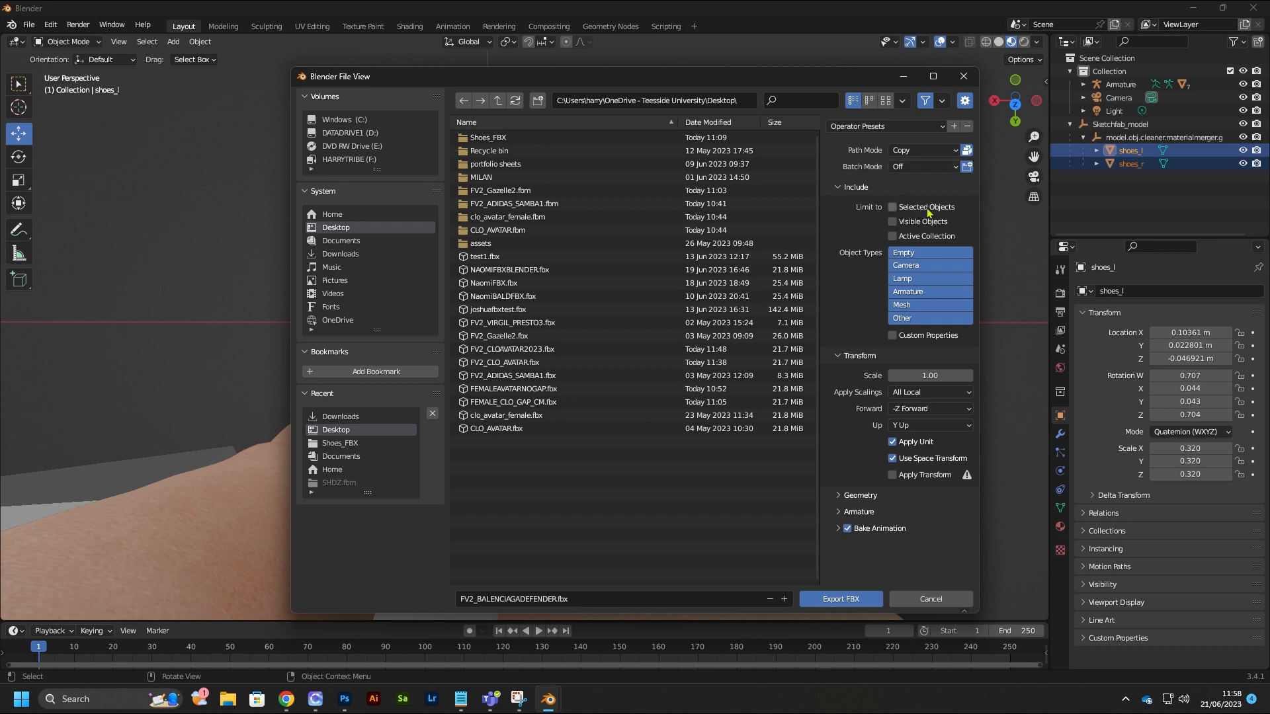
pyautogui.click(893, 207)
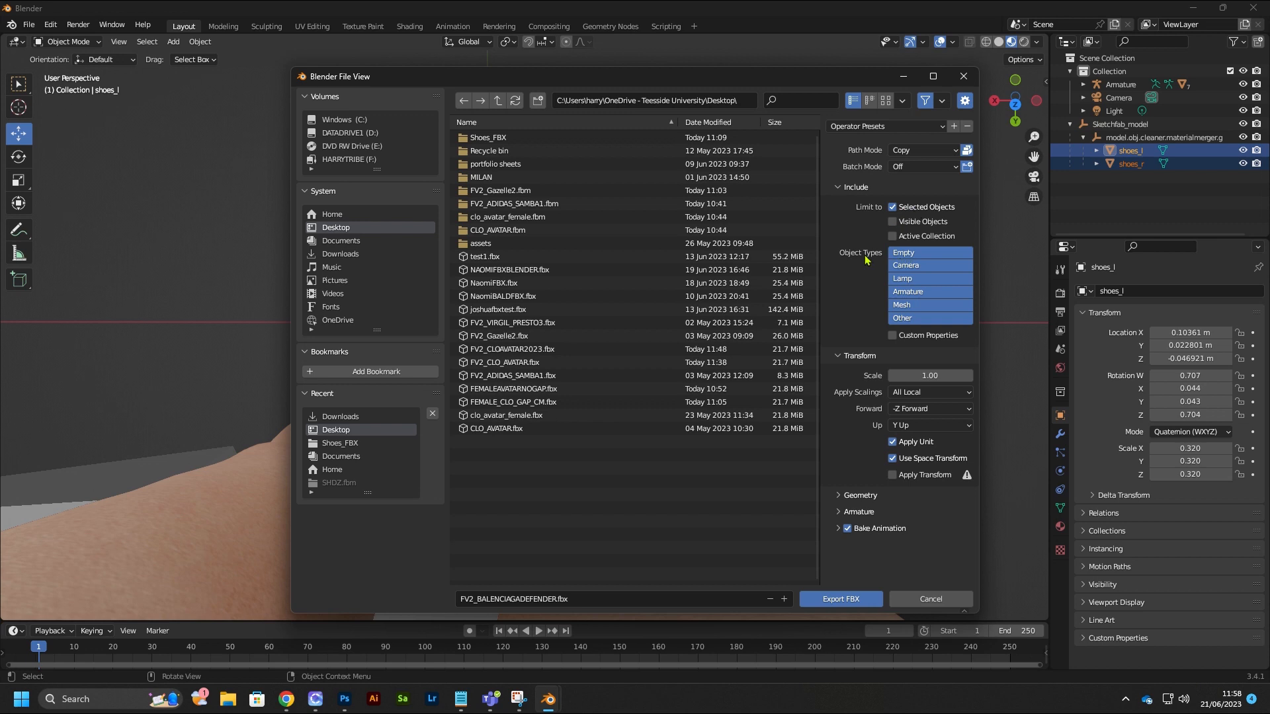
pyautogui.click(902, 305)
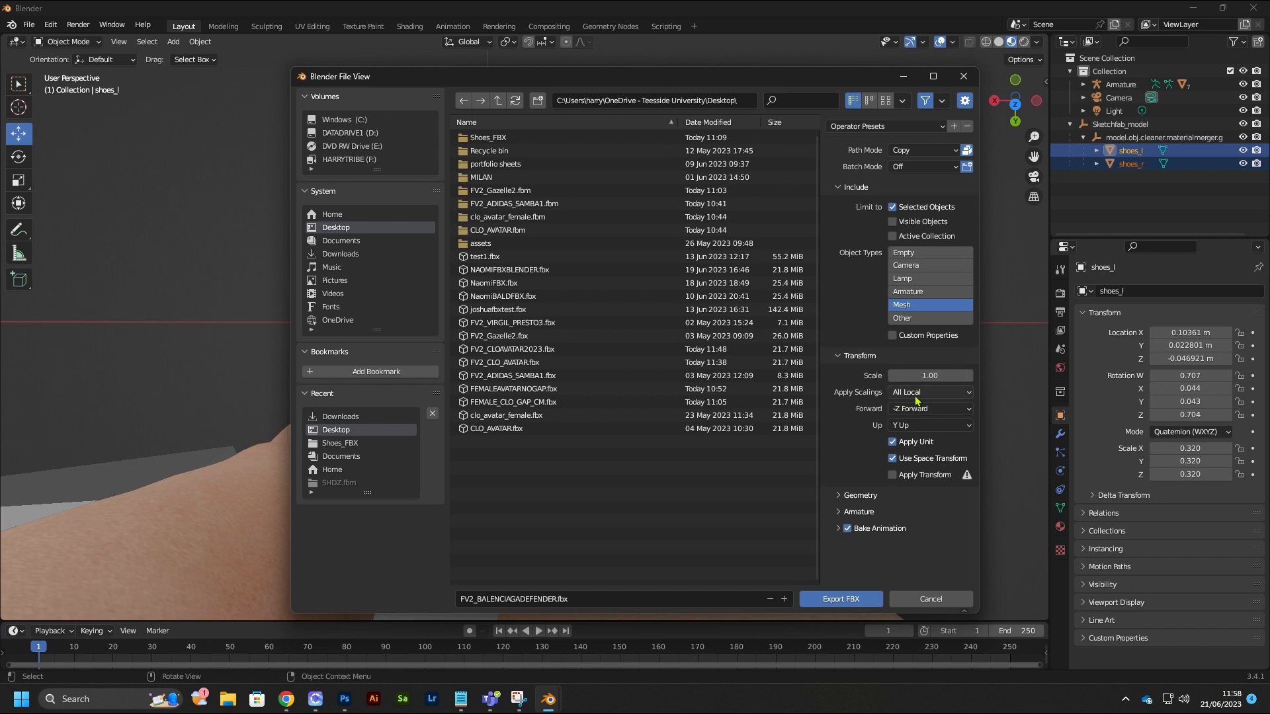
pyautogui.moveTo(915, 412)
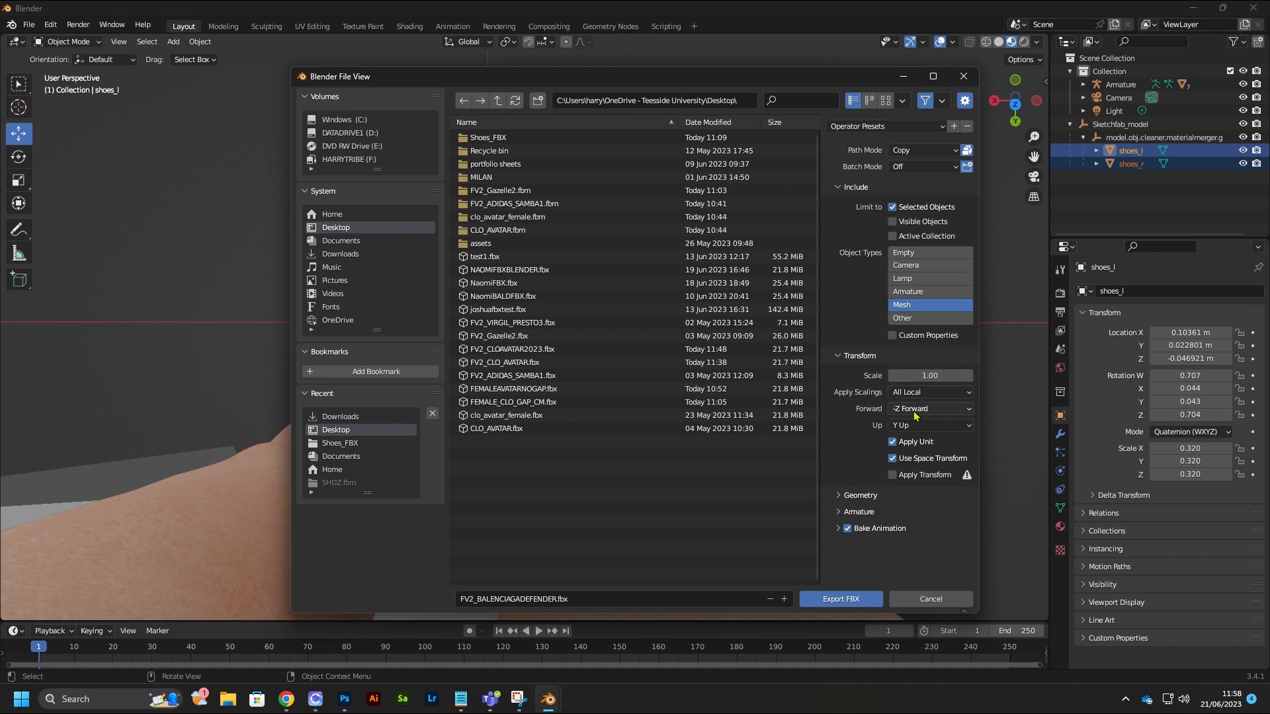
pyautogui.click(929, 409)
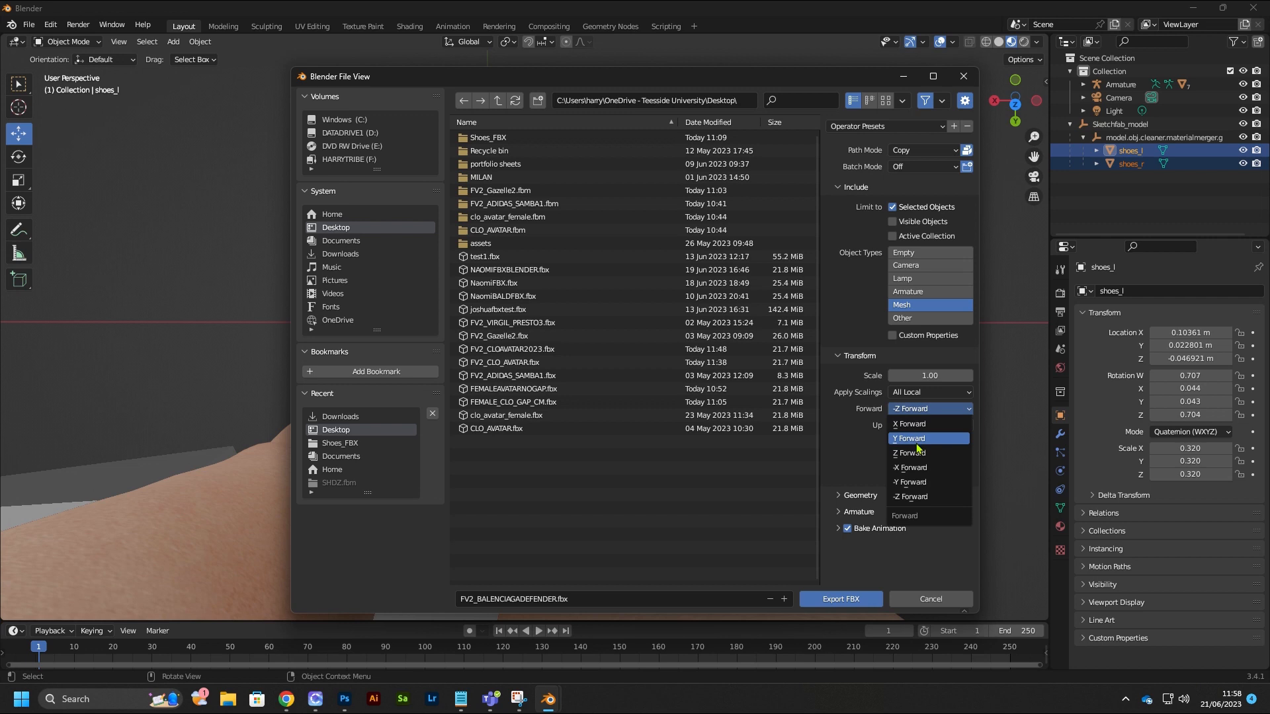
pyautogui.click(909, 437)
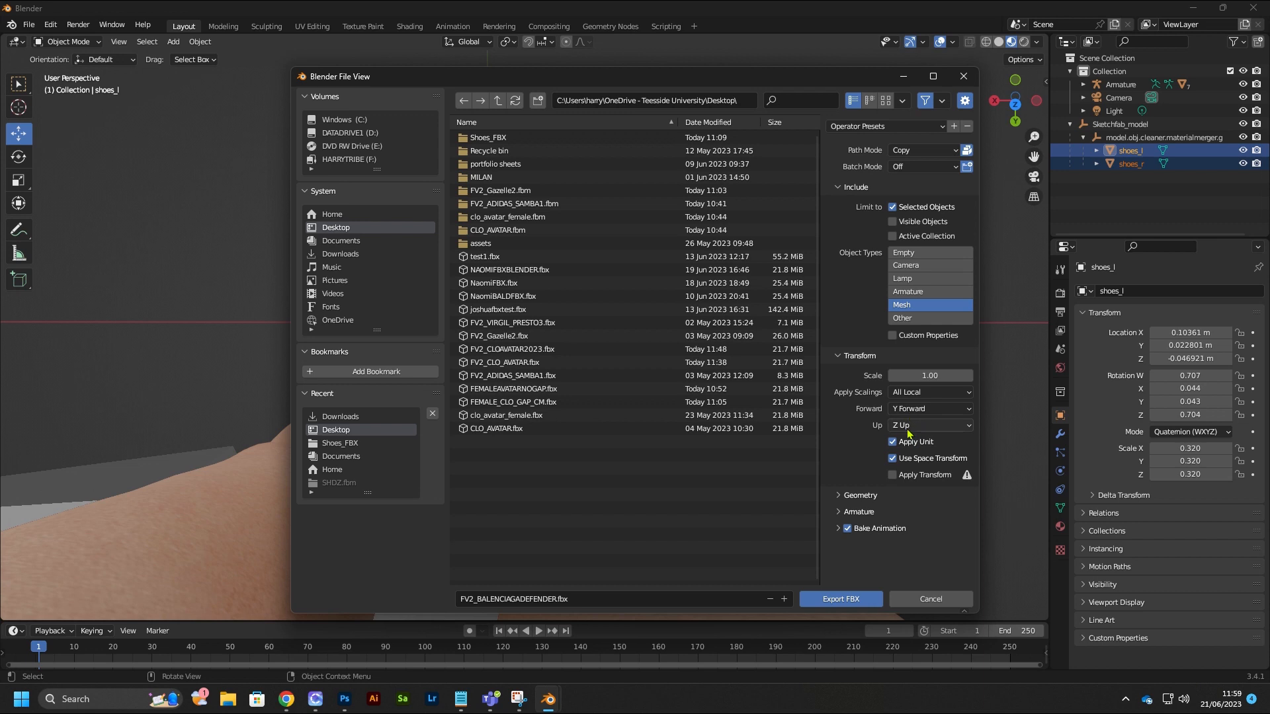
pyautogui.moveTo(896, 433)
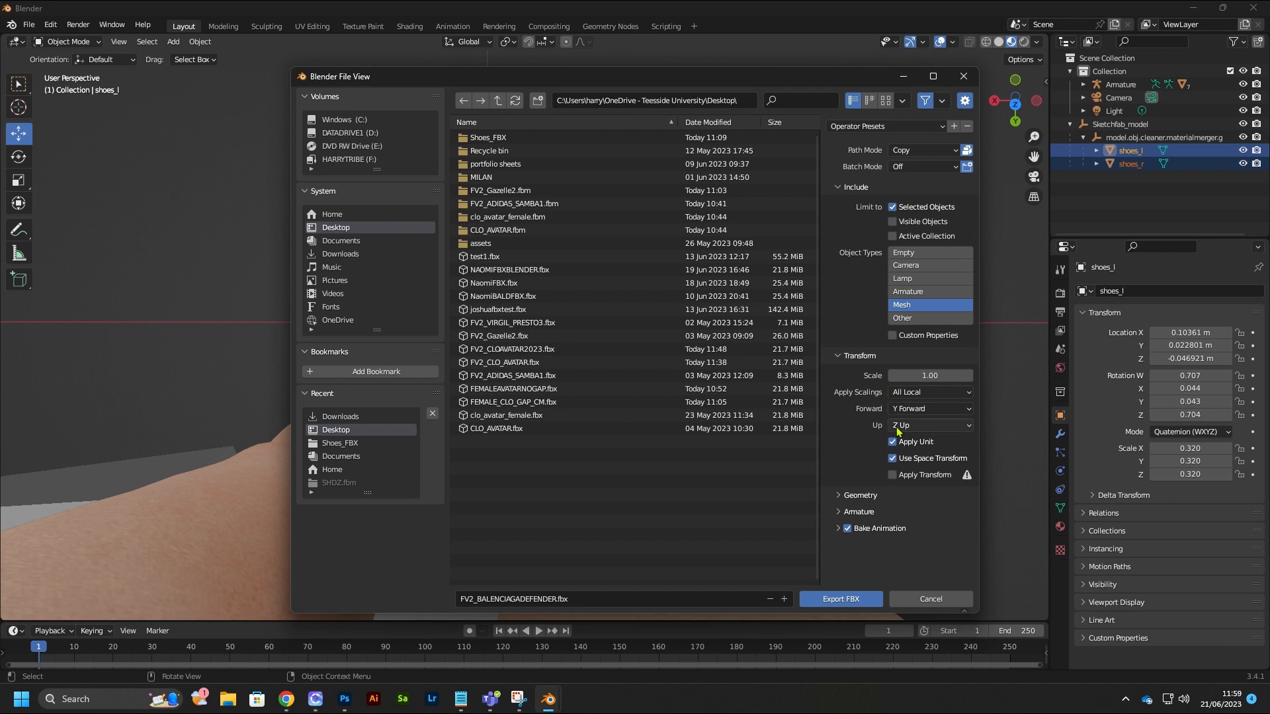
pyautogui.click(892, 442)
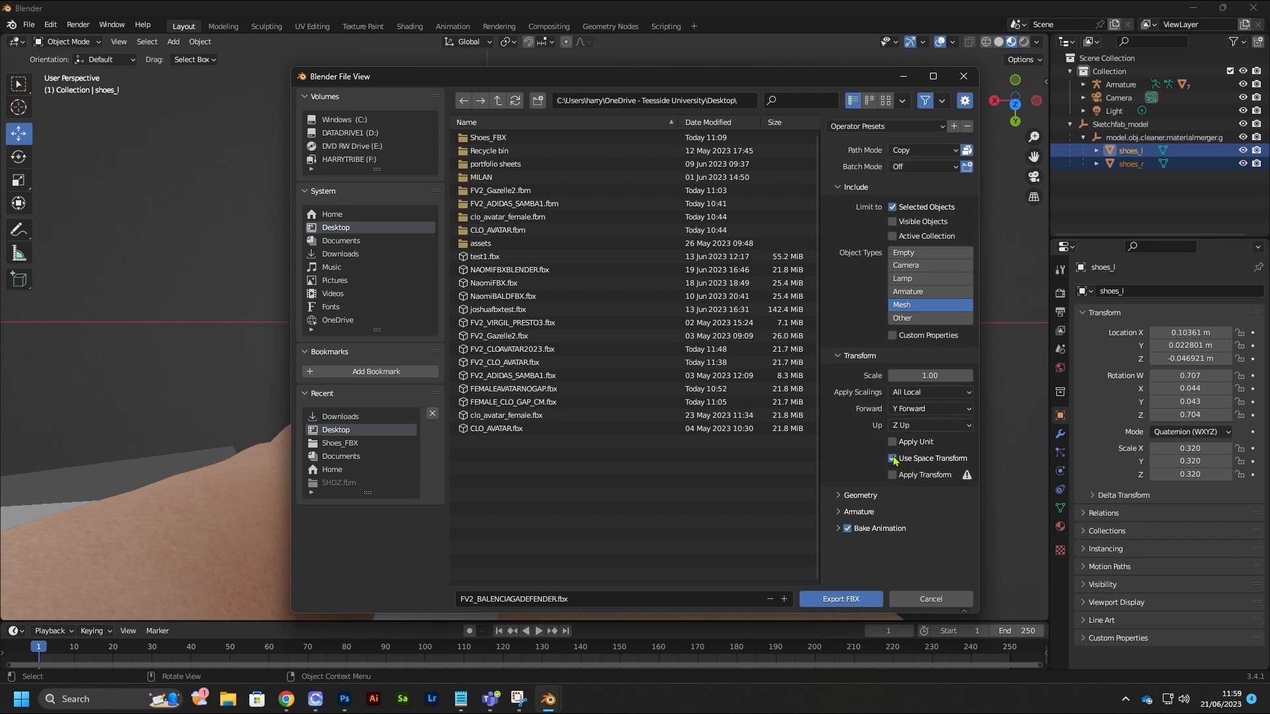
pyautogui.click(841, 599)
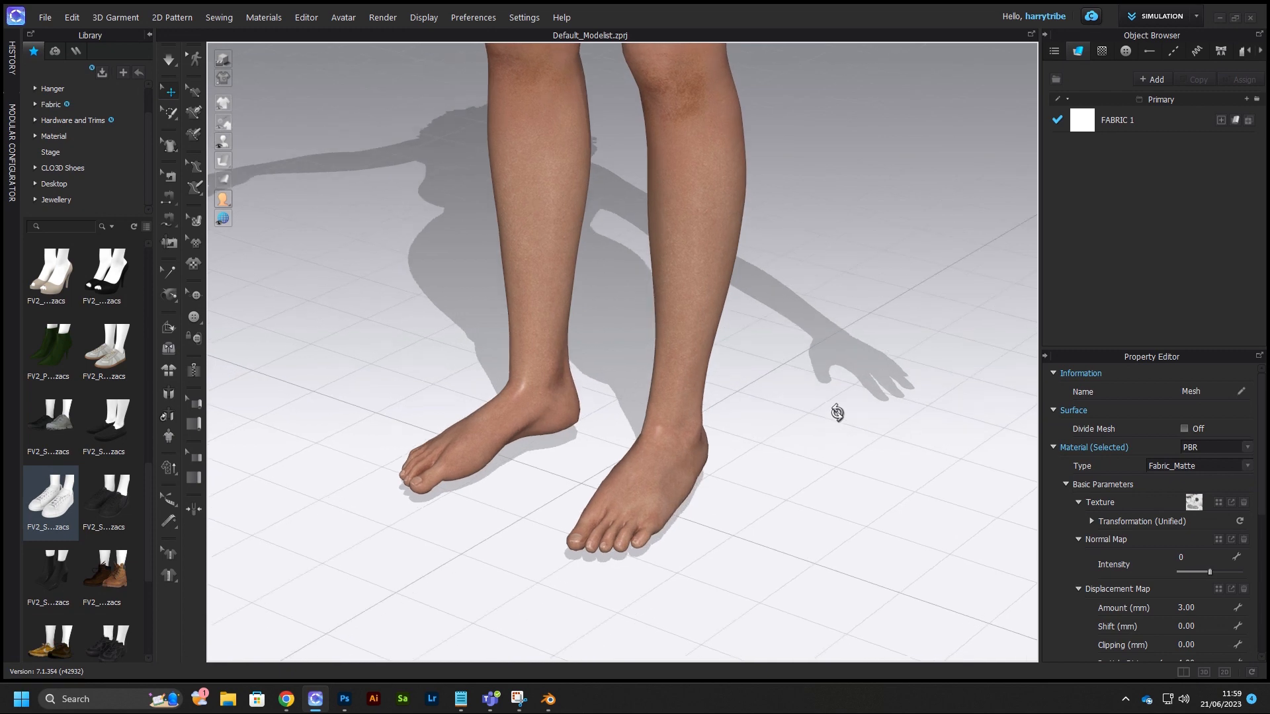
# - Add FV2_BALENCIAGADEFENDER.fbx to the CLO 3D scene via Import (Add) FBX, confirming import settings
pyautogui.moveTo(836, 413); pyautogui.dragTo(841, 379)
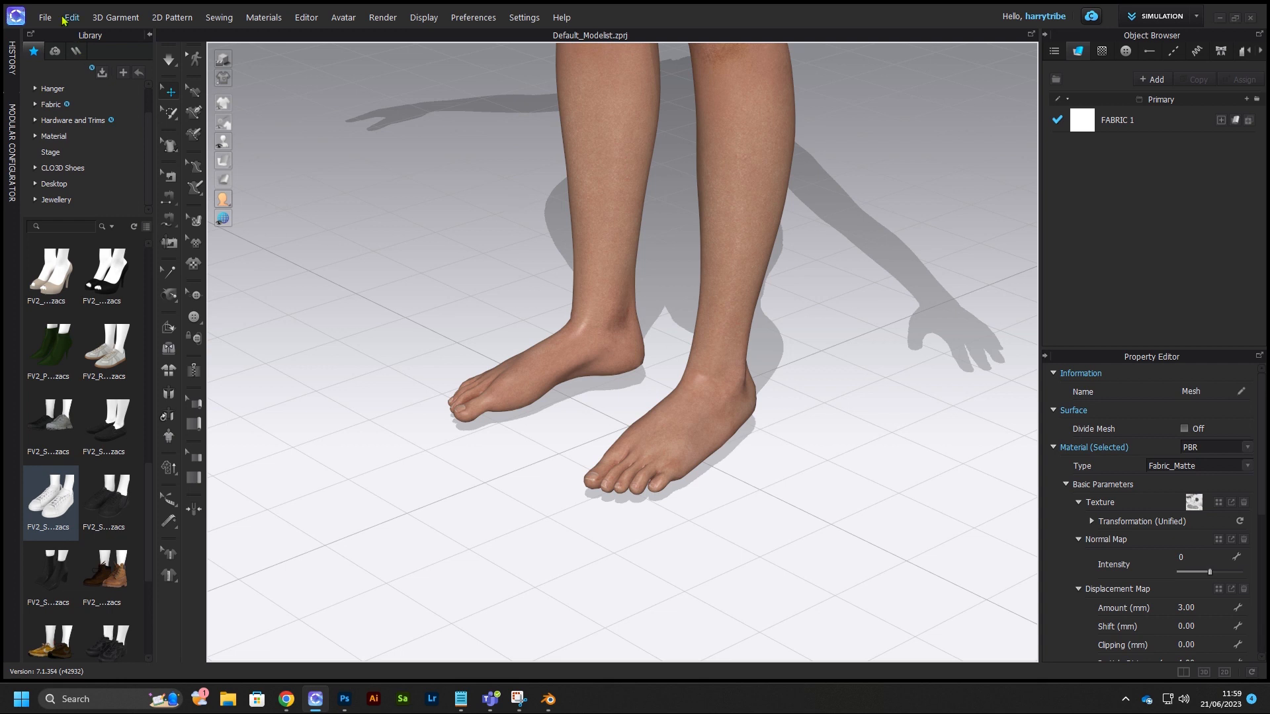
pyautogui.click(45, 18)
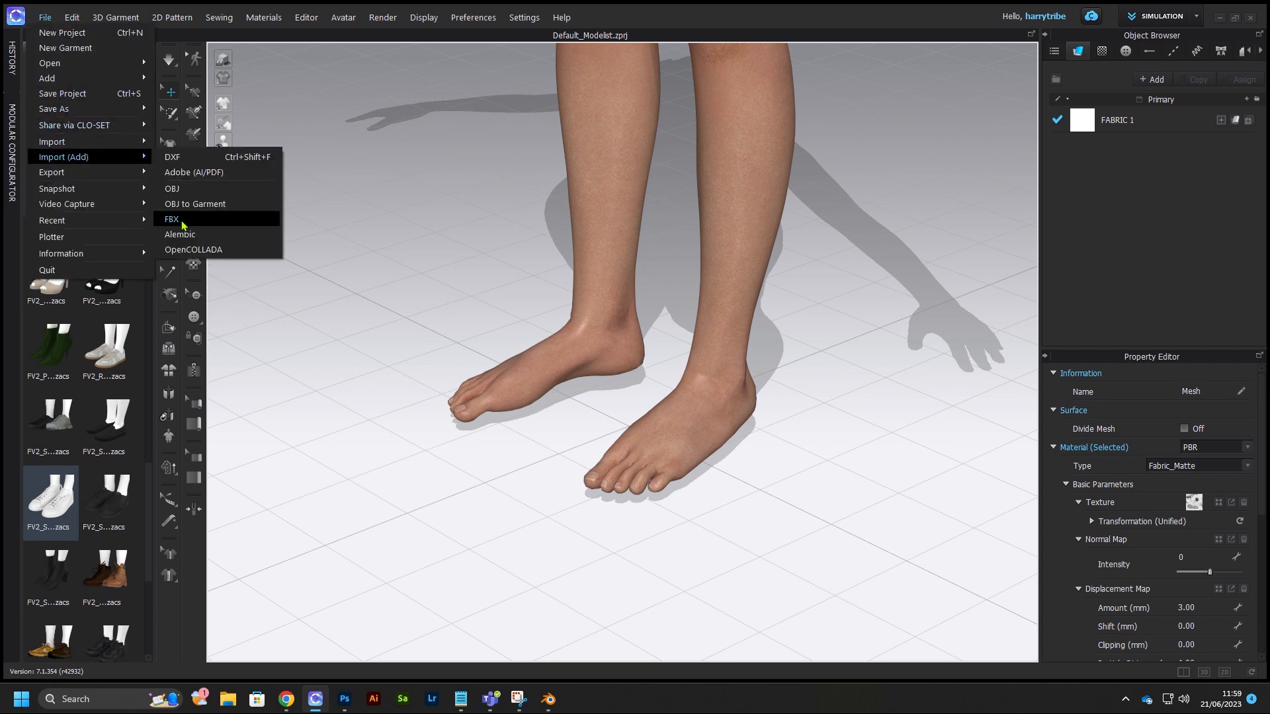
pyautogui.click(172, 219)
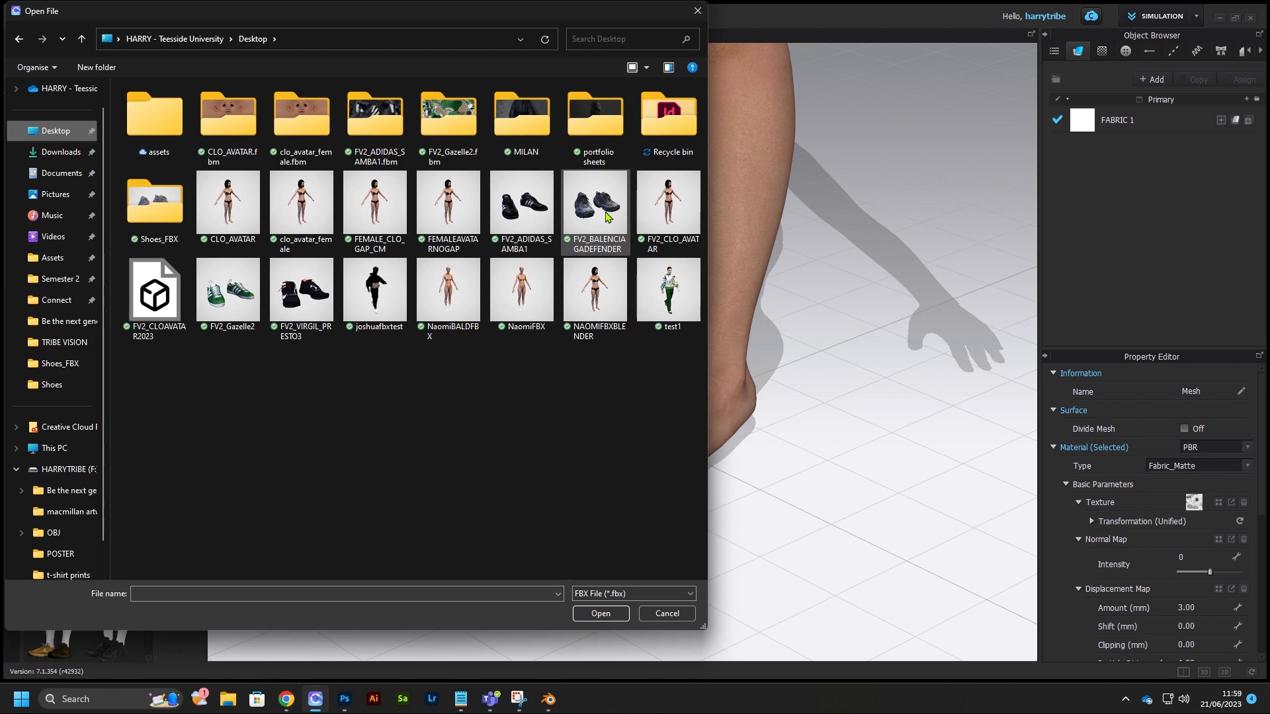
pyautogui.click(595, 205)
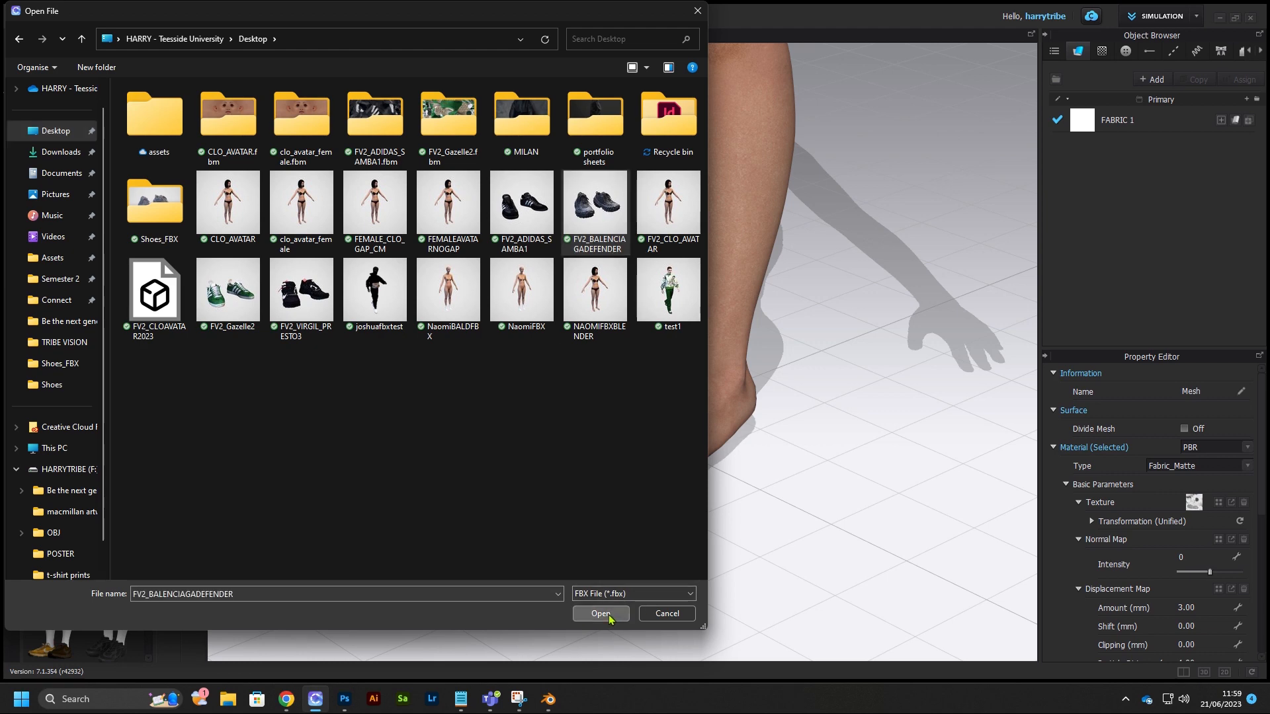
pyautogui.click(601, 613)
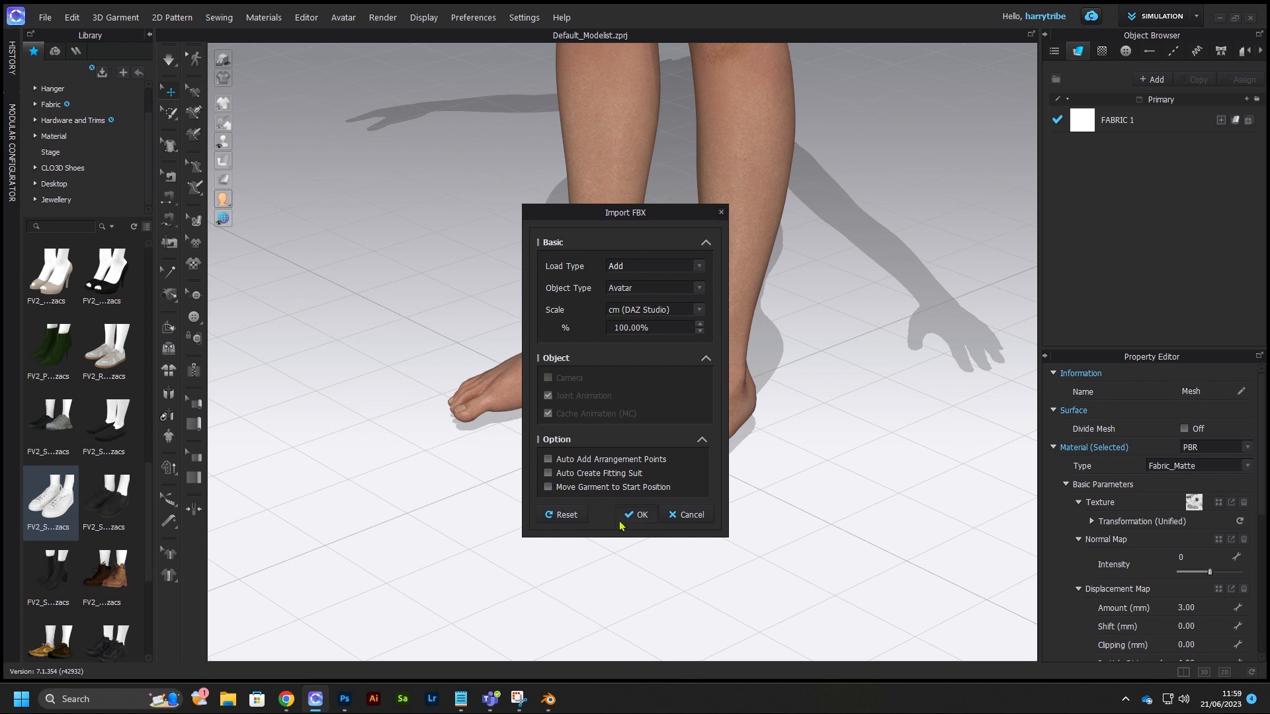
pyautogui.click(637, 515)
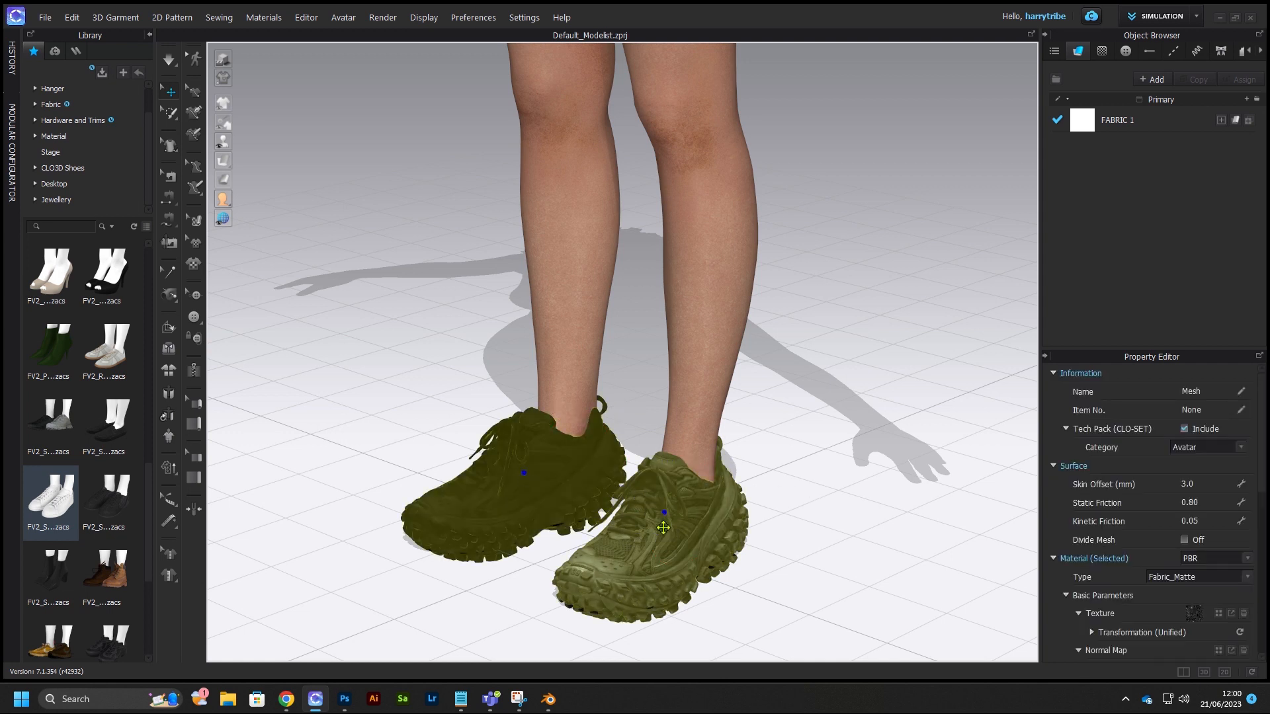
# - Deselect the imported shoes and hide the avatar to inspect the shoe textures
pyautogui.click(663, 528)
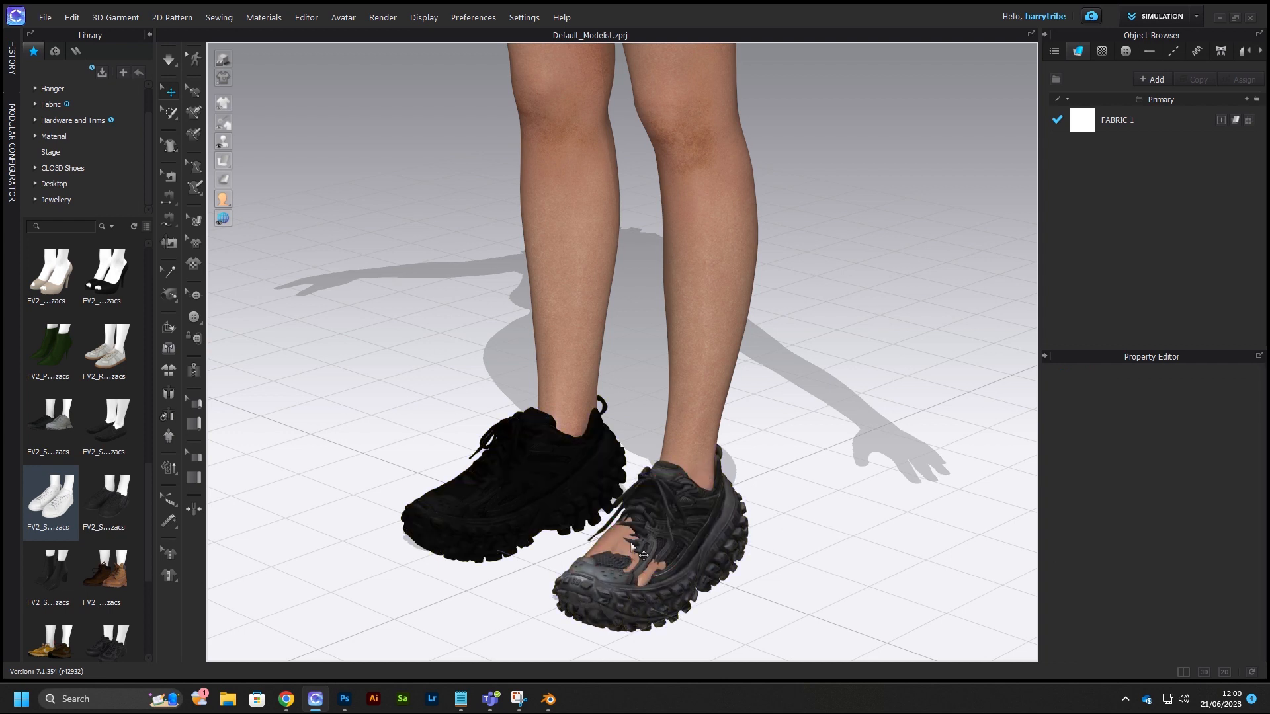
pyautogui.click(641, 556)
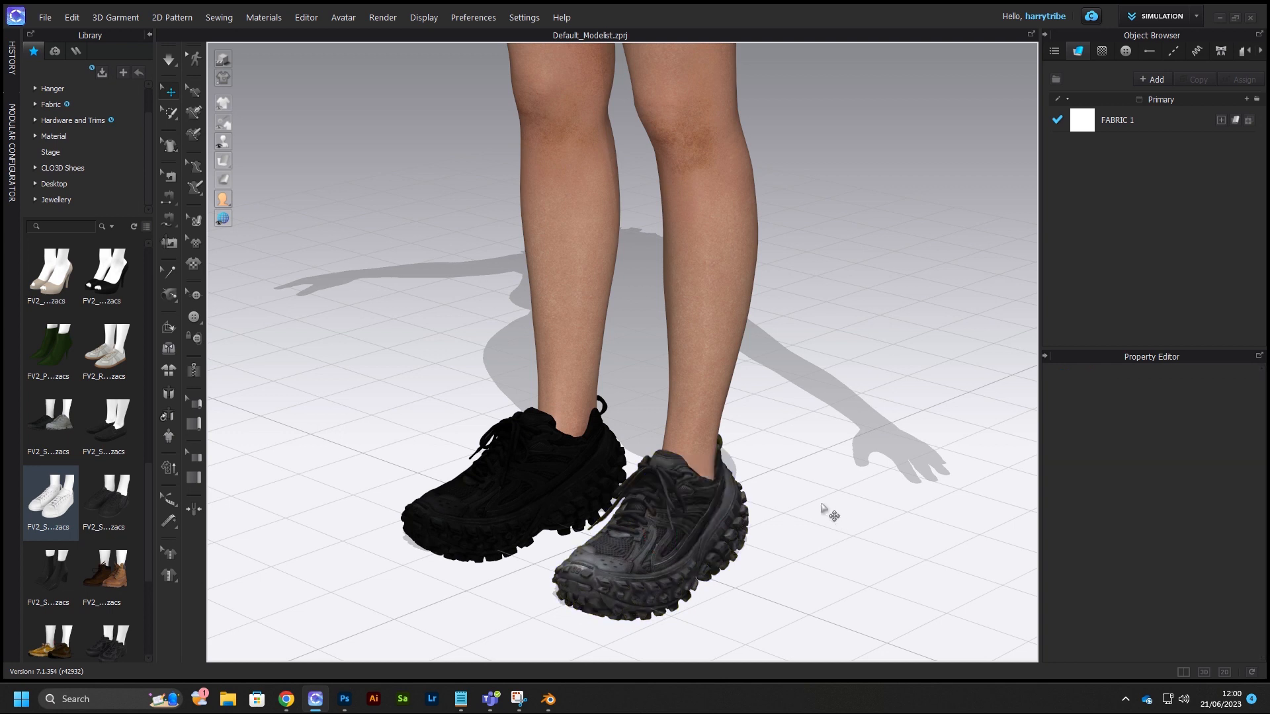
pyautogui.moveTo(565, 438)
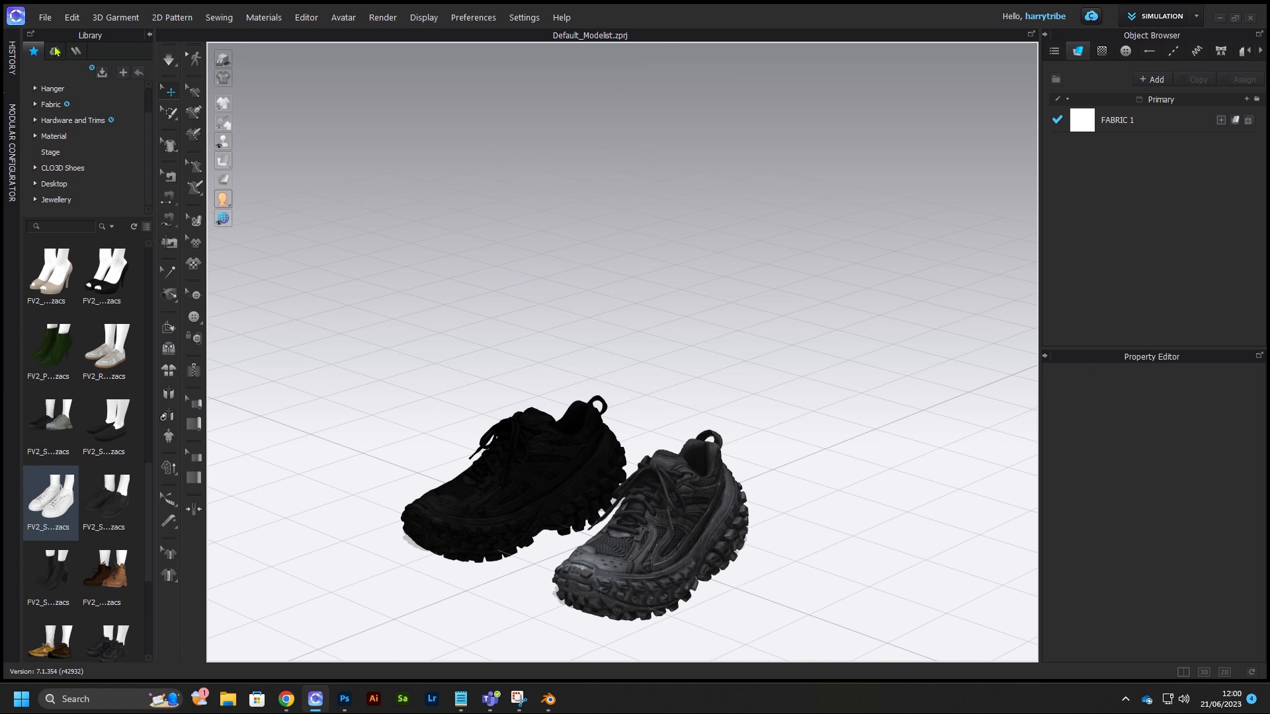
pyautogui.click(46, 17)
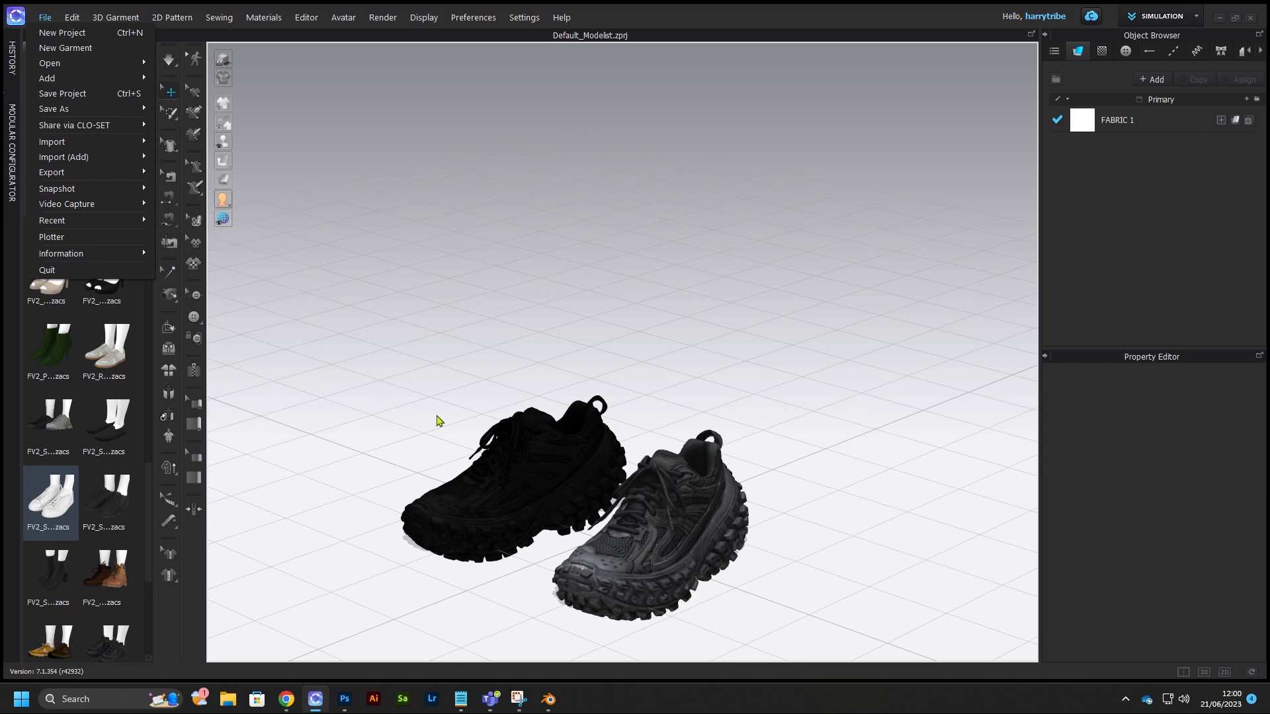
pyautogui.moveTo(326, 197)
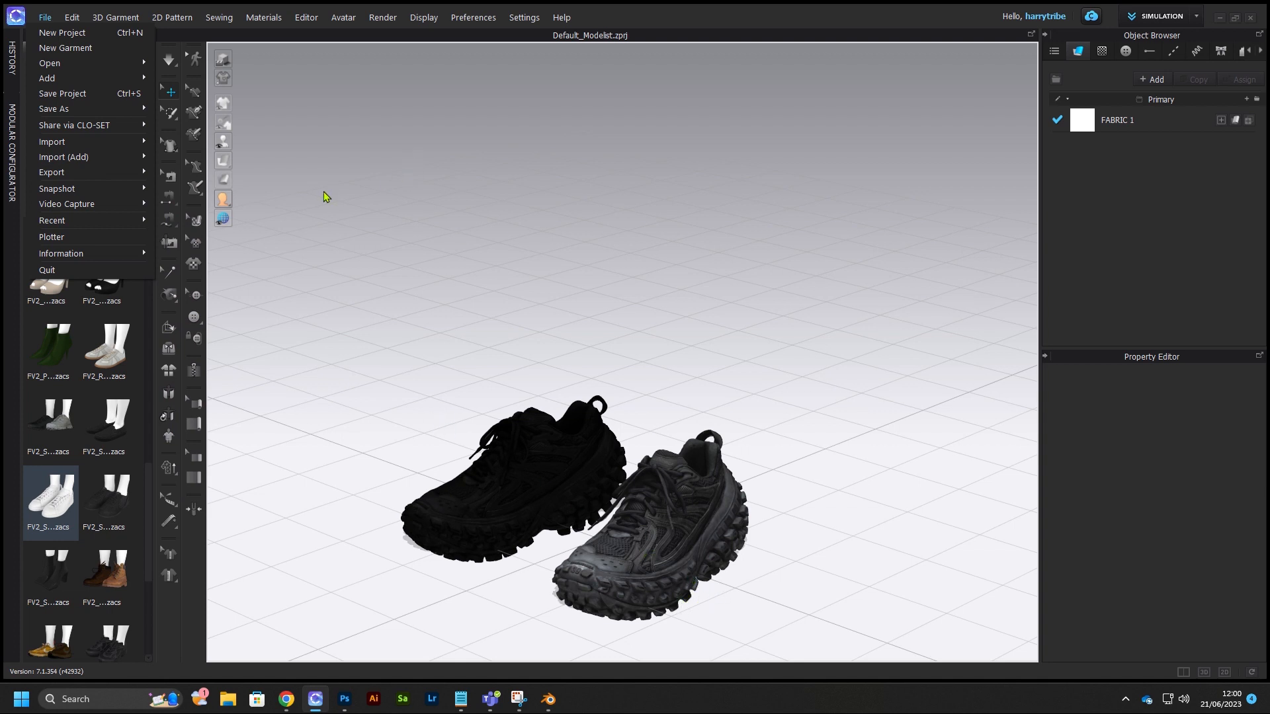
pyautogui.moveTo(510, 342)
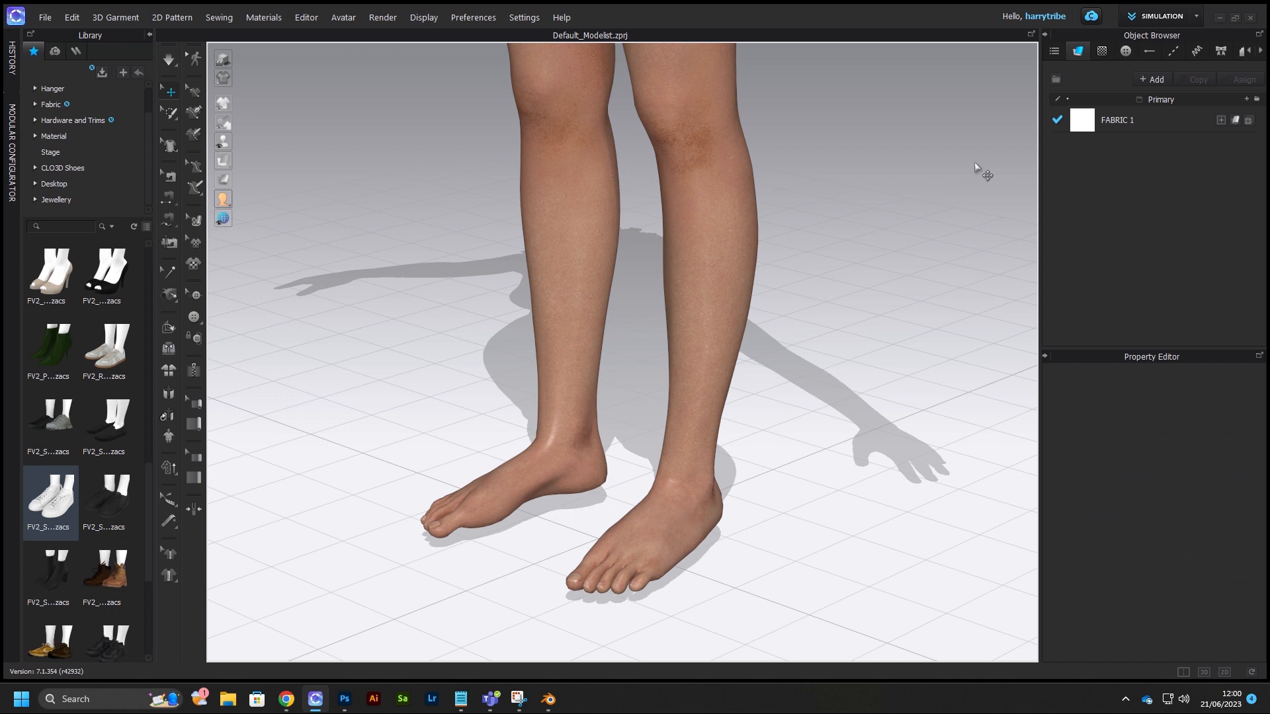
pyautogui.moveTo(343, 23)
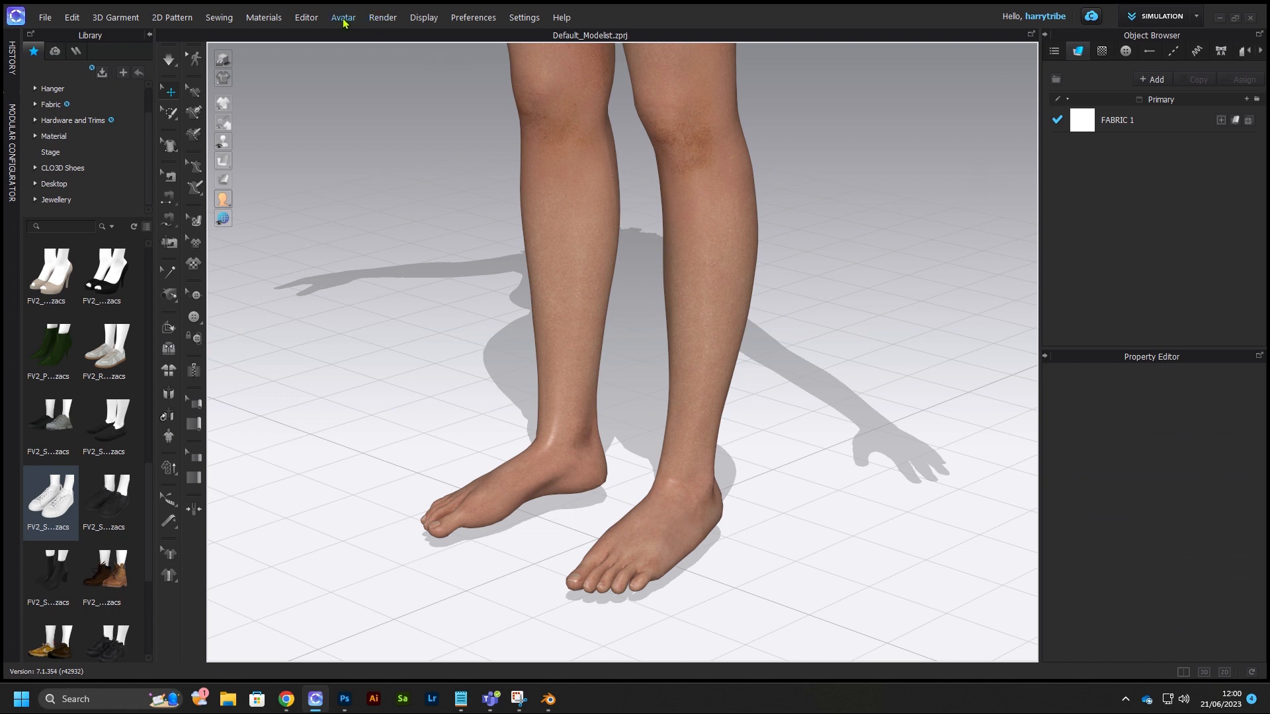
# - Register a shoe accessory from FV2_BALENCIAGADEFENDER.fbx without a custom thumbnail and create it
pyautogui.click(343, 17)
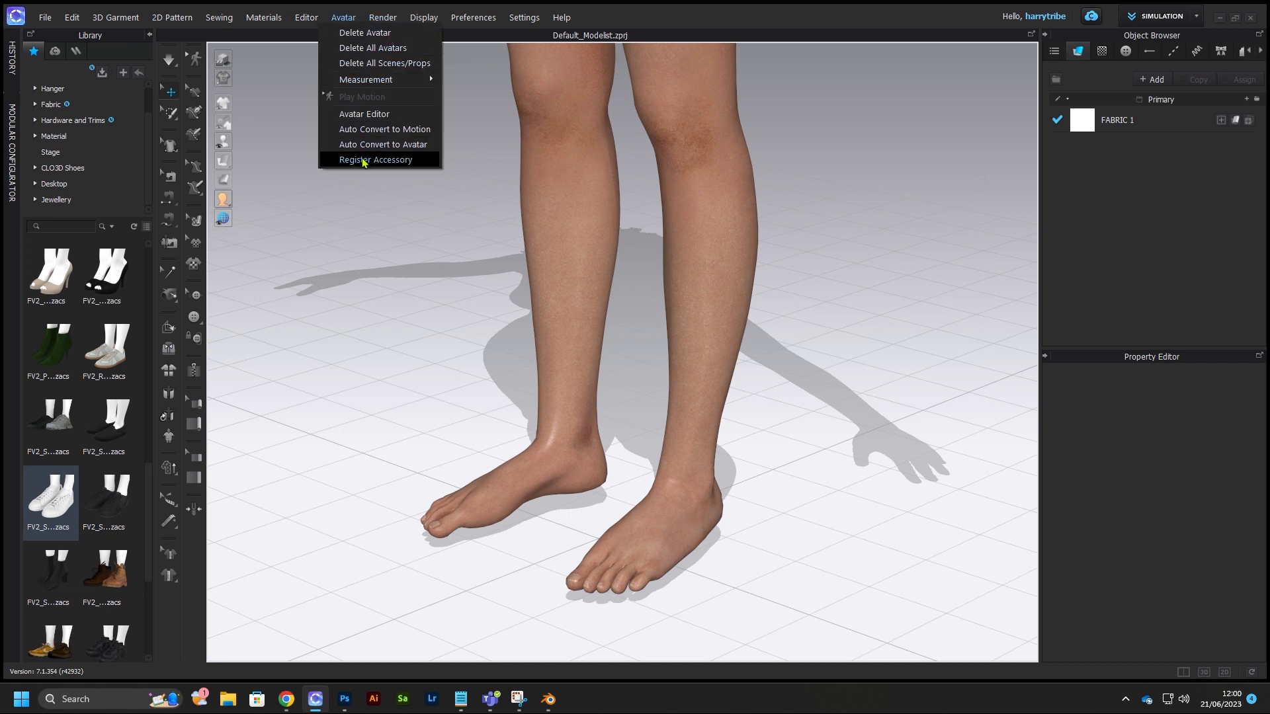
pyautogui.click(378, 159)
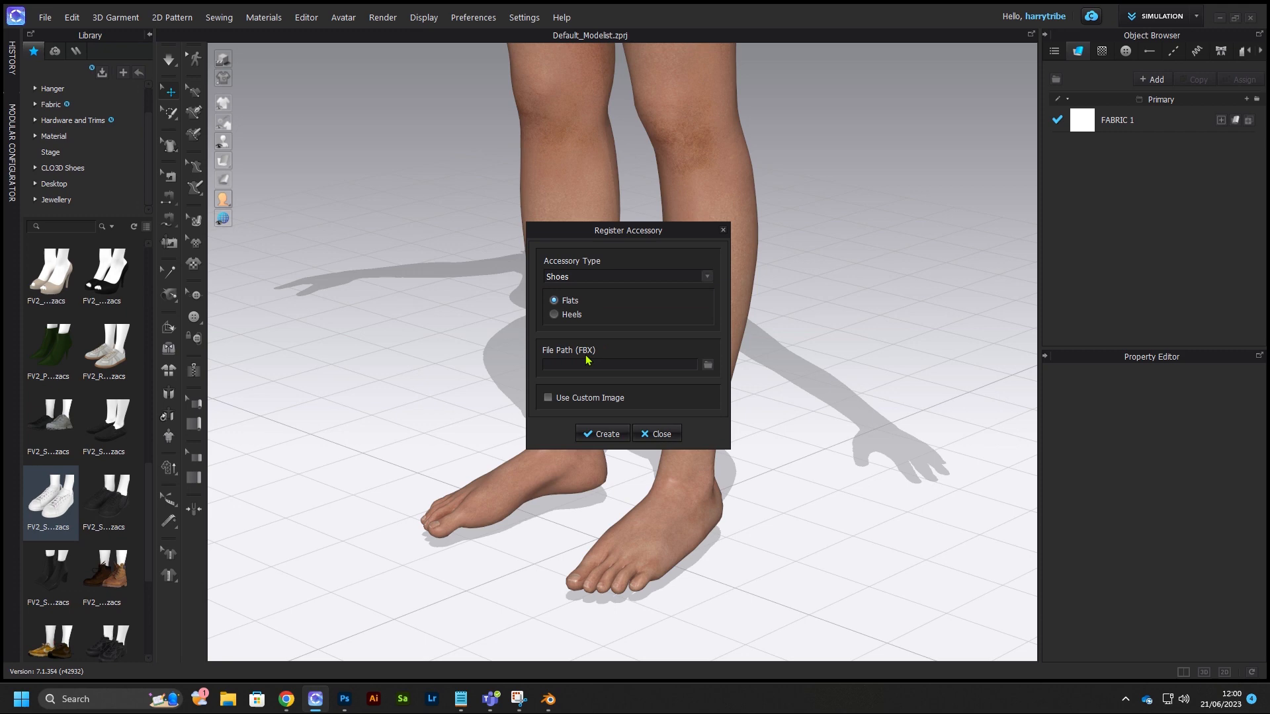
pyautogui.click(707, 365)
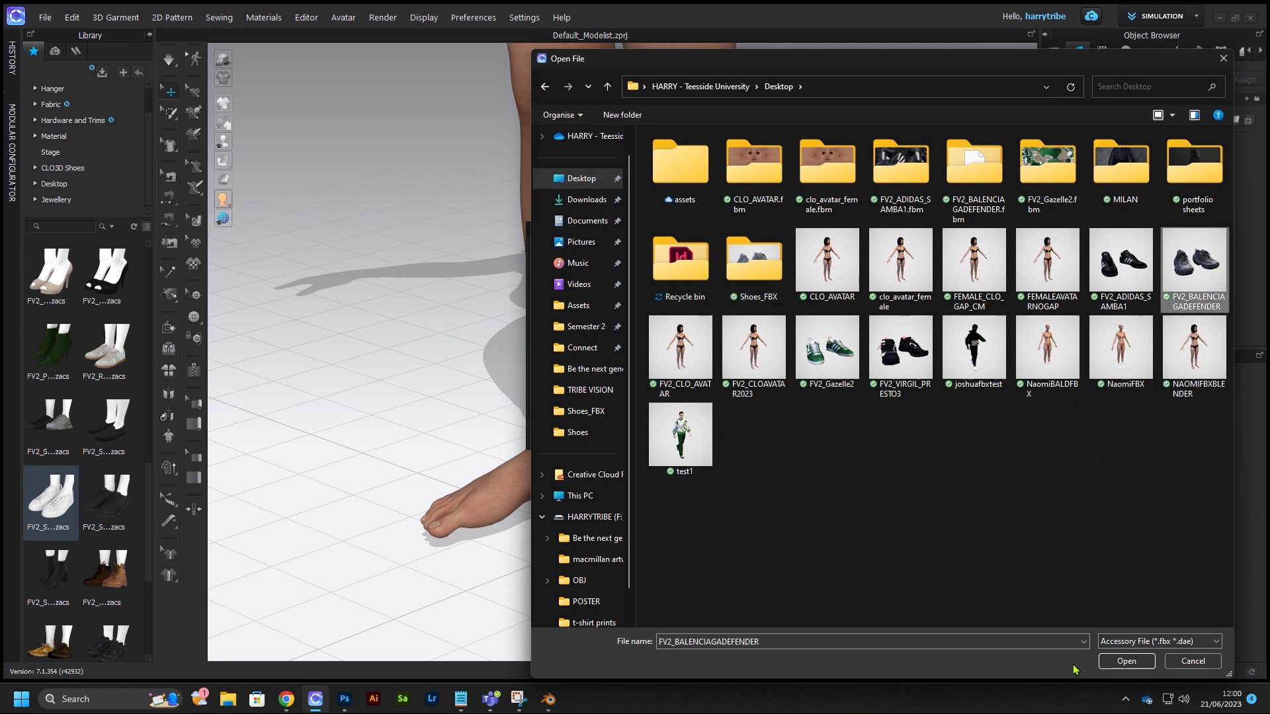
pyautogui.click(1126, 661)
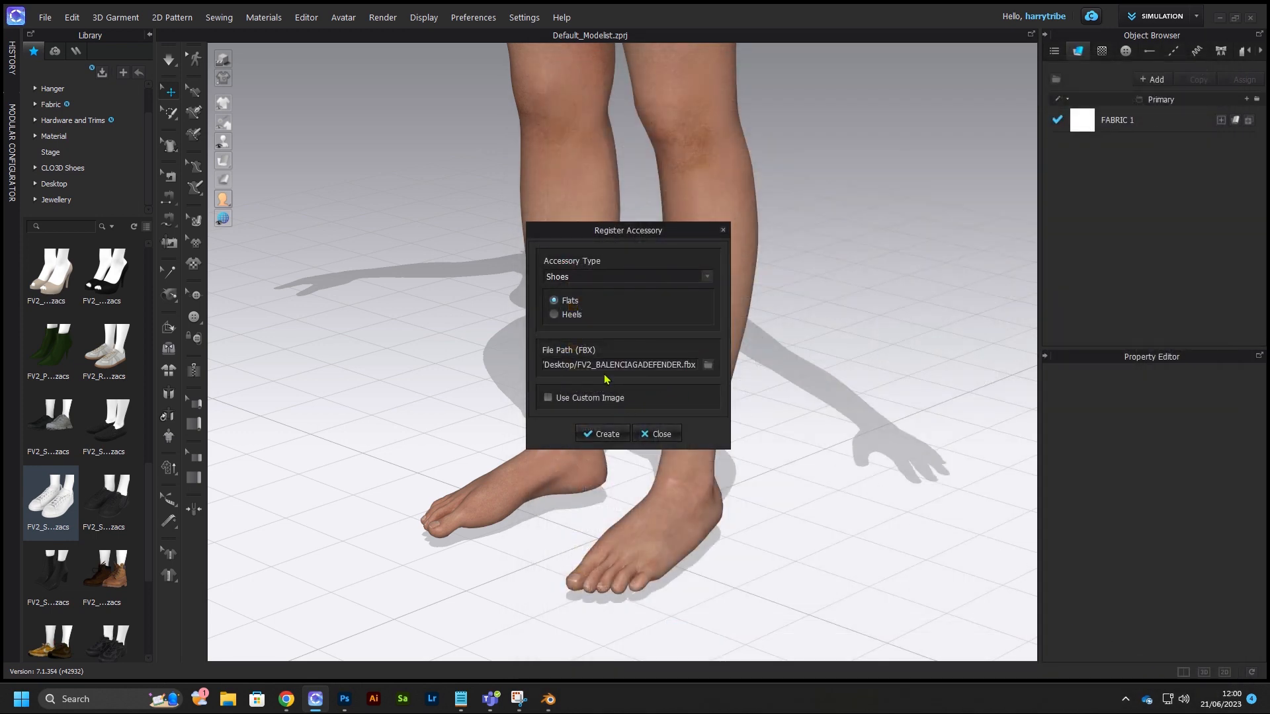
pyautogui.click(548, 398)
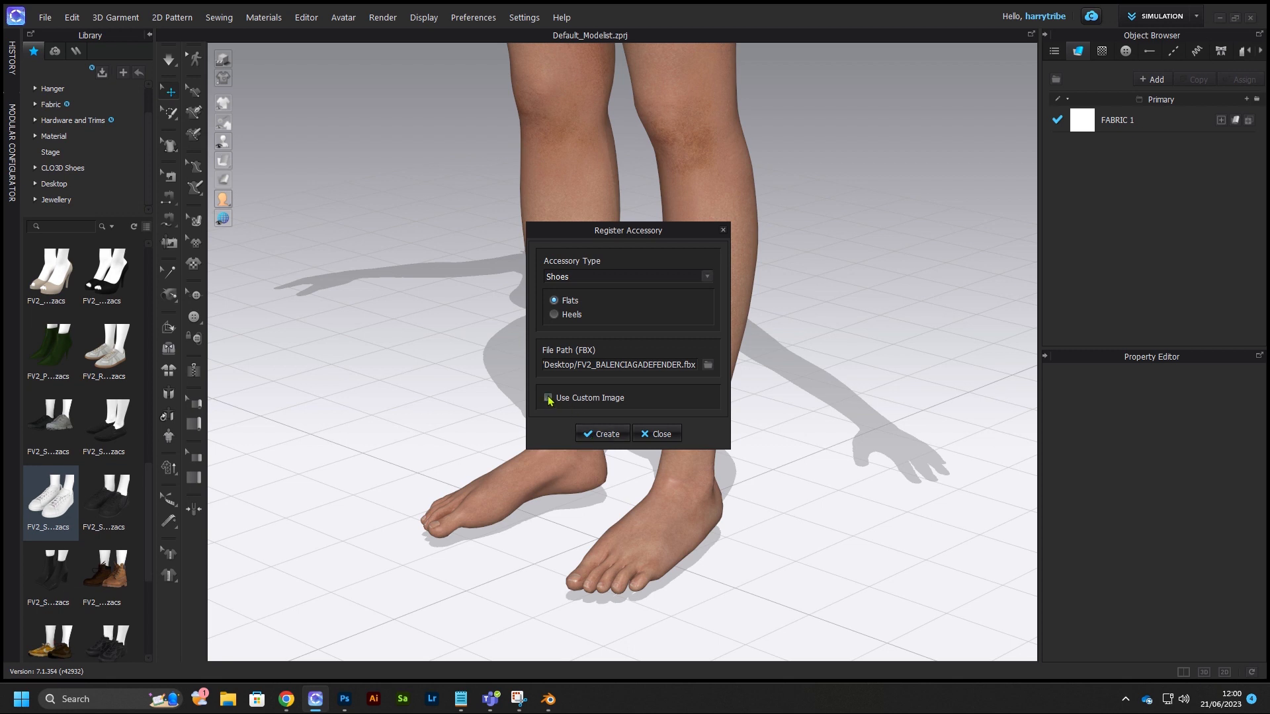
pyautogui.click(549, 399)
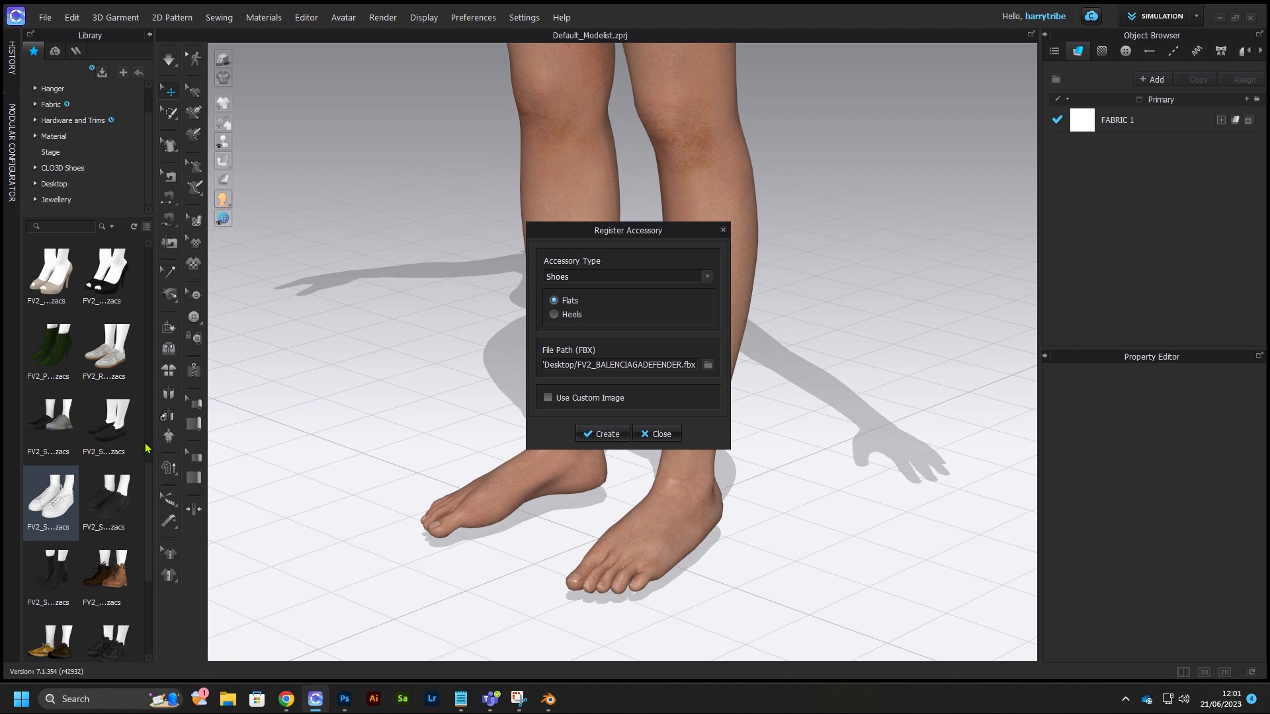
pyautogui.scroll(-3)
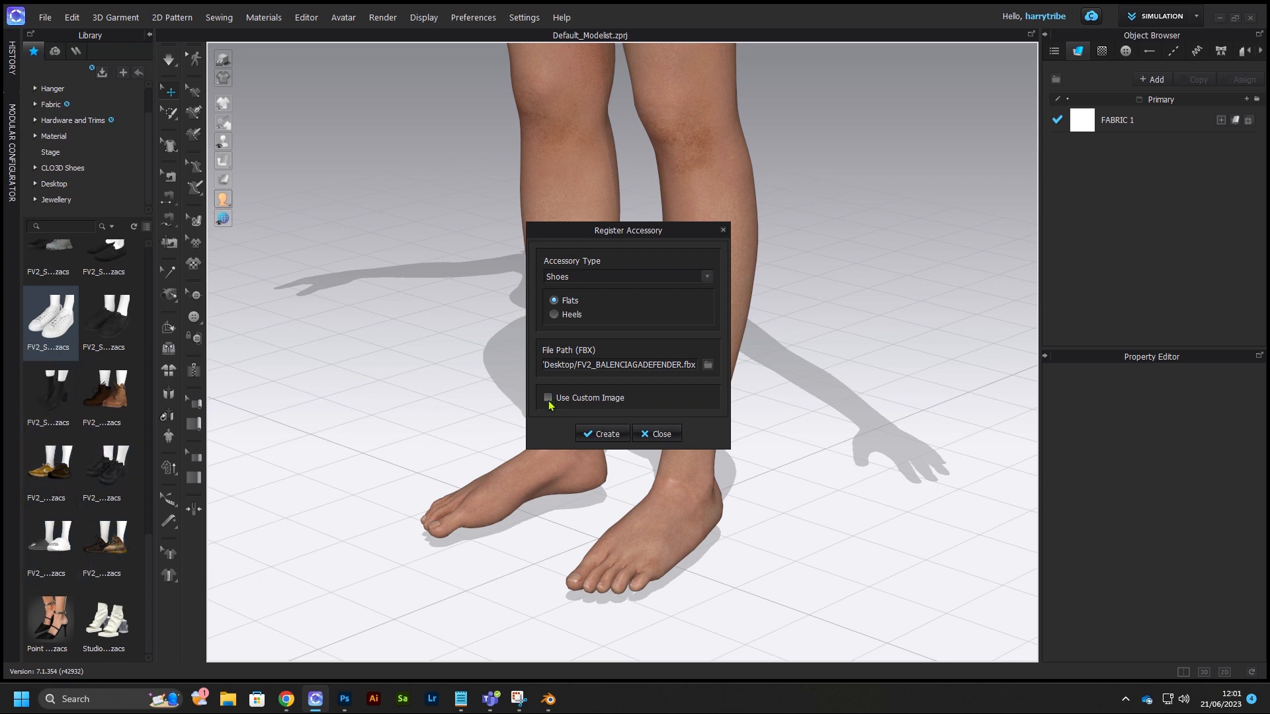
pyautogui.moveTo(593, 420)
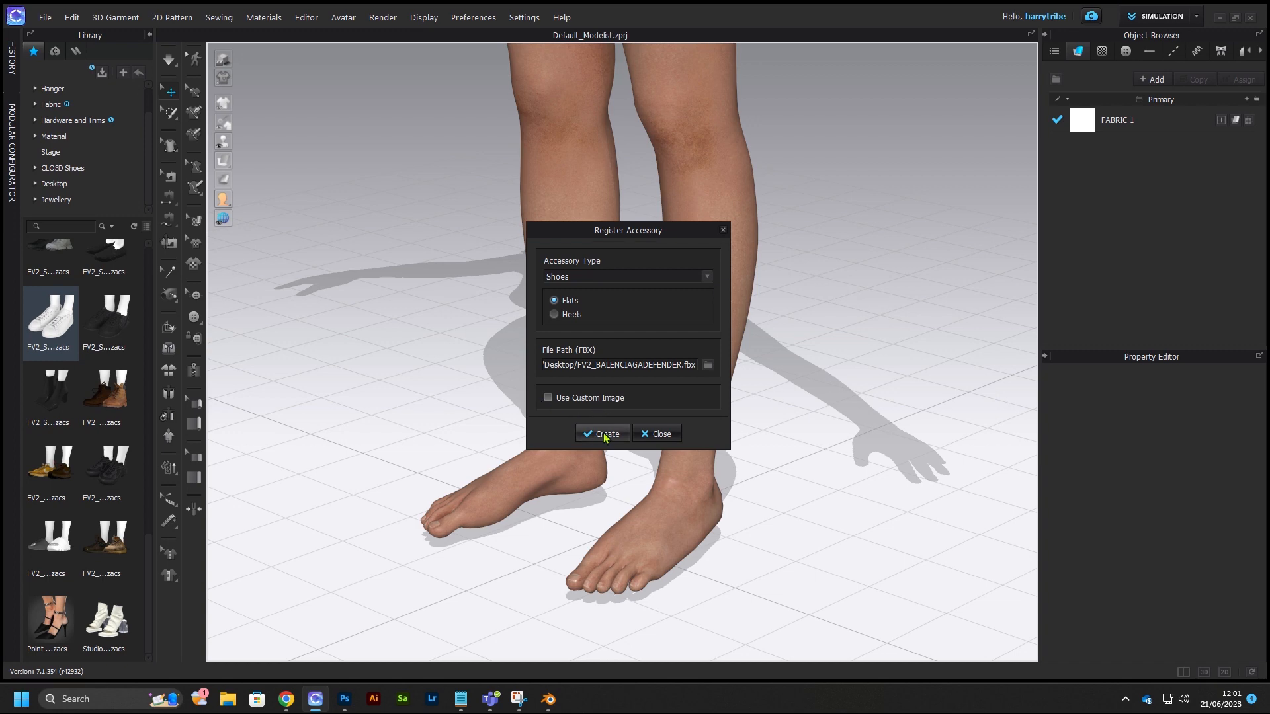
pyautogui.click(603, 433)
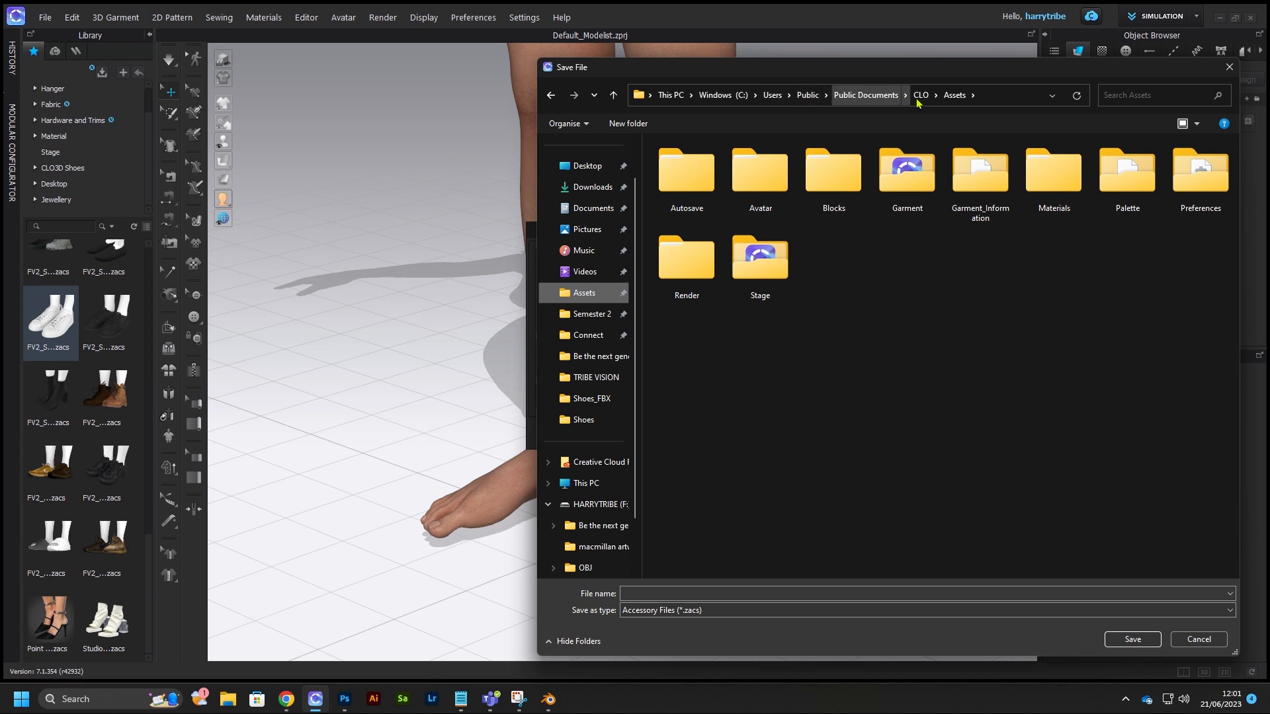
pyautogui.moveTo(738, 190)
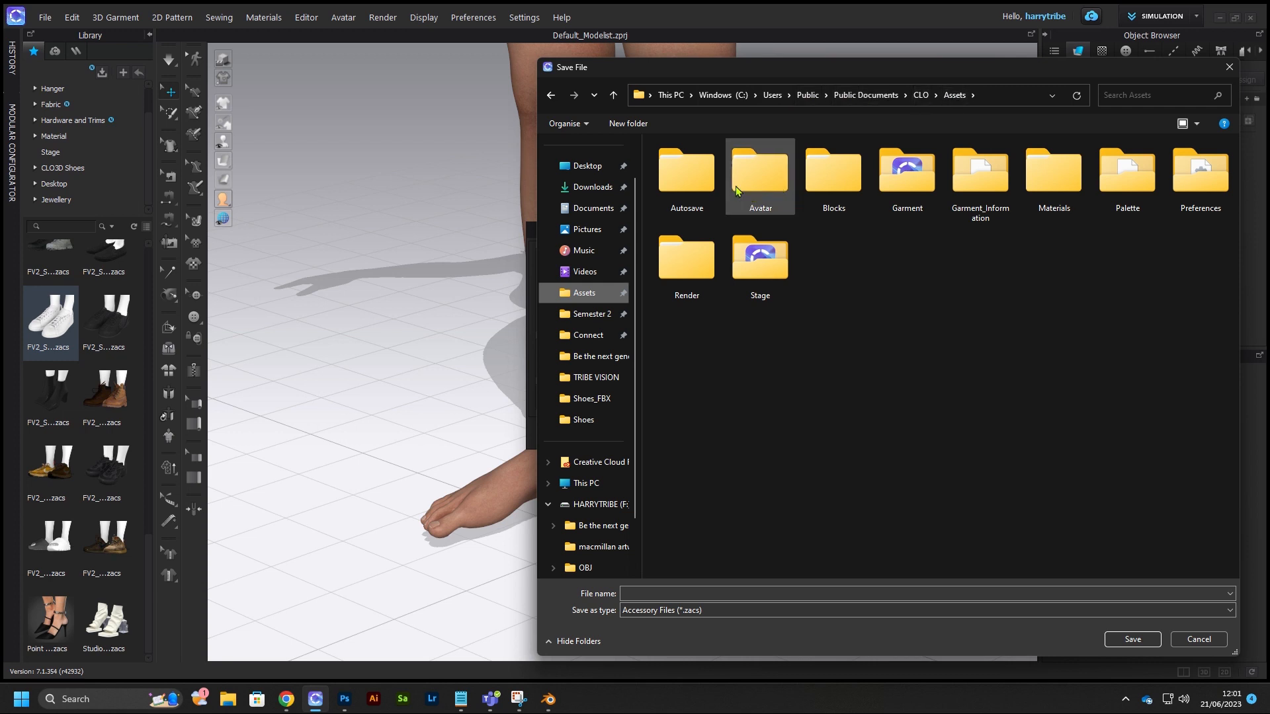
# - Save the accessory as FV2_DEFENDER in Avatar > Female_V2 > Shoes and close the completion message
pyautogui.doubleClick(760, 169)
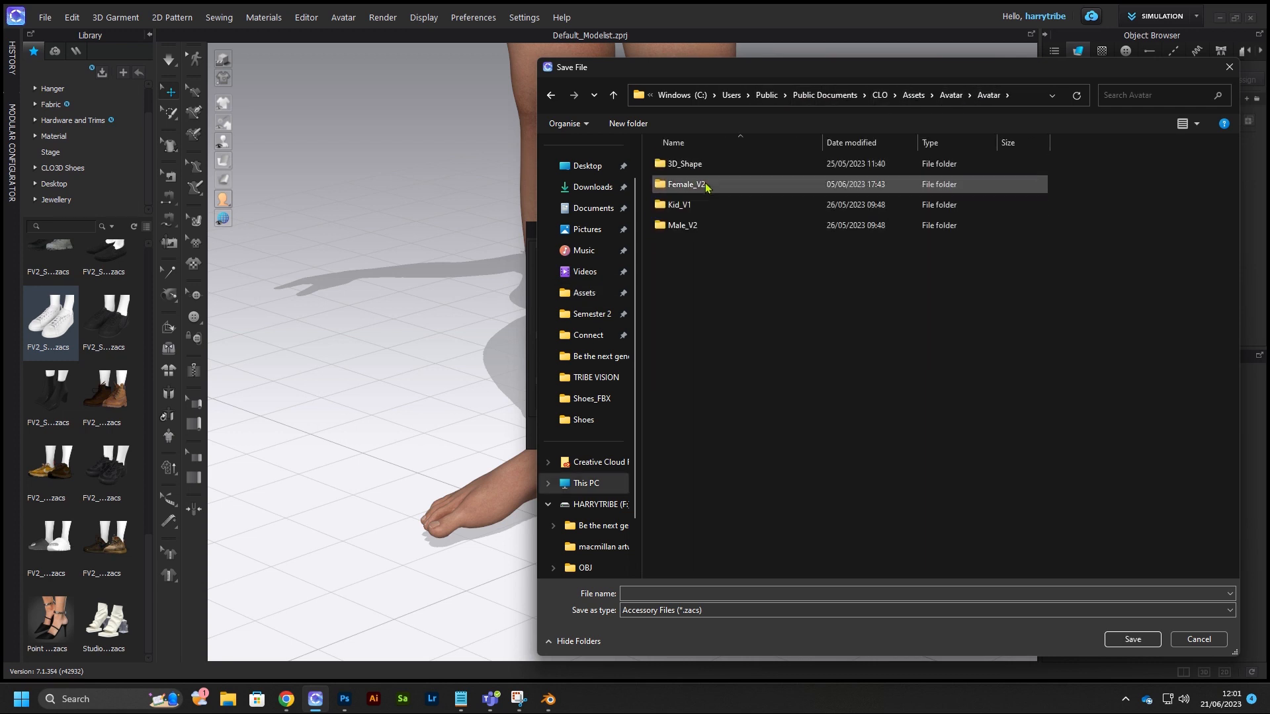
pyautogui.doubleClick(686, 184)
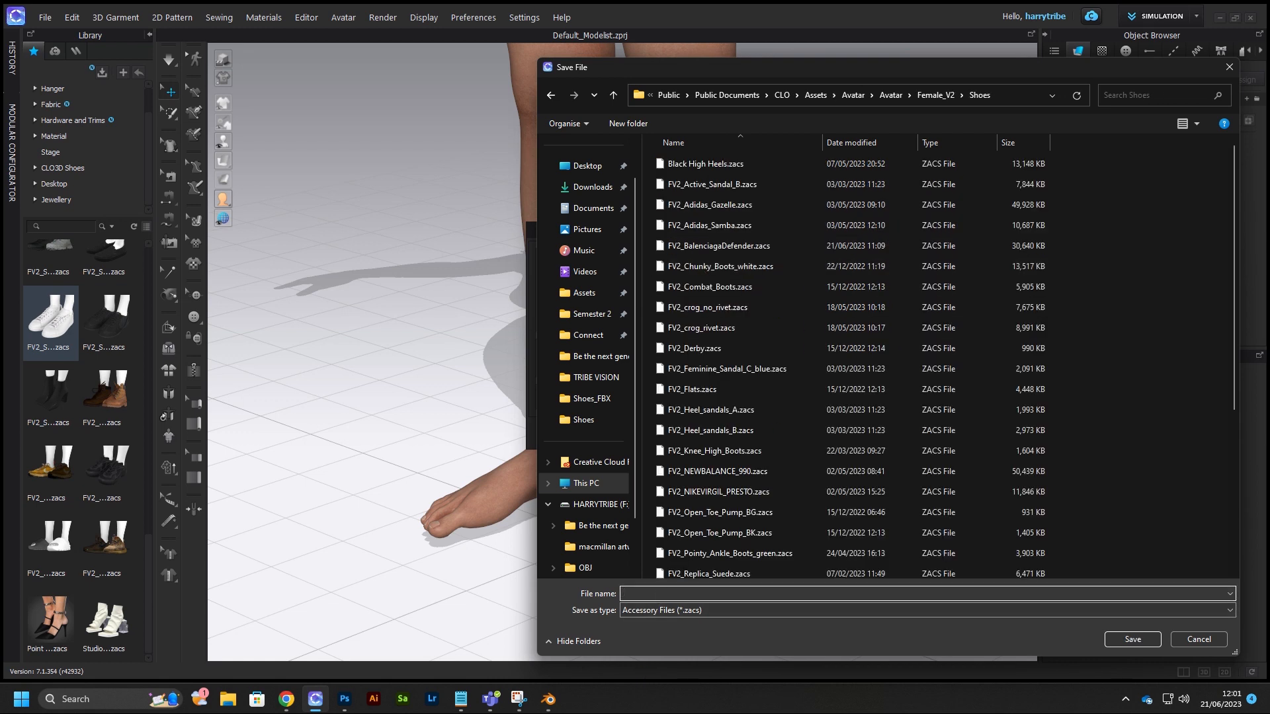
pyautogui.write('FV2_DEFENDER')
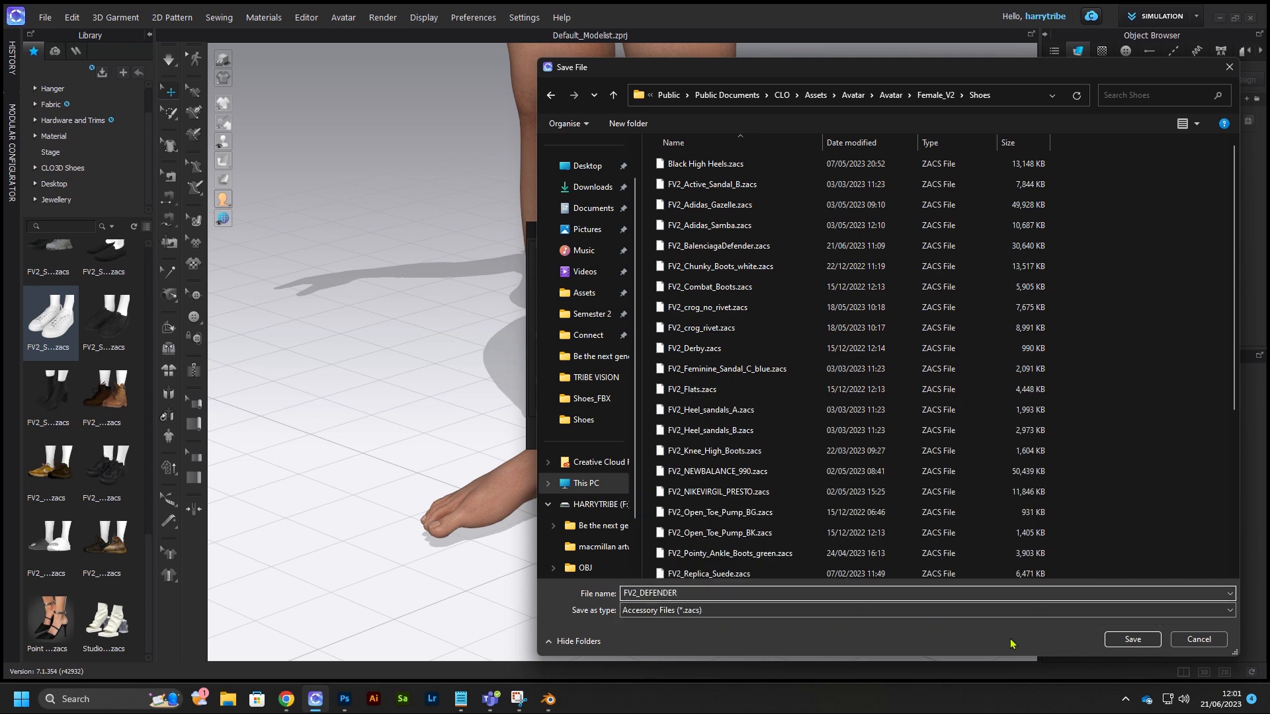
pyautogui.click(1132, 639)
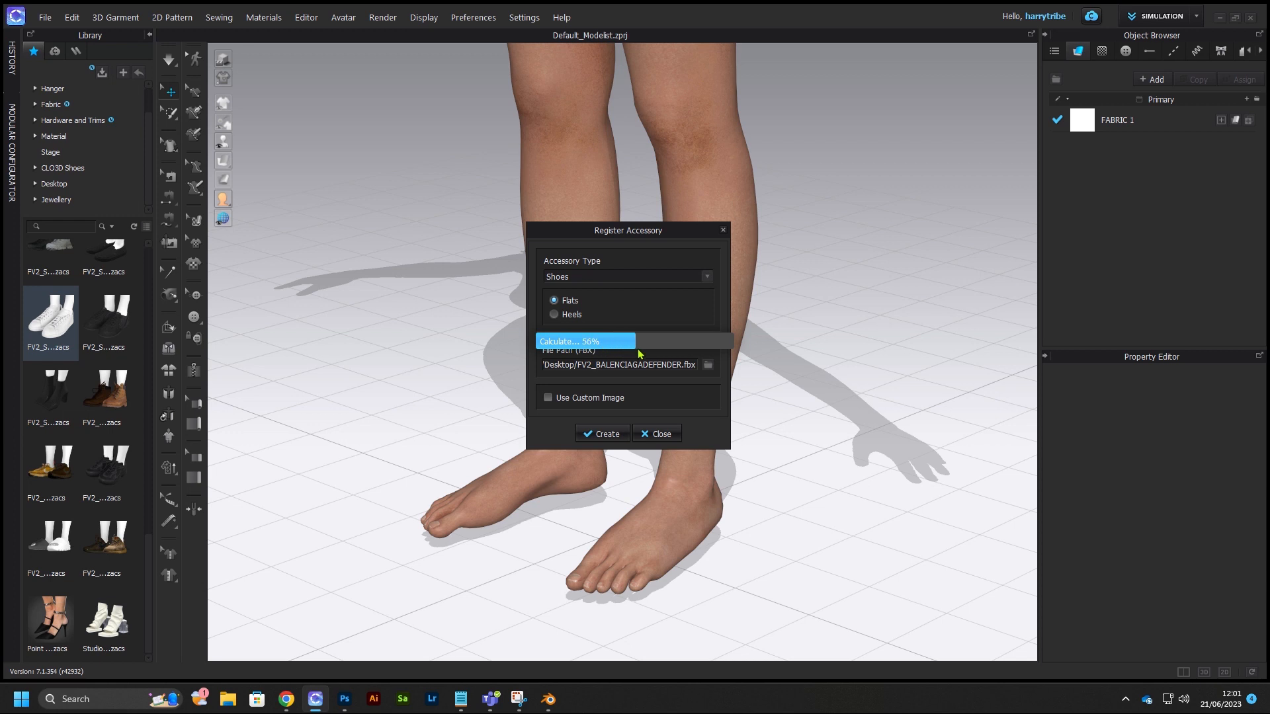
pyautogui.moveTo(709, 359)
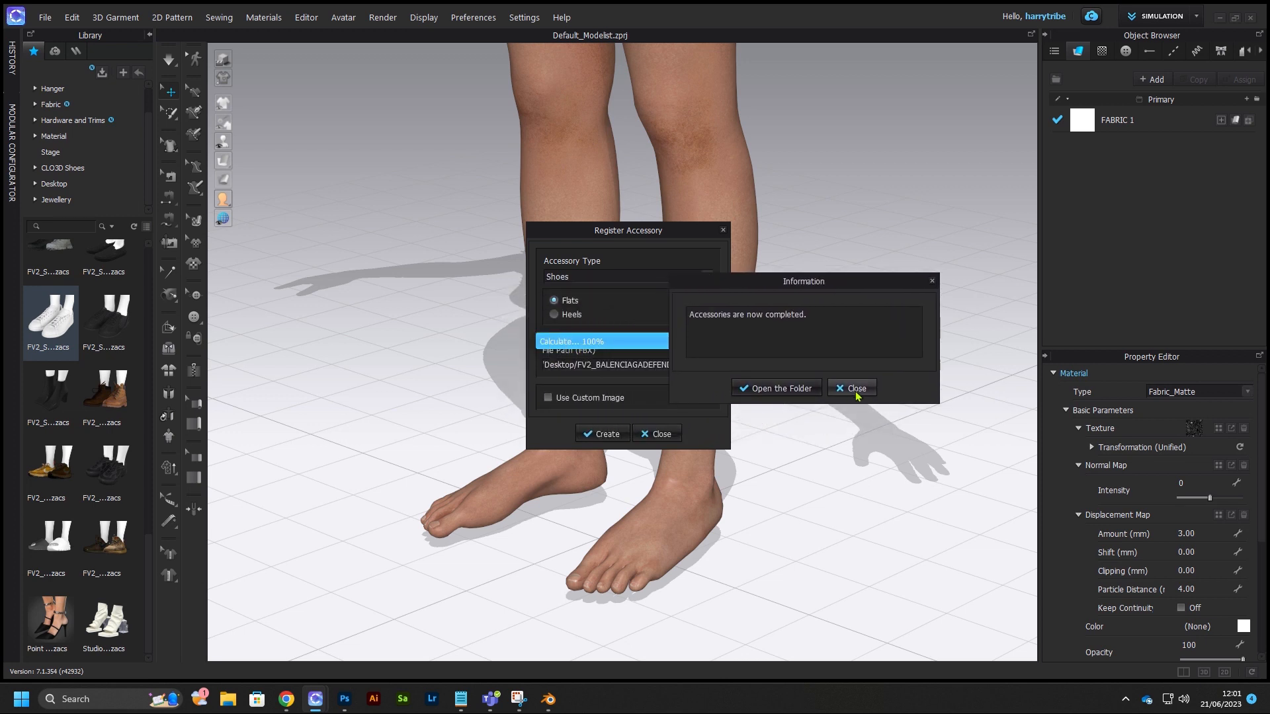
pyautogui.click(852, 388)
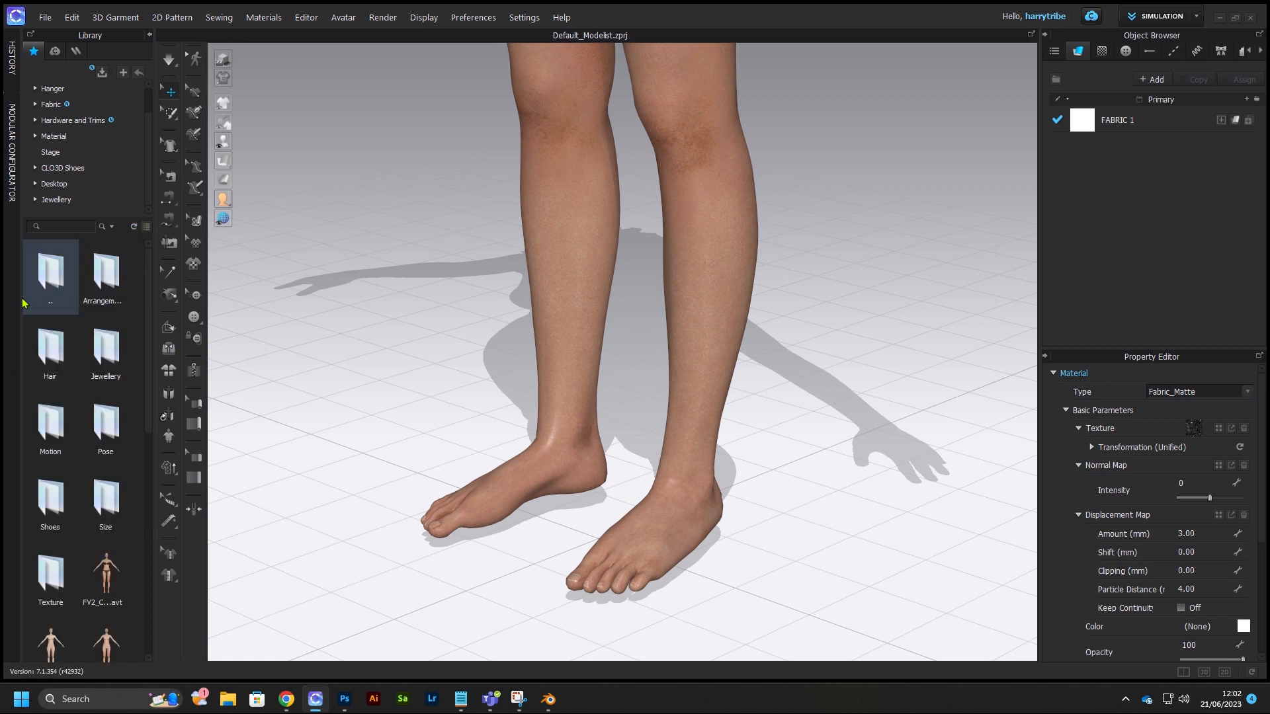
# - Apply the FV2_DEFENDER shoes from the library's avatar Shoes folder to the avatar
pyautogui.click(105, 275)
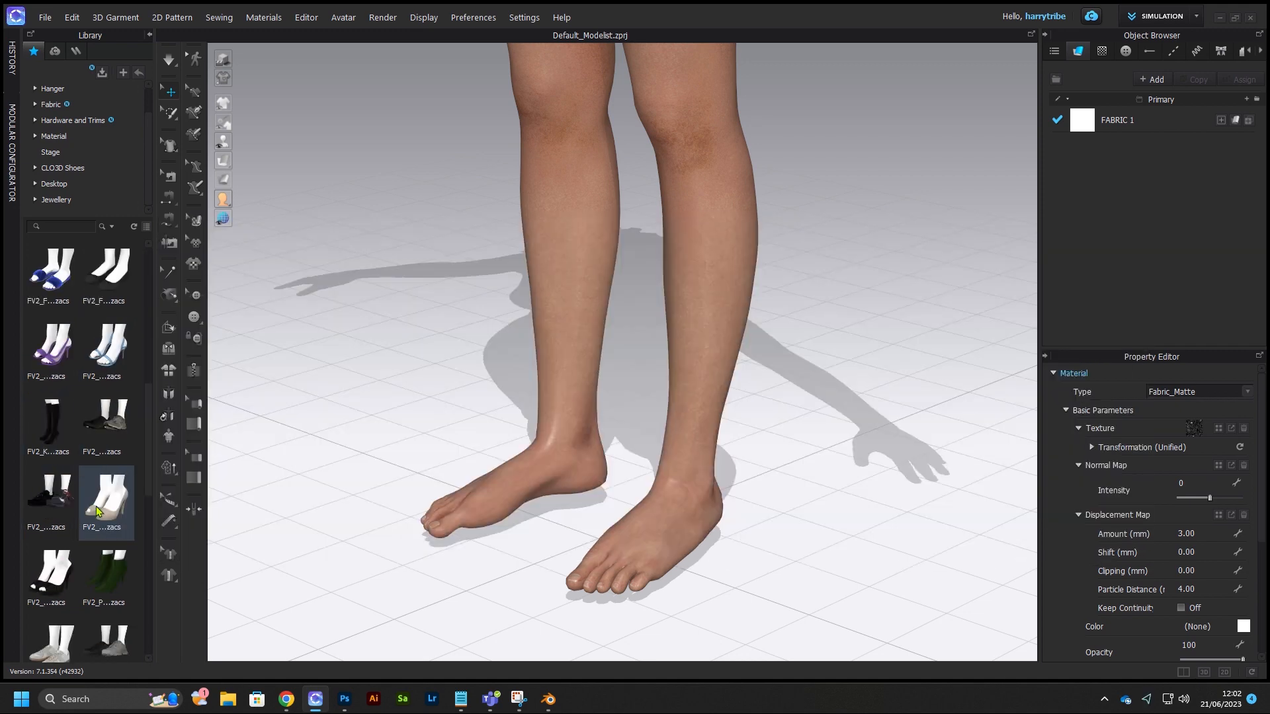
pyautogui.scroll(-3)
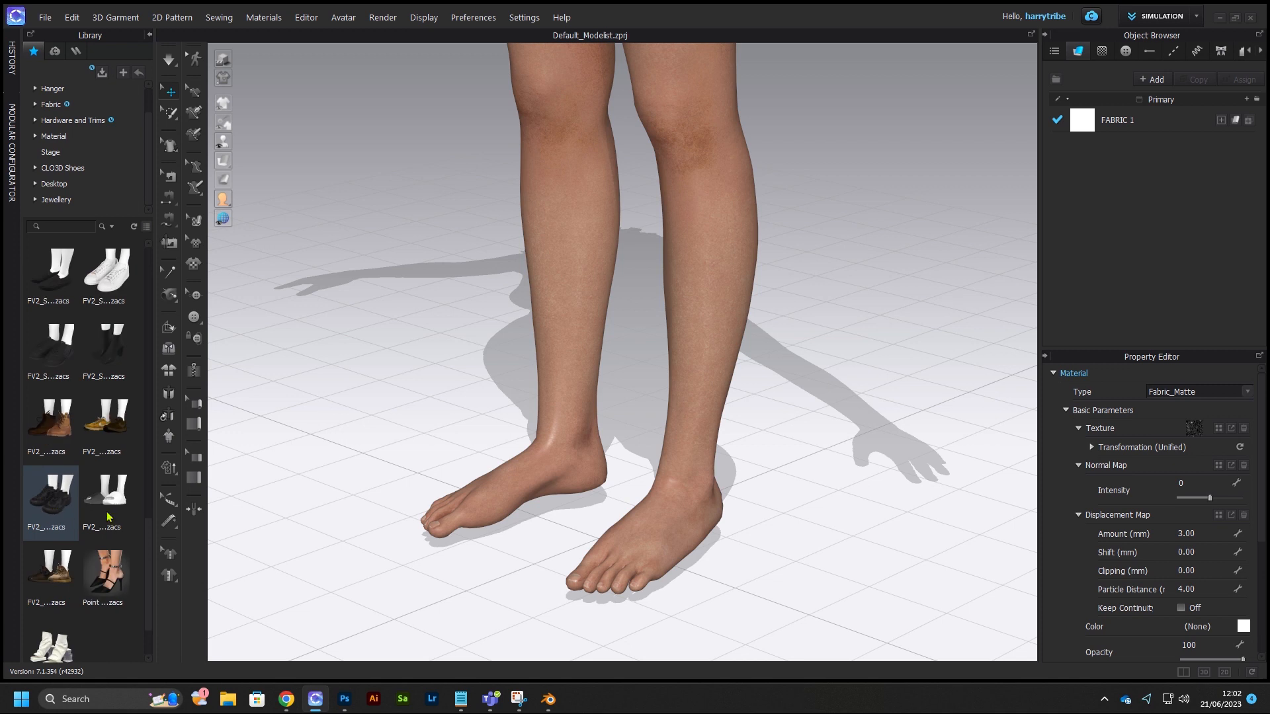
pyautogui.scroll(-3)
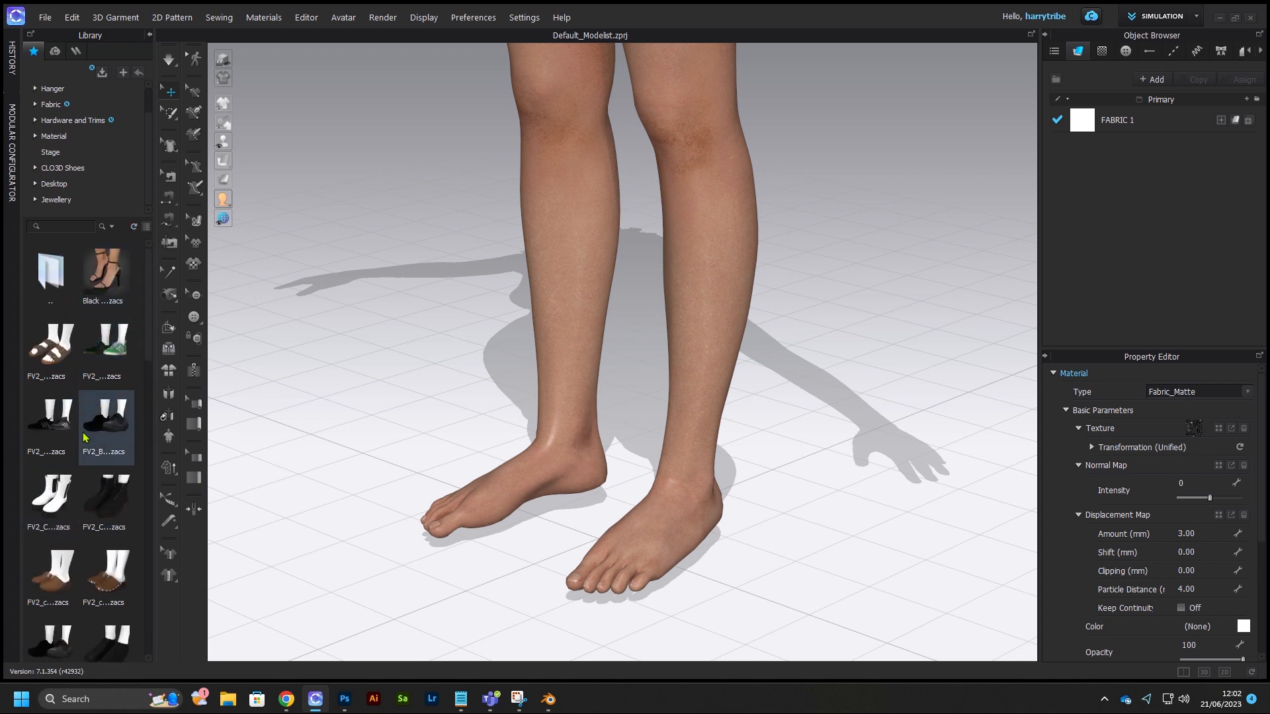
pyautogui.click(50, 421)
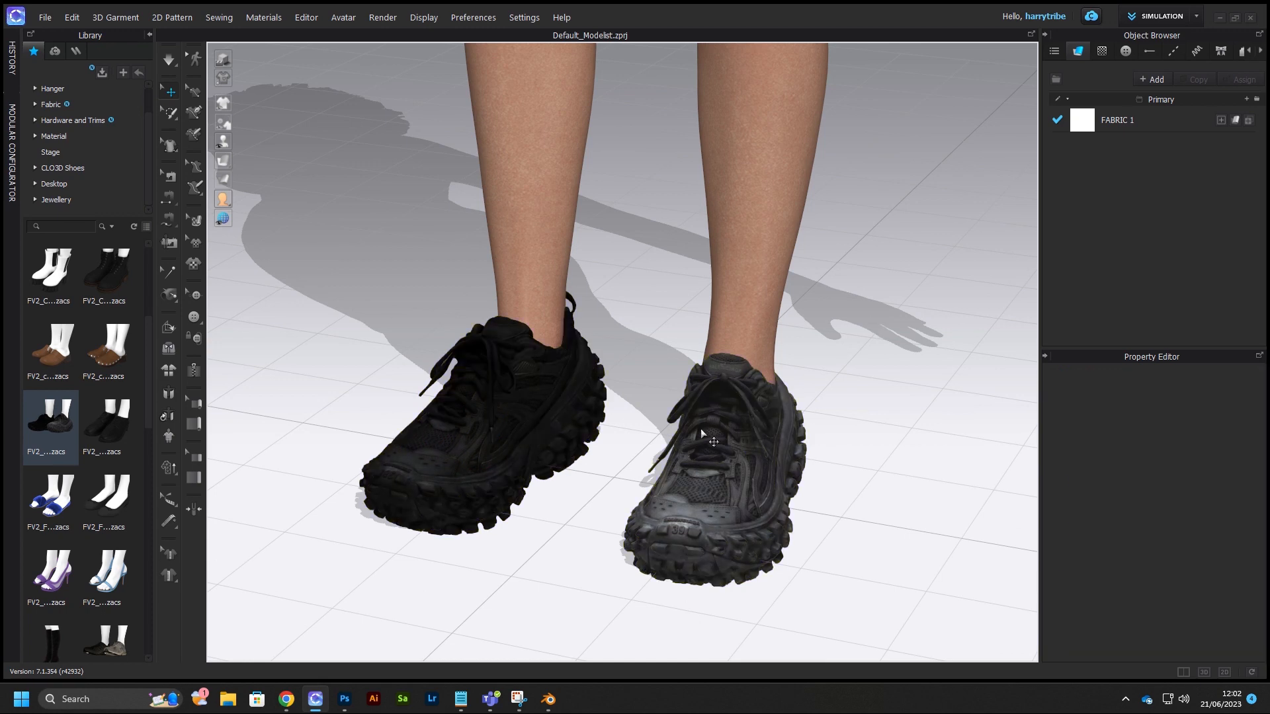
pyautogui.moveTo(404, 26)
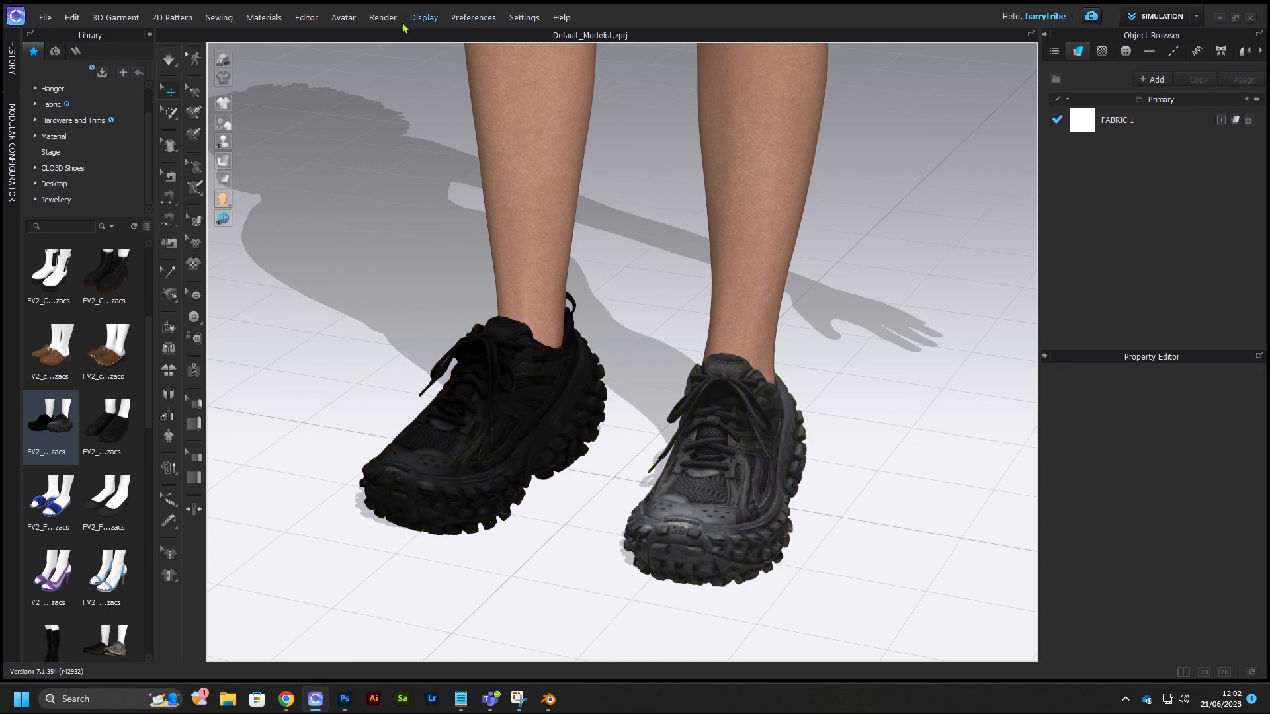
# - Start Interactive Render and resize the render window to show both shoes
pyautogui.click(383, 18)
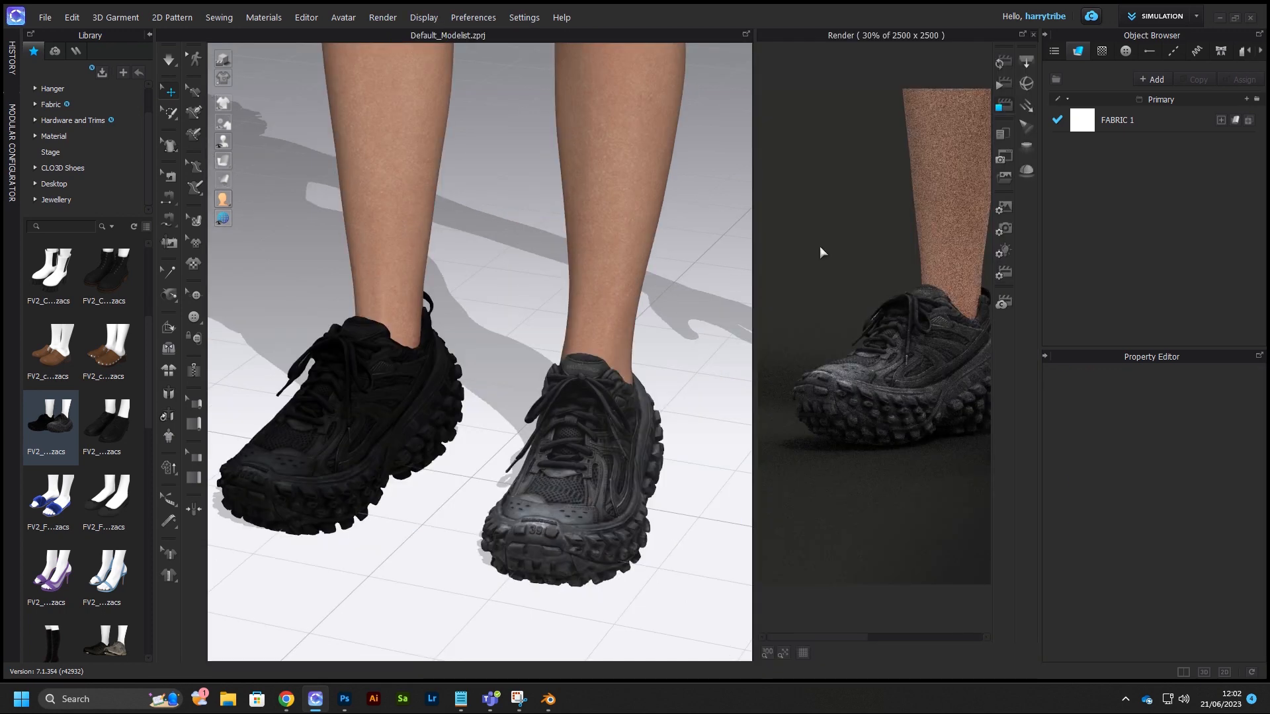
pyautogui.moveTo(754, 154); pyautogui.dragTo(504, 154)
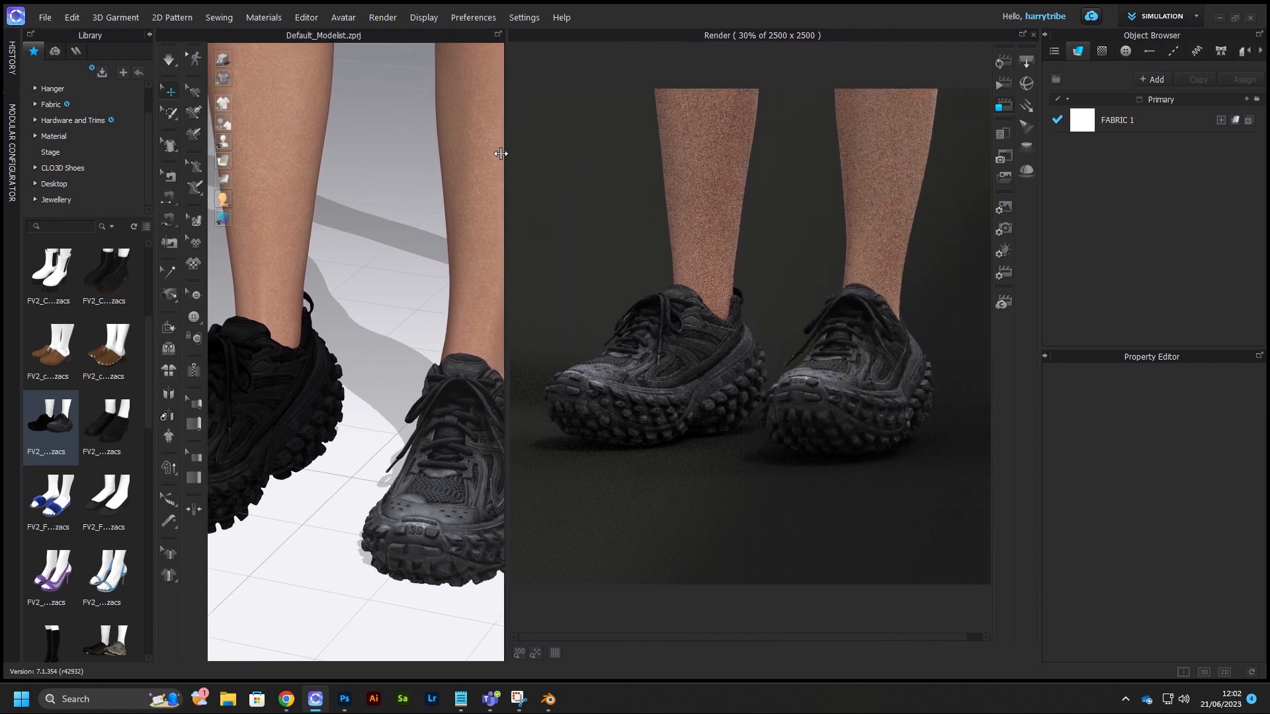
pyautogui.moveTo(502, 154); pyautogui.dragTo(591, 154)
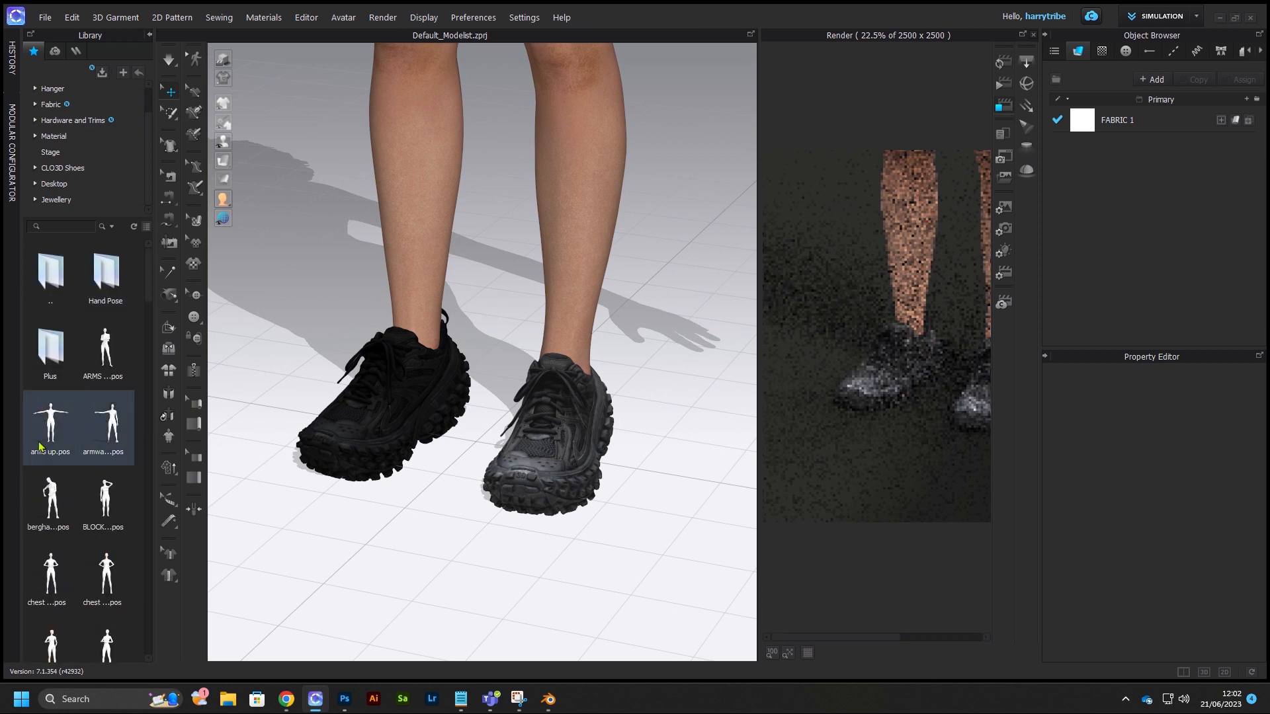
# - Load the EAZYE.pos pose onto the avatar and confirm the Open Pose dialog
pyautogui.doubleClick(106, 503)
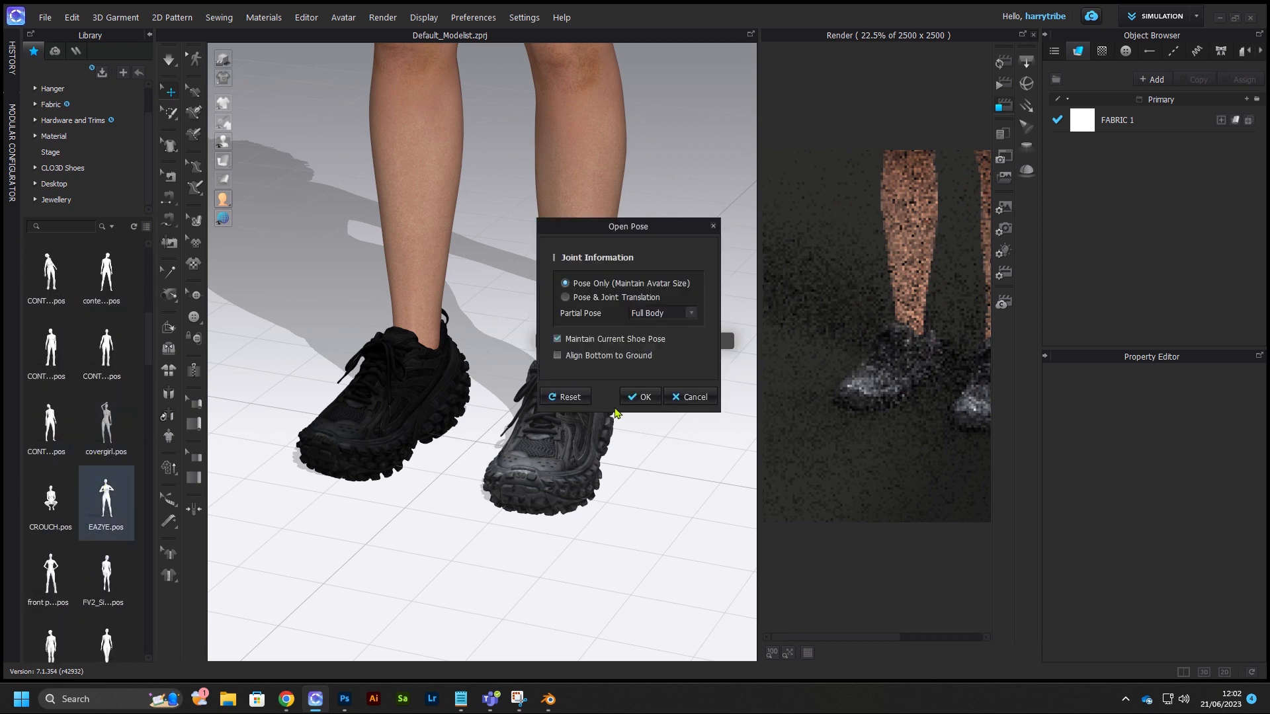
pyautogui.click(640, 396)
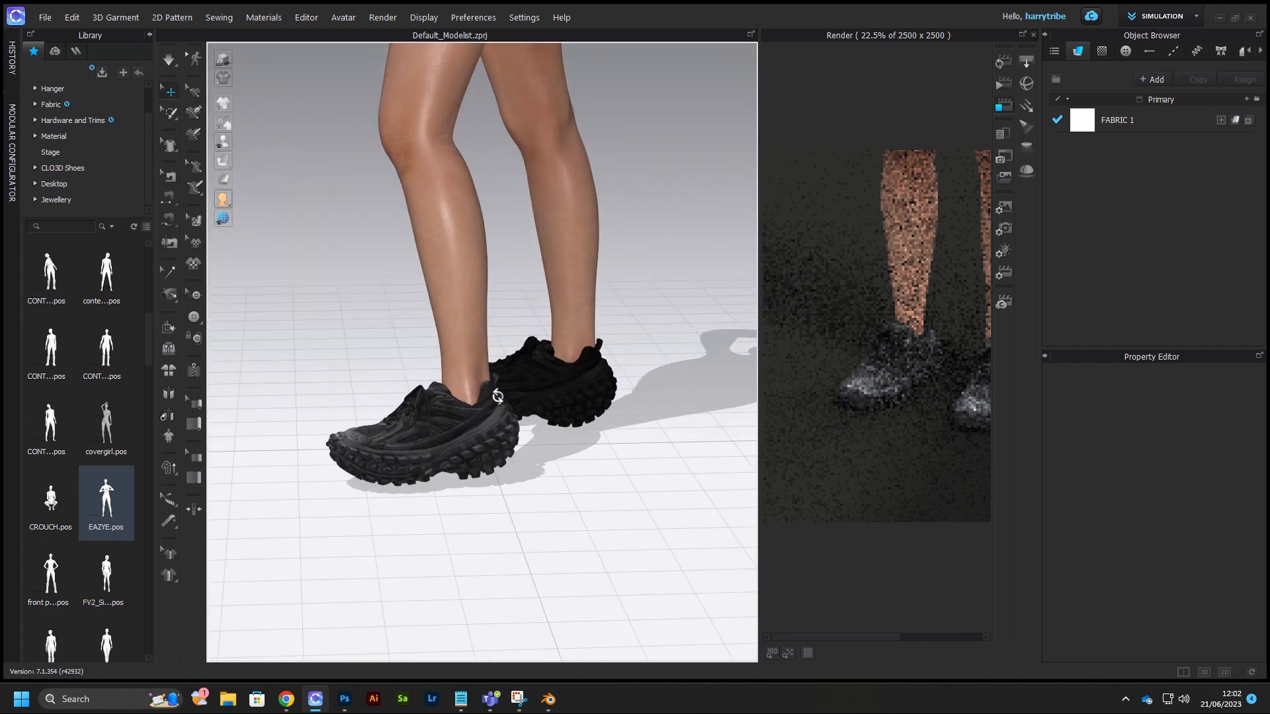